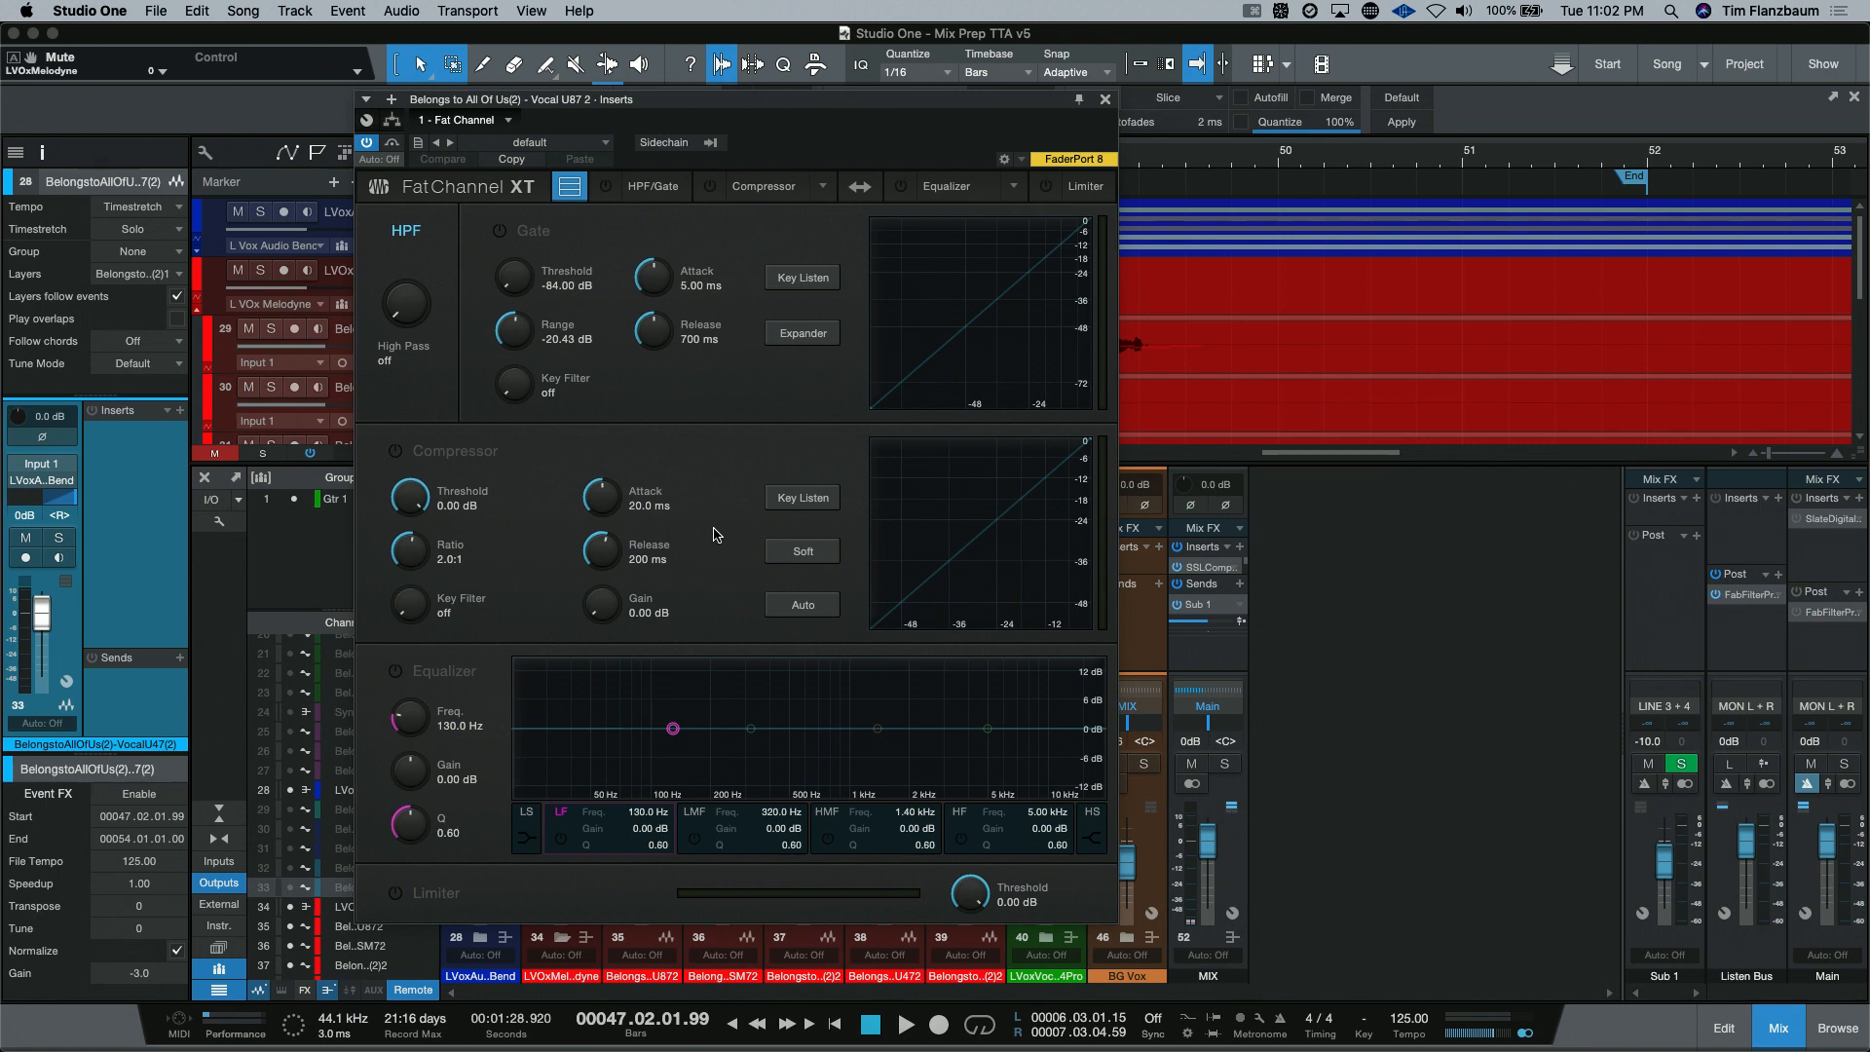
mouse_move(730, 522)
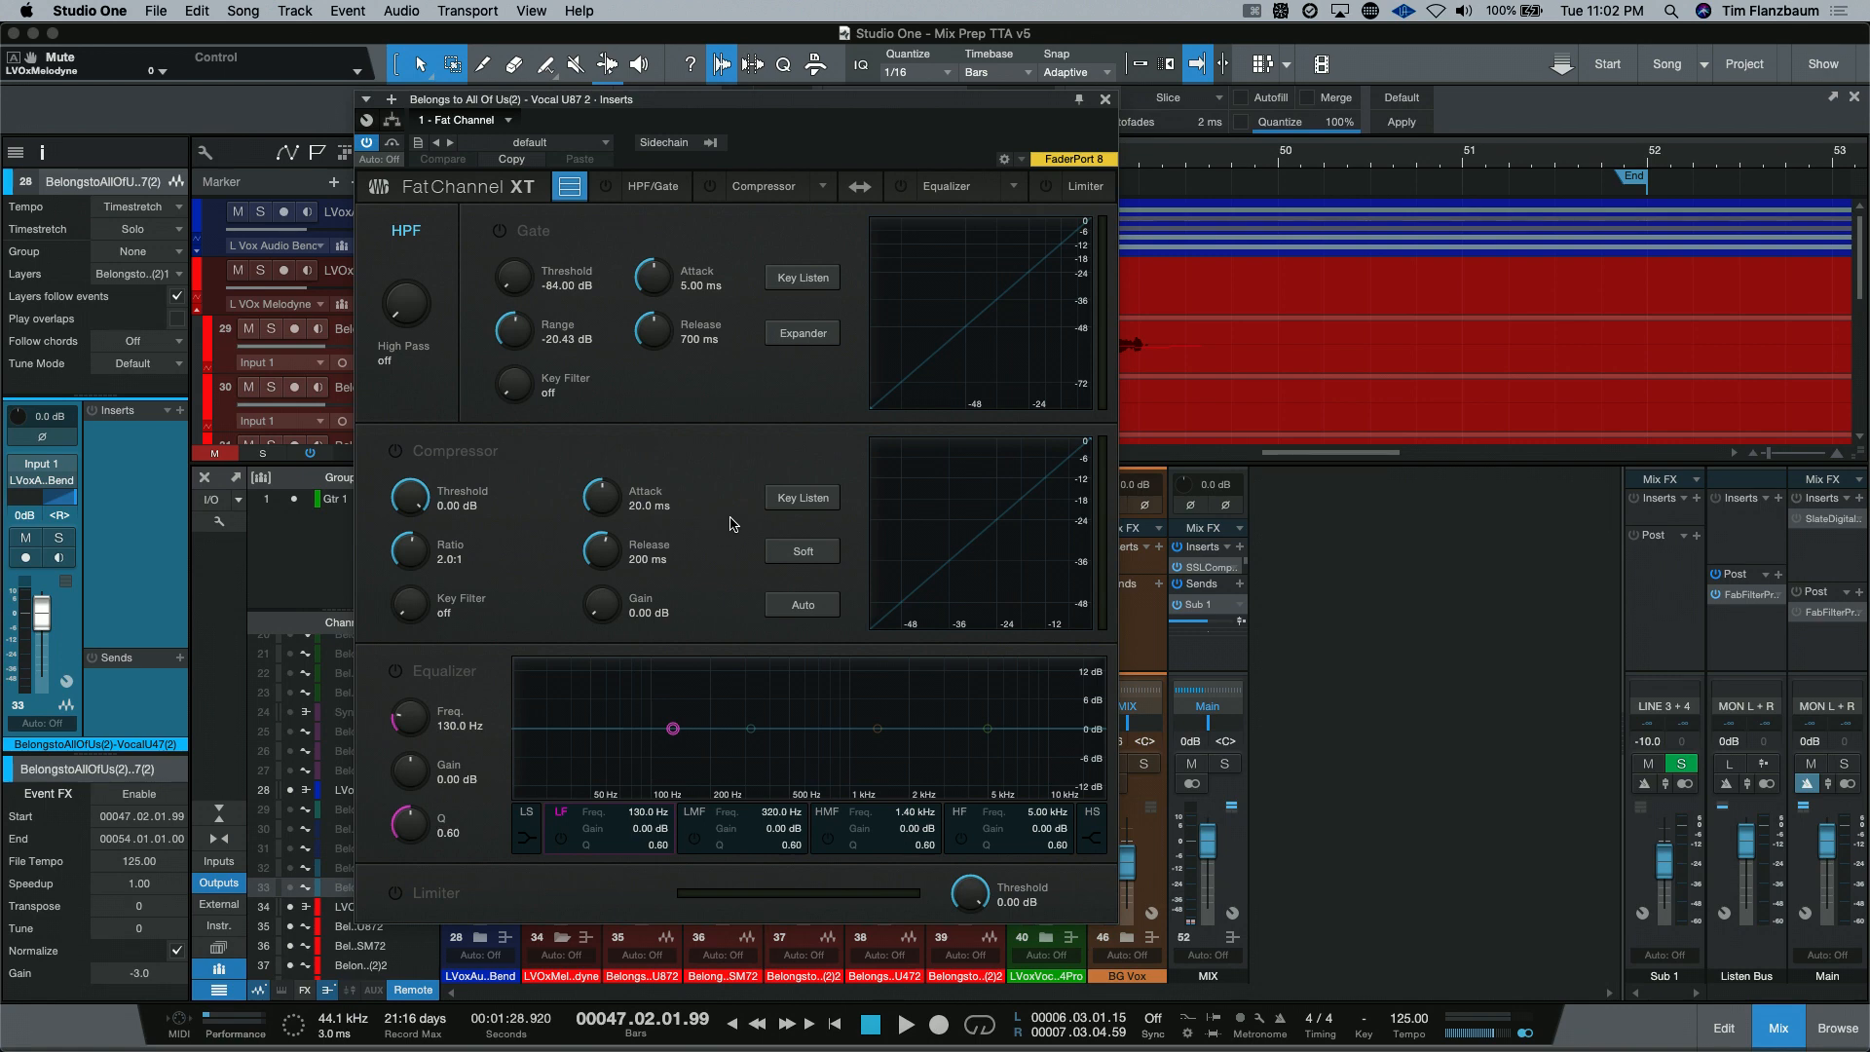
mouse_move(543, 469)
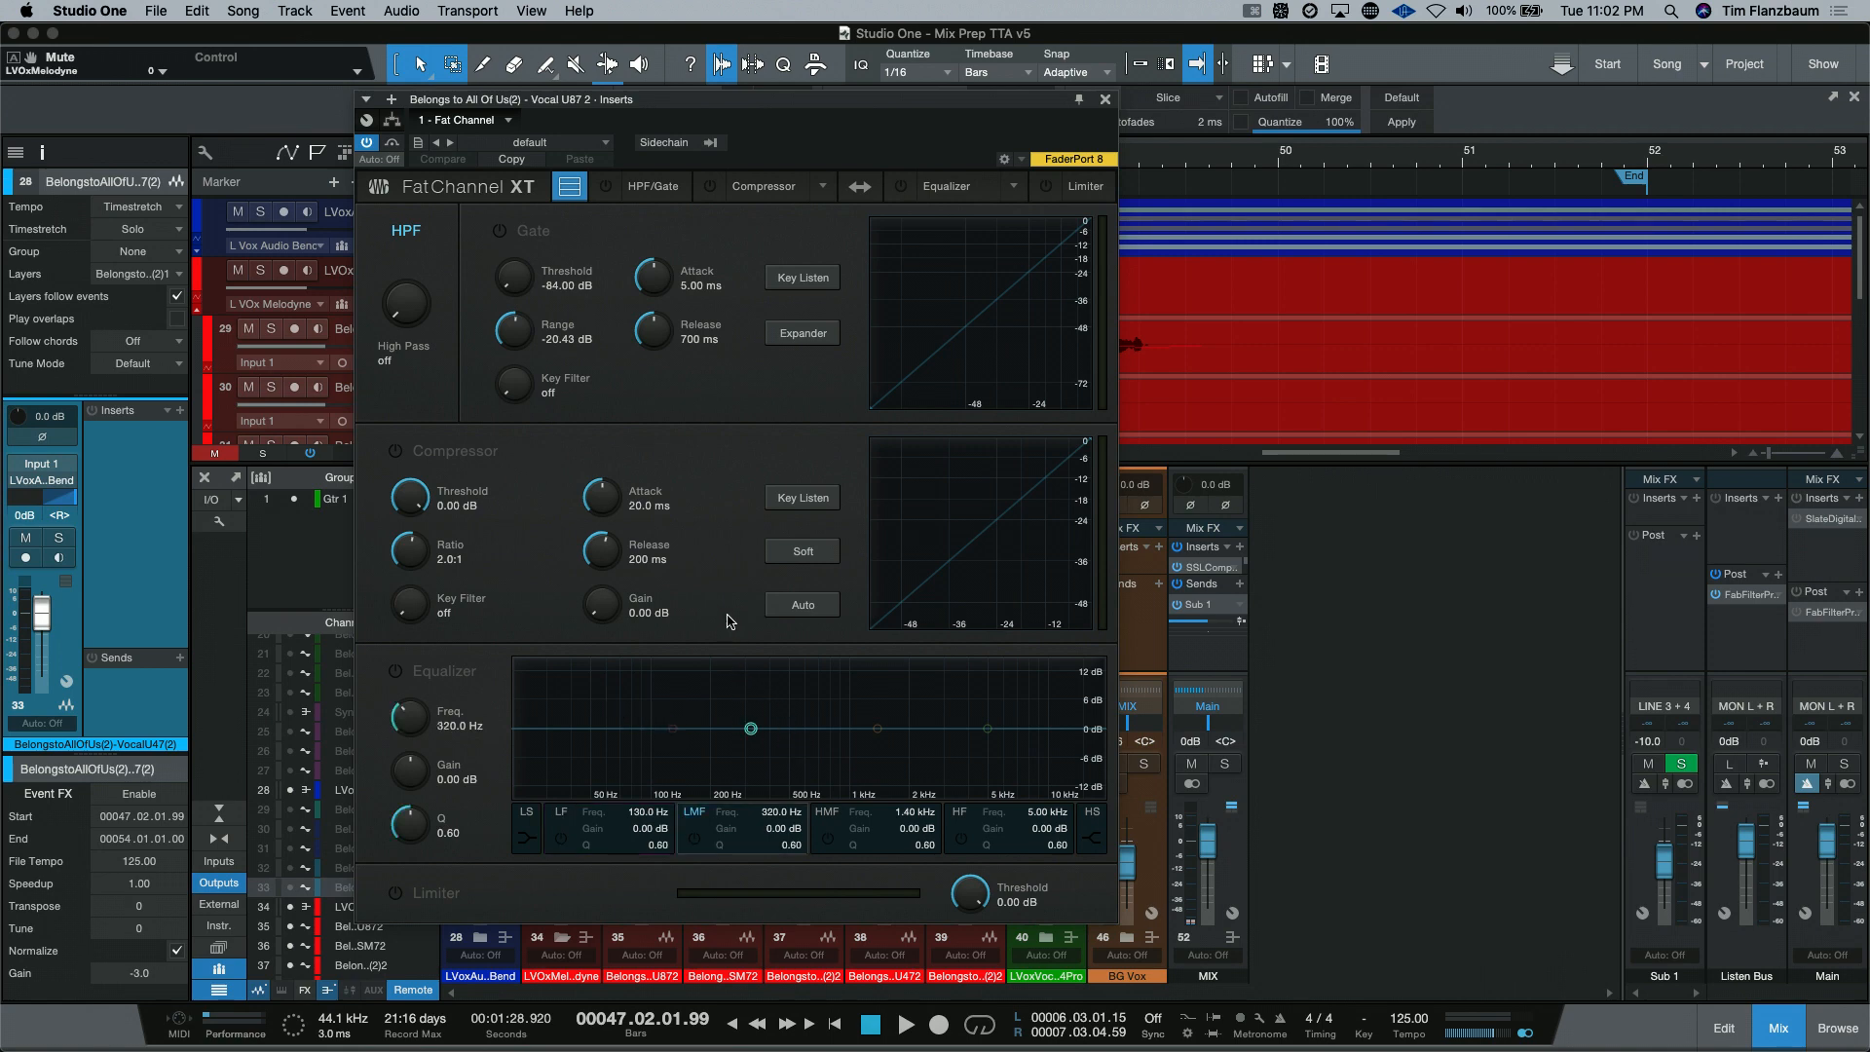
mouse_move(830, 136)
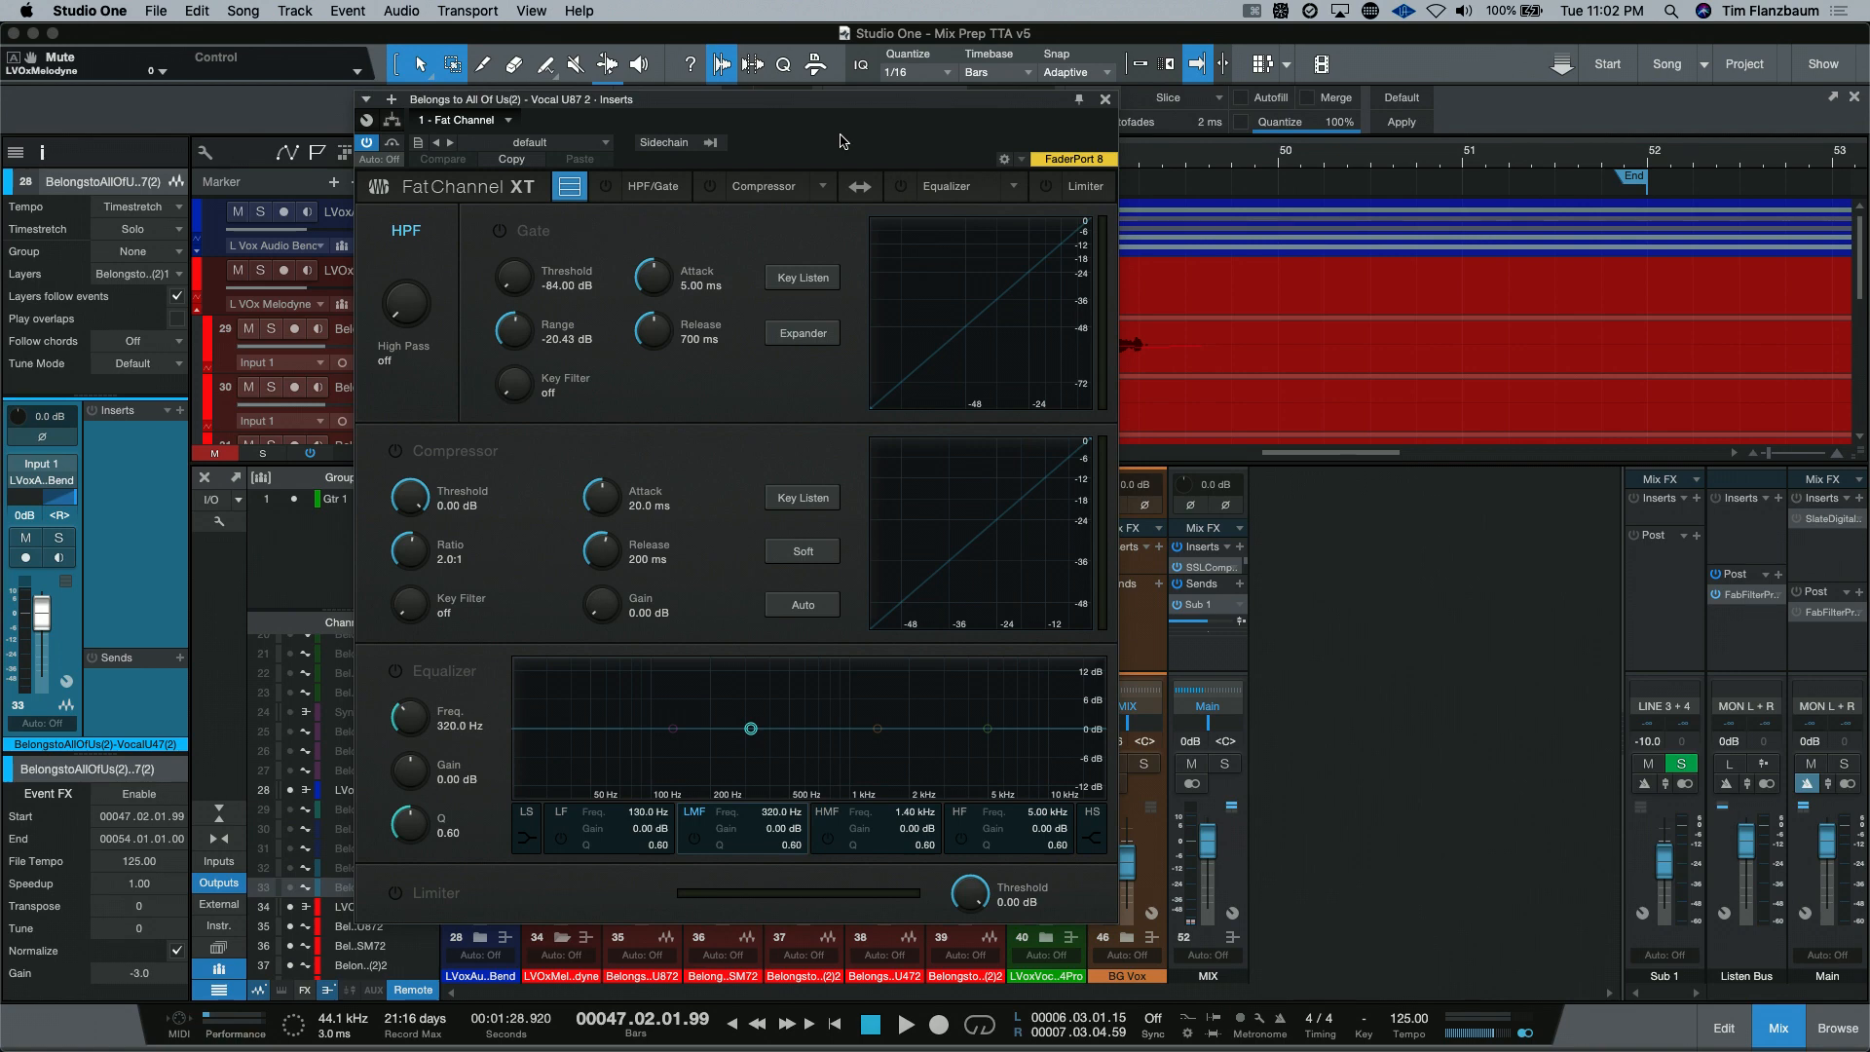
mouse_move(541, 687)
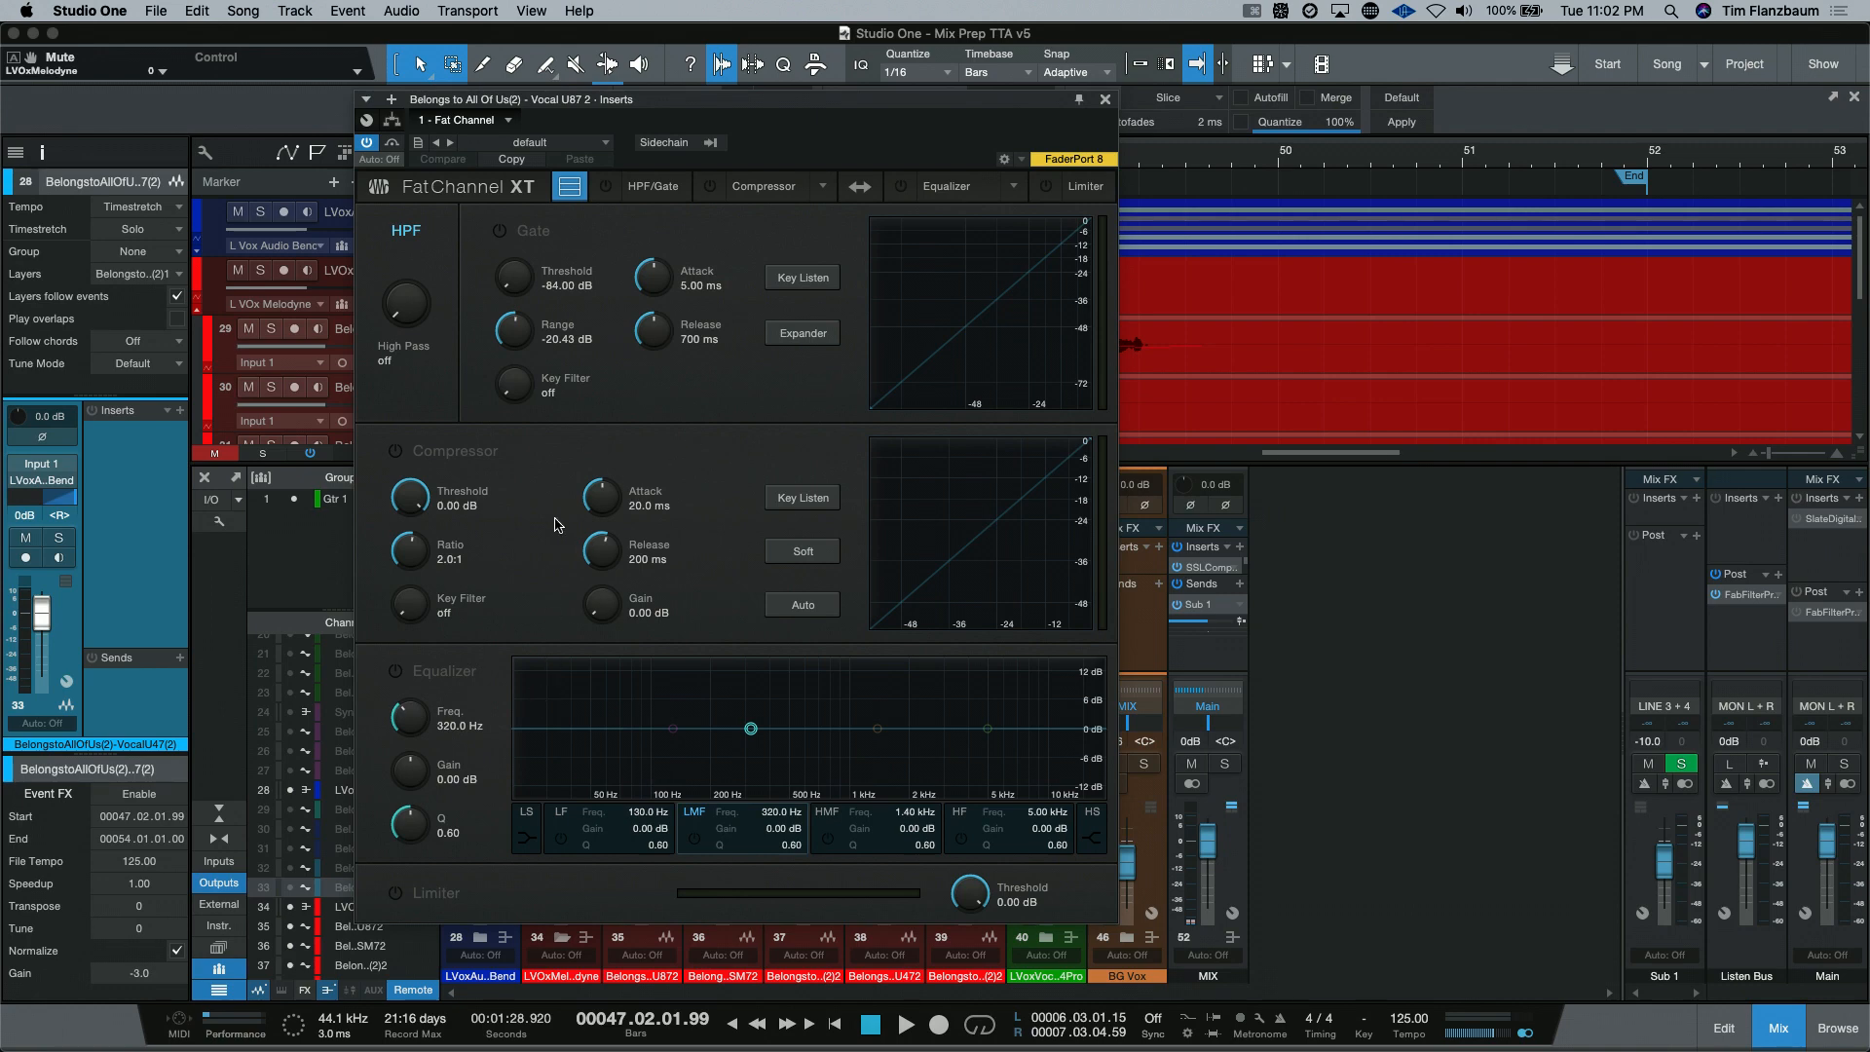
mouse_move(825, 201)
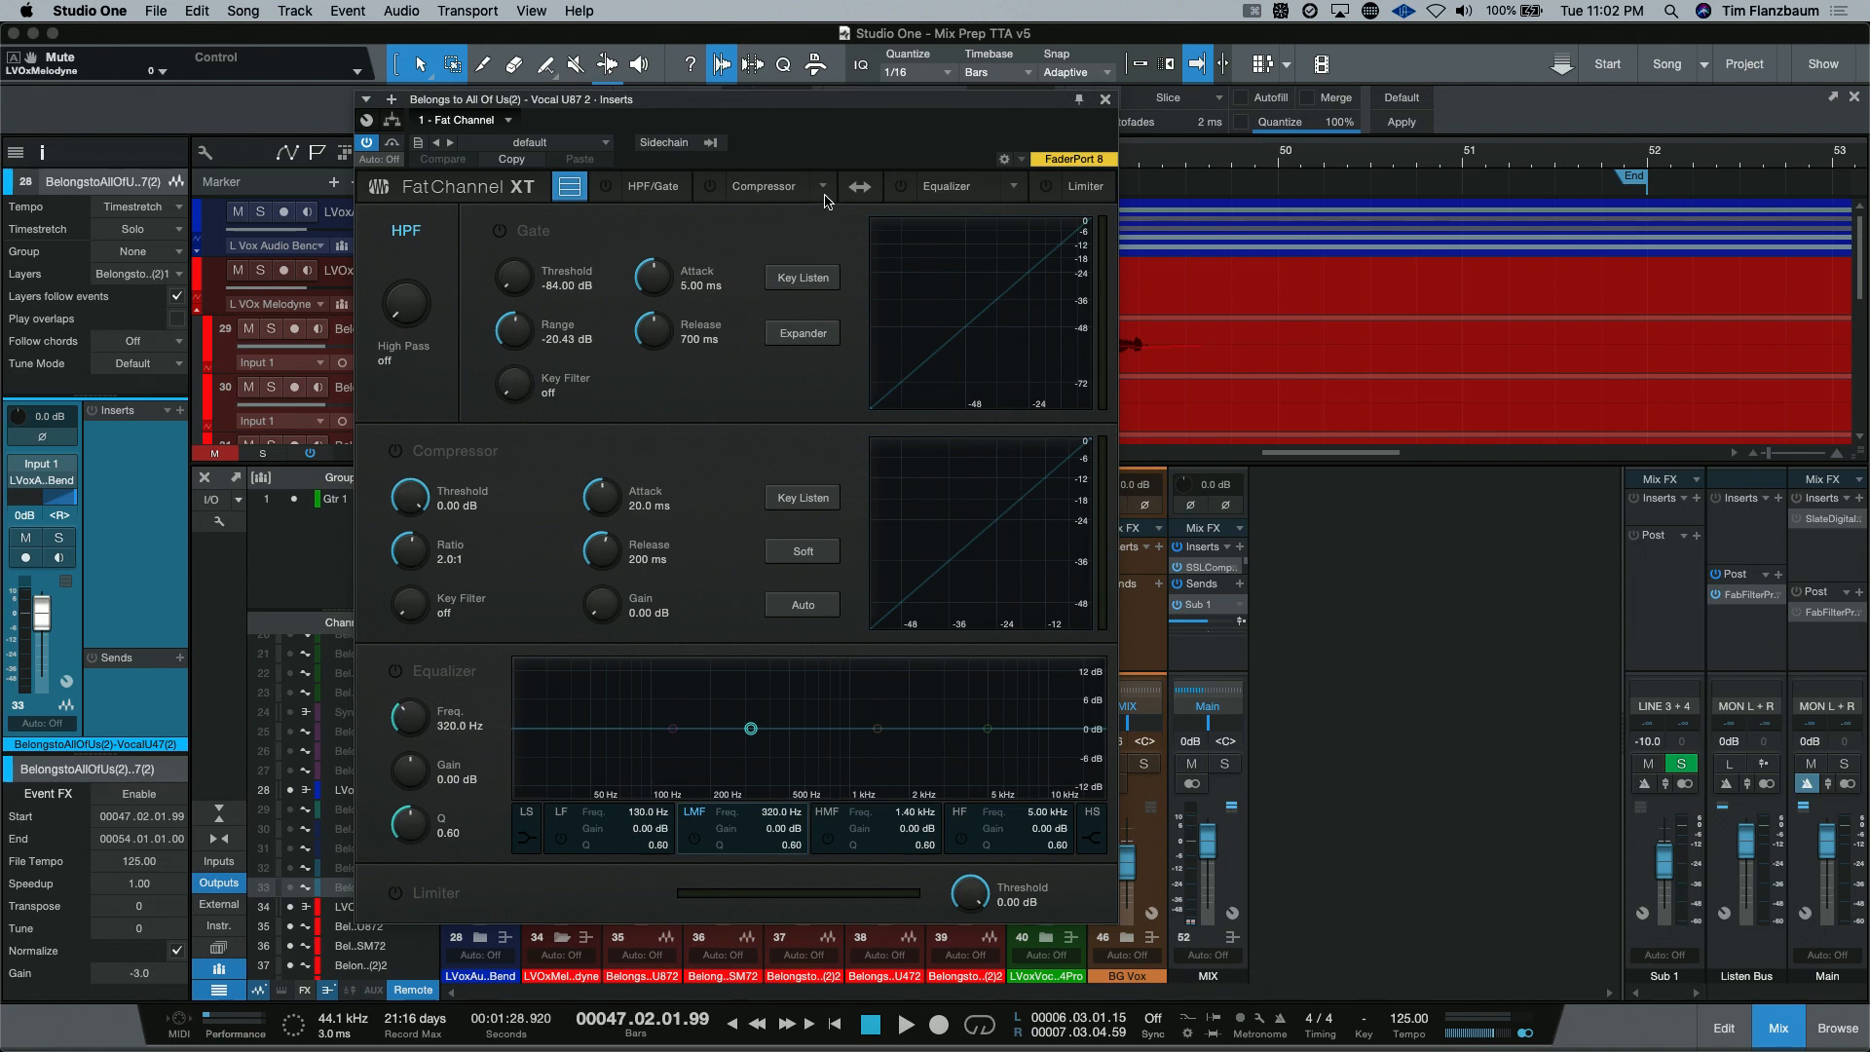
Step: Browse the Fat Channel compressor model gallery, previewing the Tube and FET models
left_click(820, 187)
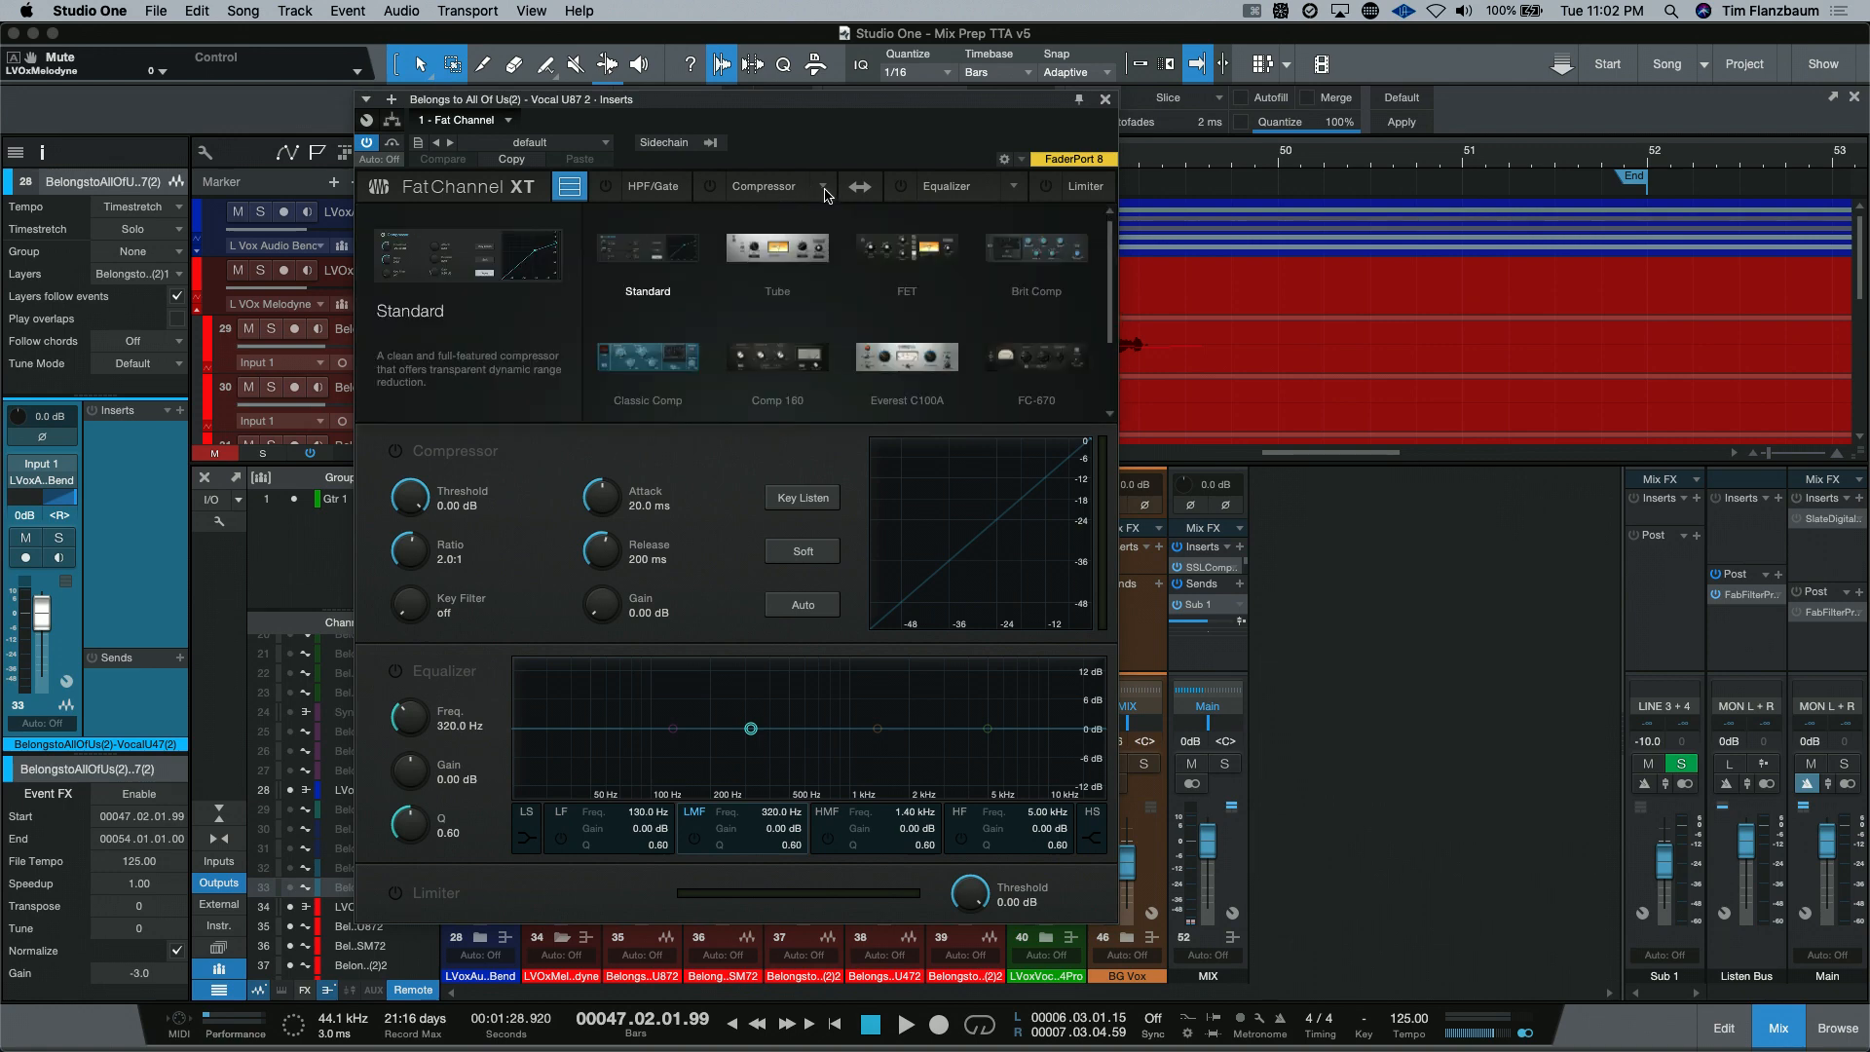
left_click(777, 251)
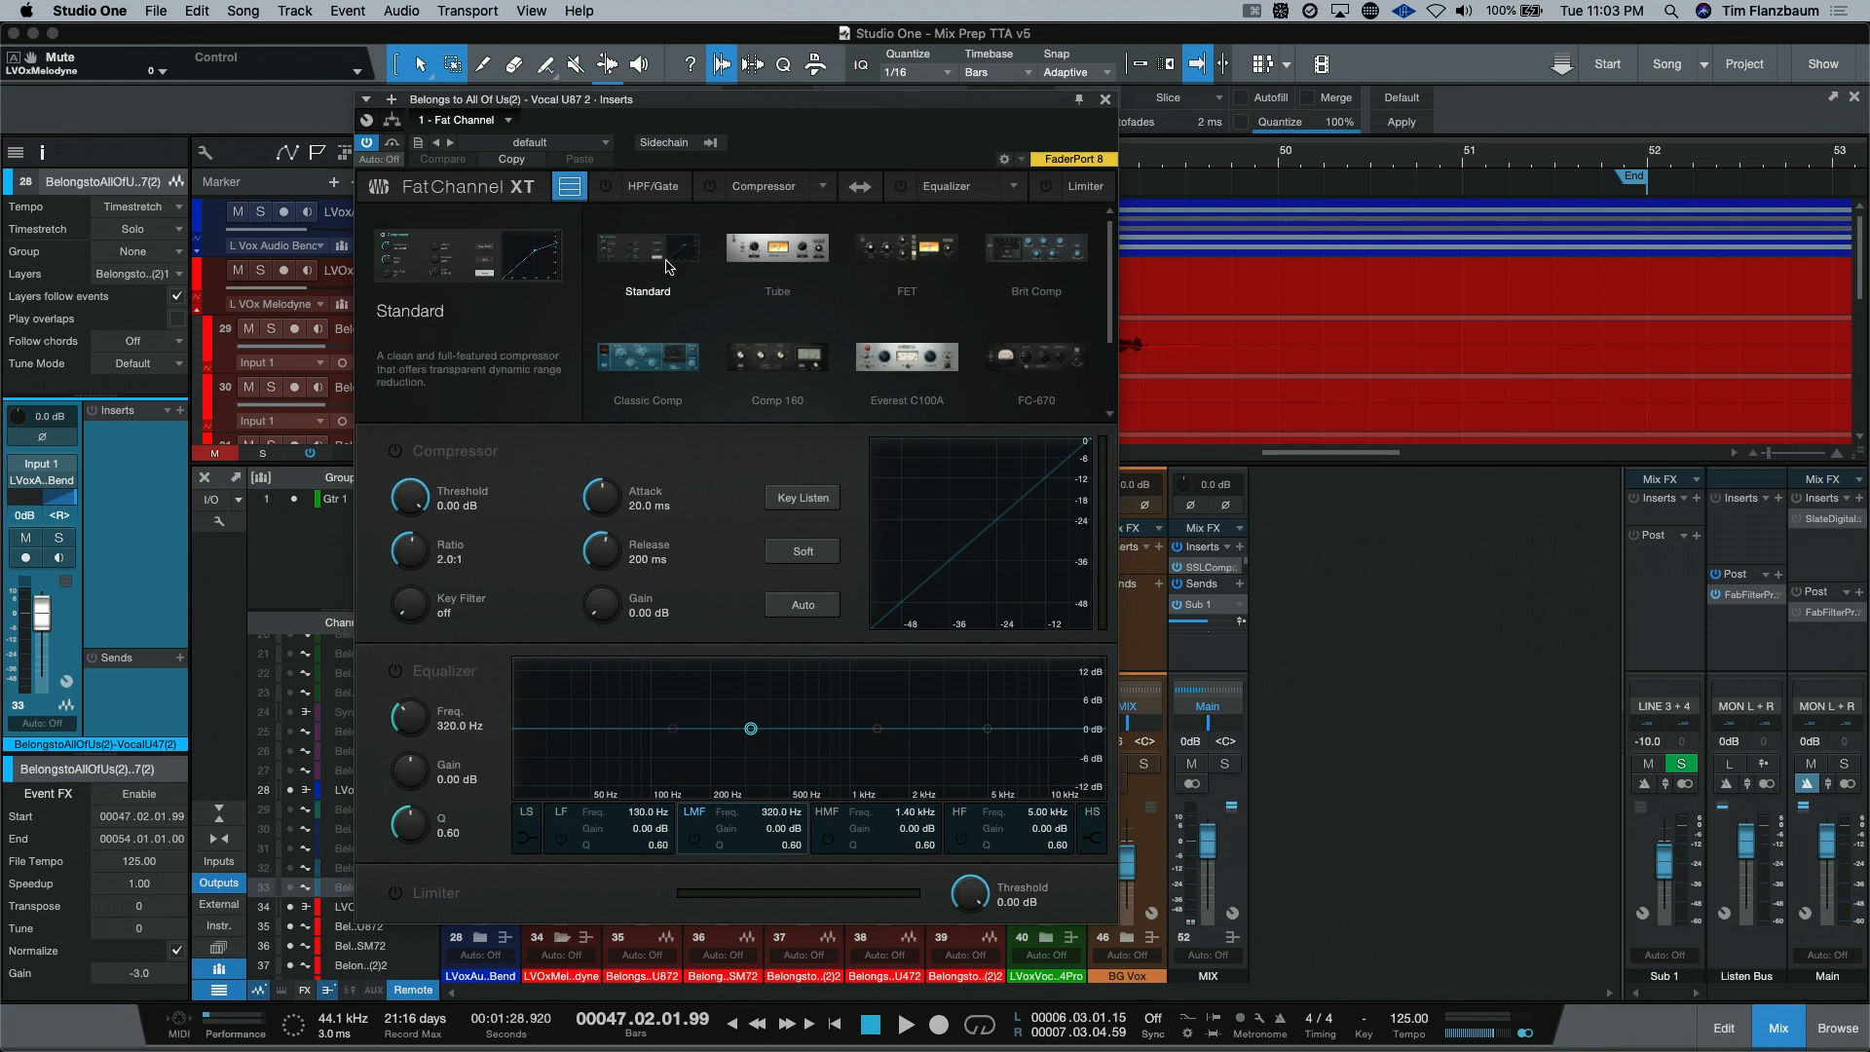
left_click(906, 247)
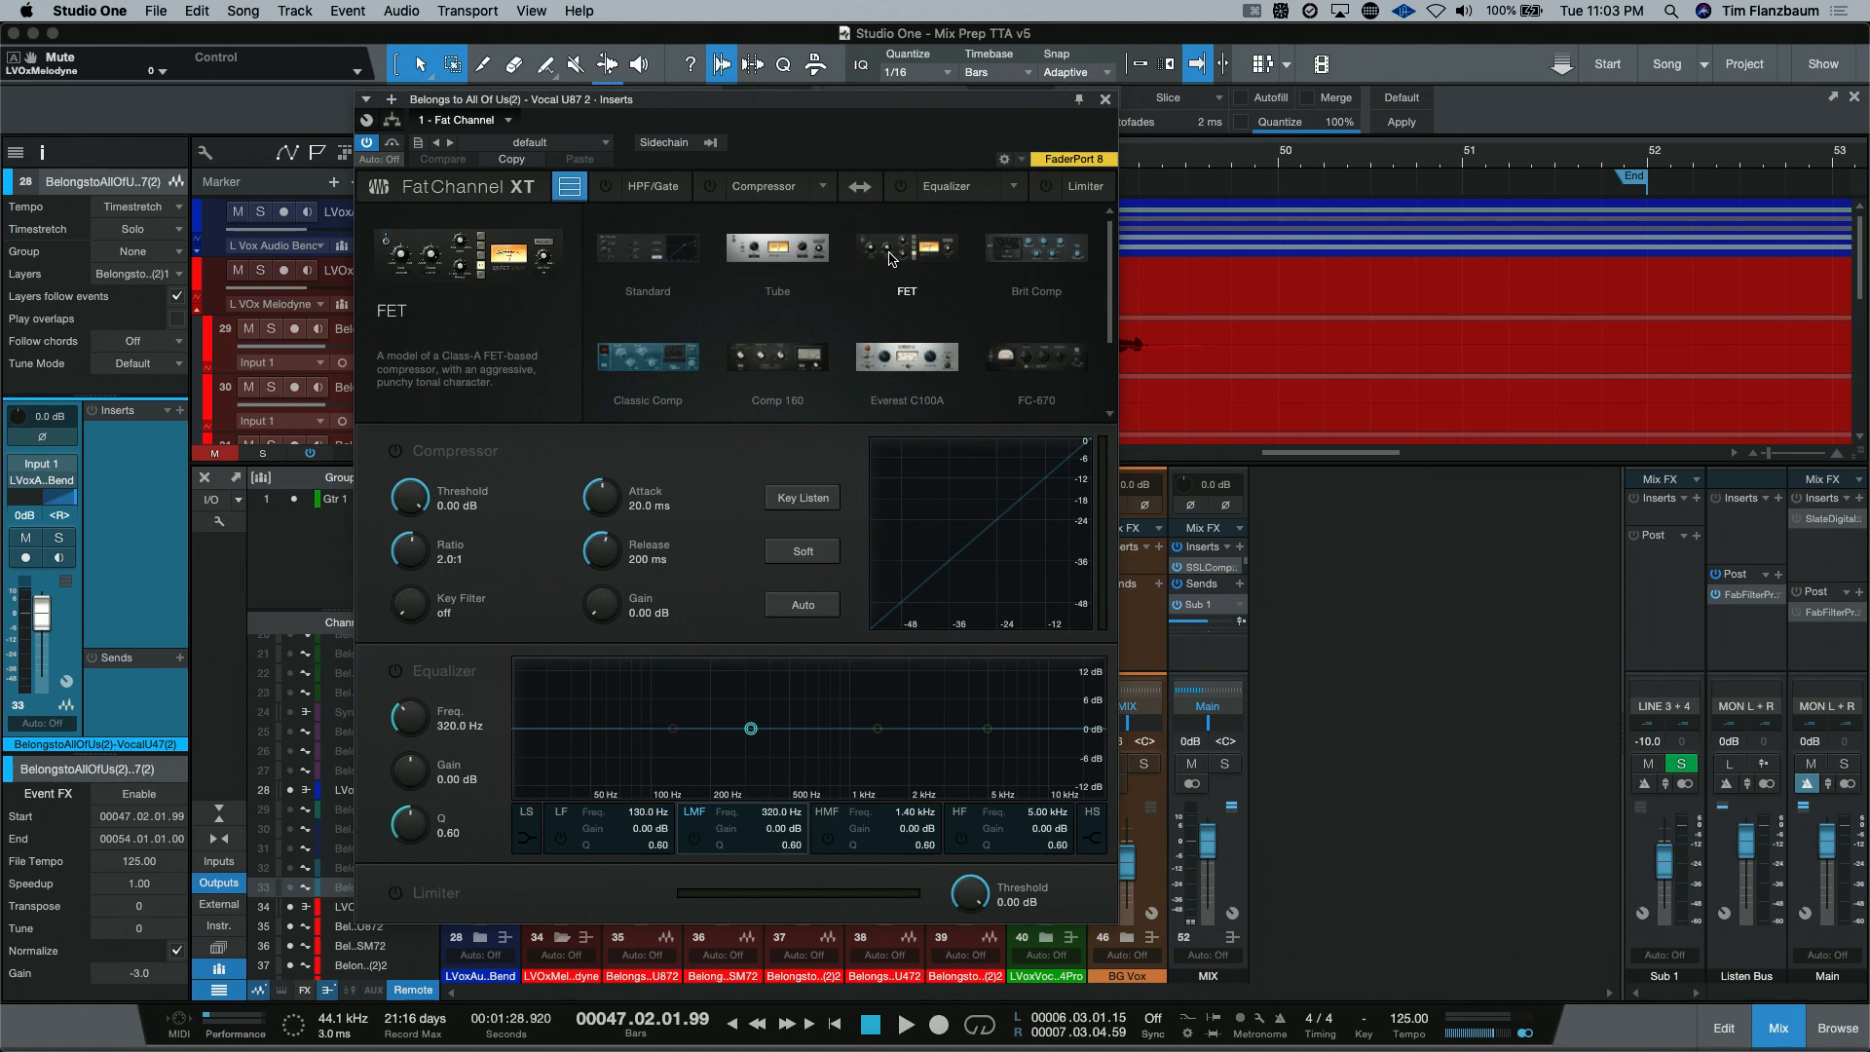
mouse_move(1017, 193)
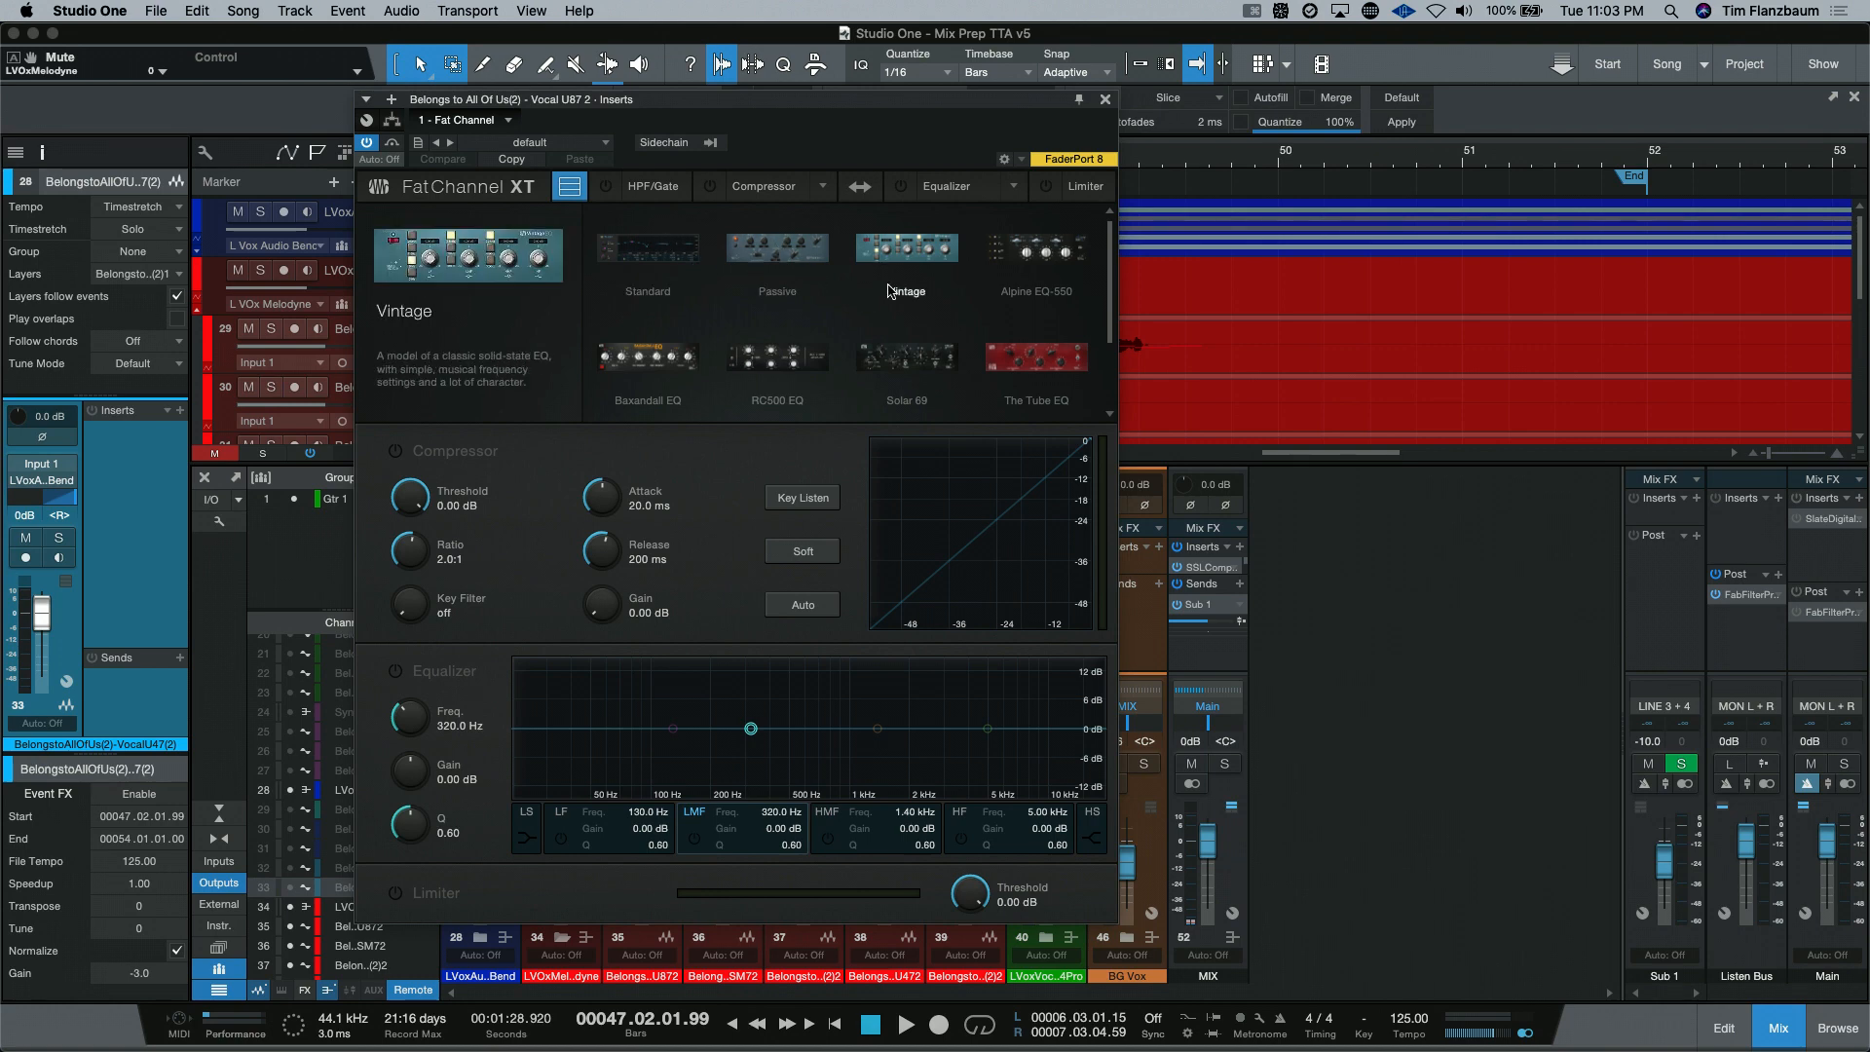
Step: Browse the equalizer model gallery, previewing The Tube EQ, and return to the compressor models
left_click(1034, 356)
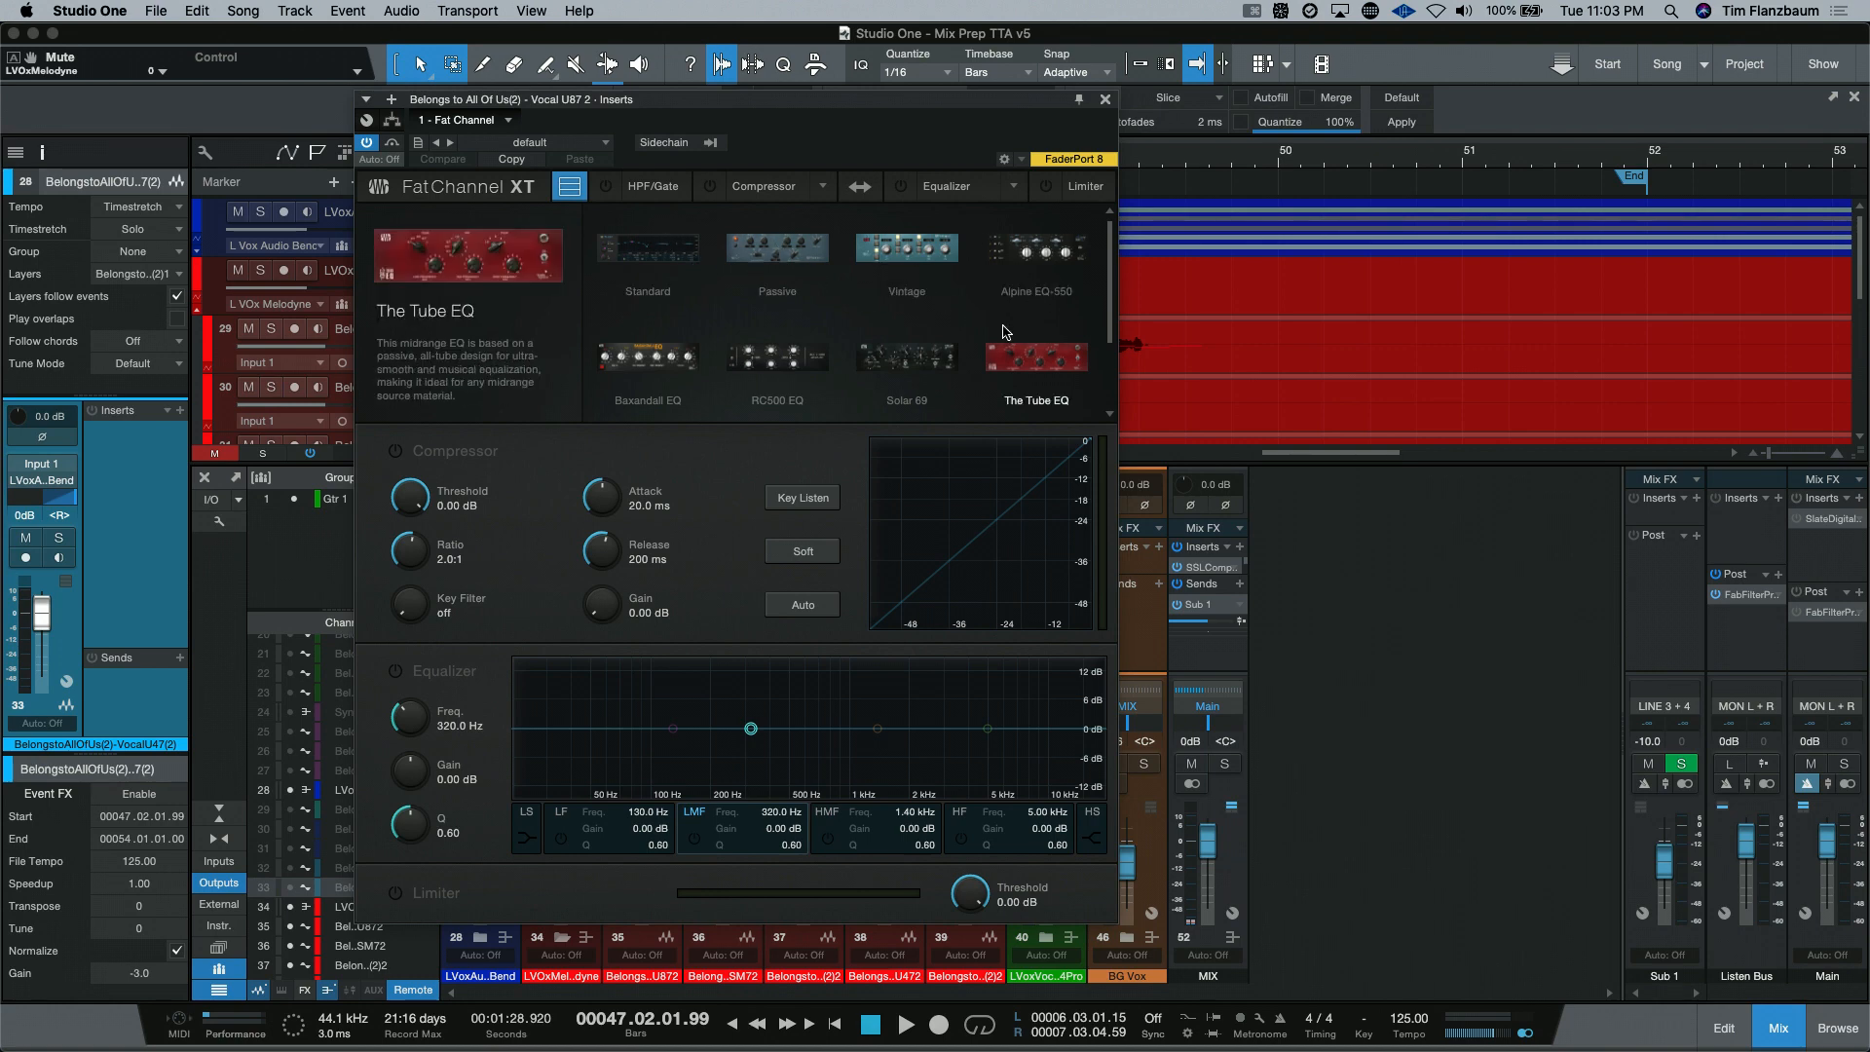
scroll("down", 3)
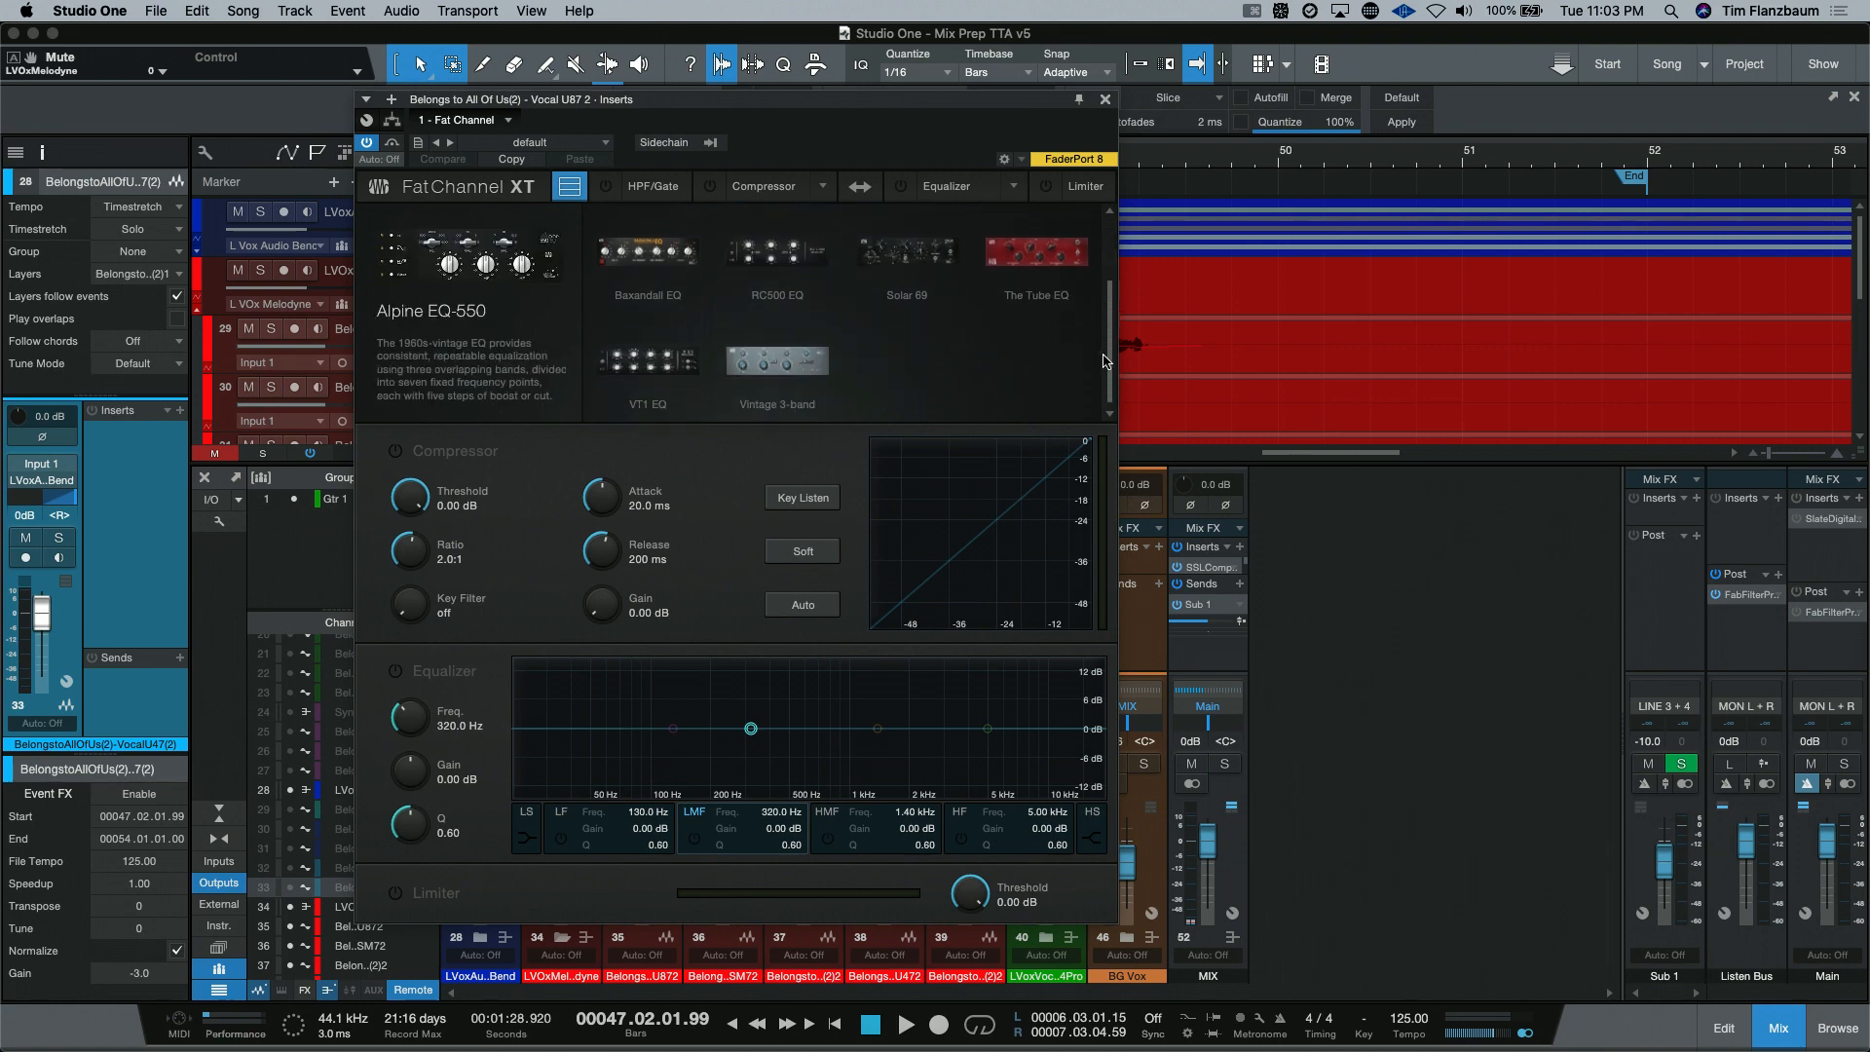
scroll("up", 3)
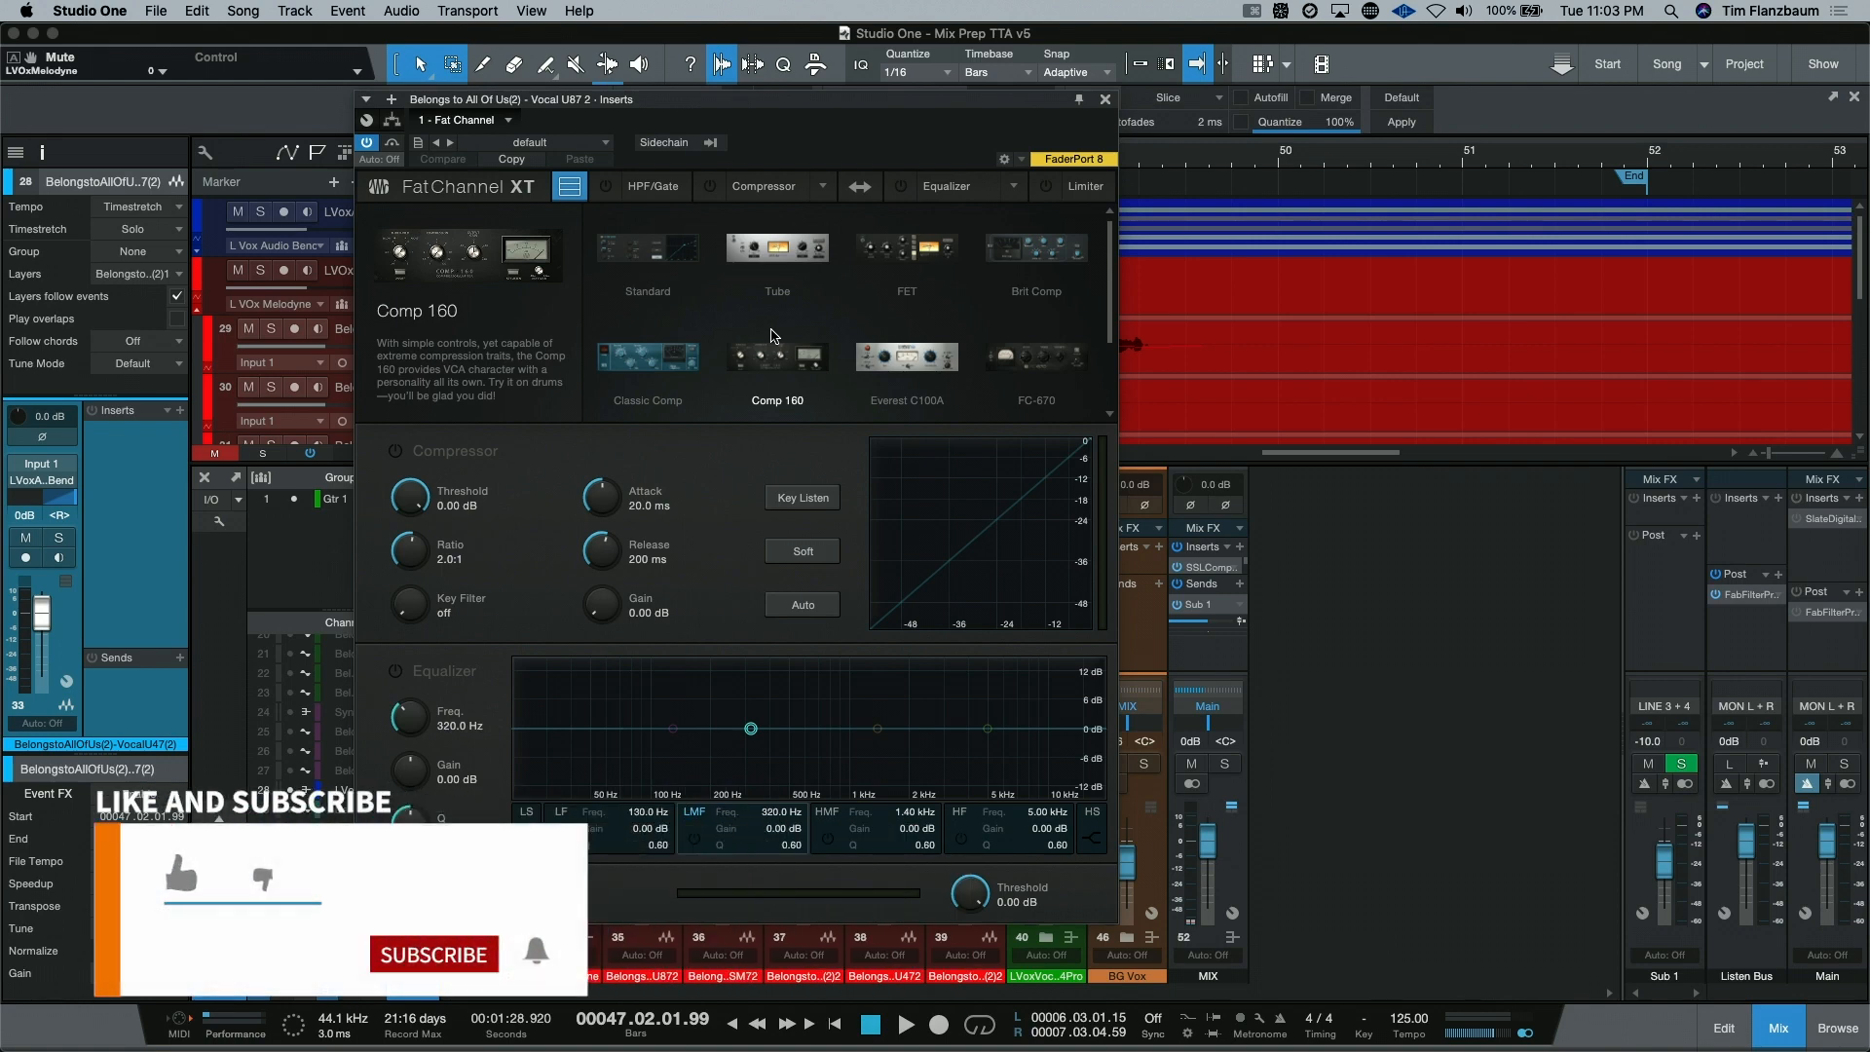
Step: Load the Tube compressor model and switch the compressor stage on
left_click(777, 247)
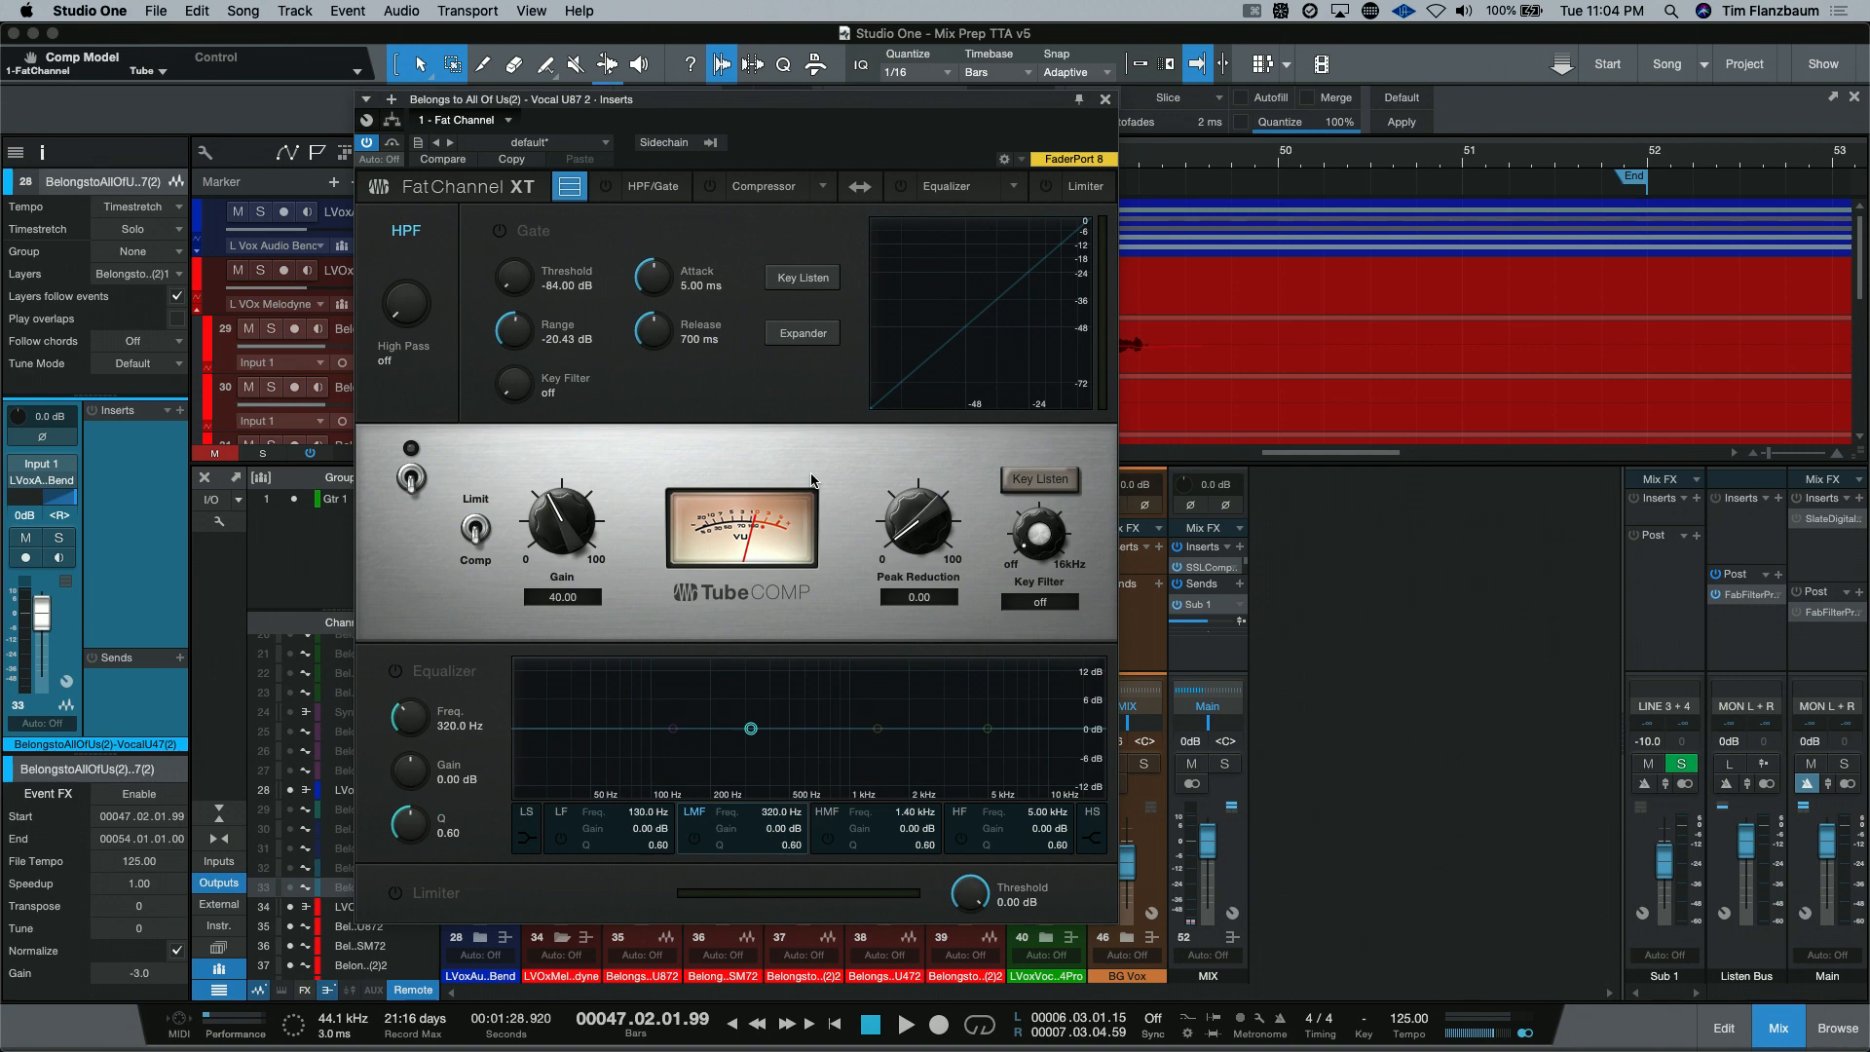
mouse_move(894, 641)
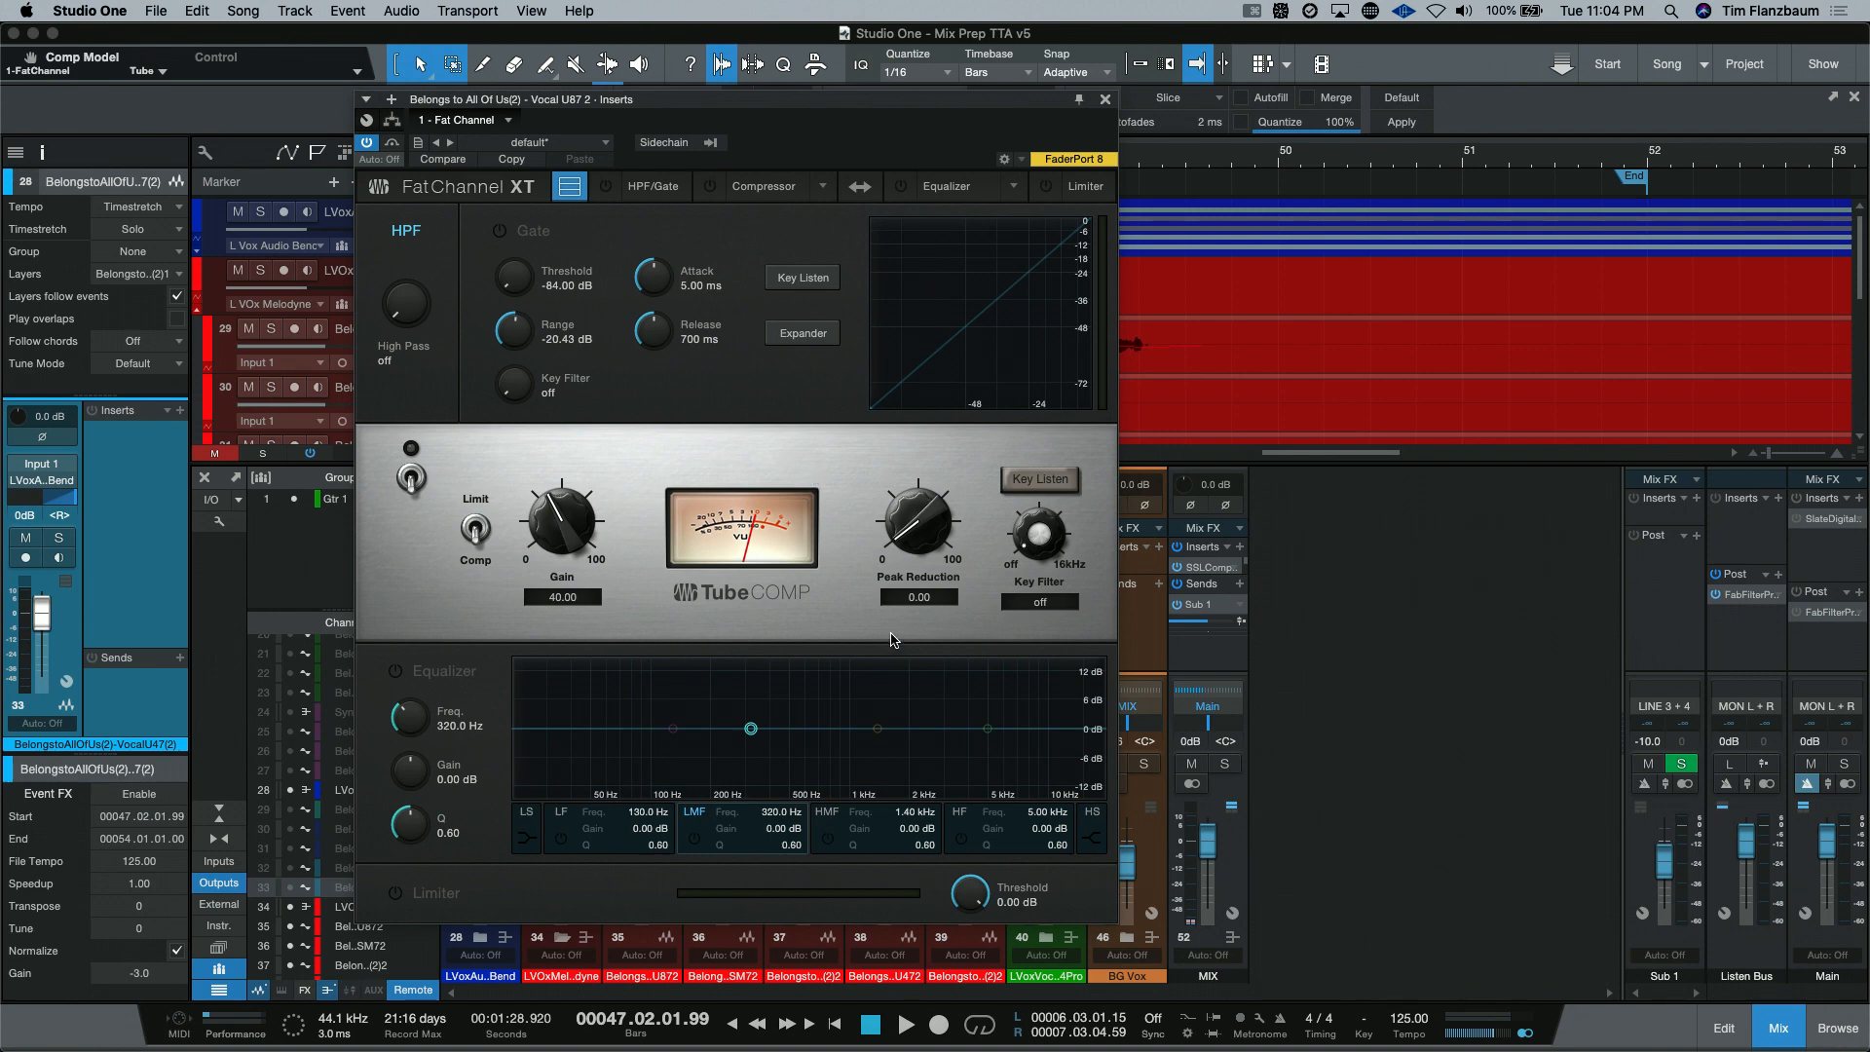
mouse_move(763, 609)
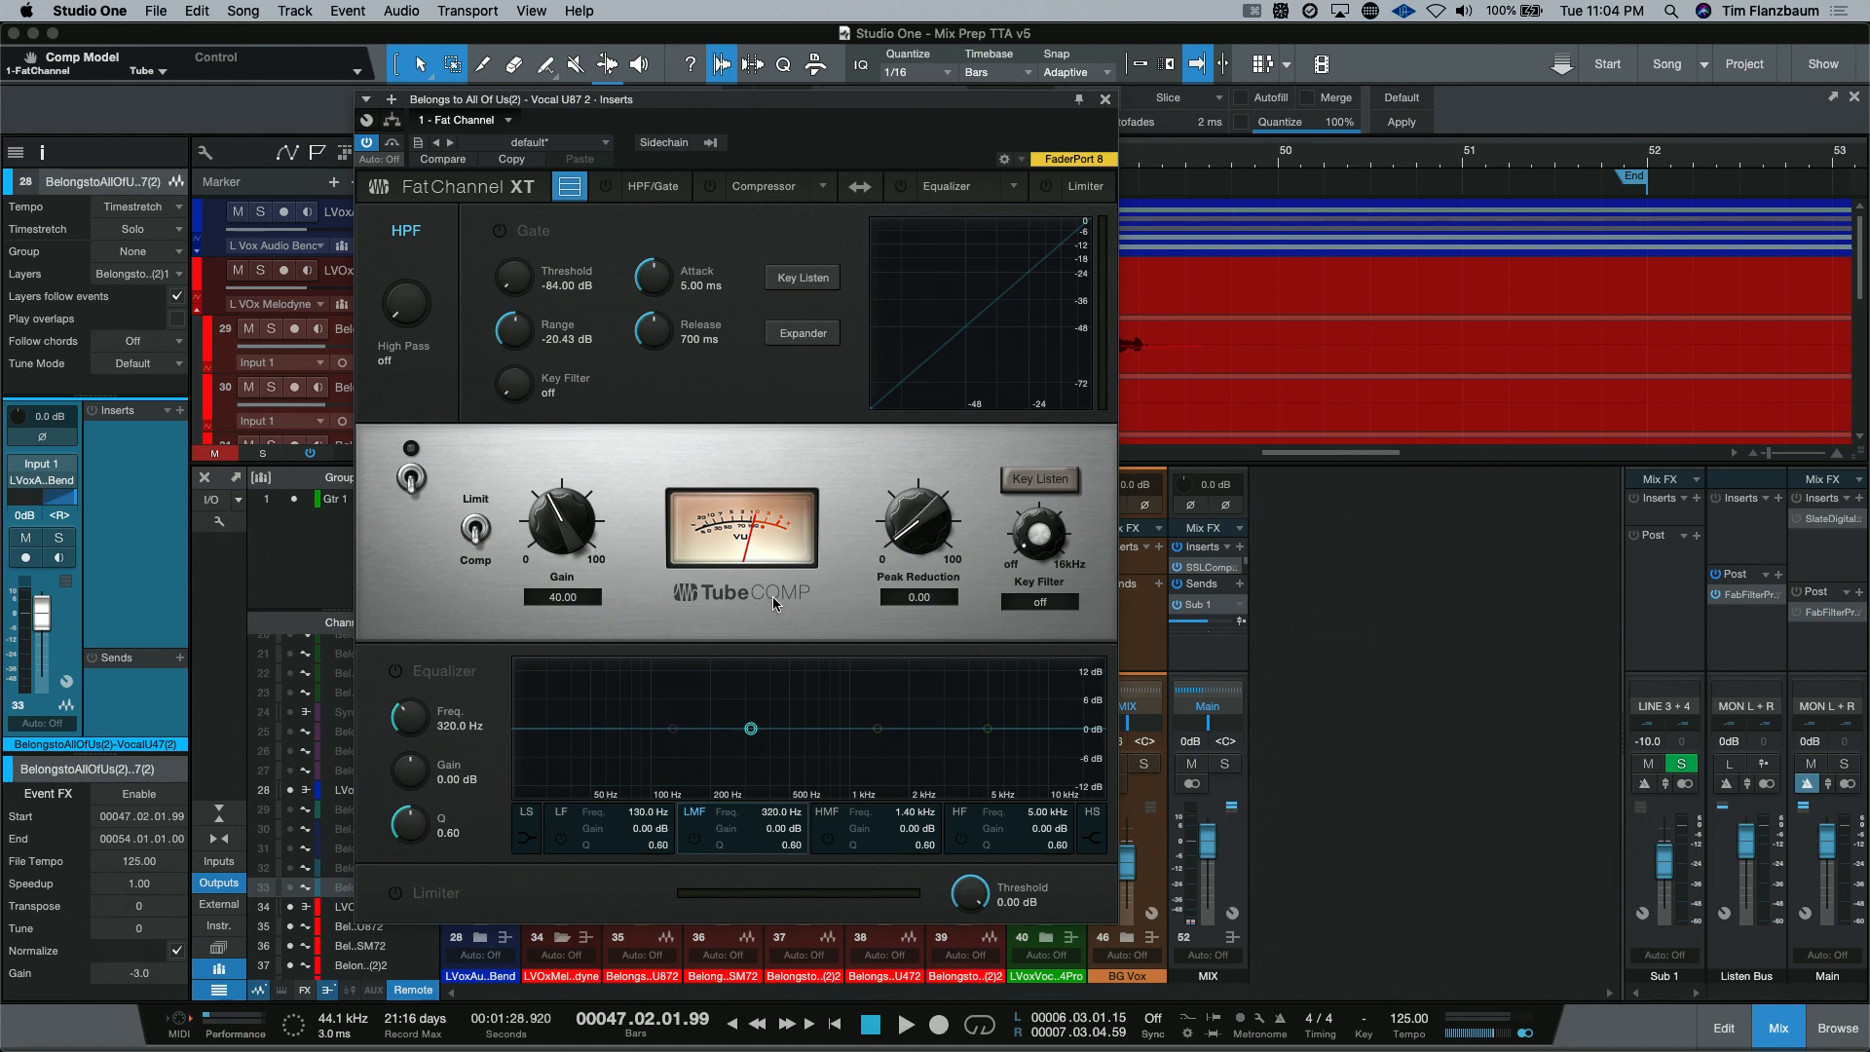
mouse_move(816, 427)
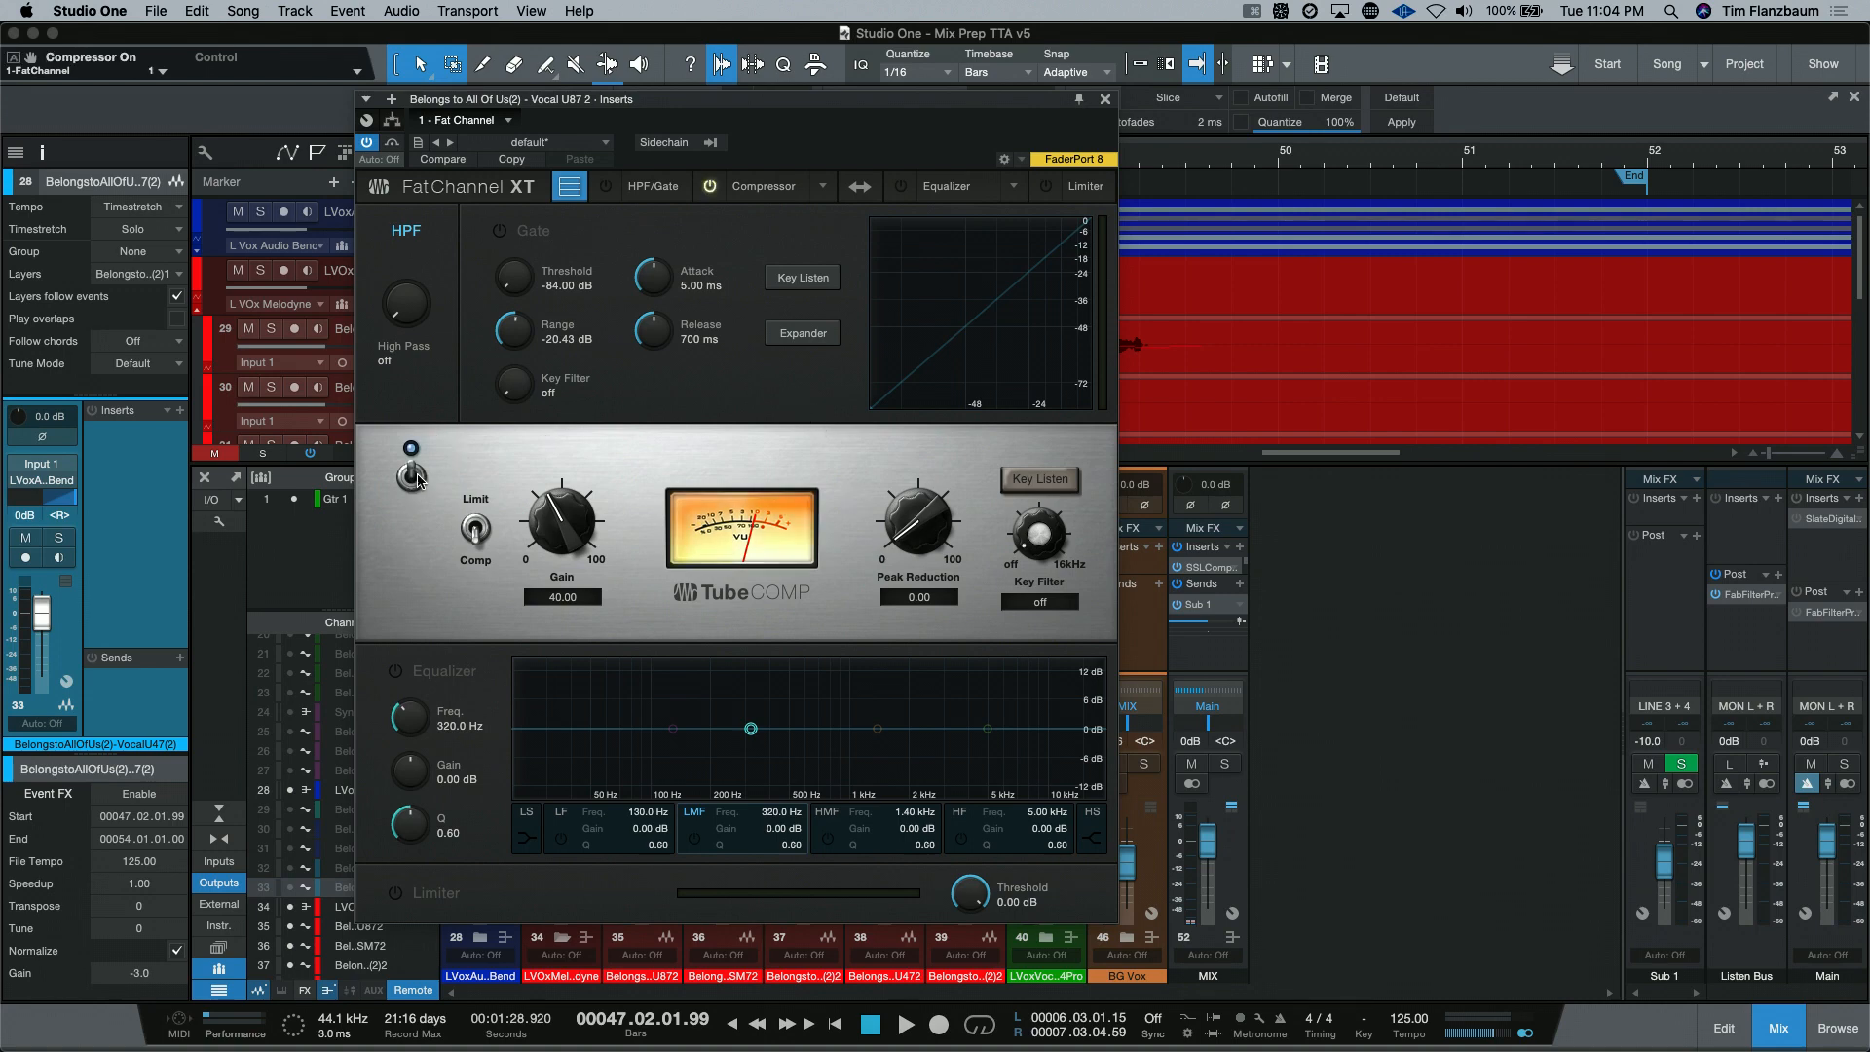
left_click(410, 444)
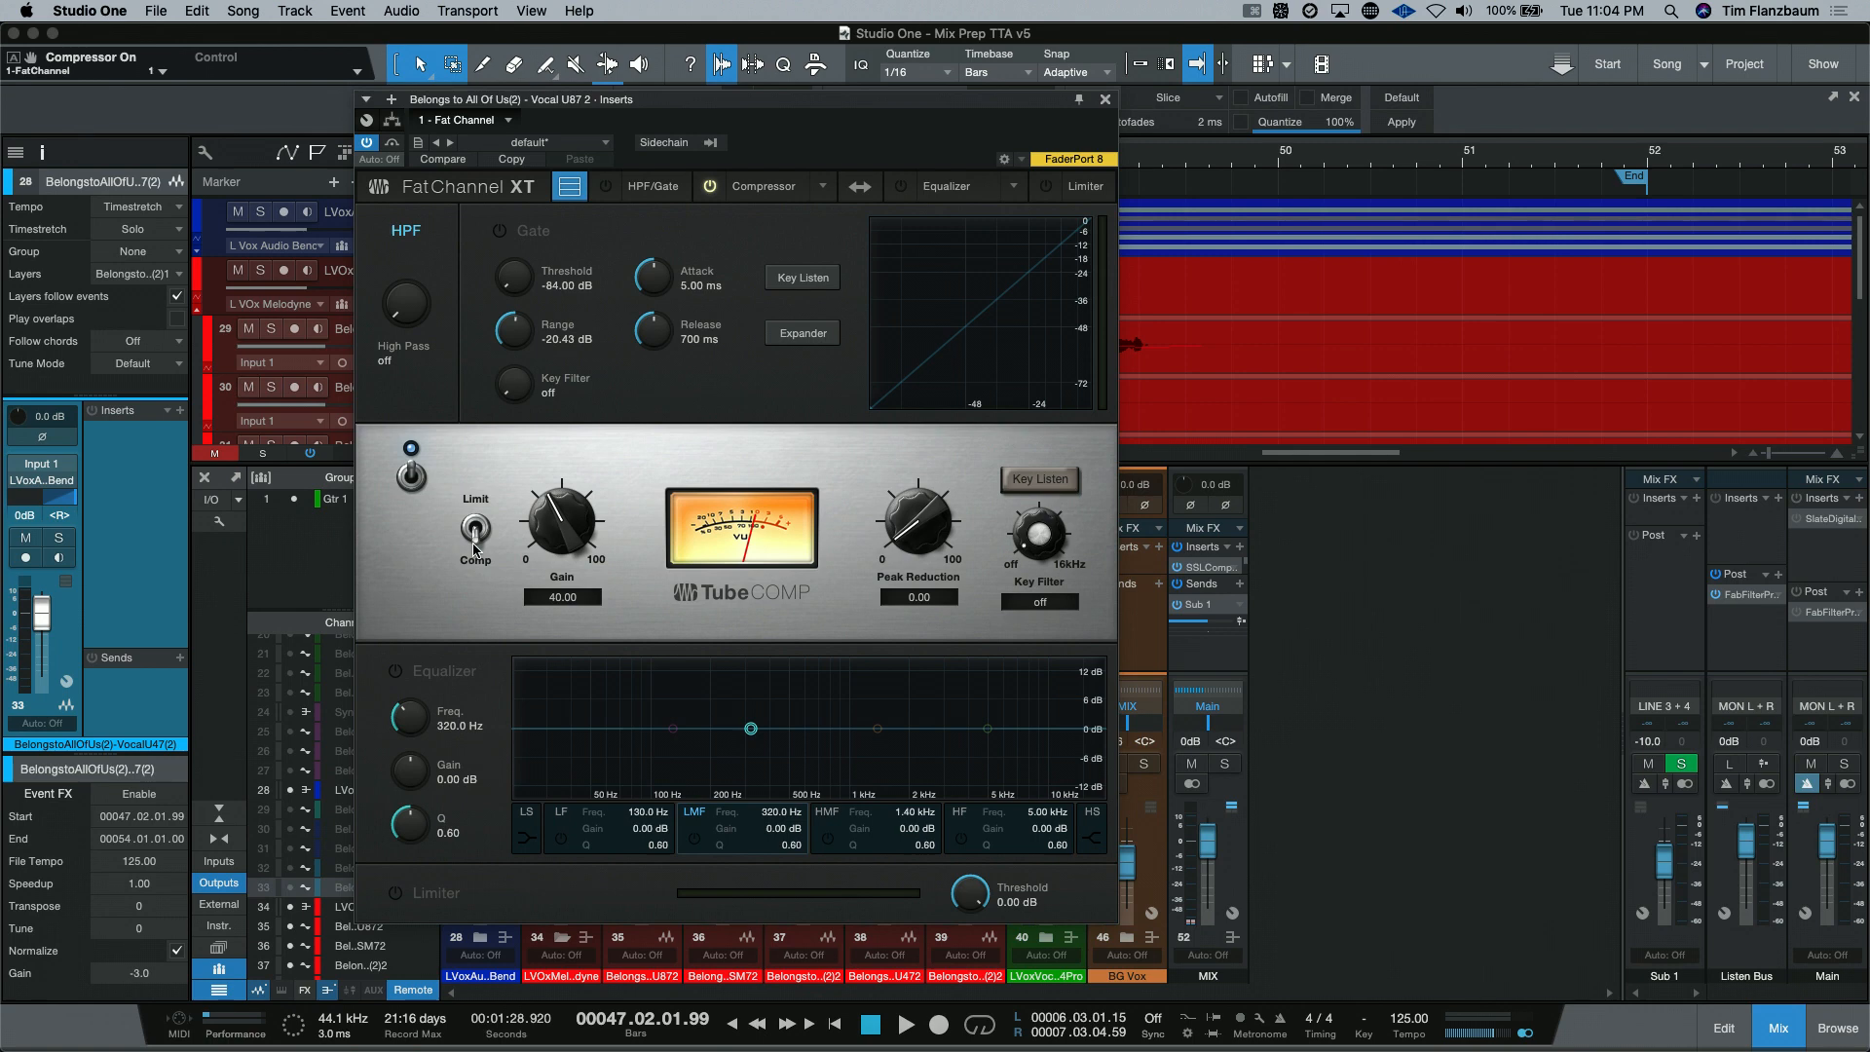
mouse_move(516, 584)
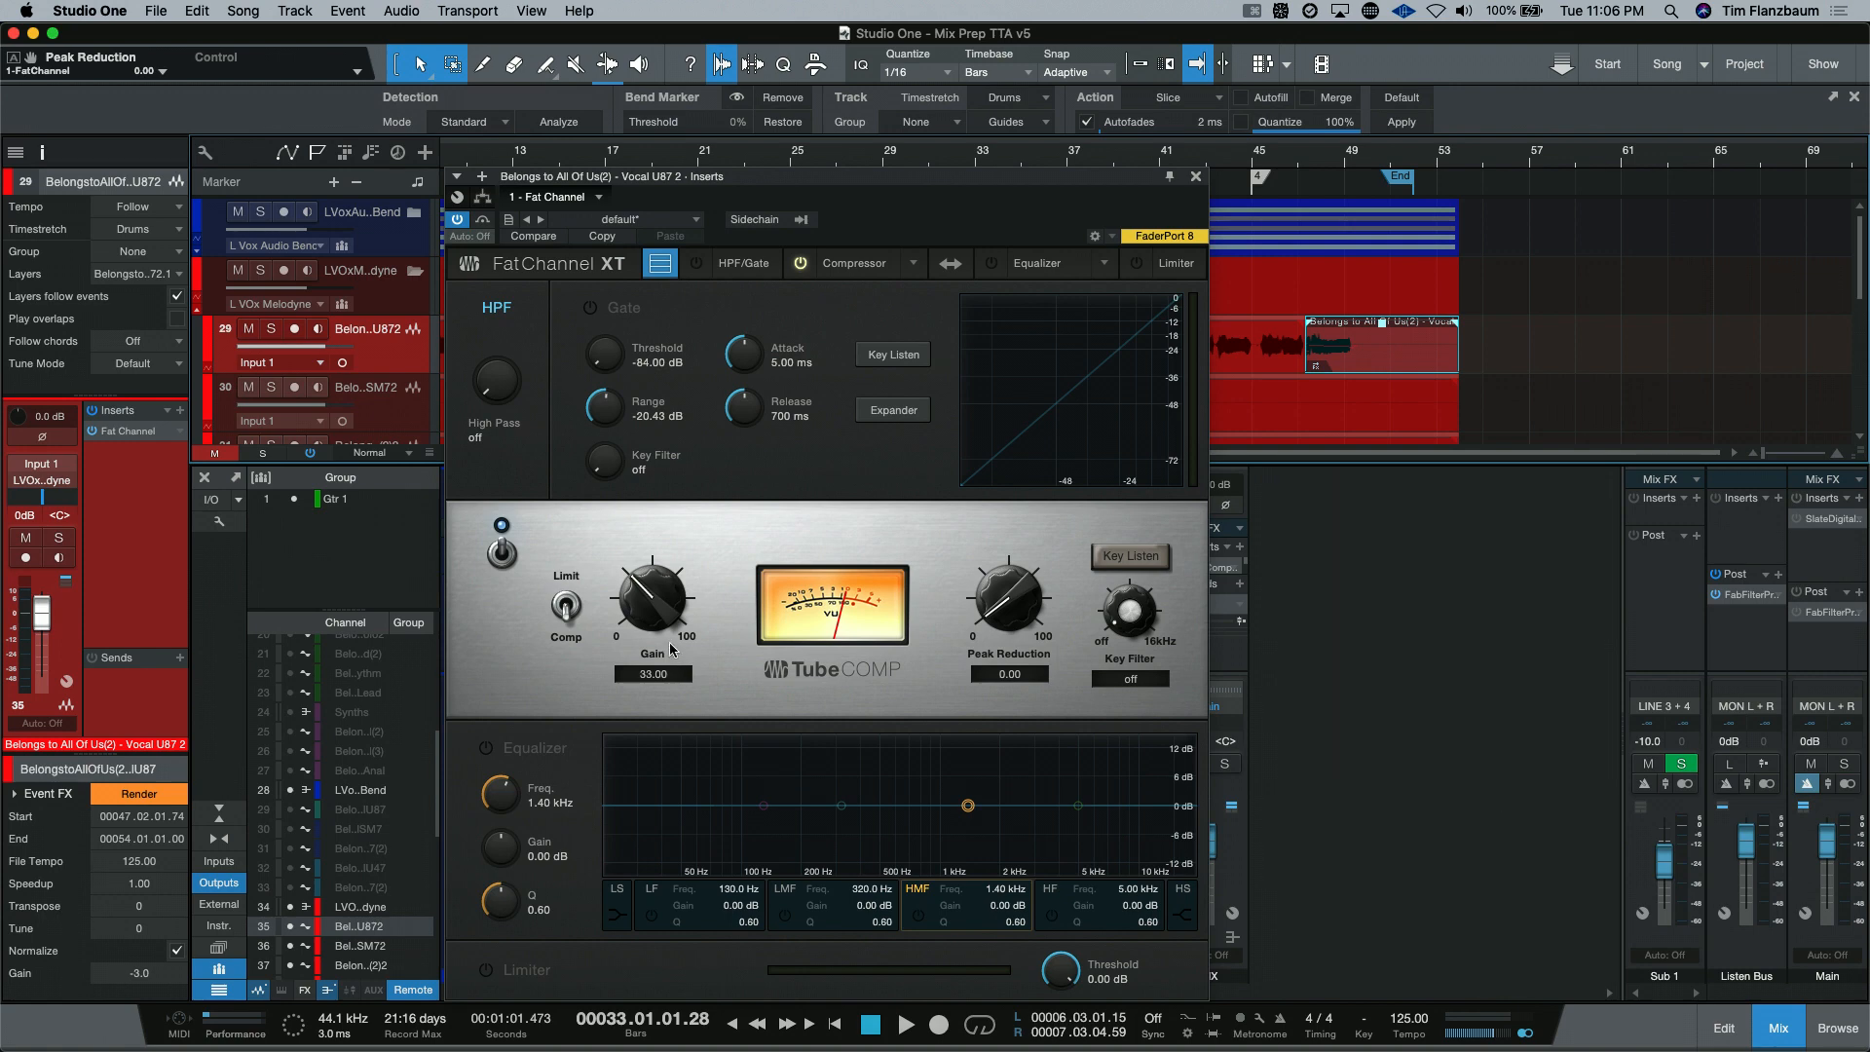
mouse_move(997, 633)
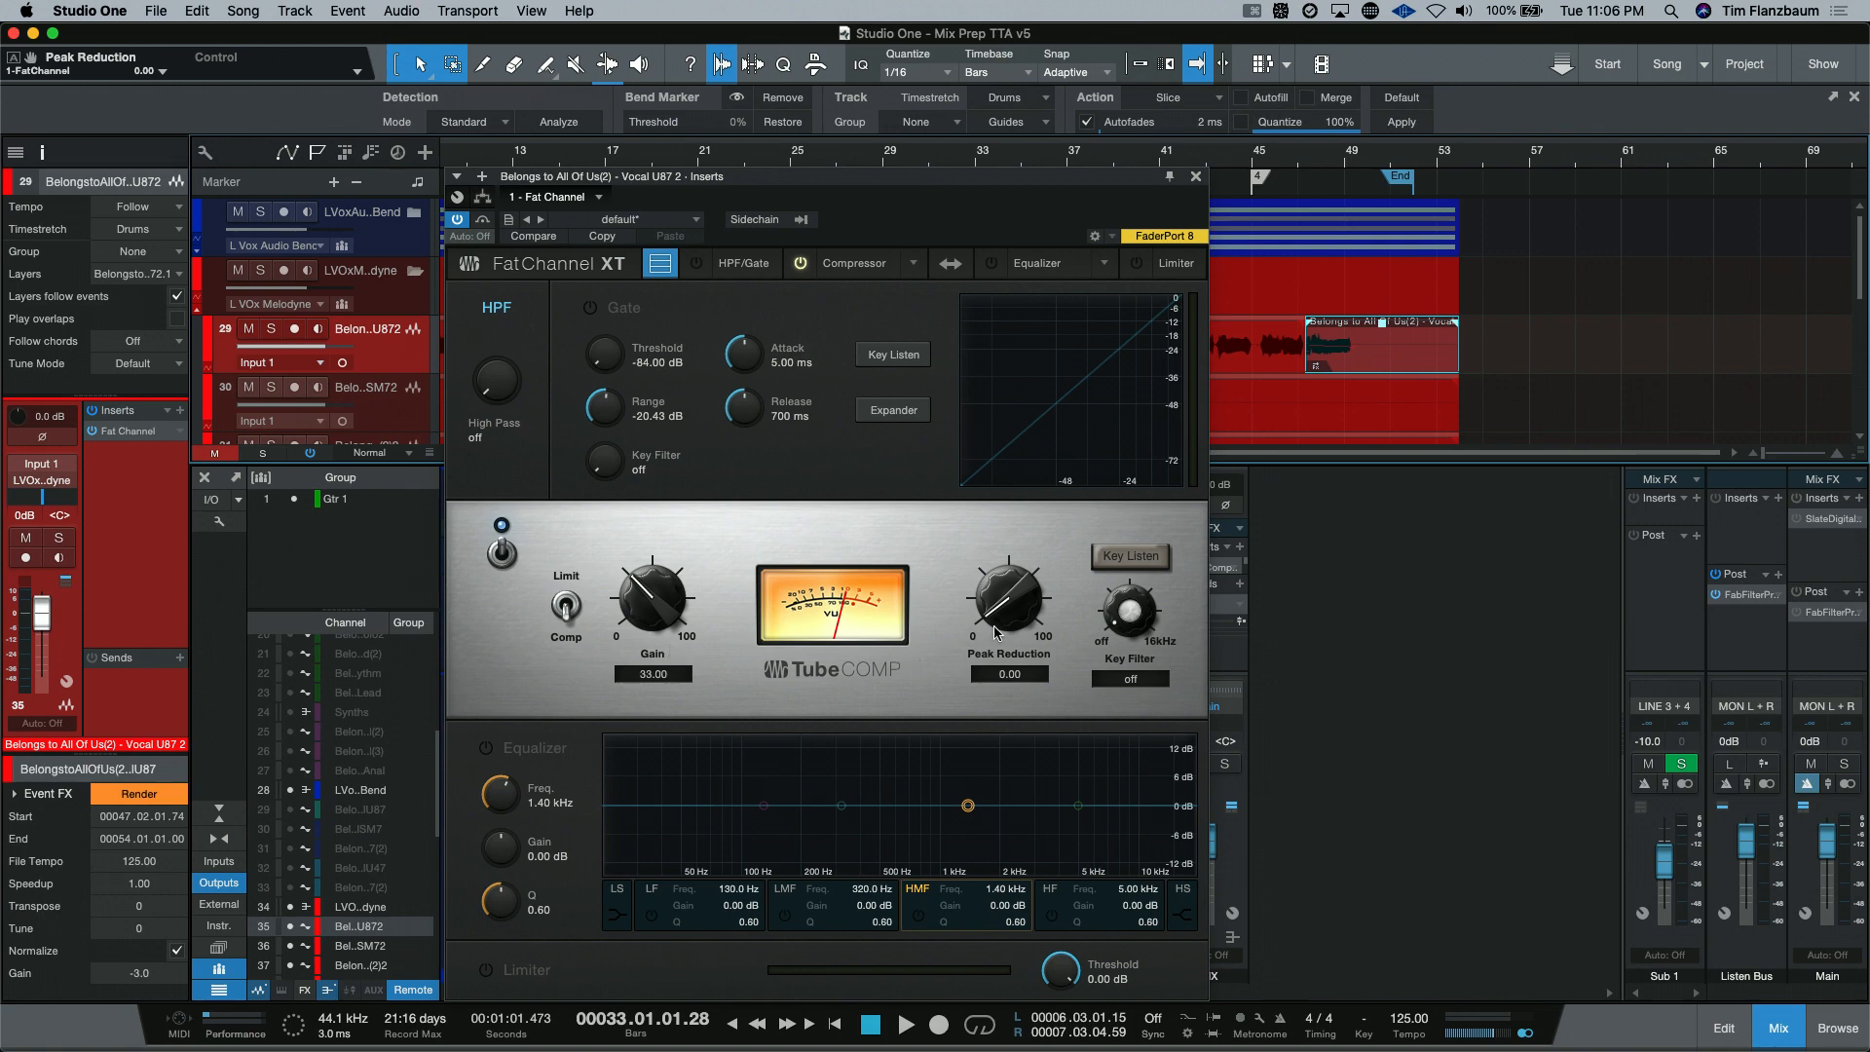
mouse_move(1019, 609)
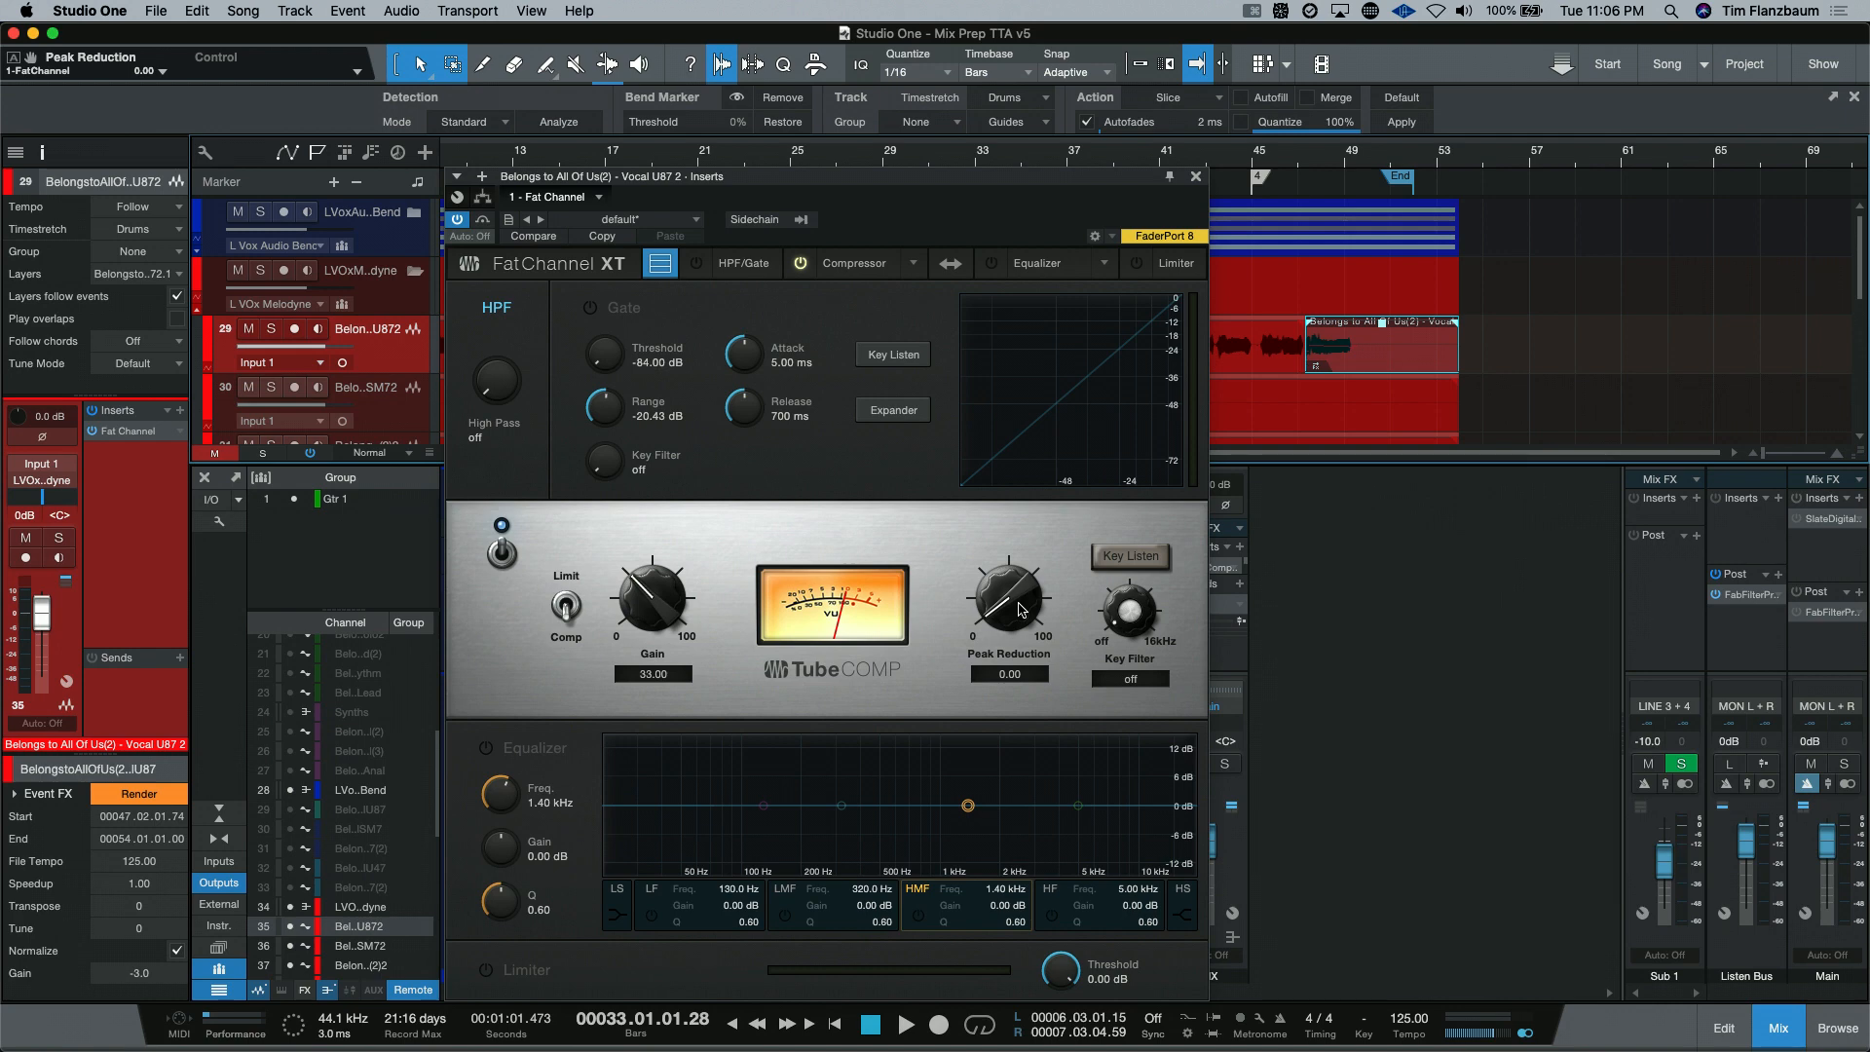
mouse_move(976, 626)
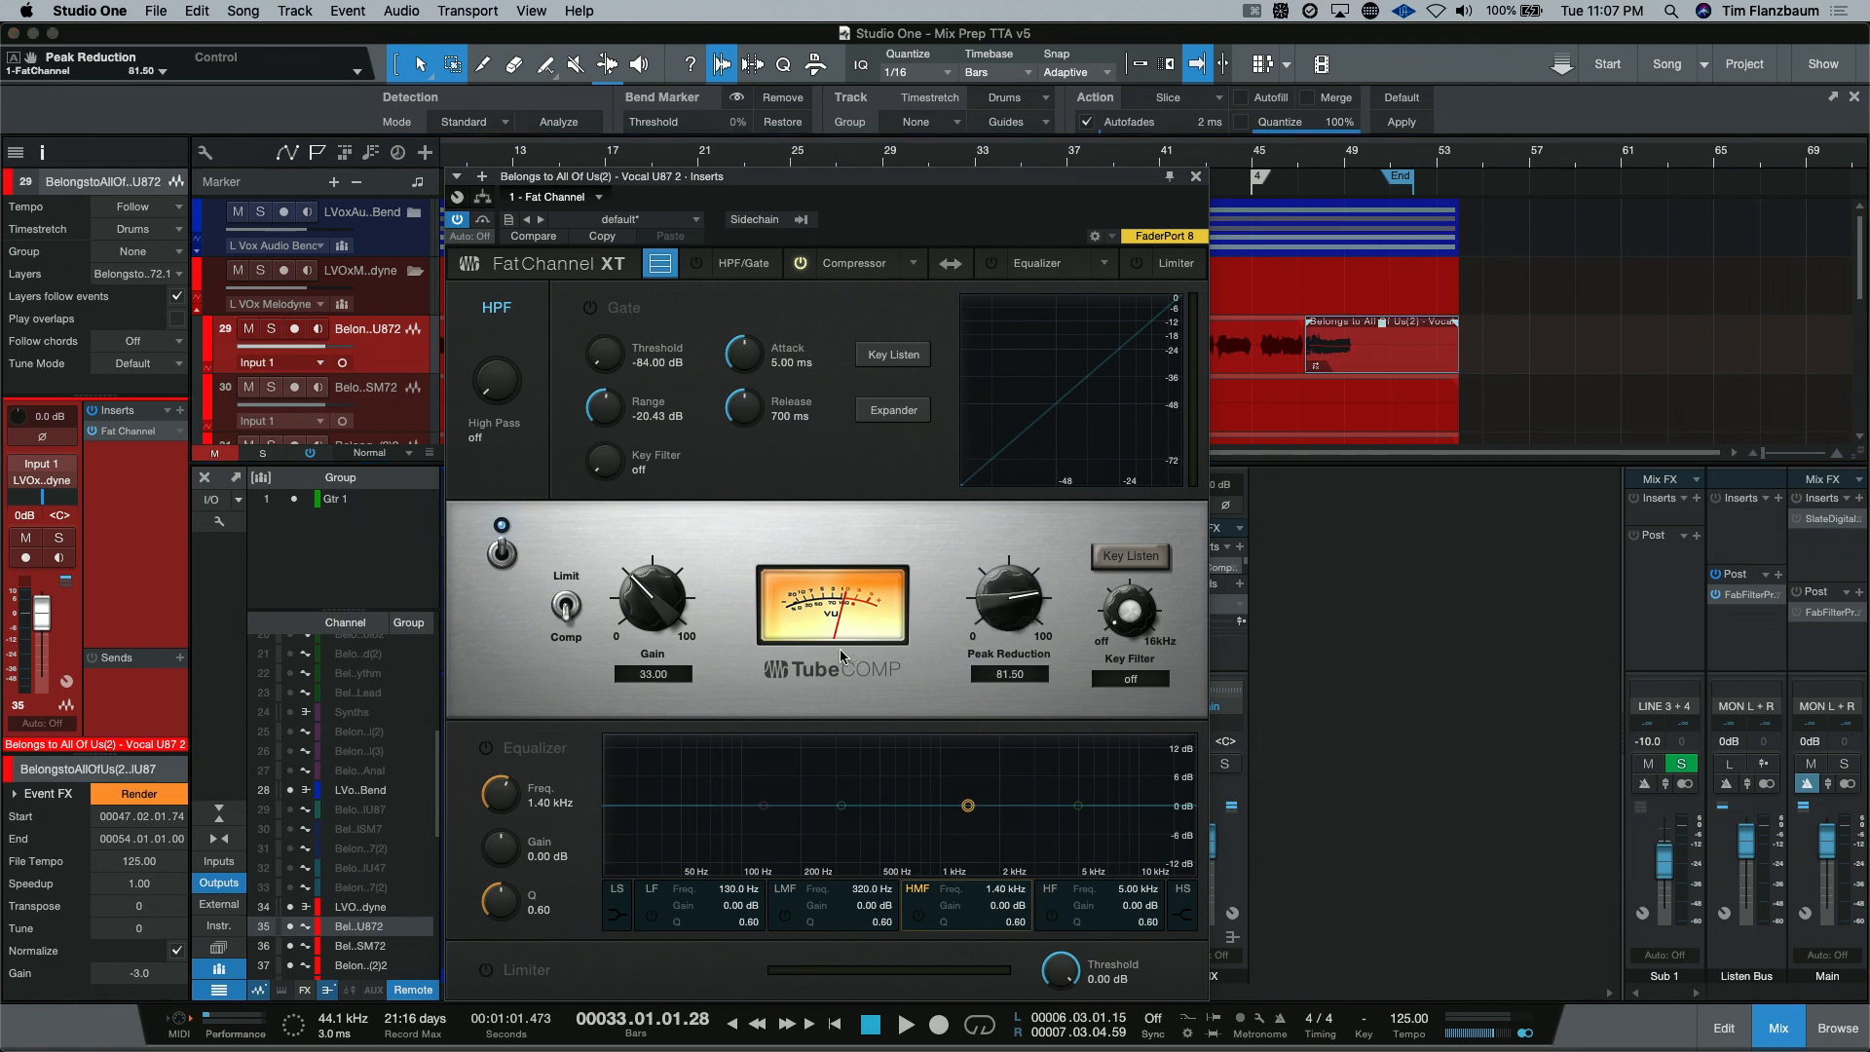
mouse_move(1007, 596)
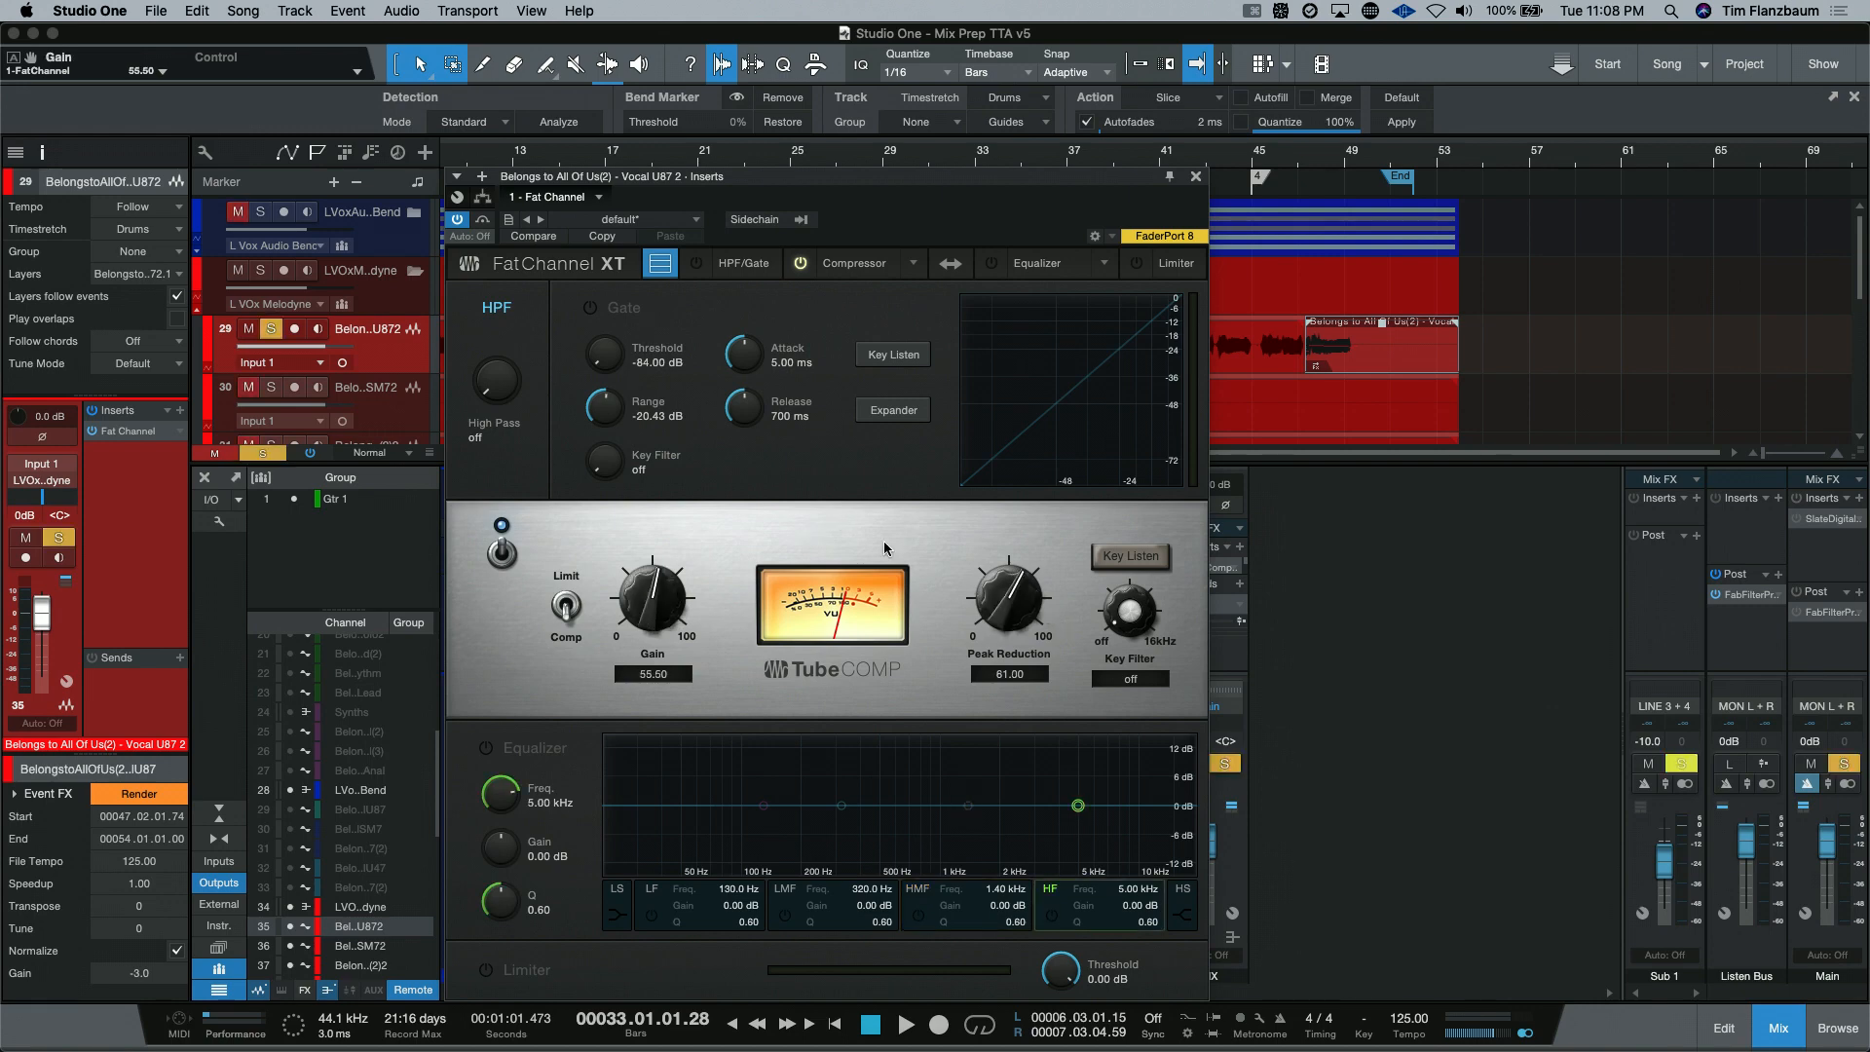
Step: Load the FET compressor model in place of Tube, then bring the compressor gallery back up
left_click(906, 263)
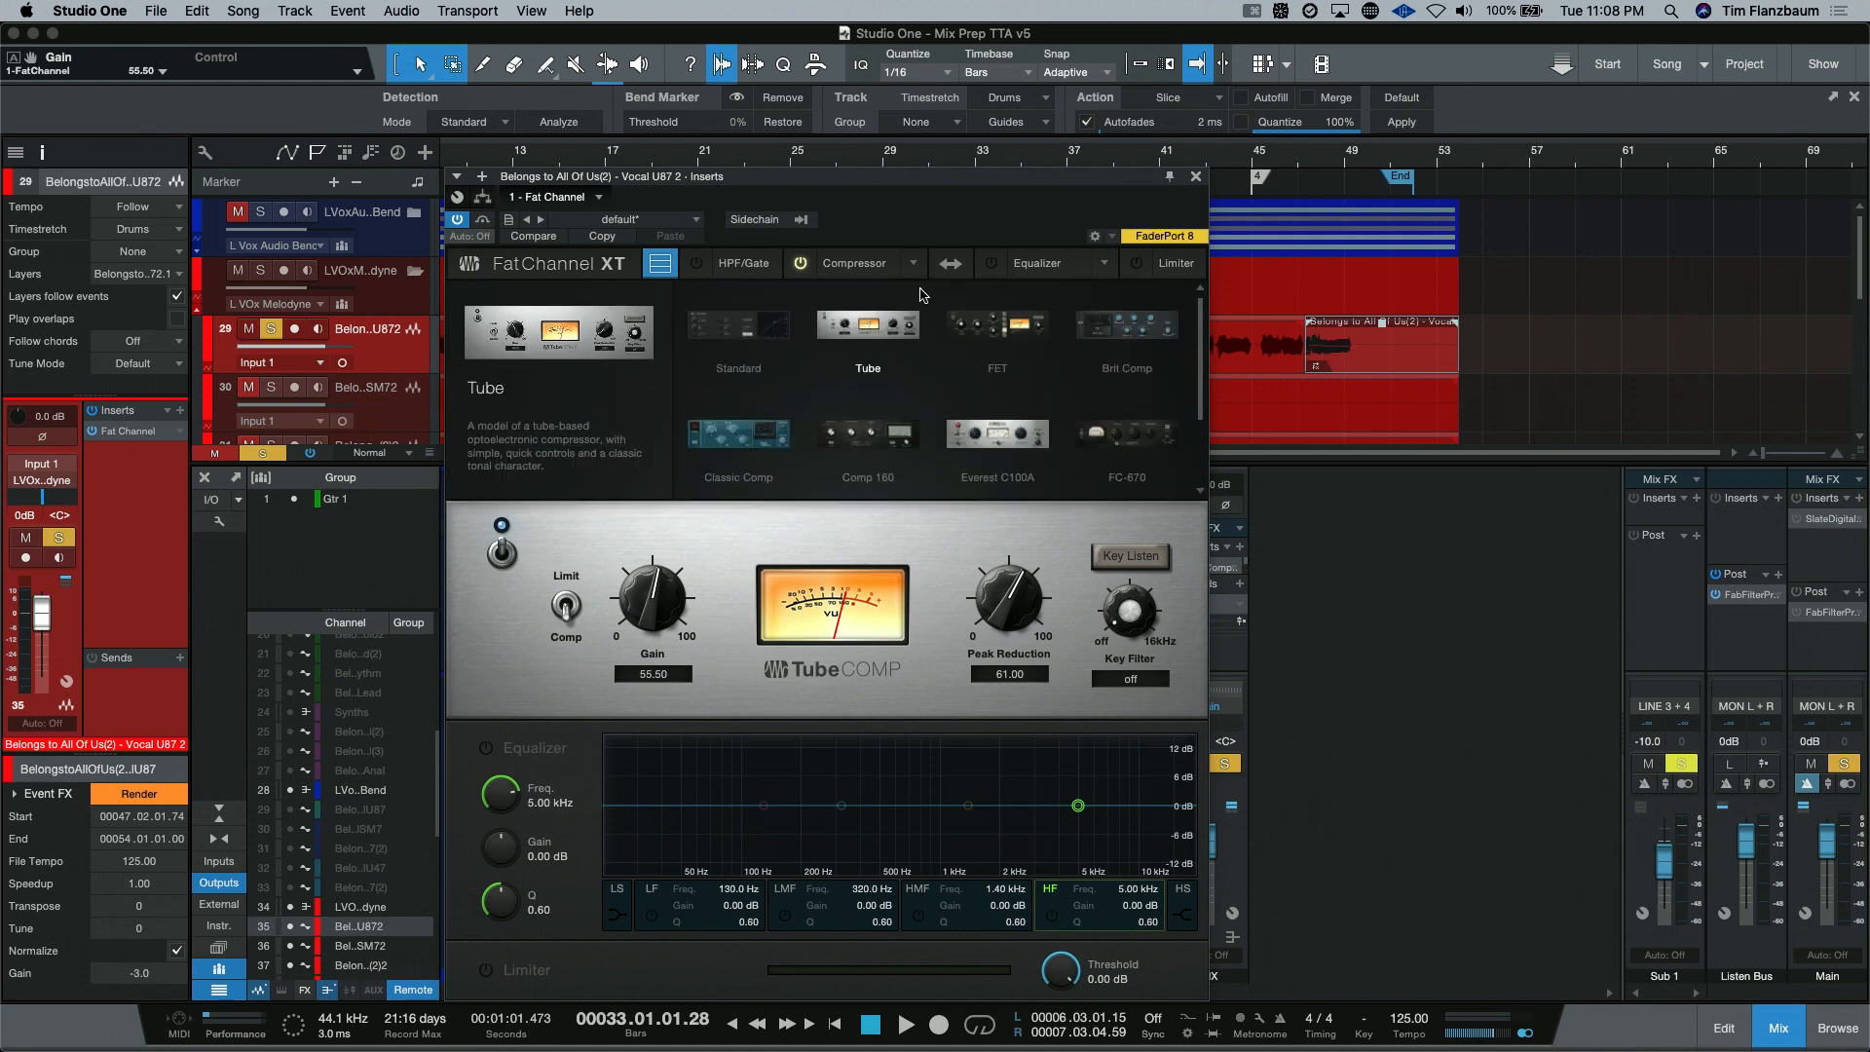
left_click(997, 325)
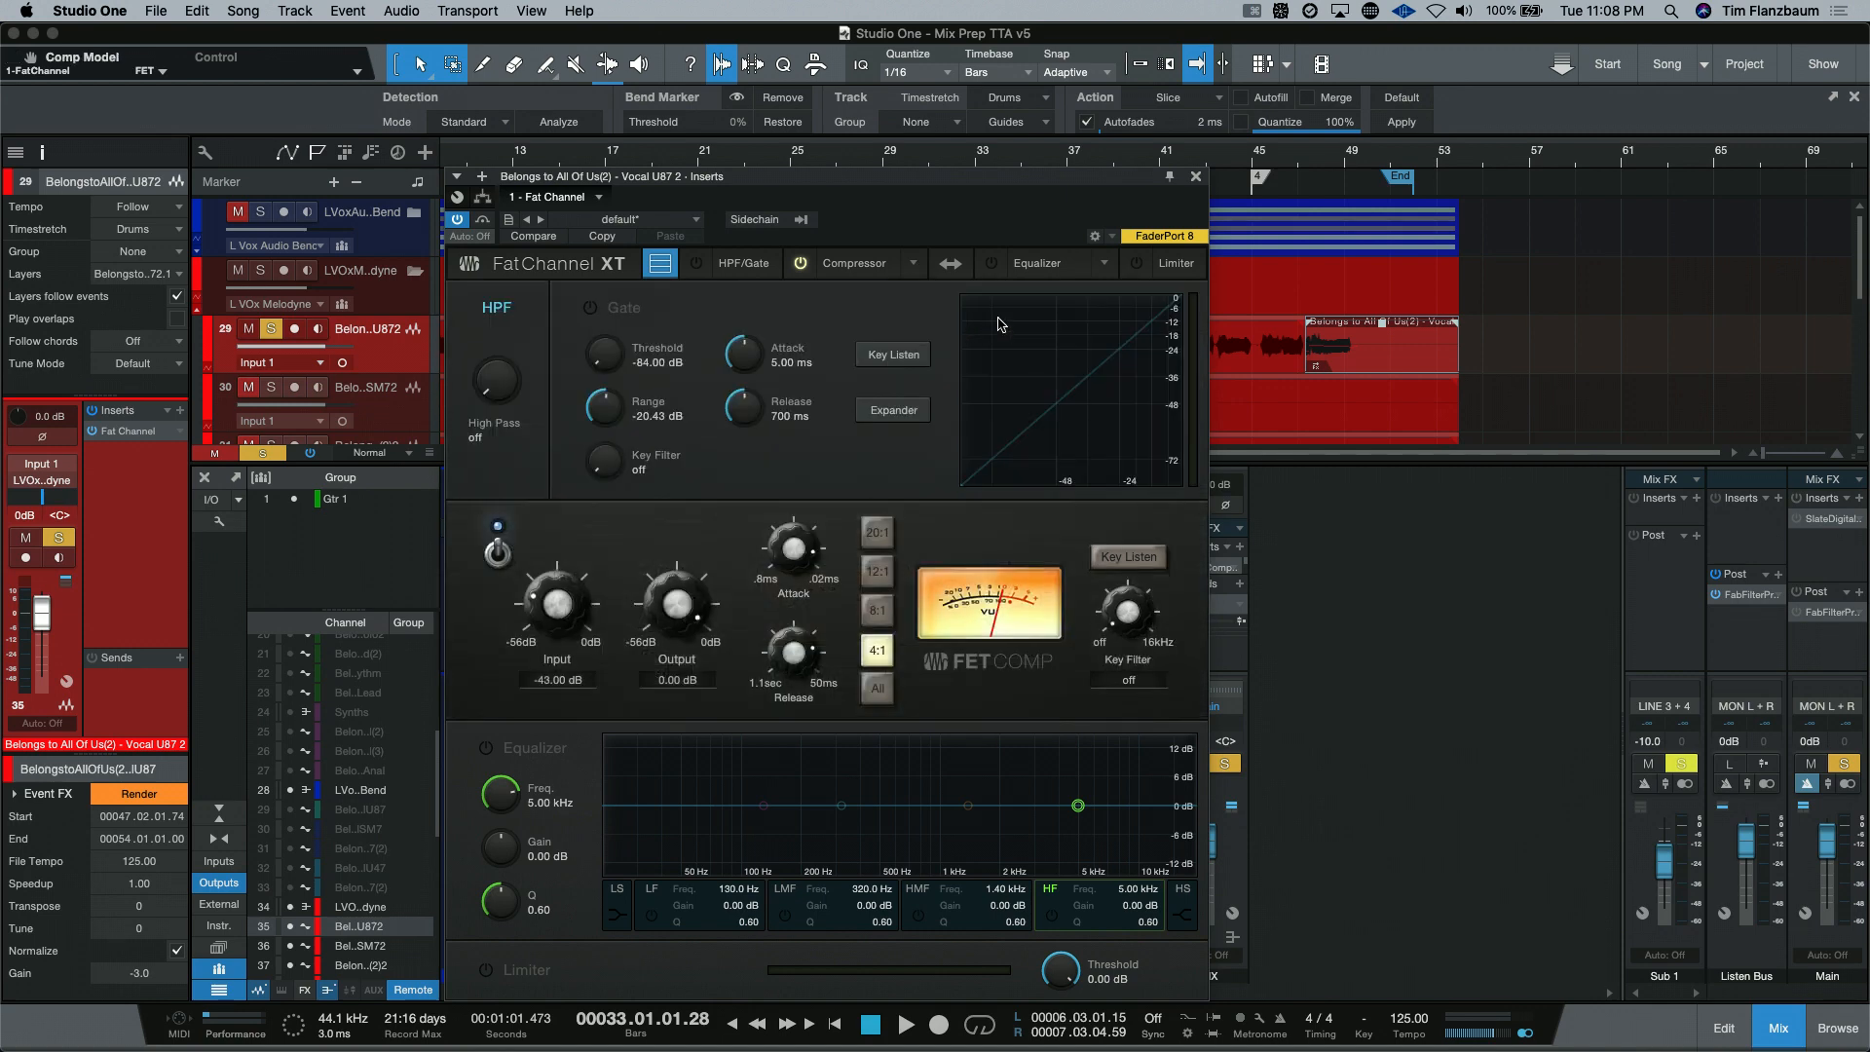
mouse_move(1026, 368)
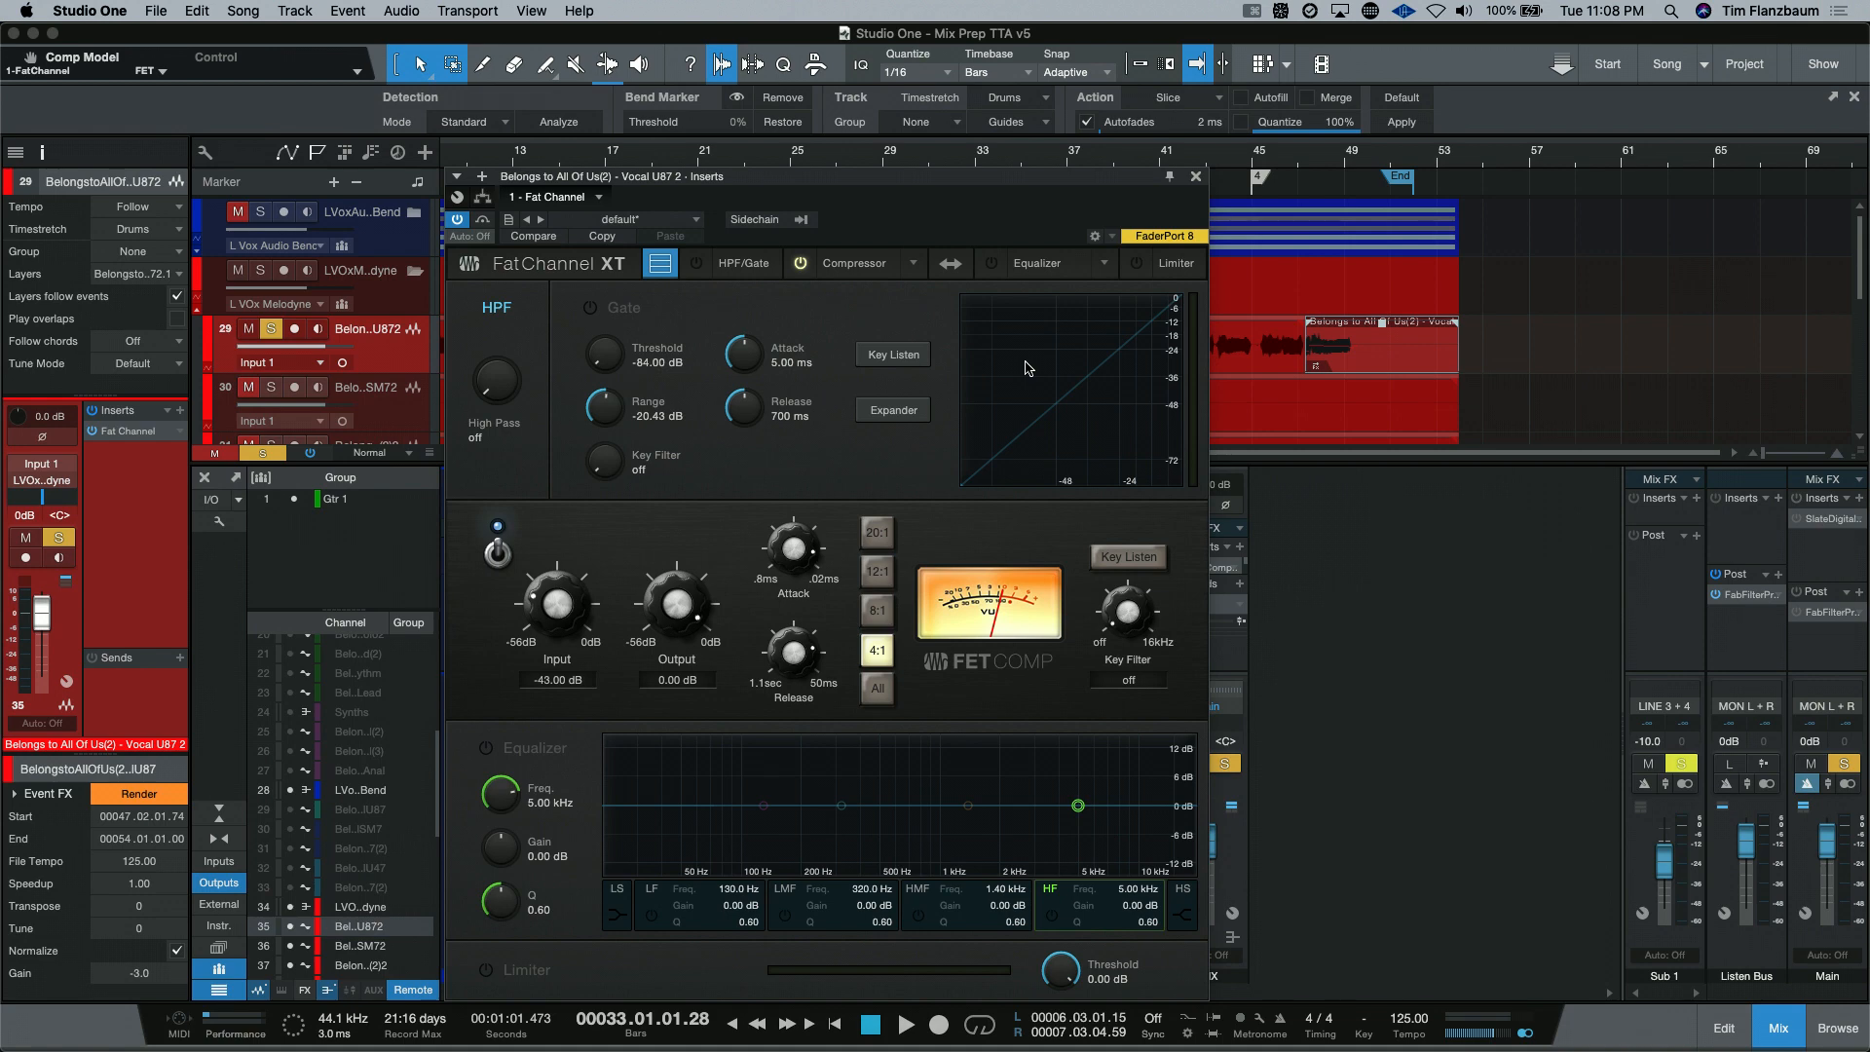
mouse_move(1021, 374)
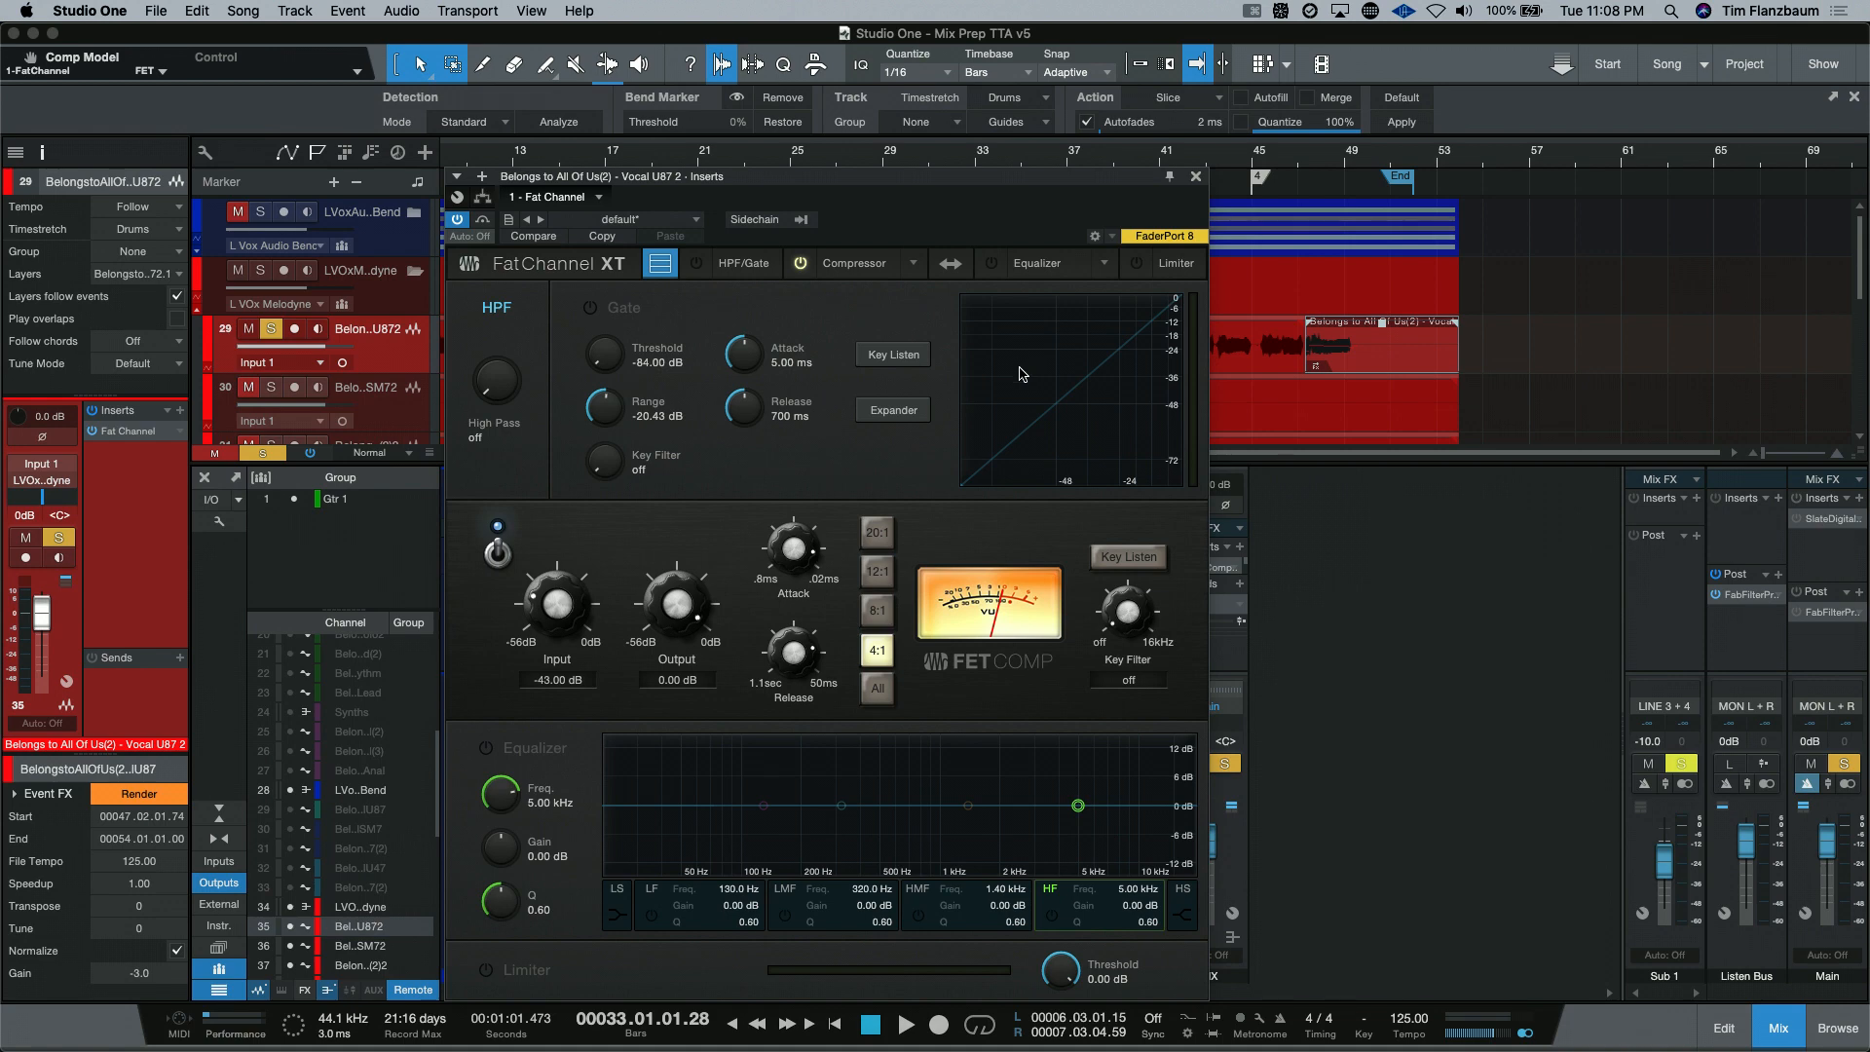
mouse_move(965, 672)
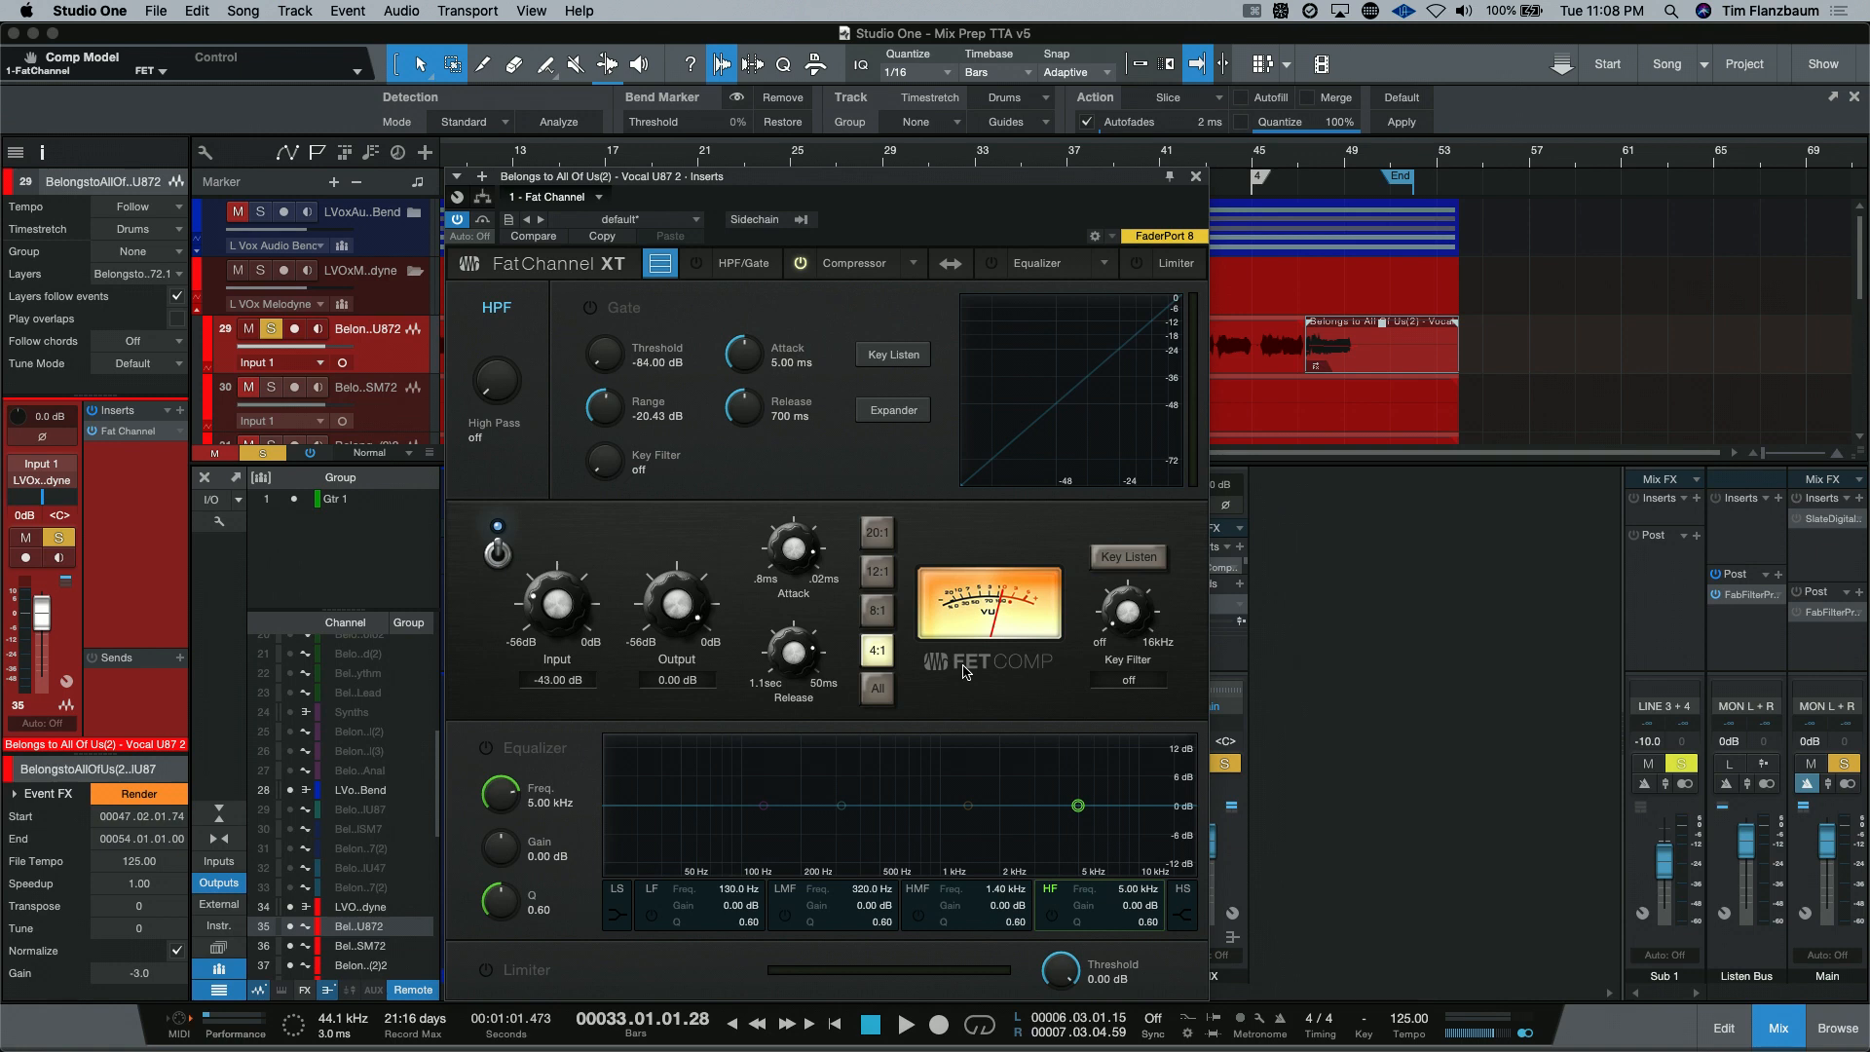
mouse_move(978, 539)
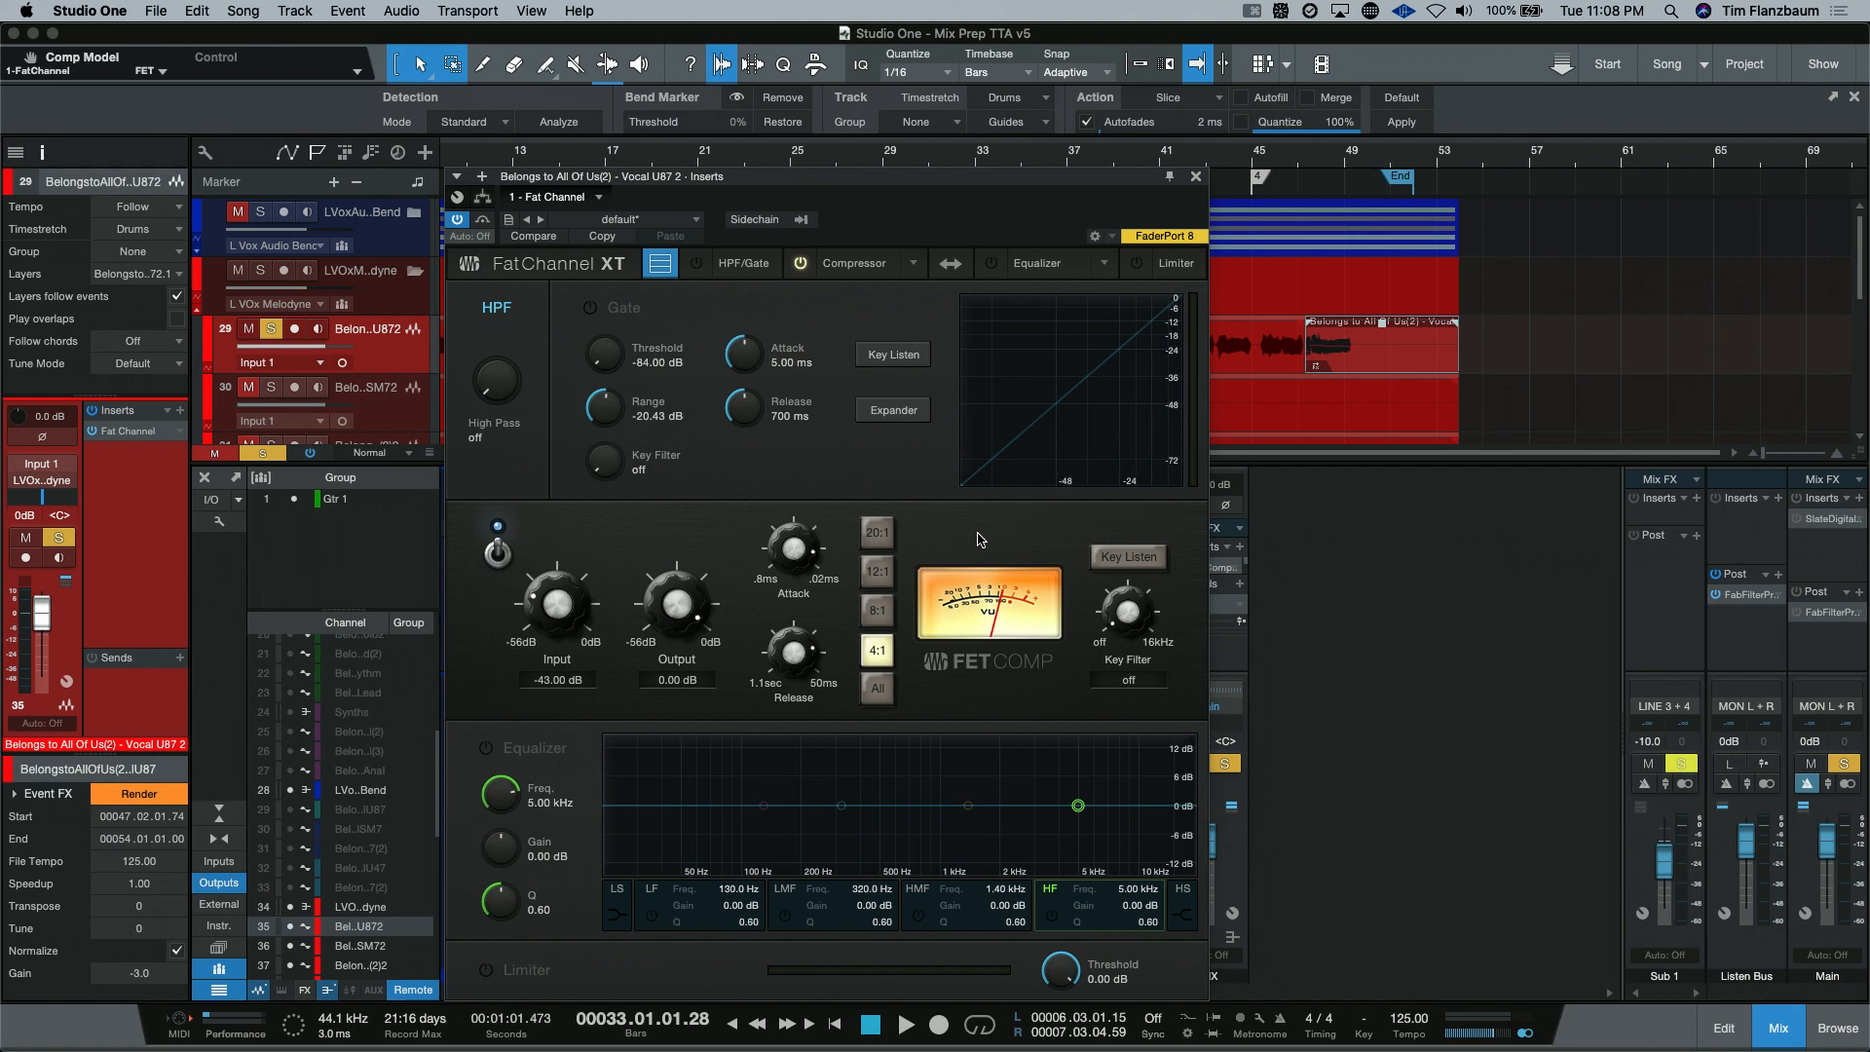
mouse_move(539, 551)
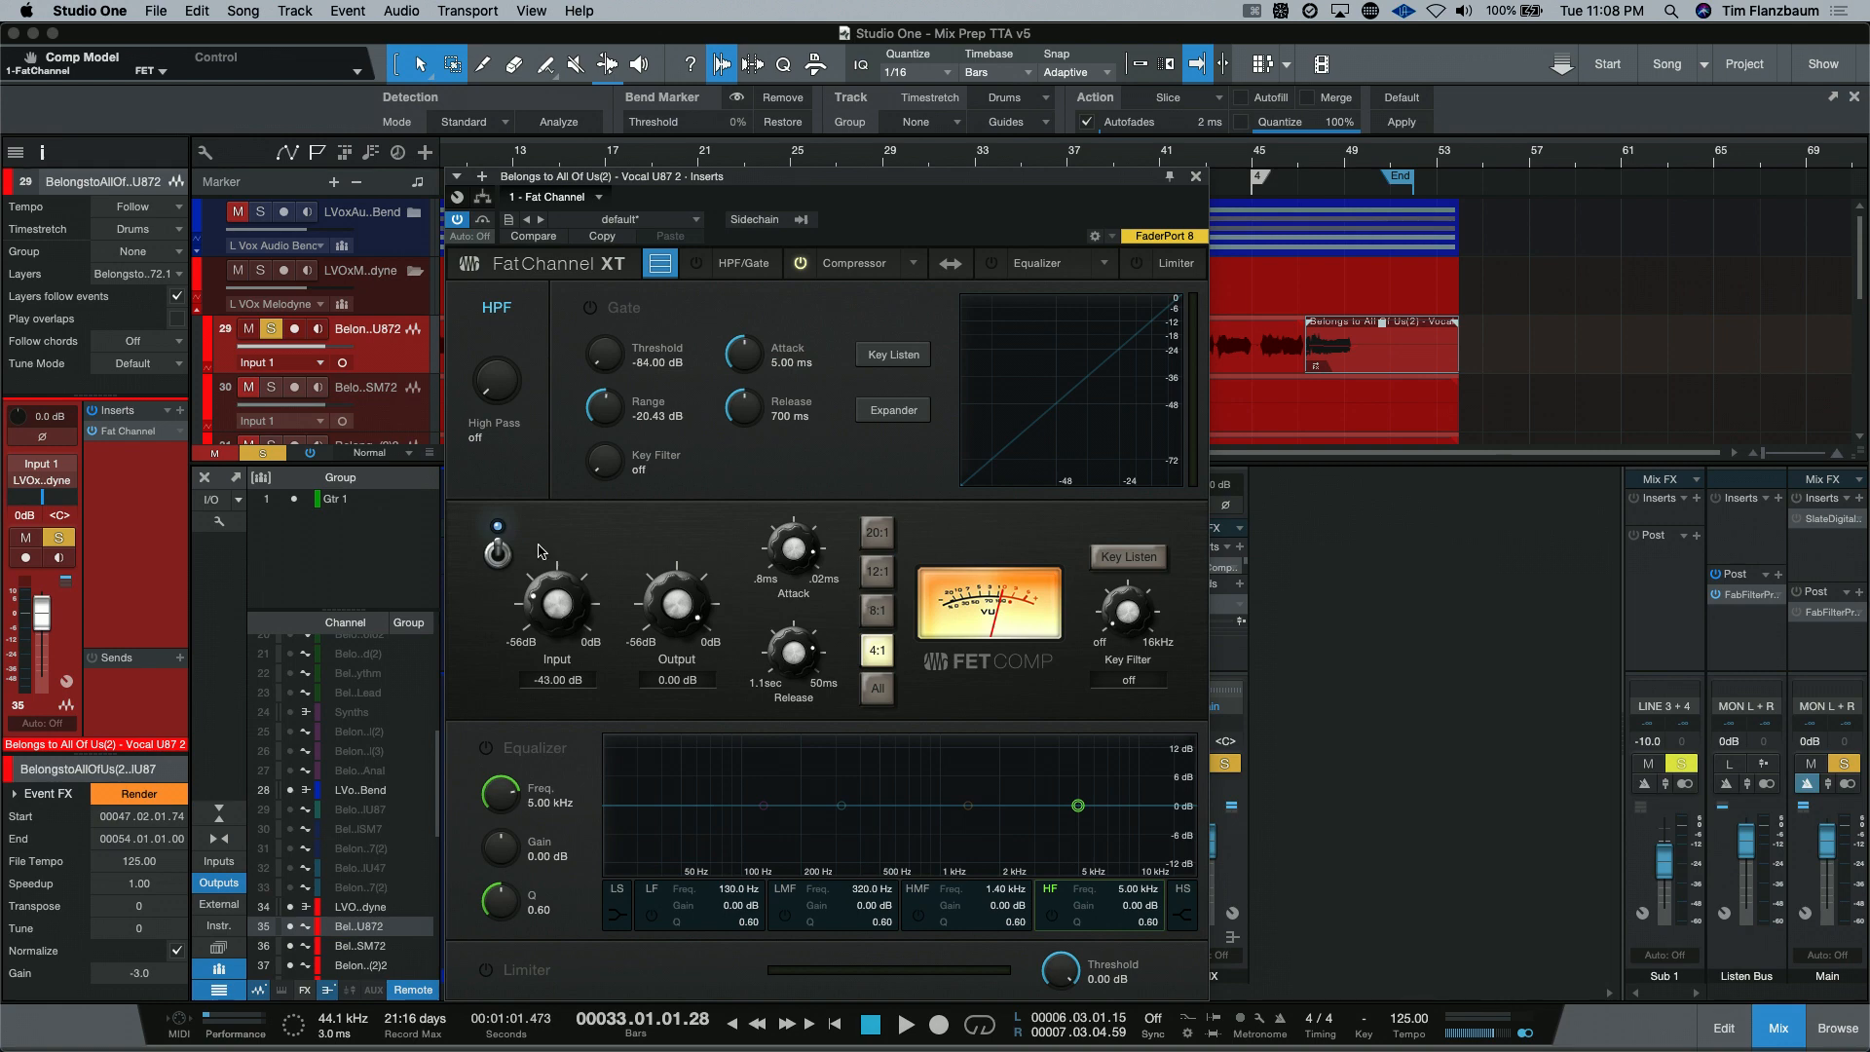
mouse_move(551, 603)
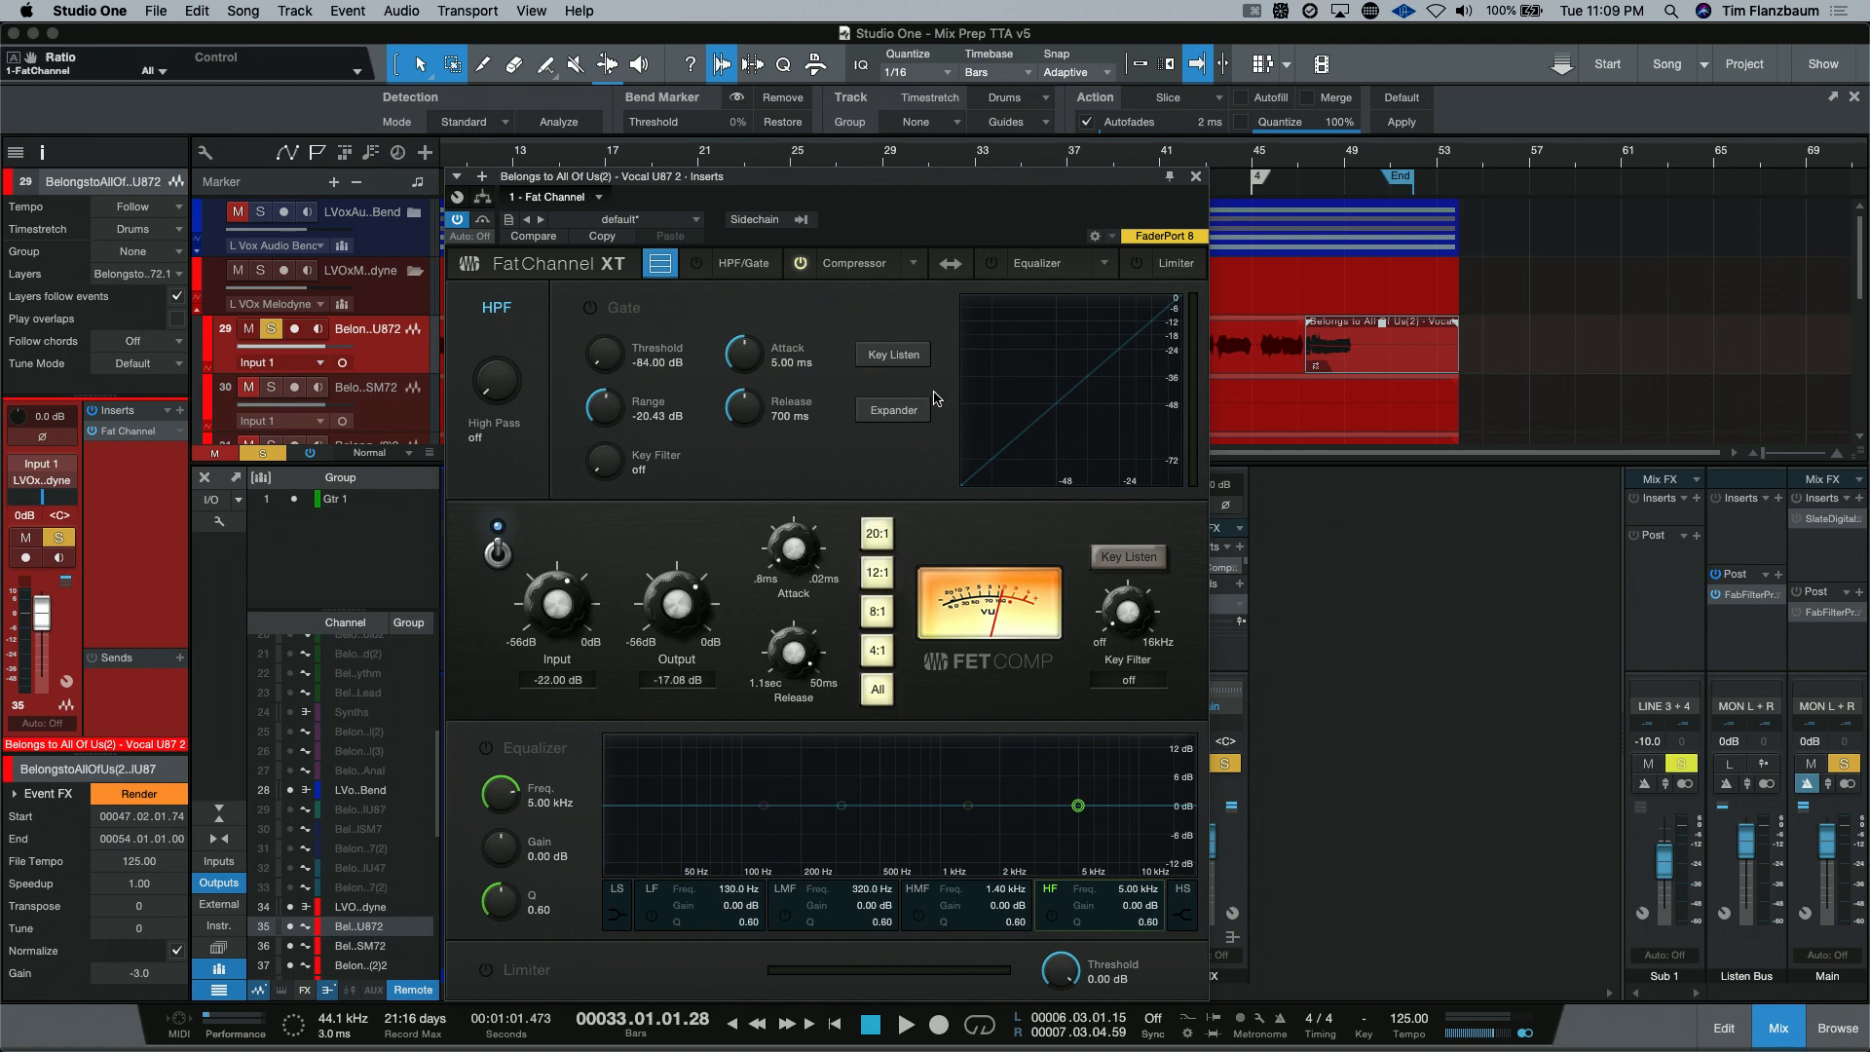
left_click(924, 263)
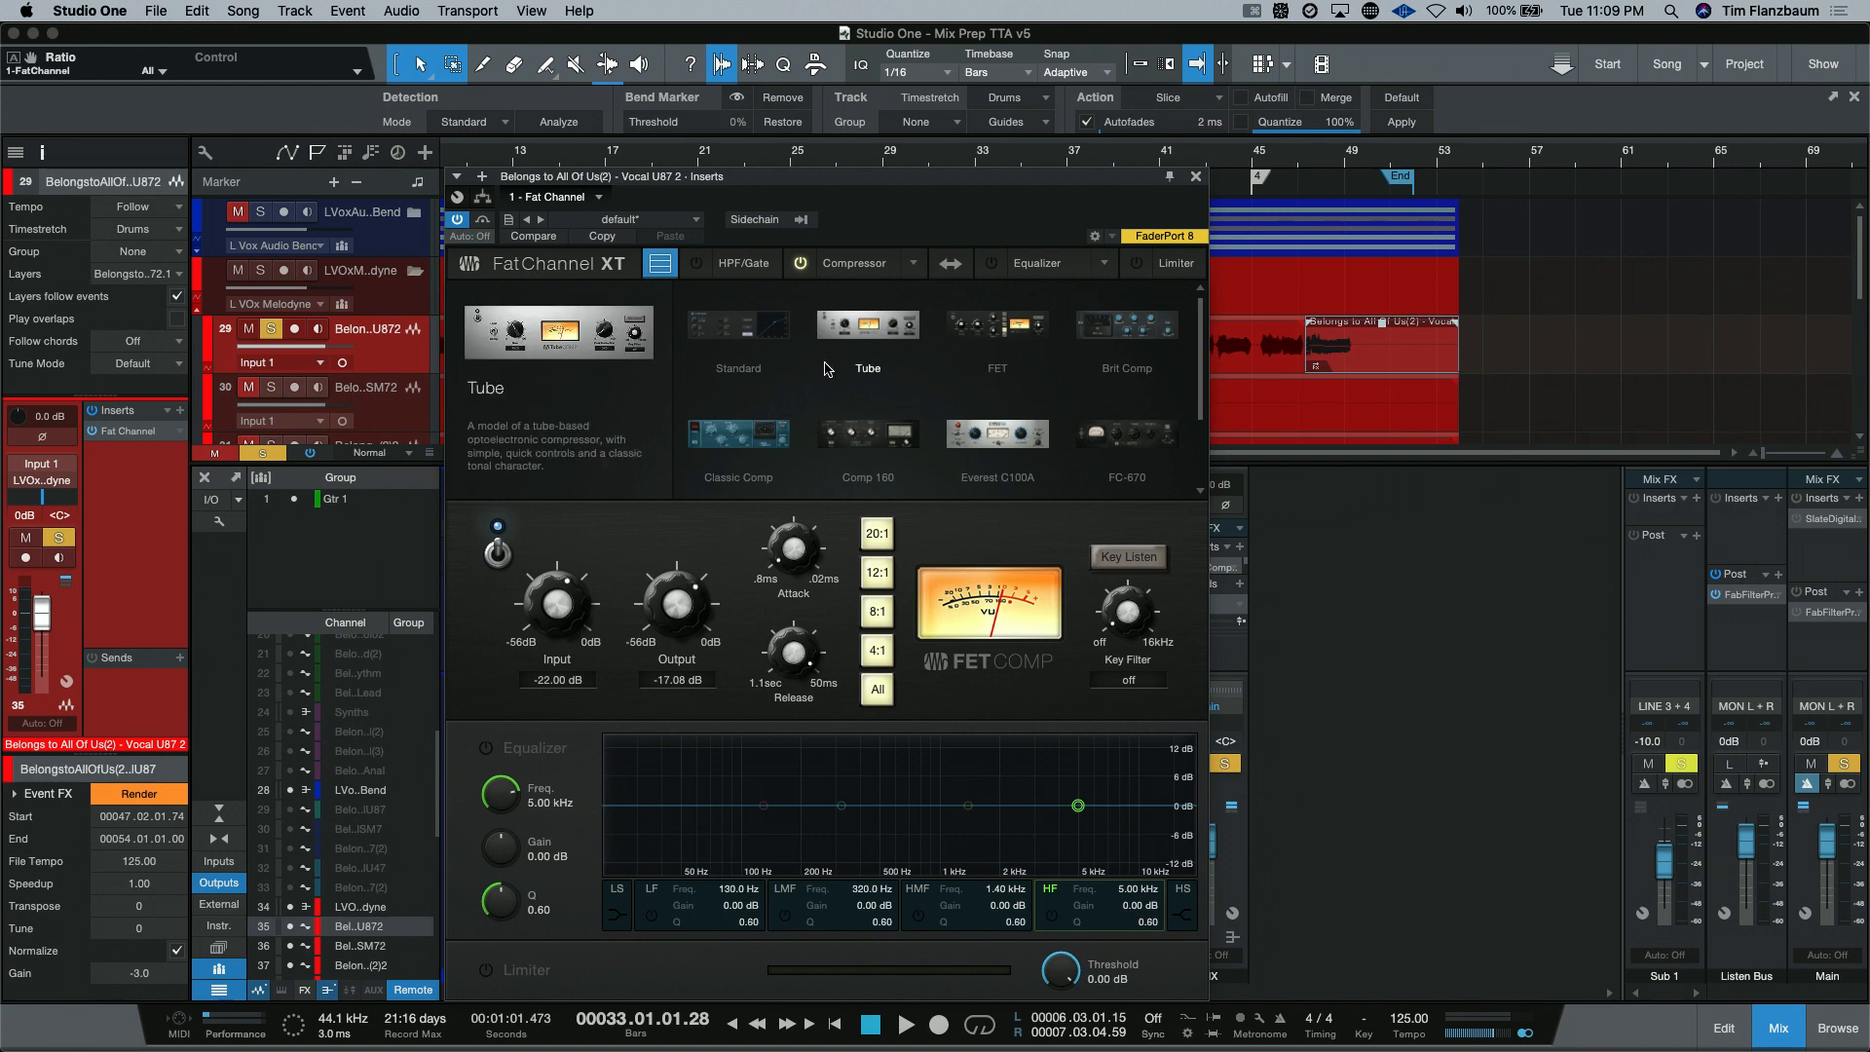
Step: Switch the Fat Channel compressor stage to the Brit Comp model
left_click(1124, 322)
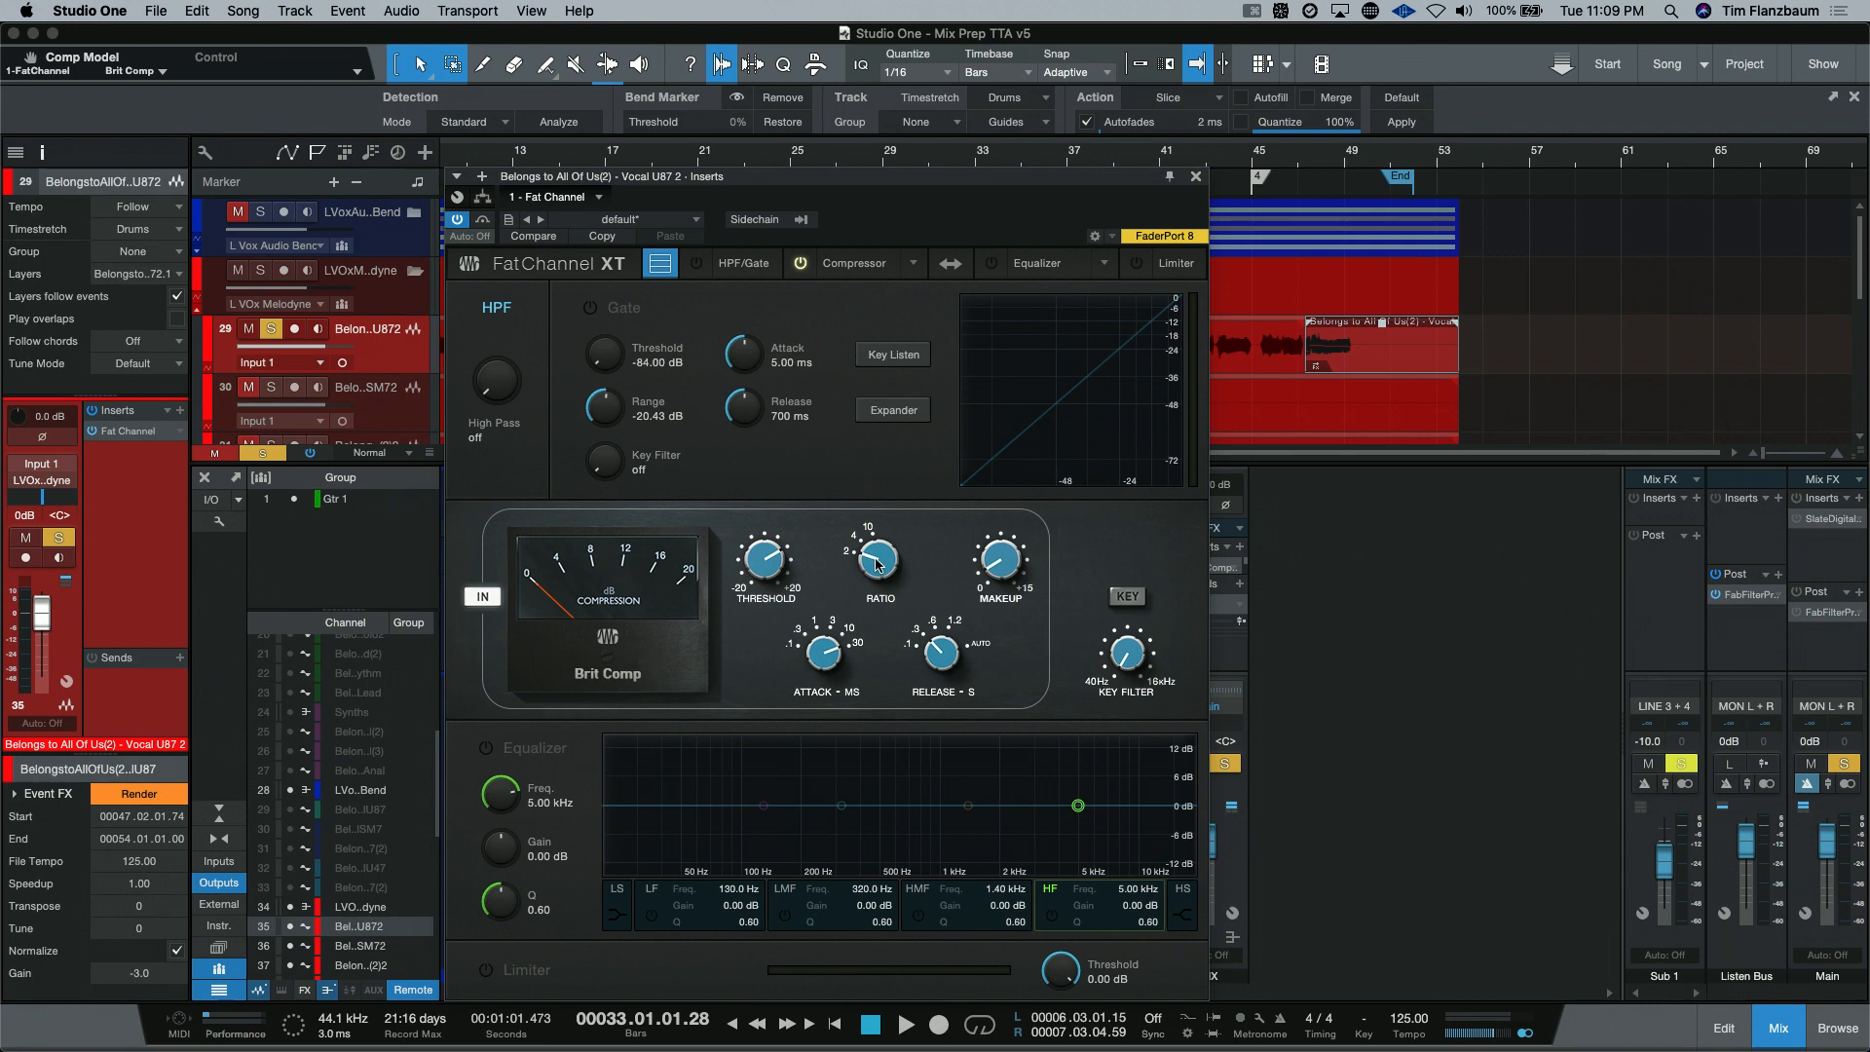
mouse_move(787, 626)
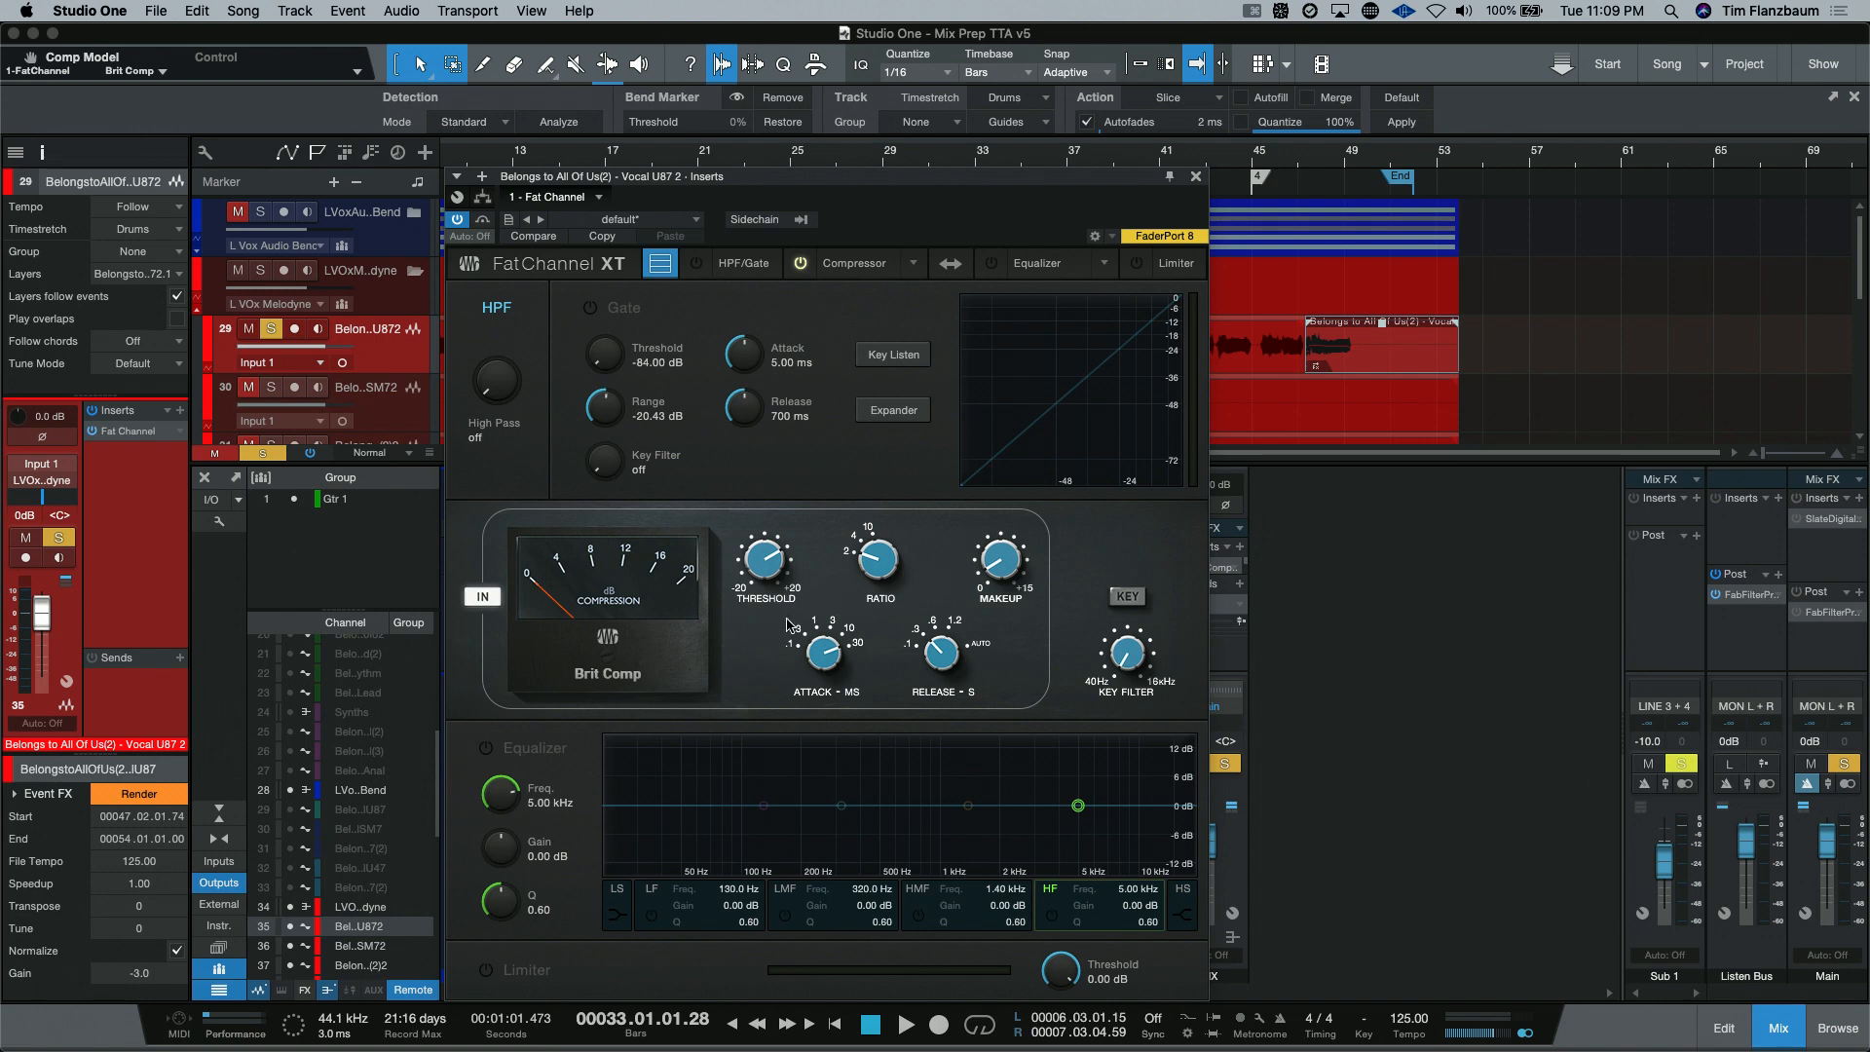
mouse_move(742, 655)
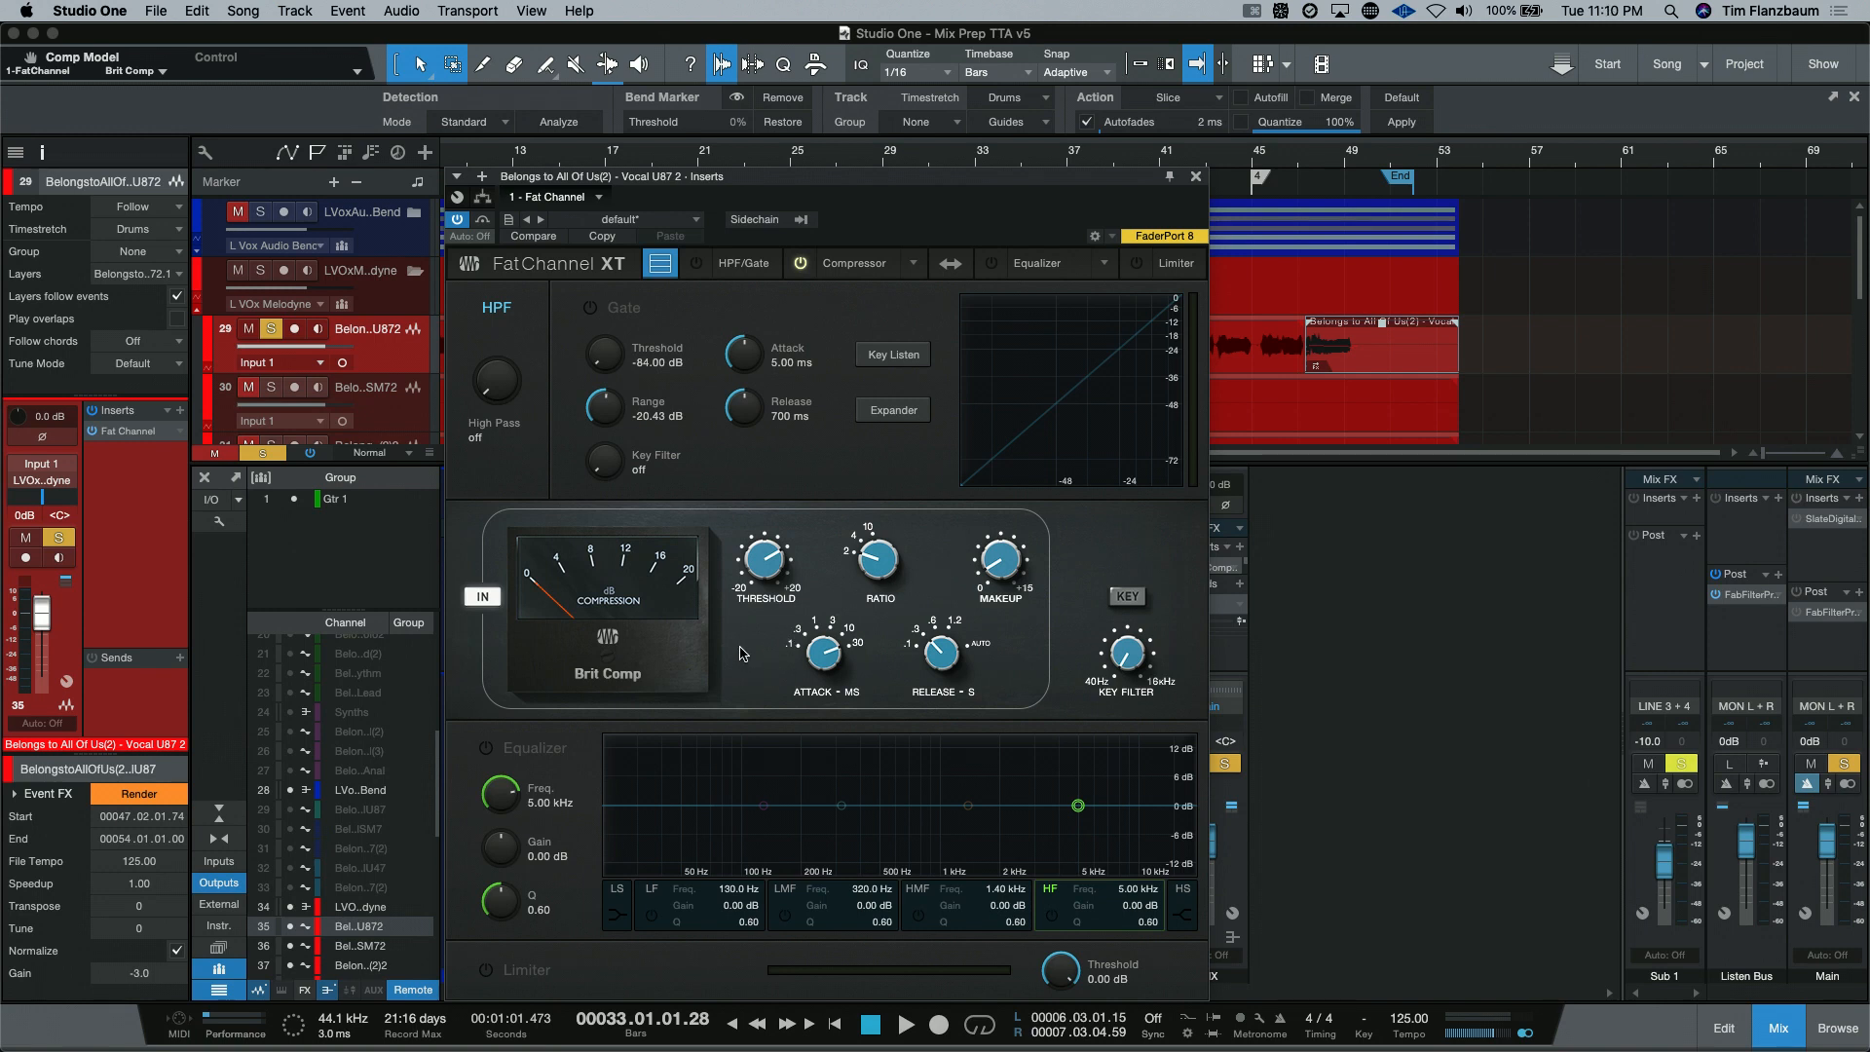
mouse_move(889, 518)
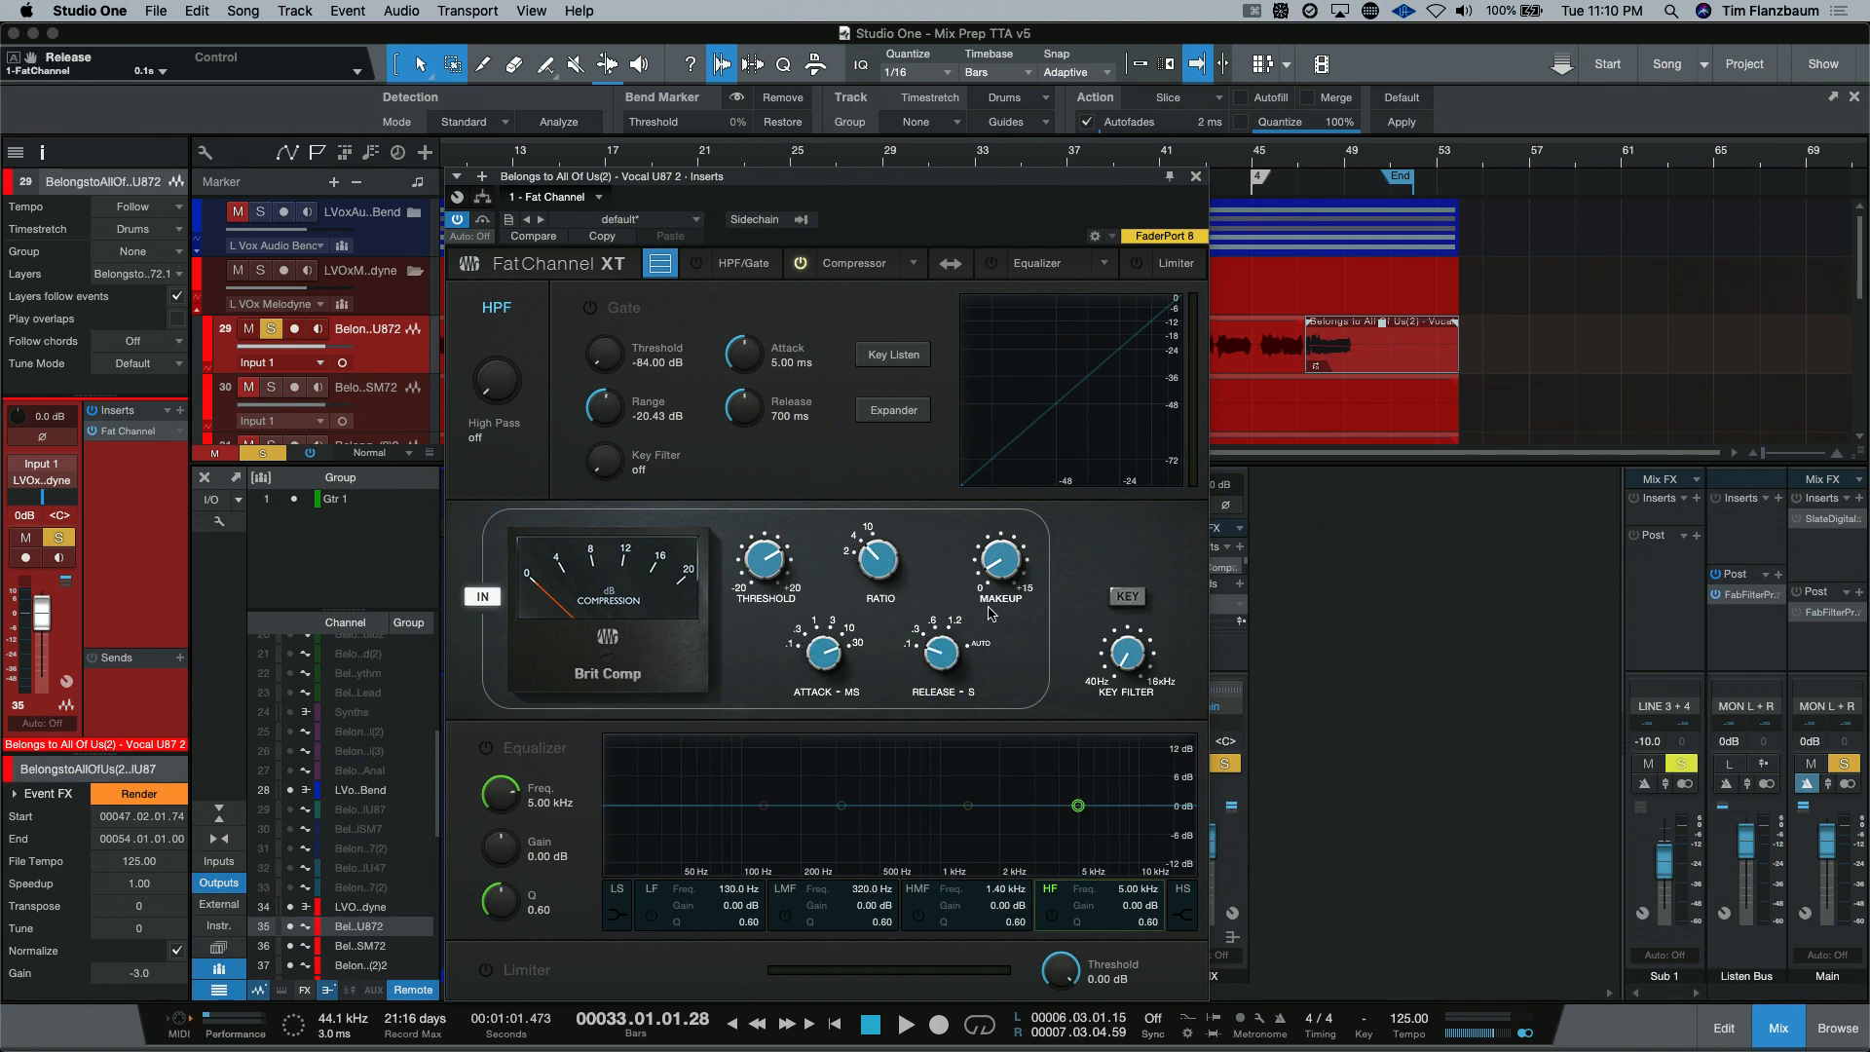
mouse_move(1070, 639)
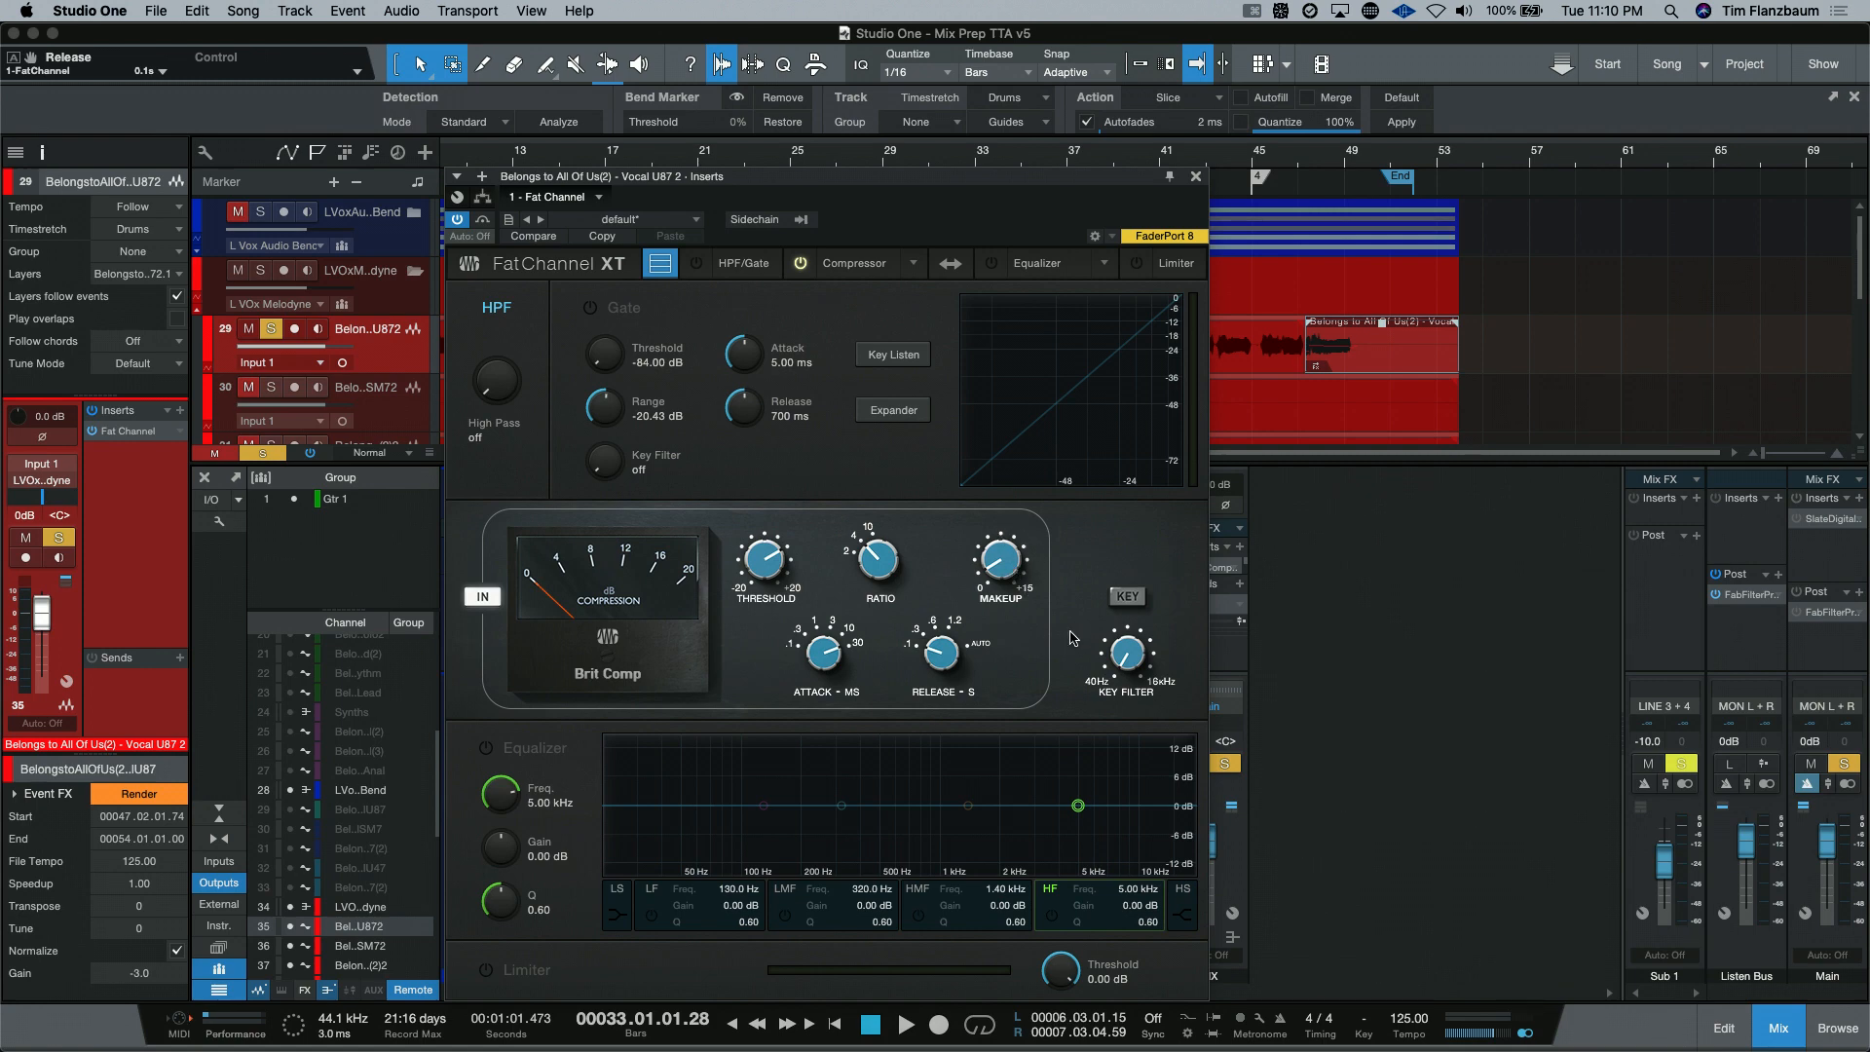
mouse_move(887, 668)
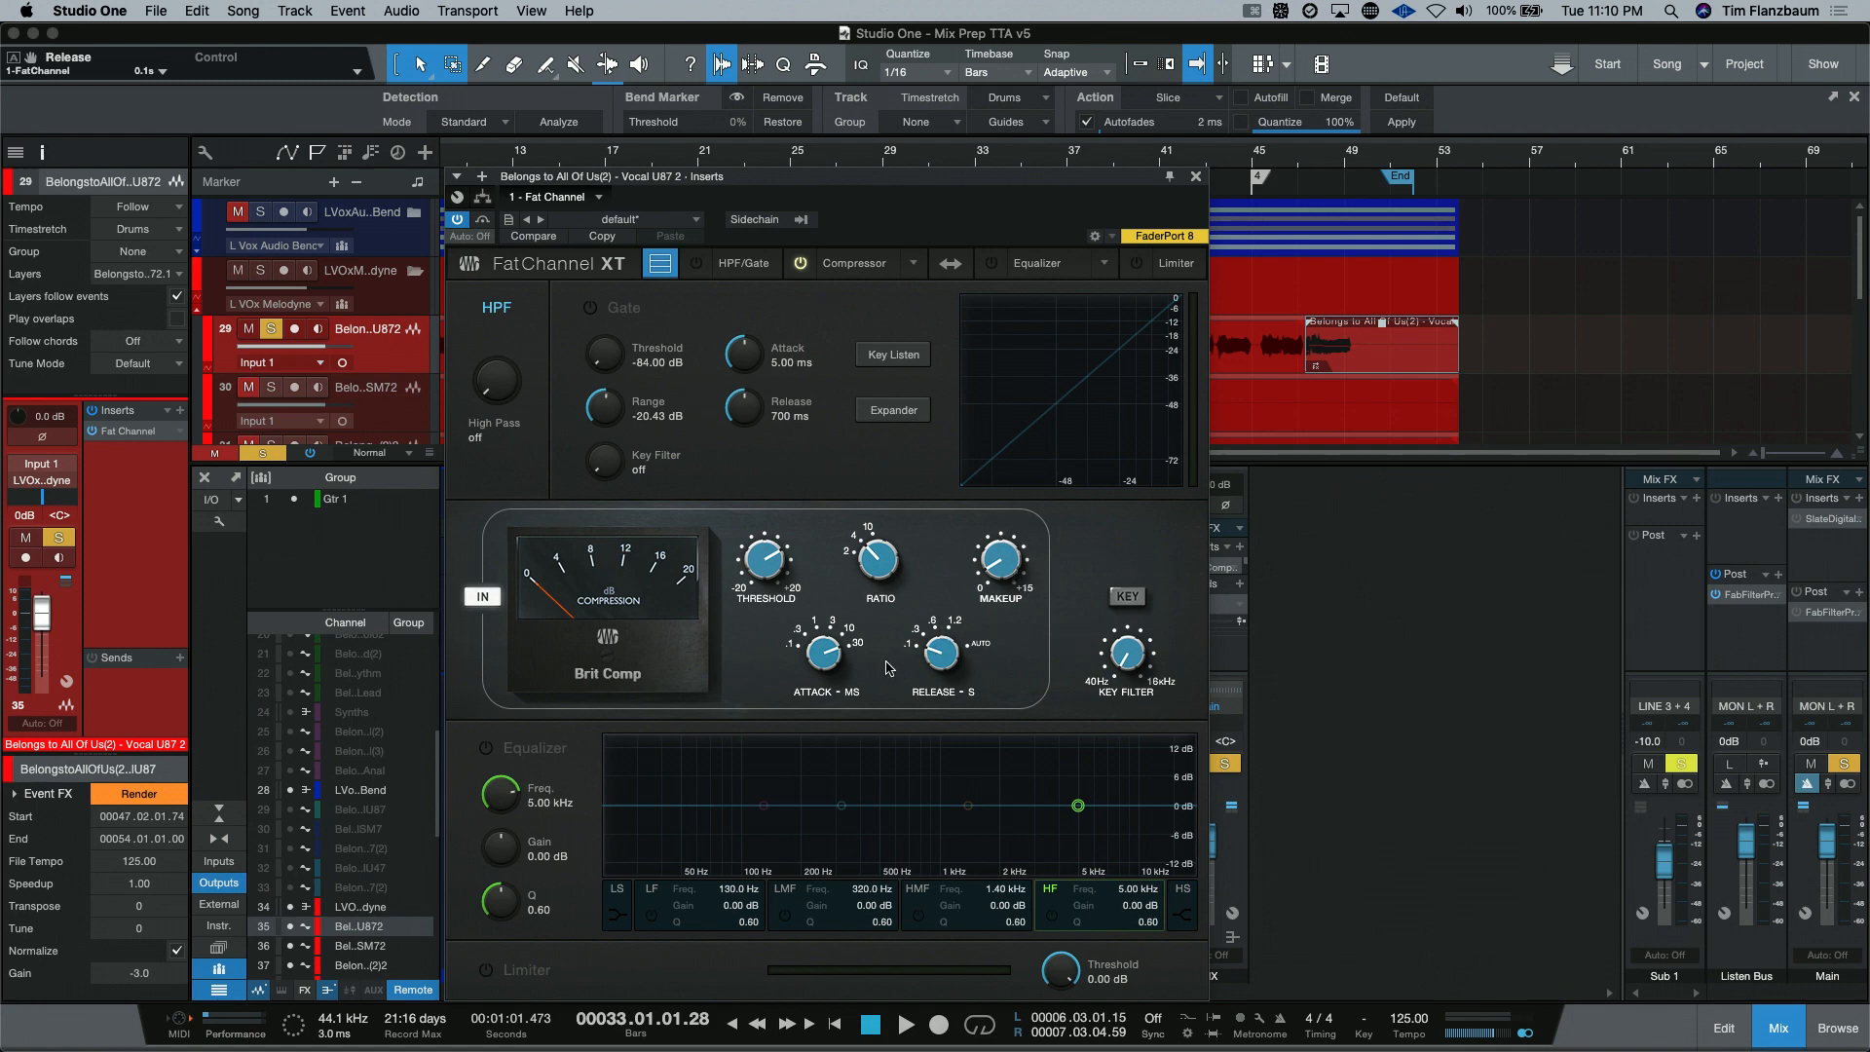
mouse_move(1118, 565)
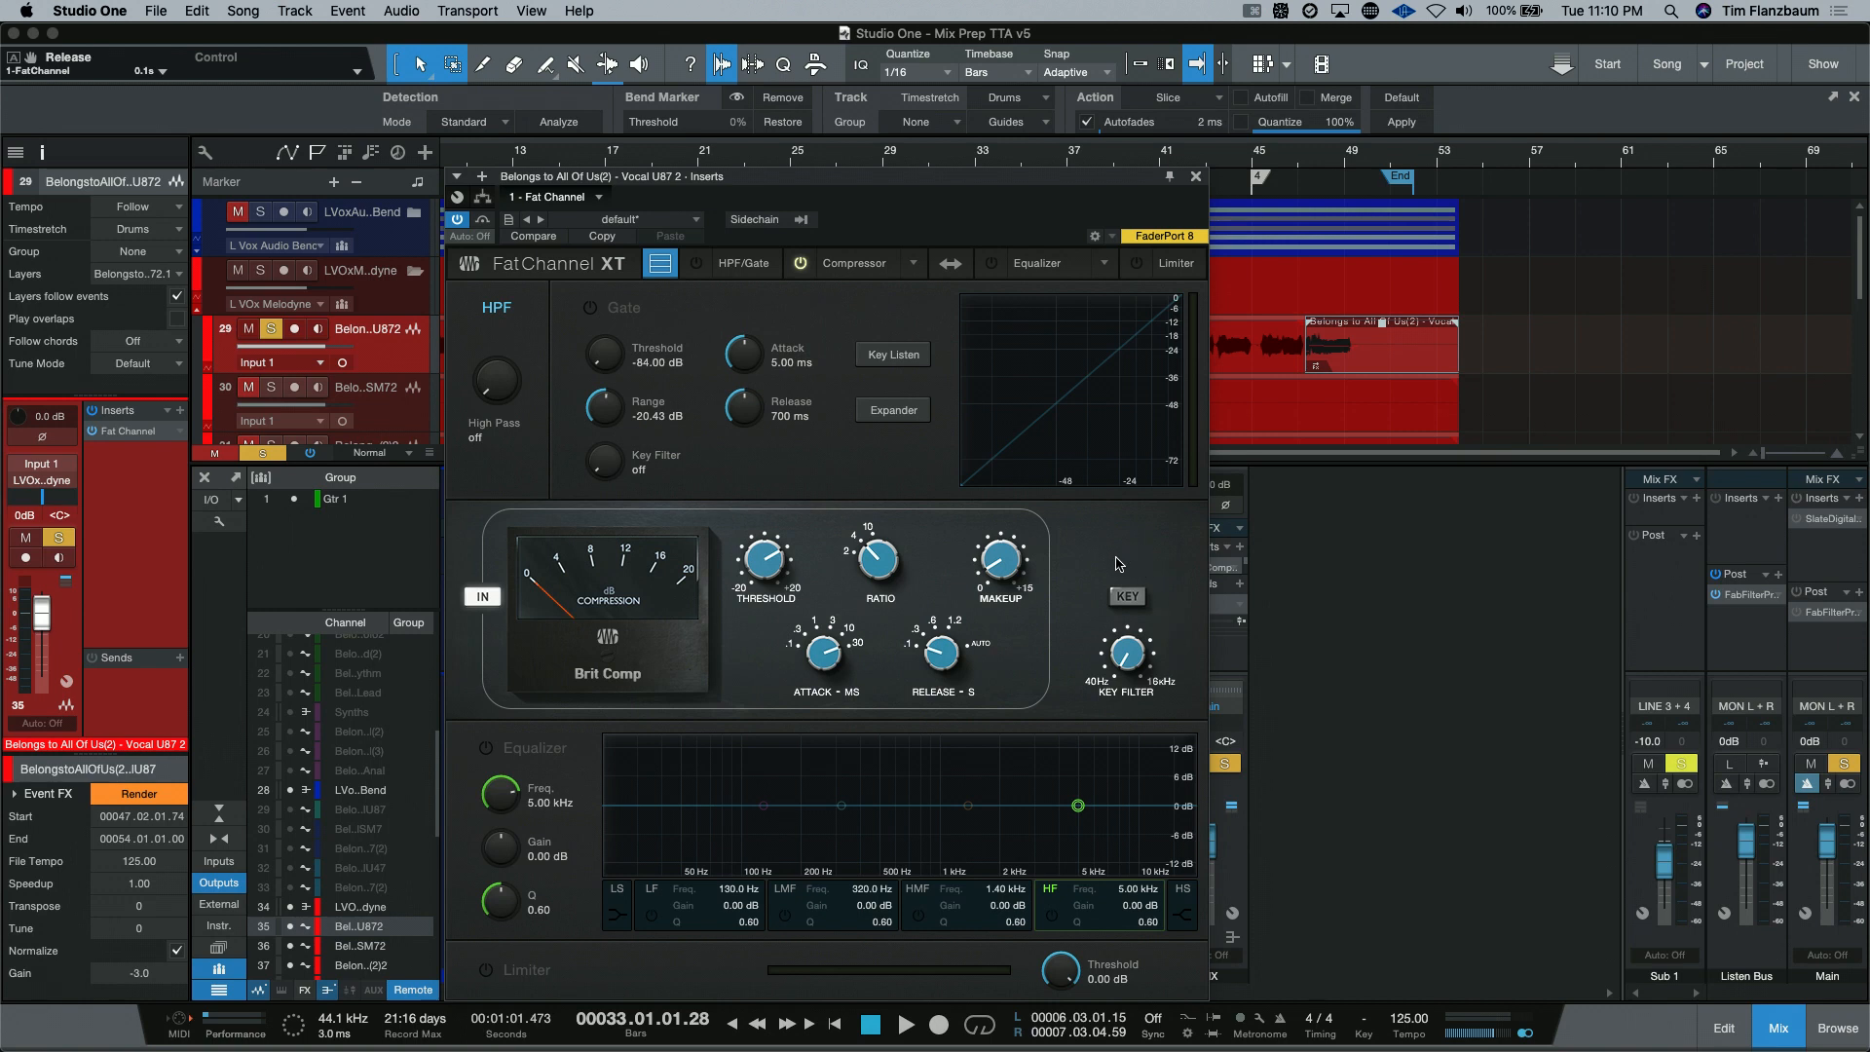
mouse_move(1142, 651)
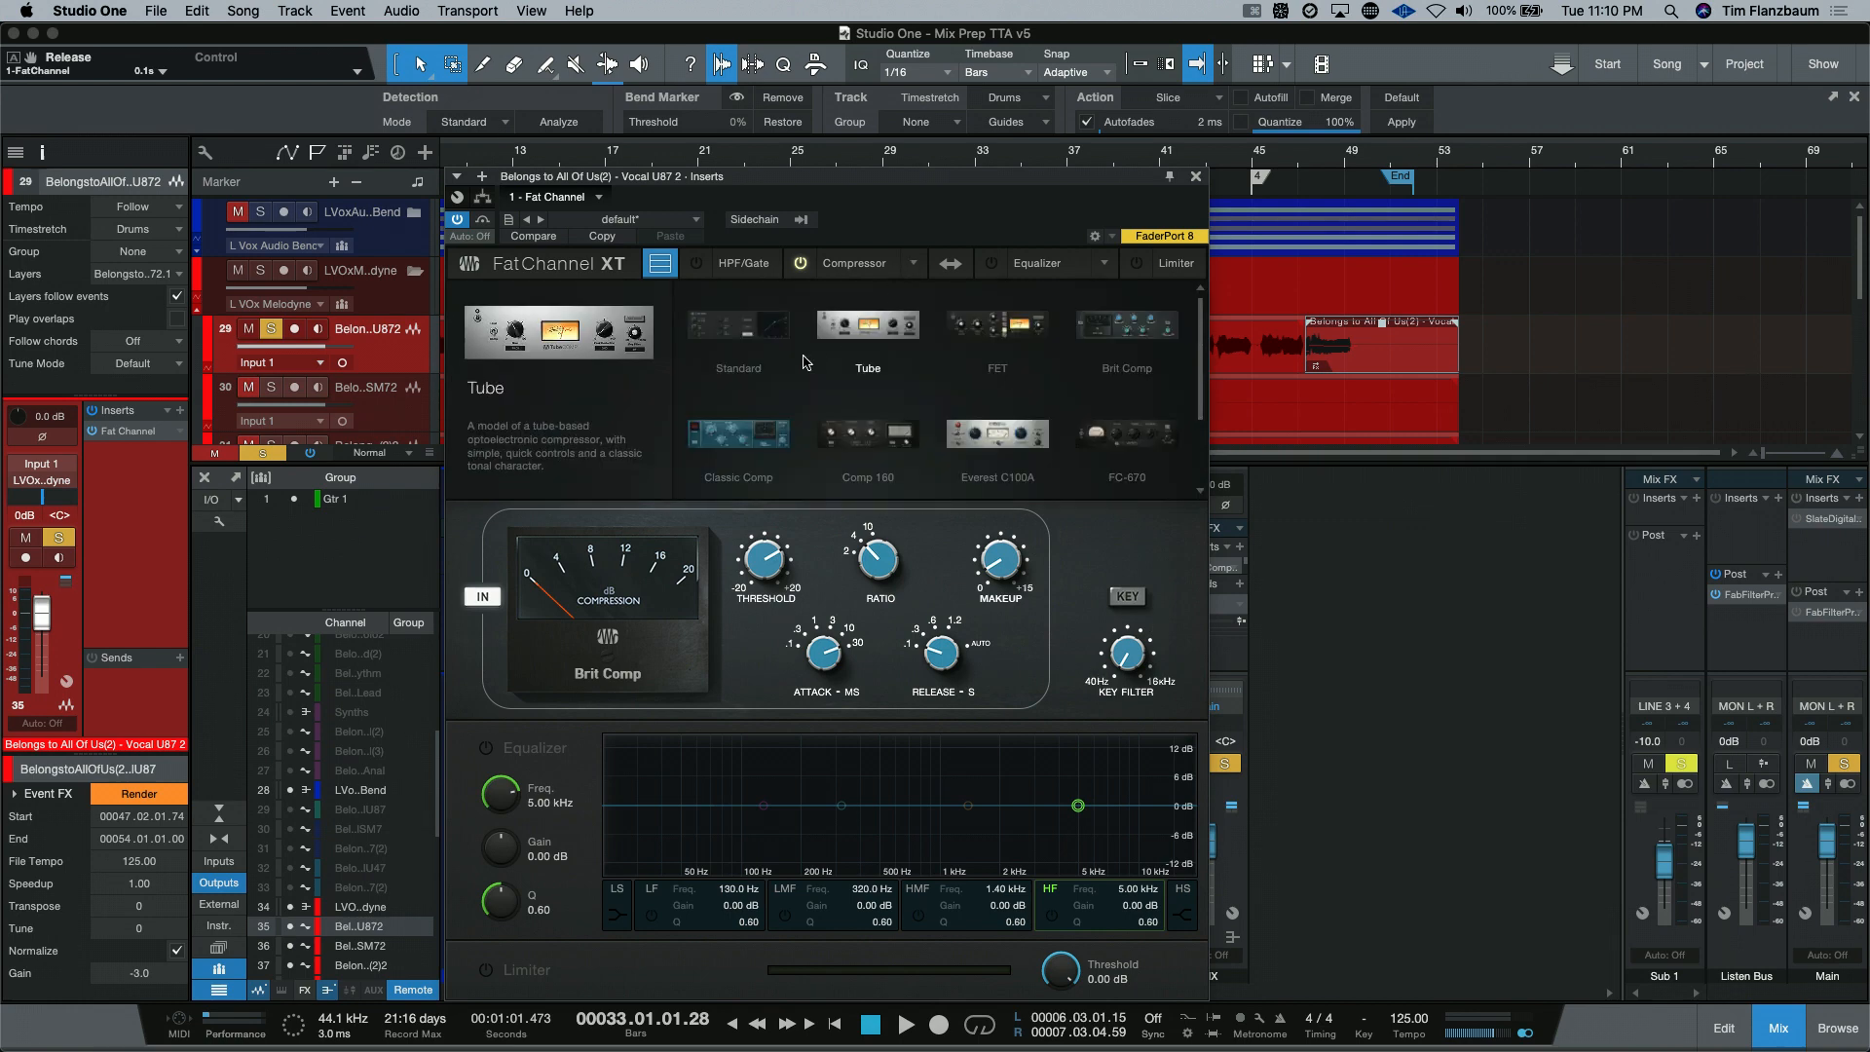
Step: Switch the compressor stage from Brit Comp to the Classic Compressor model
left_click(736, 442)
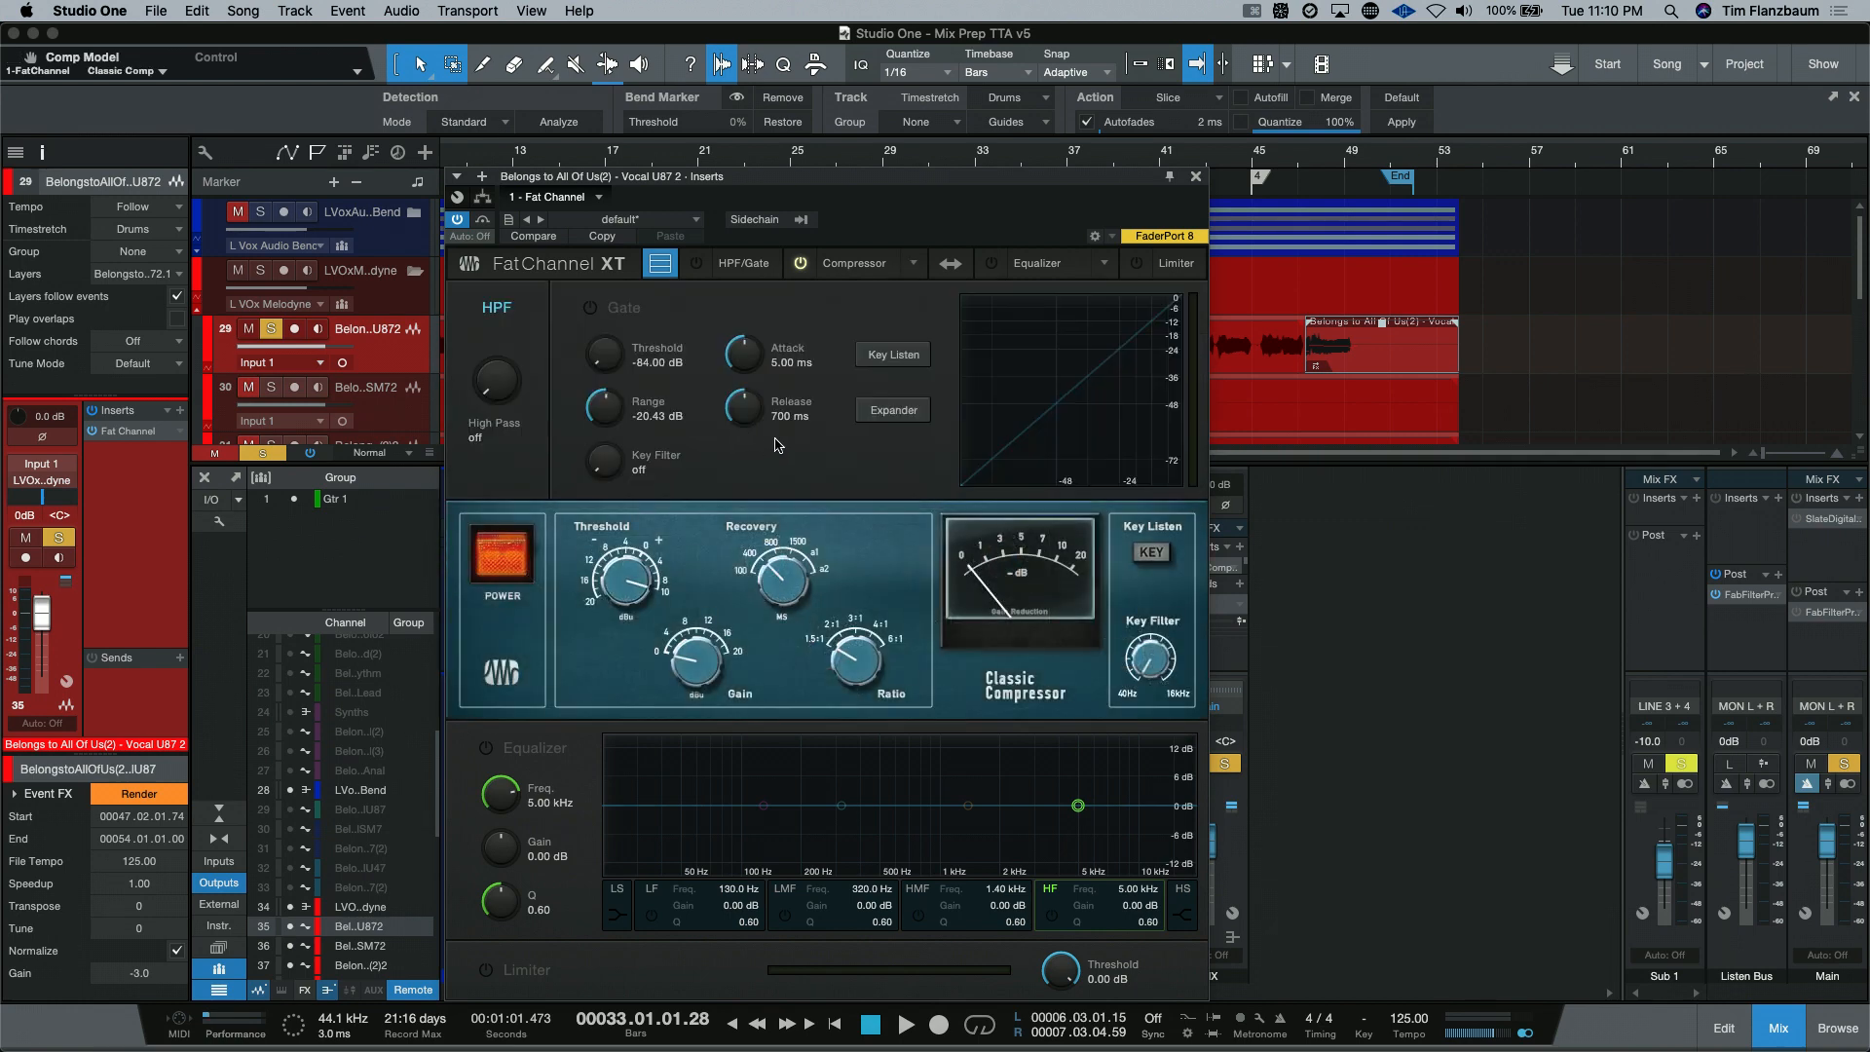
mouse_move(869, 442)
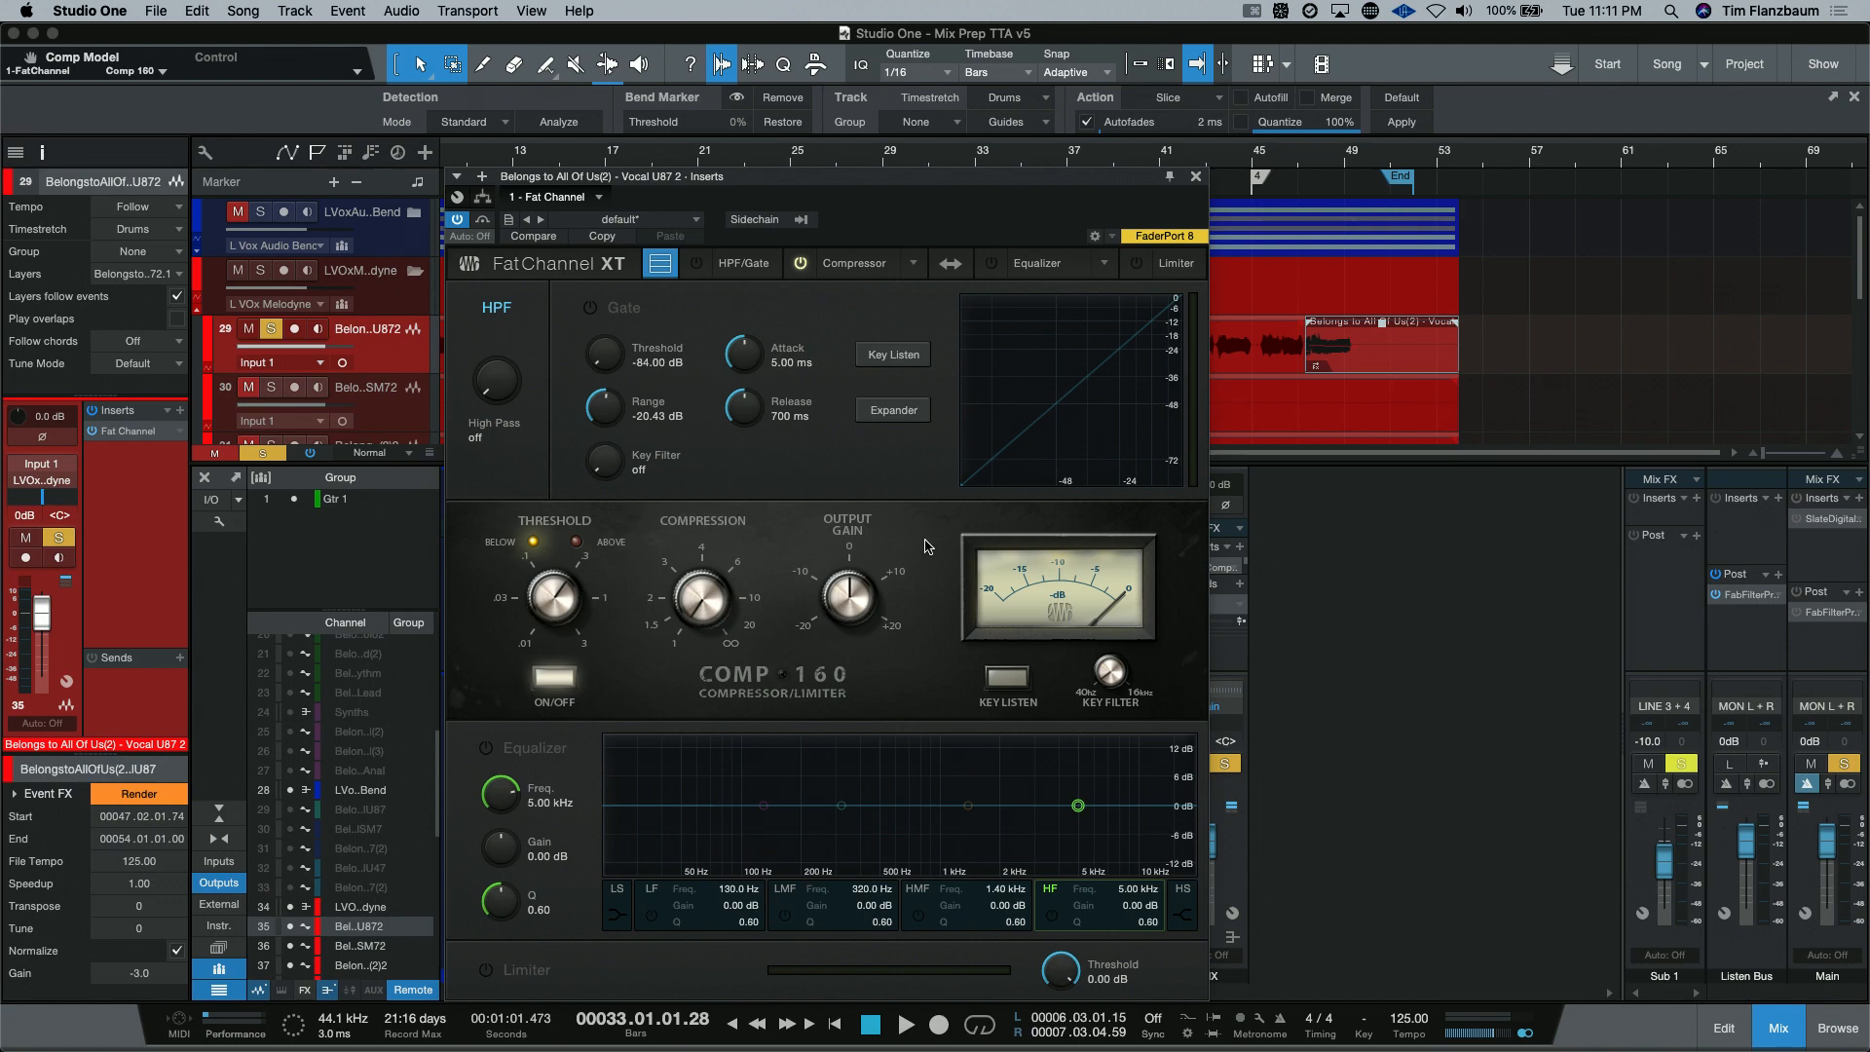
mouse_move(923, 647)
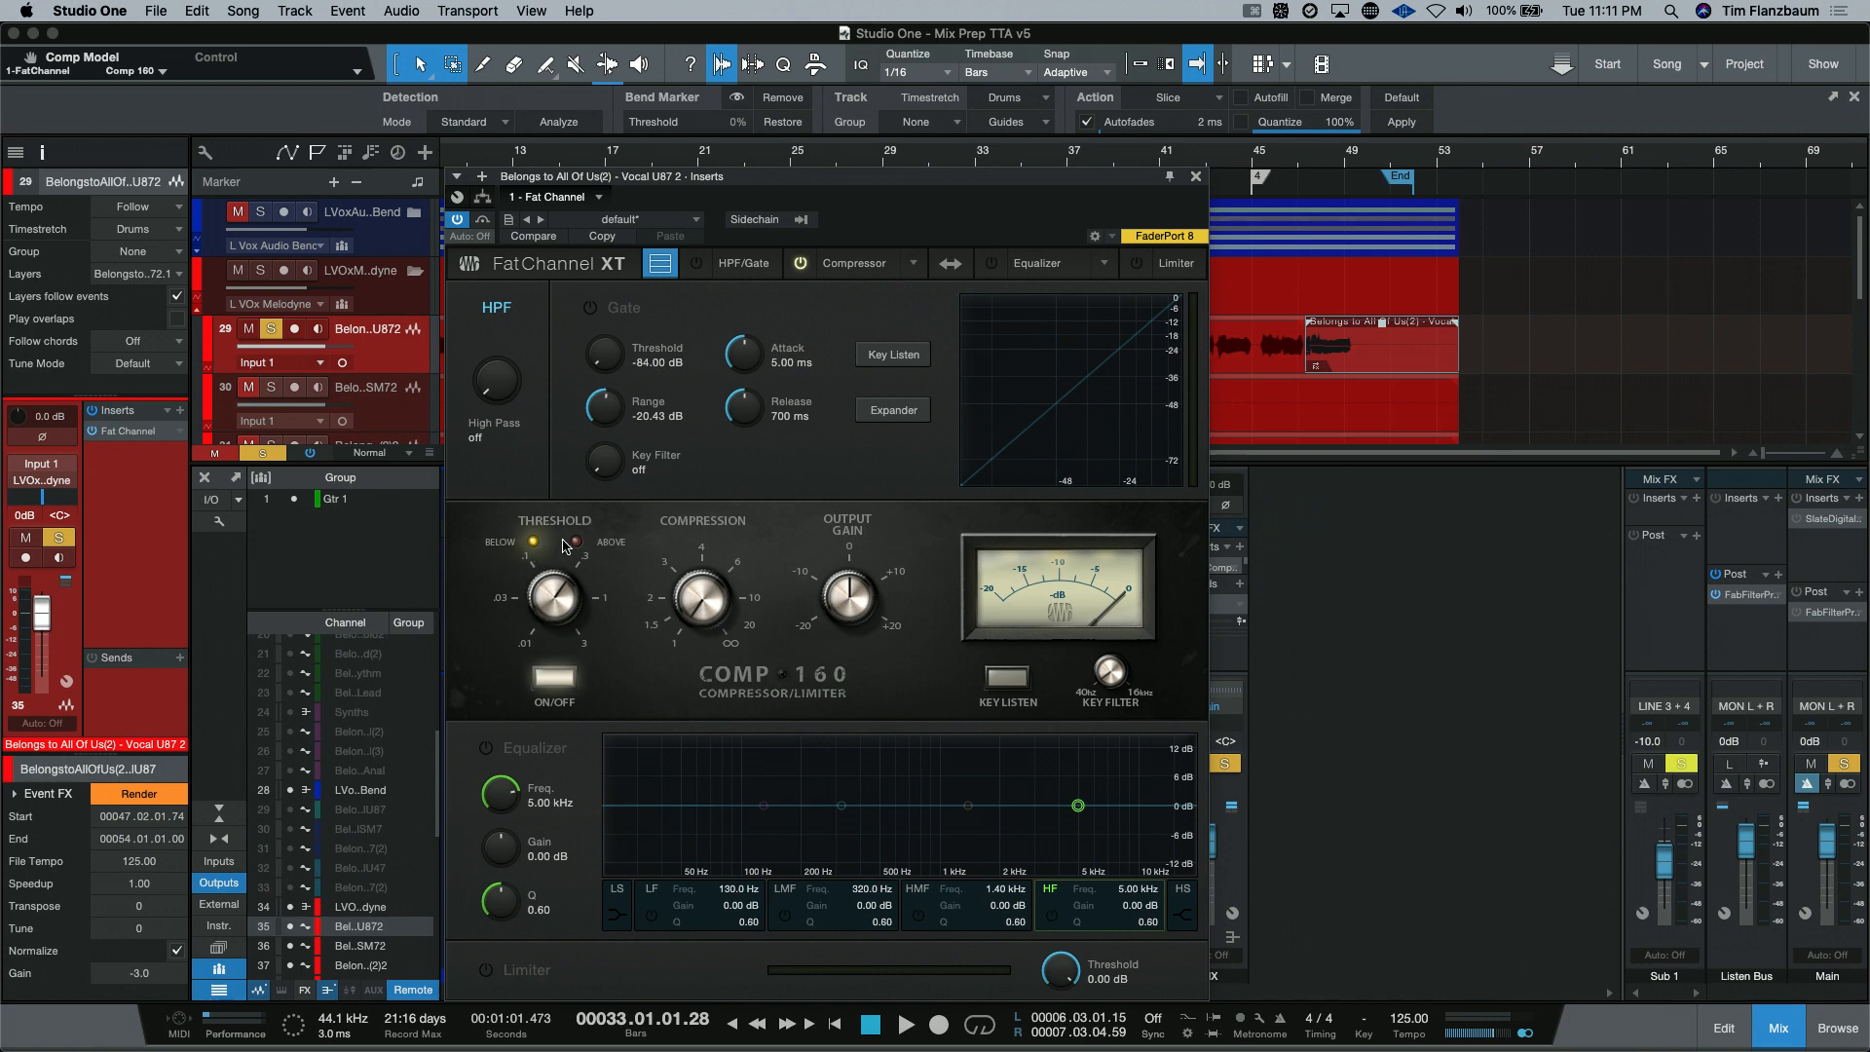
mouse_move(682, 565)
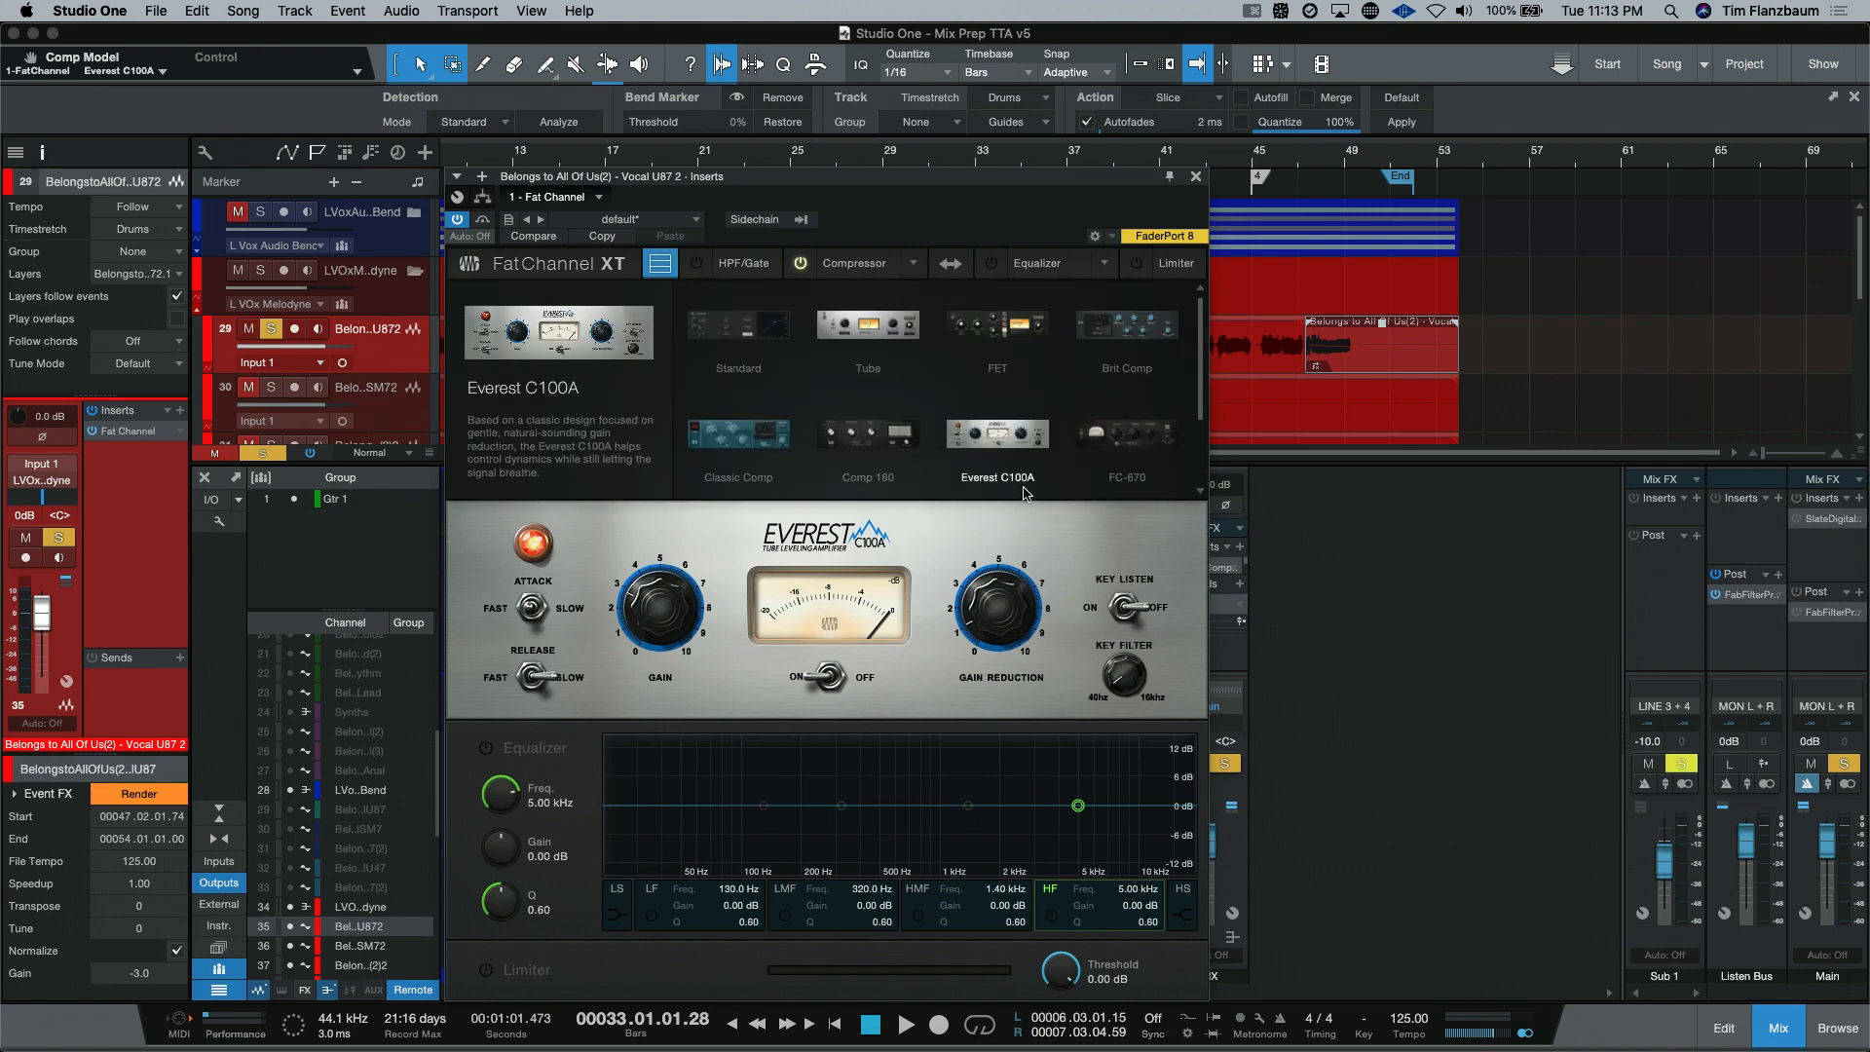
Step: Dismiss the model gallery and set the Everest C100A attack switch to slow
left_click(743, 263)
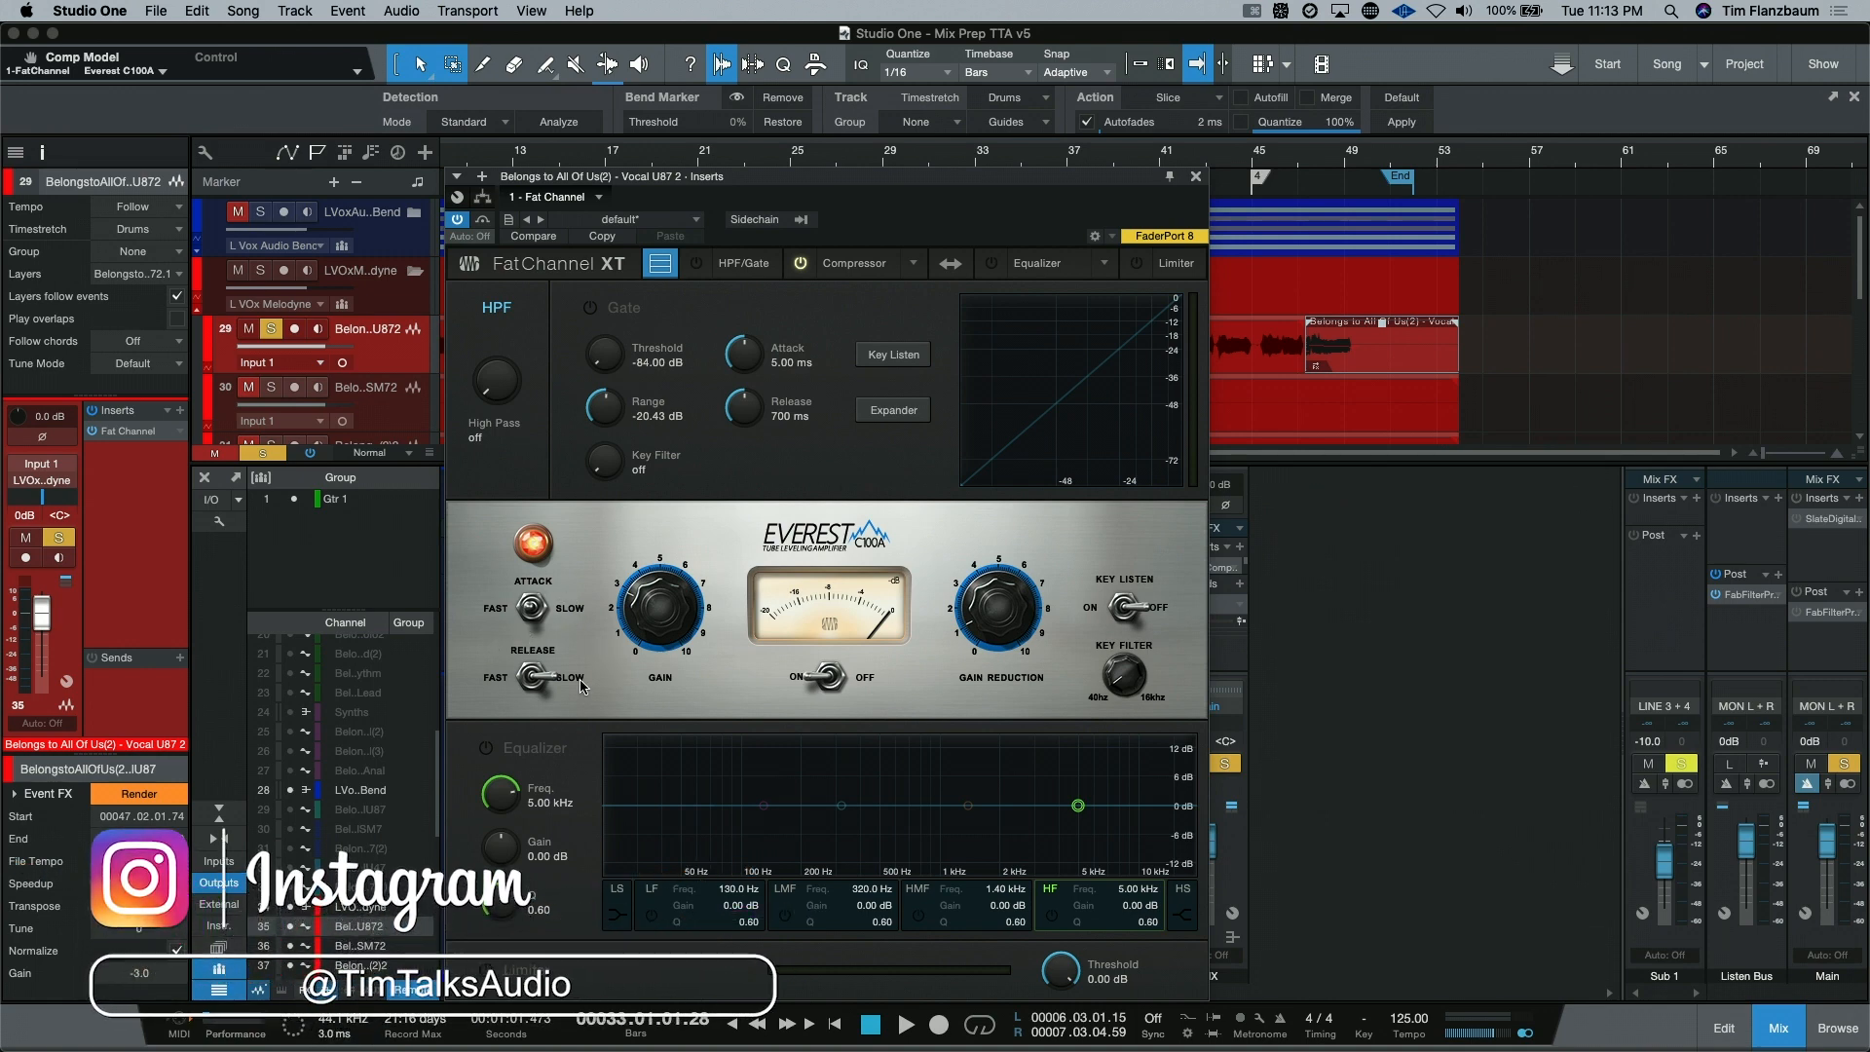
left_click(538, 607)
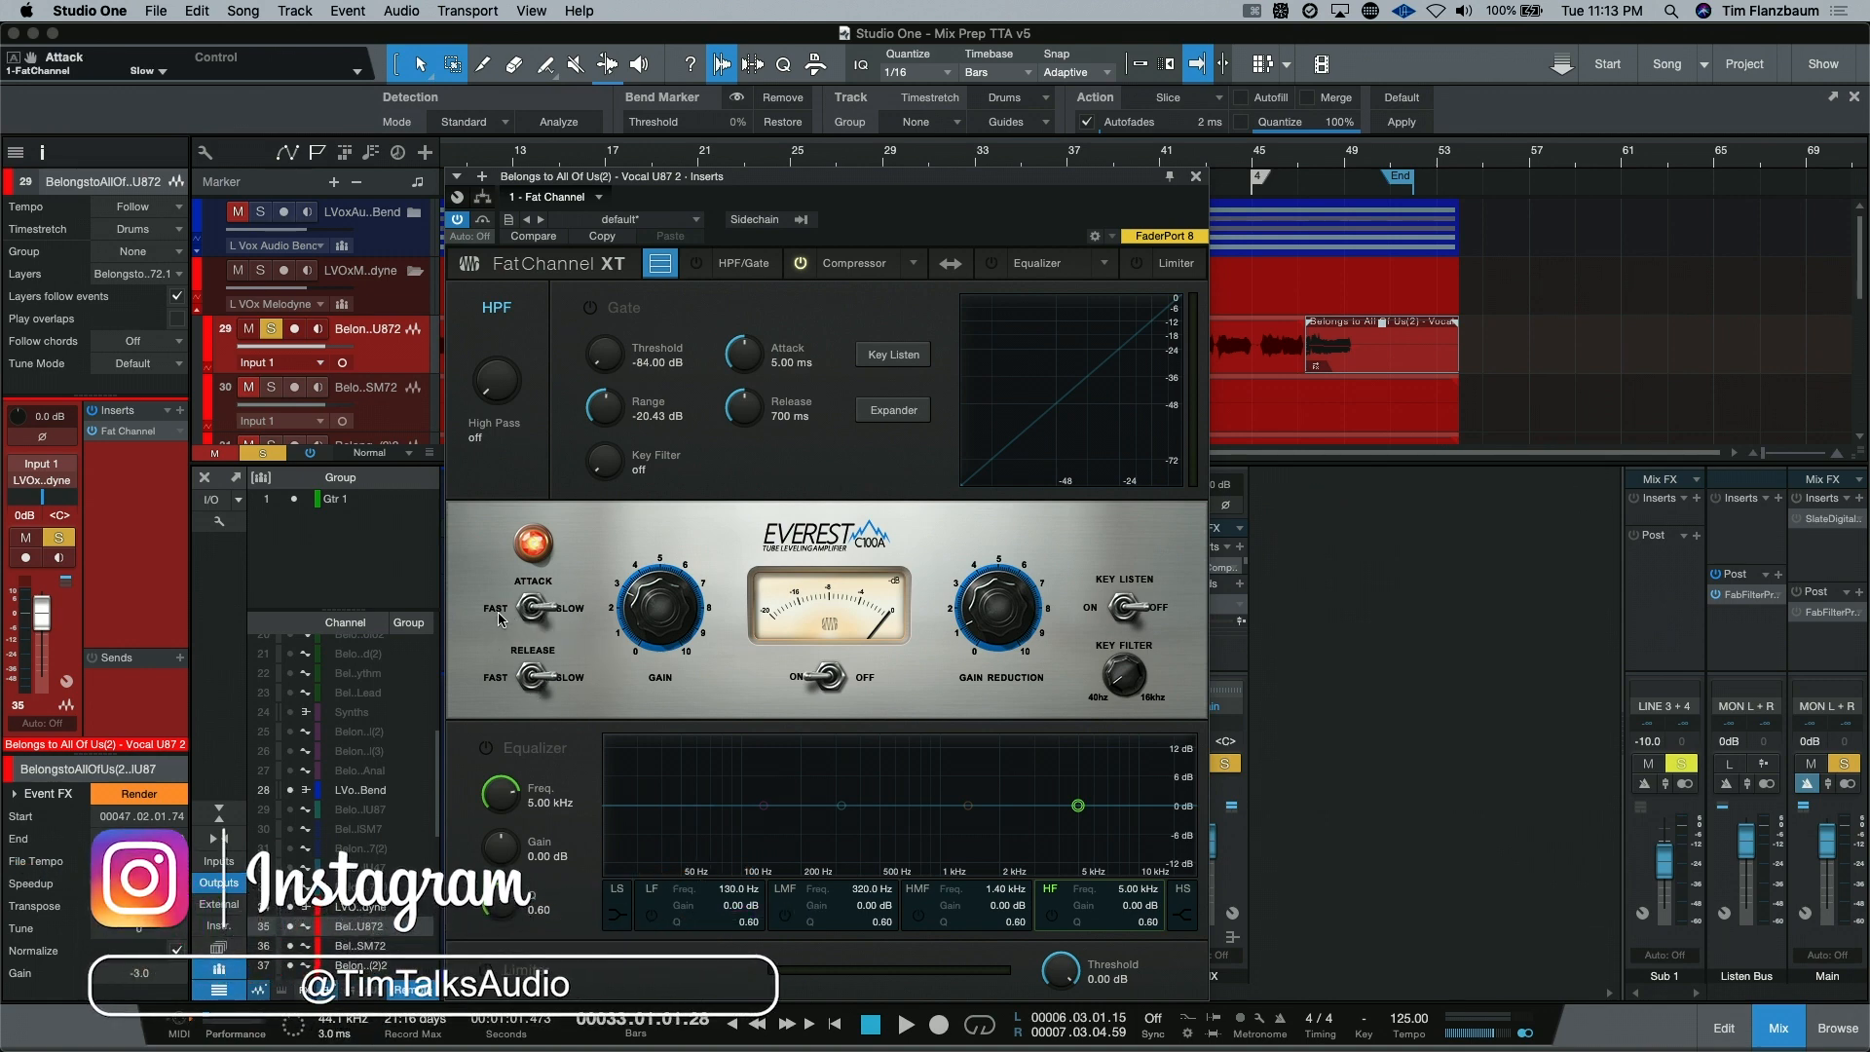
left_click(530, 608)
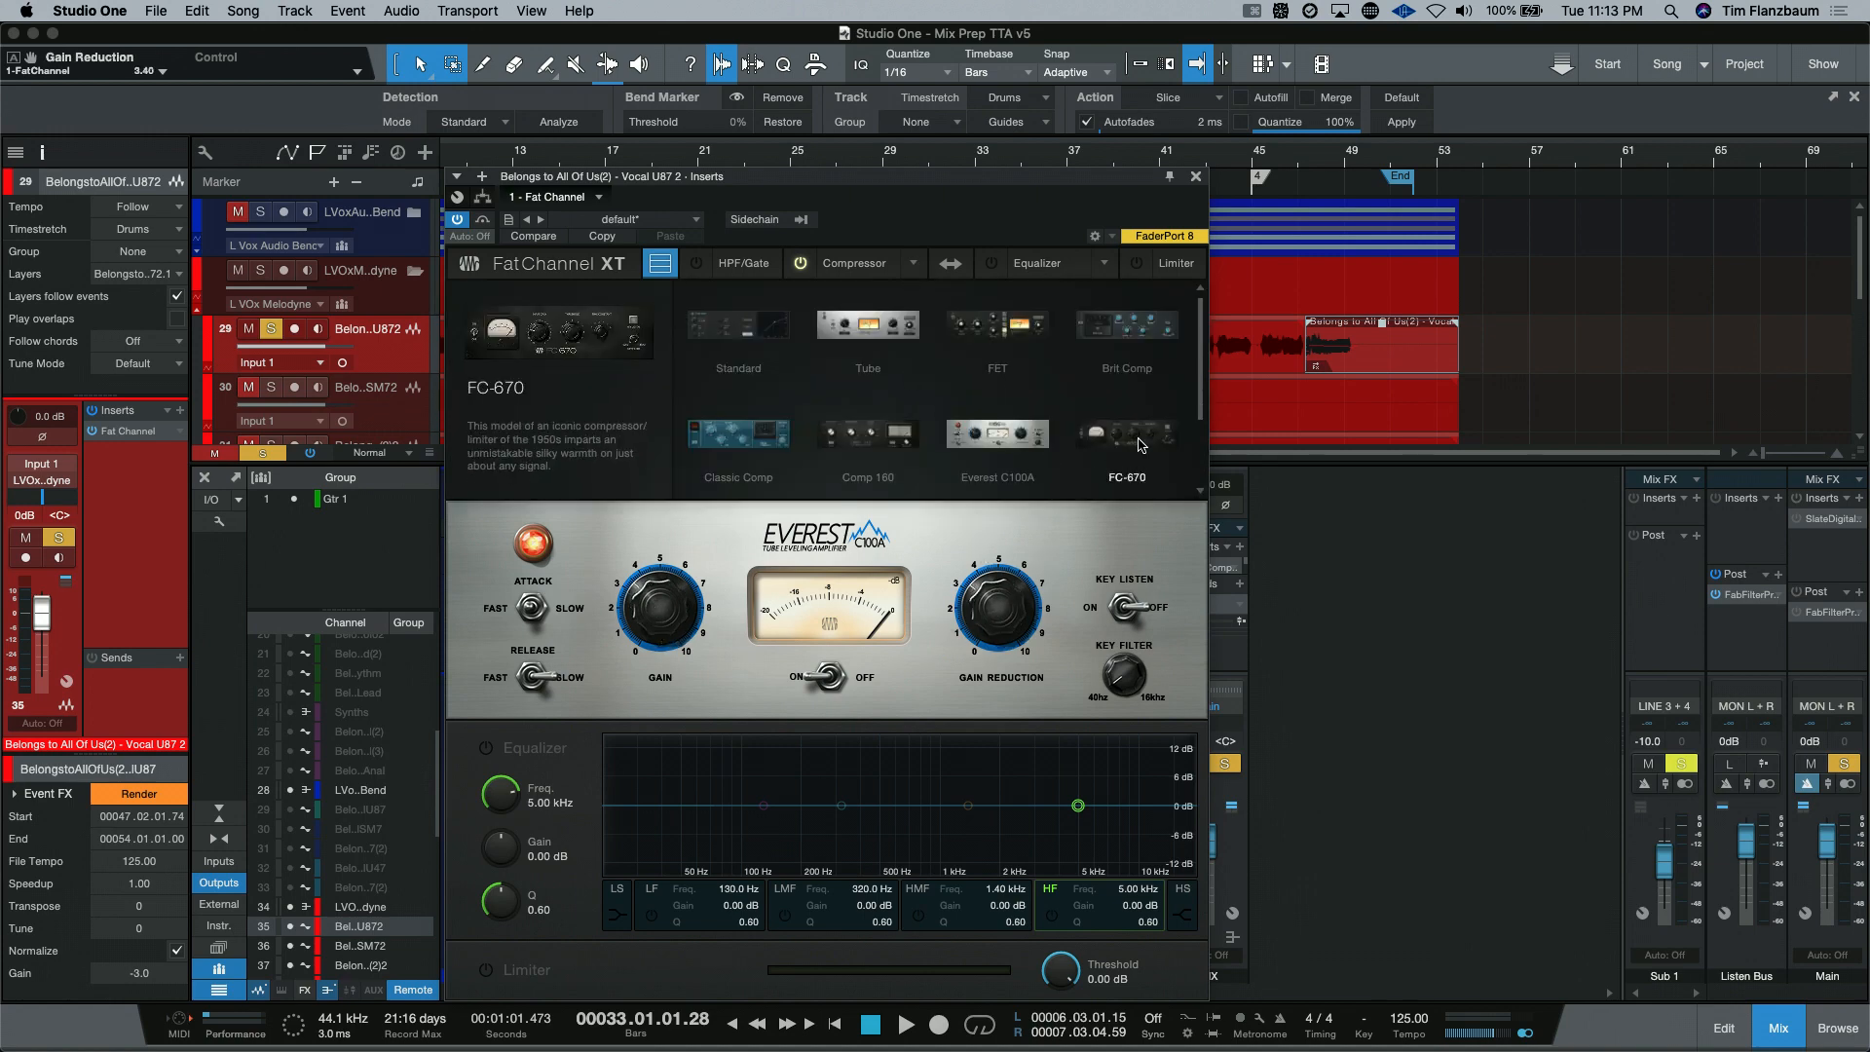
Step: Switch the compressor stage from Everest C100A to the FC-670 model
left_click(1122, 432)
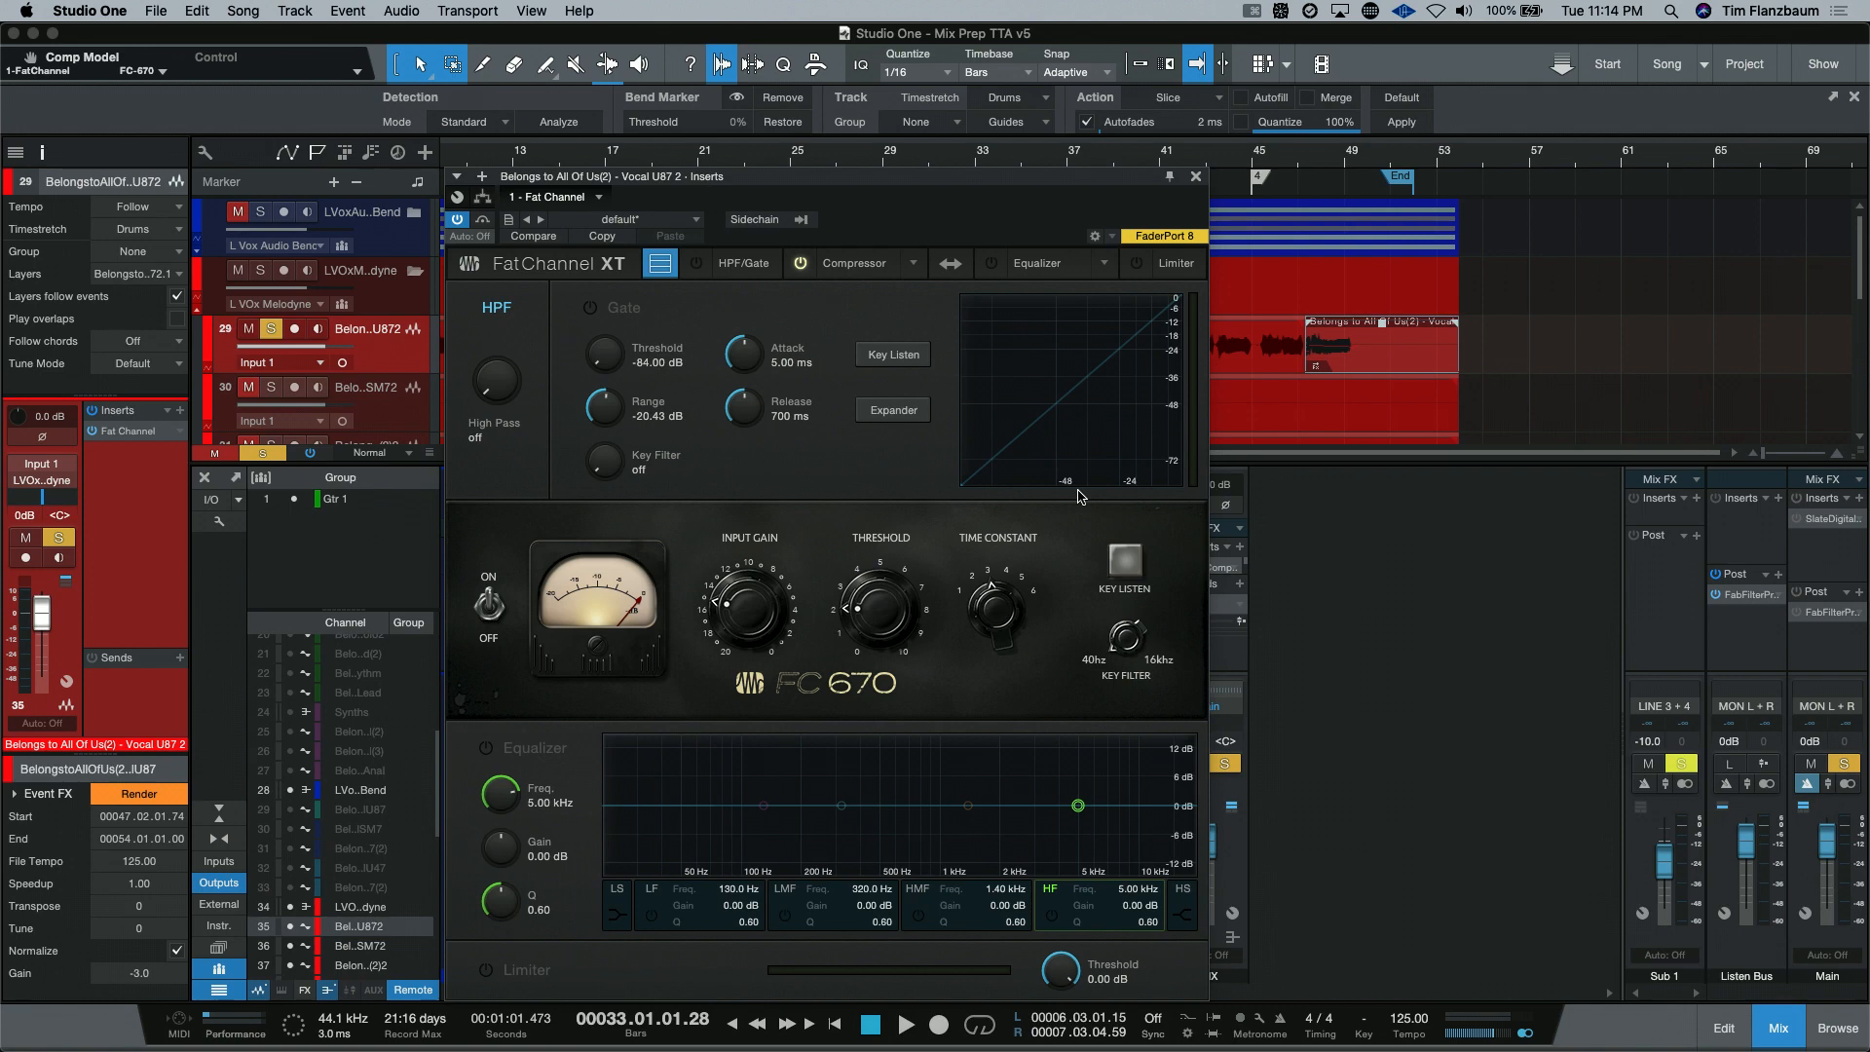
mouse_move(985, 540)
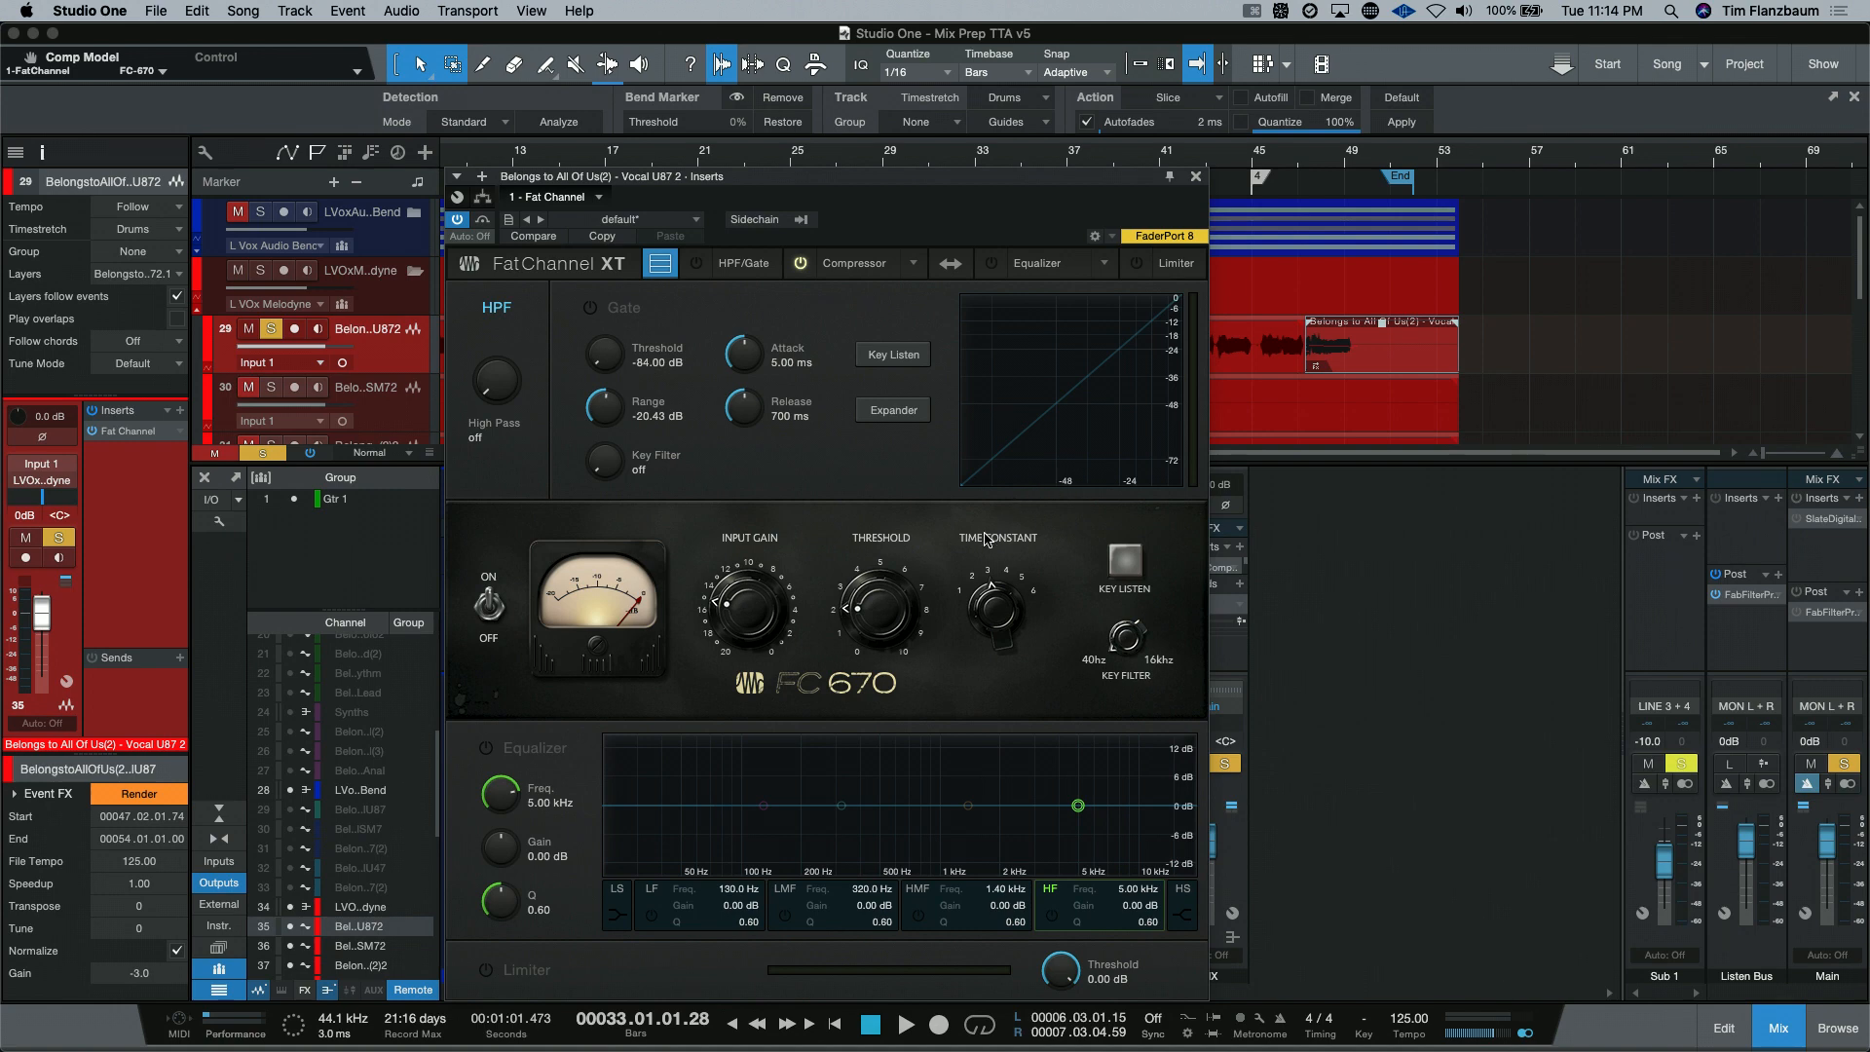
mouse_move(718, 640)
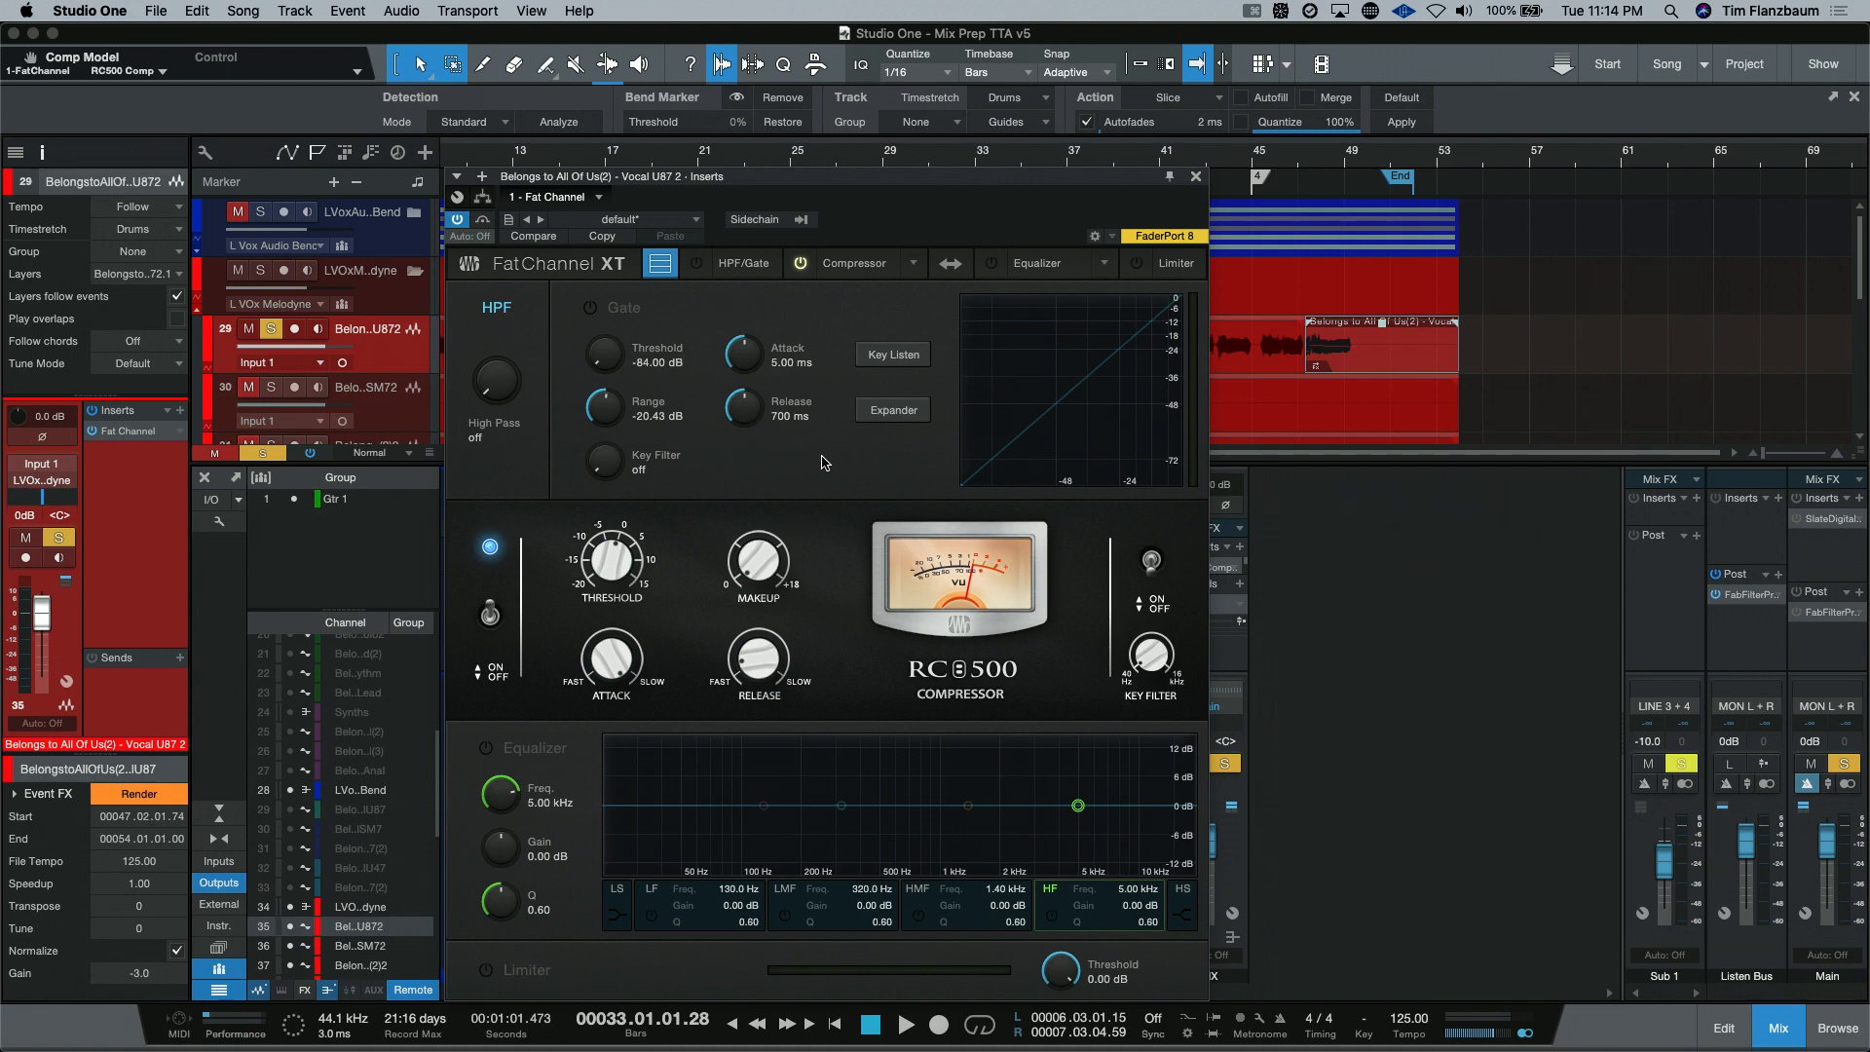
mouse_move(704, 608)
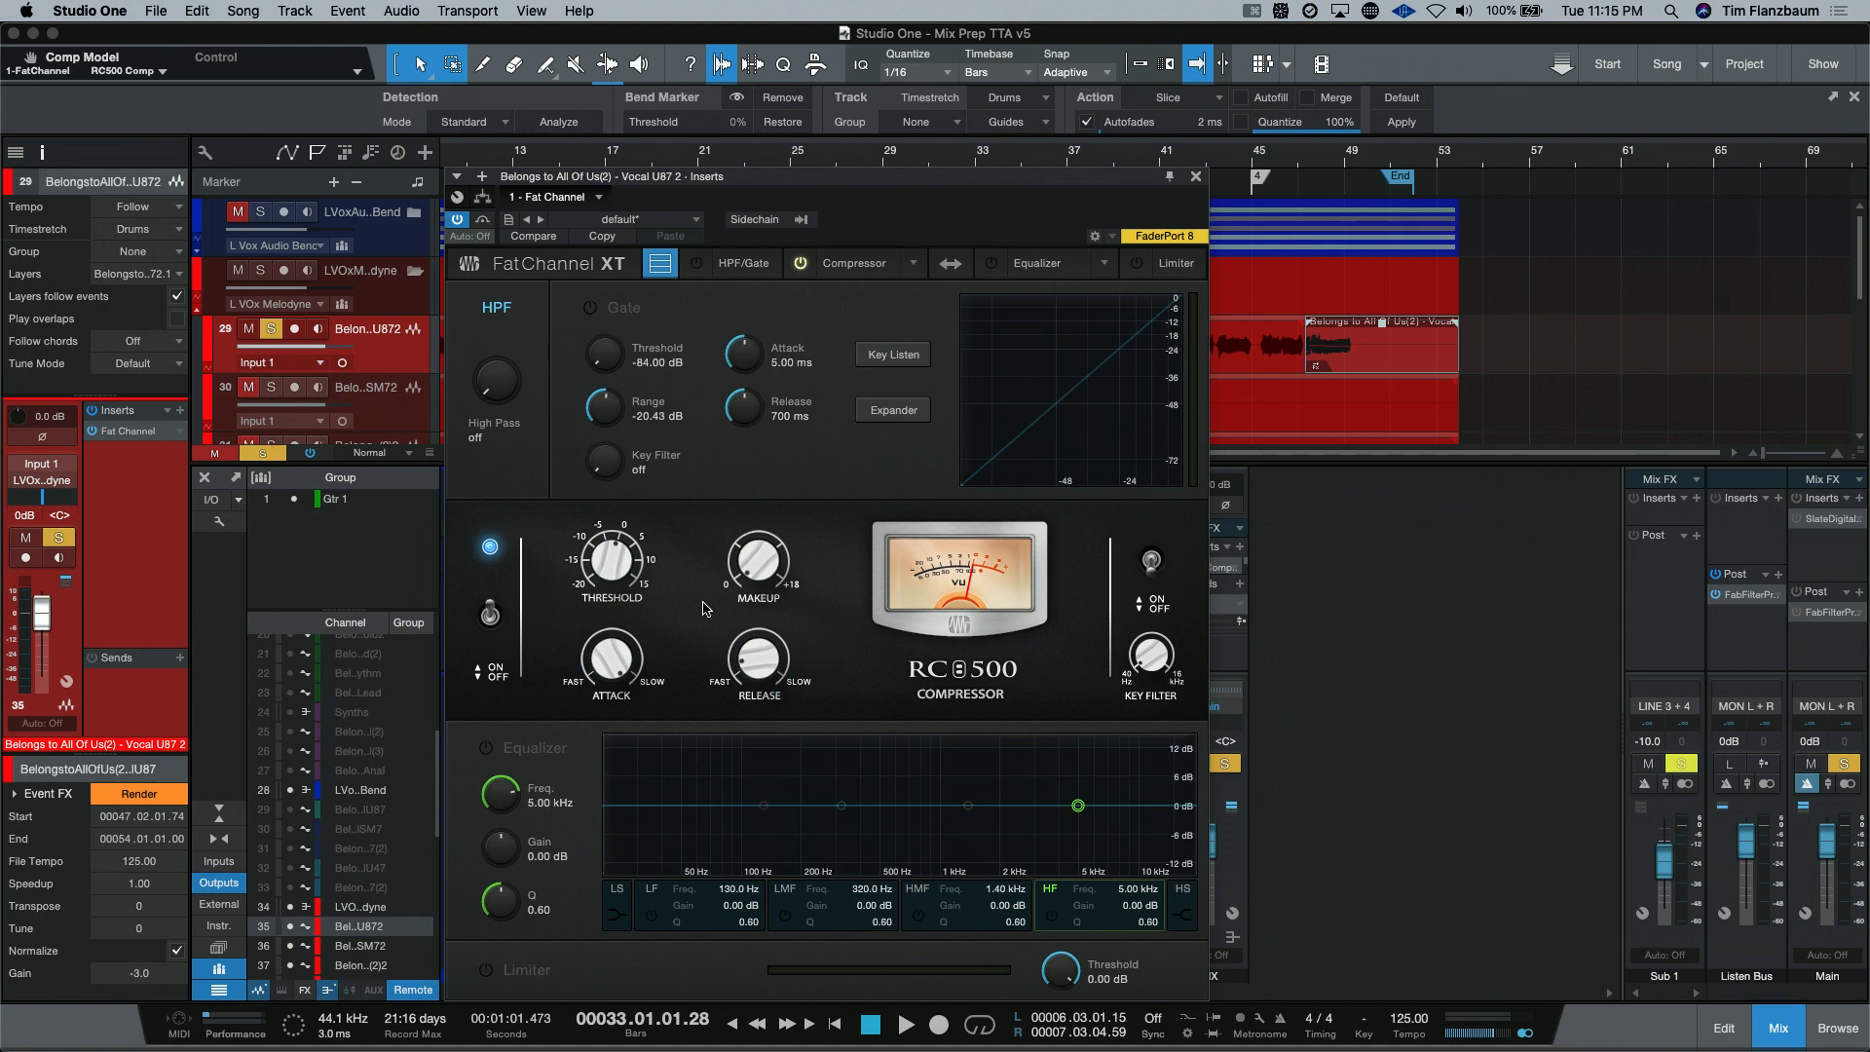
mouse_move(725, 646)
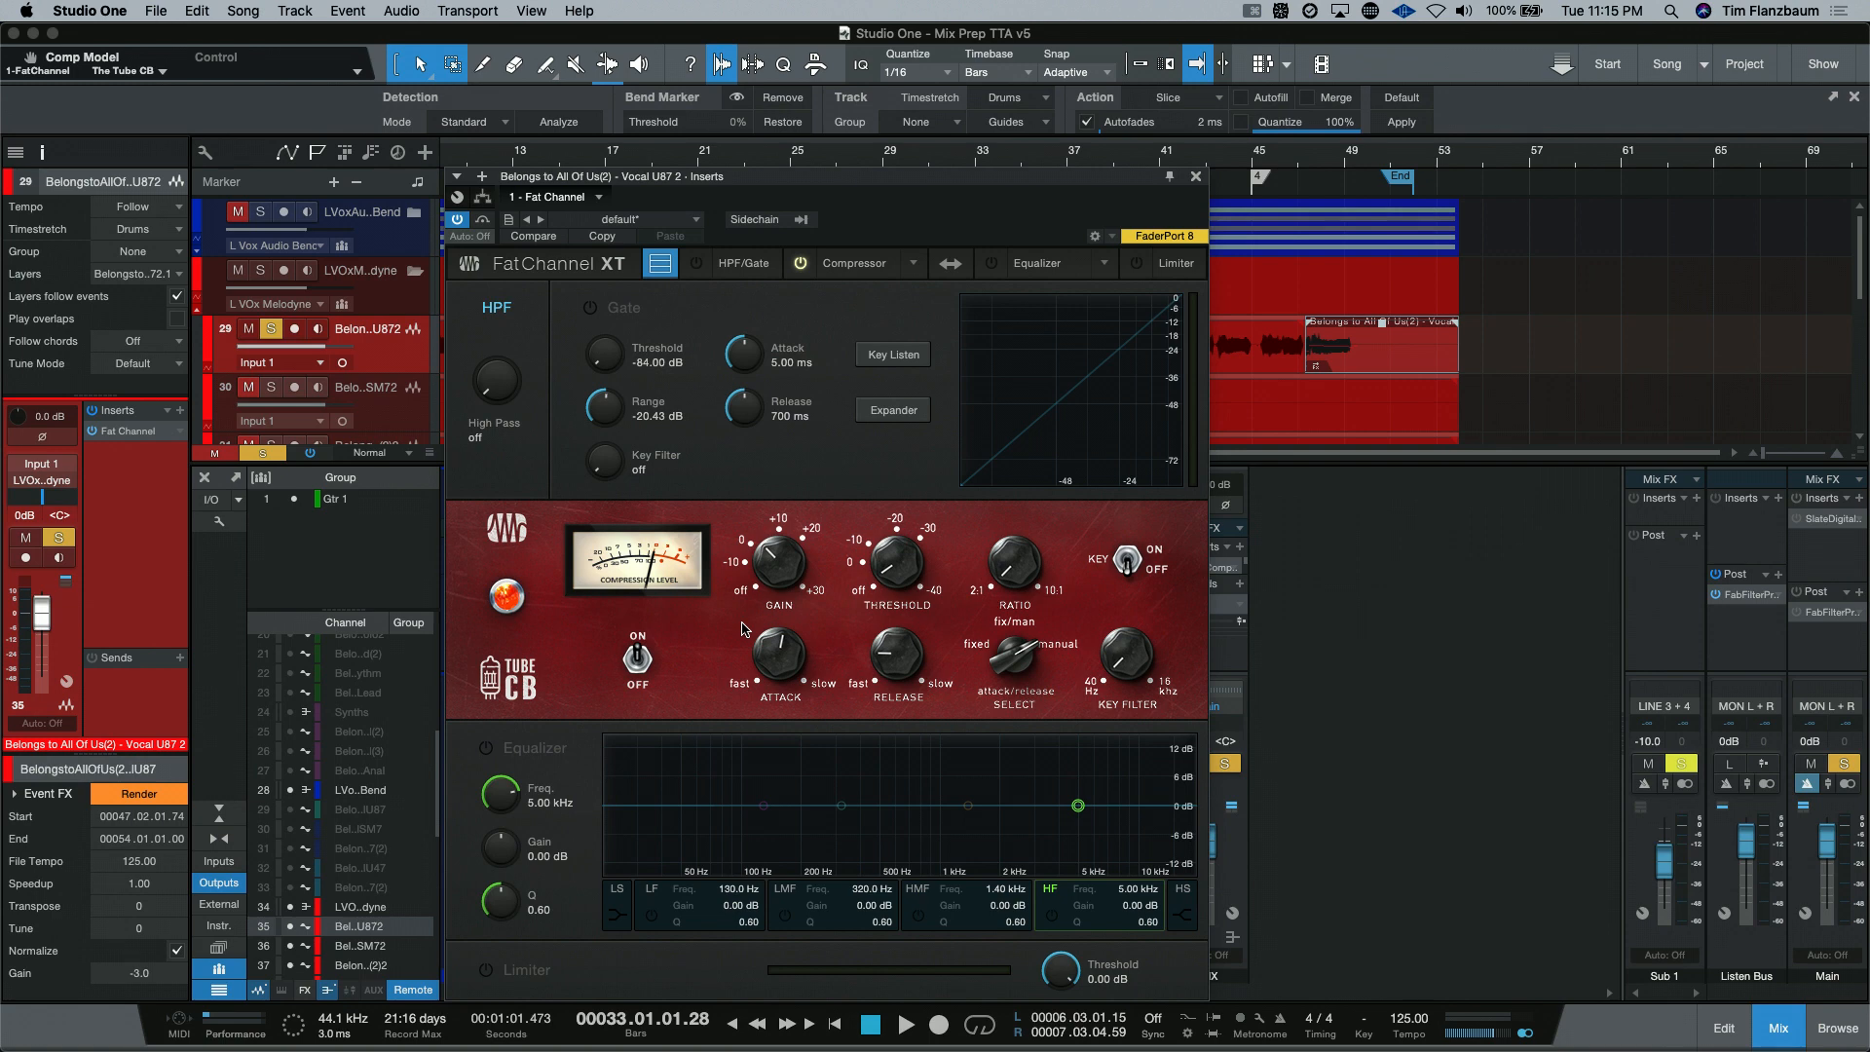
mouse_move(583, 569)
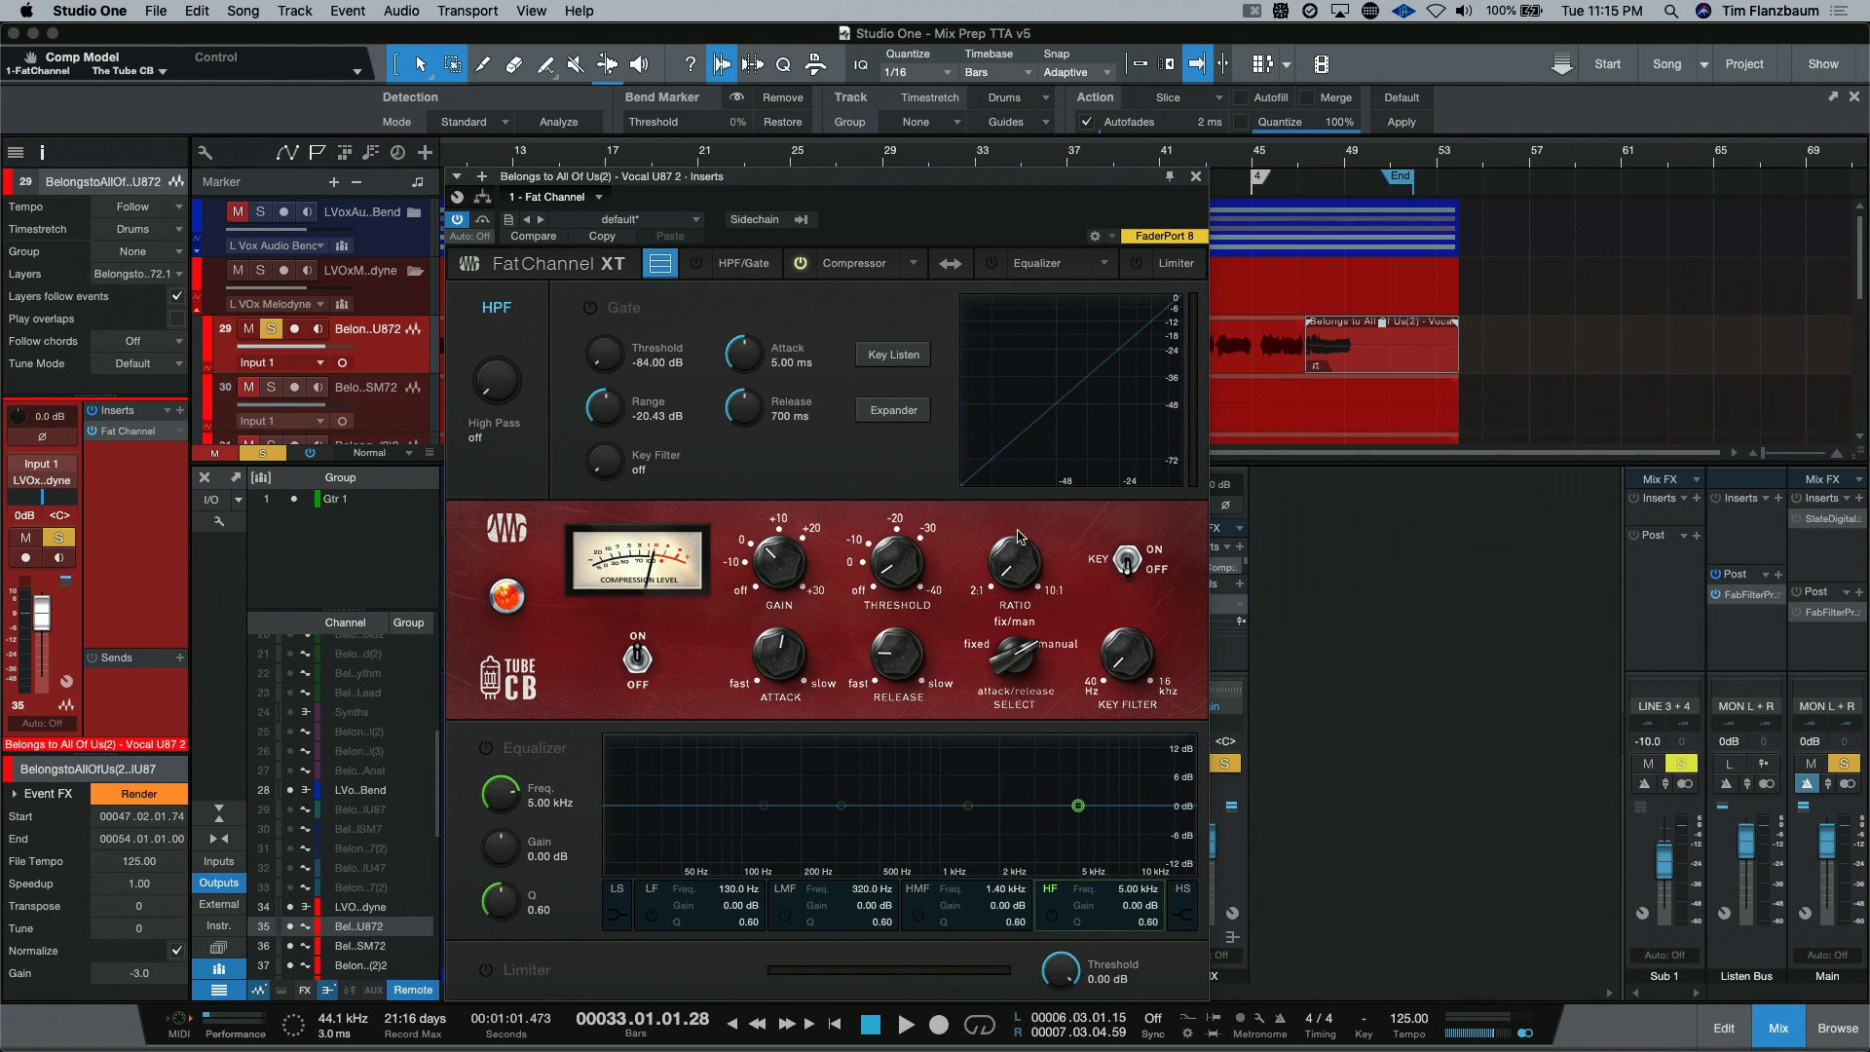
mouse_move(843, 629)
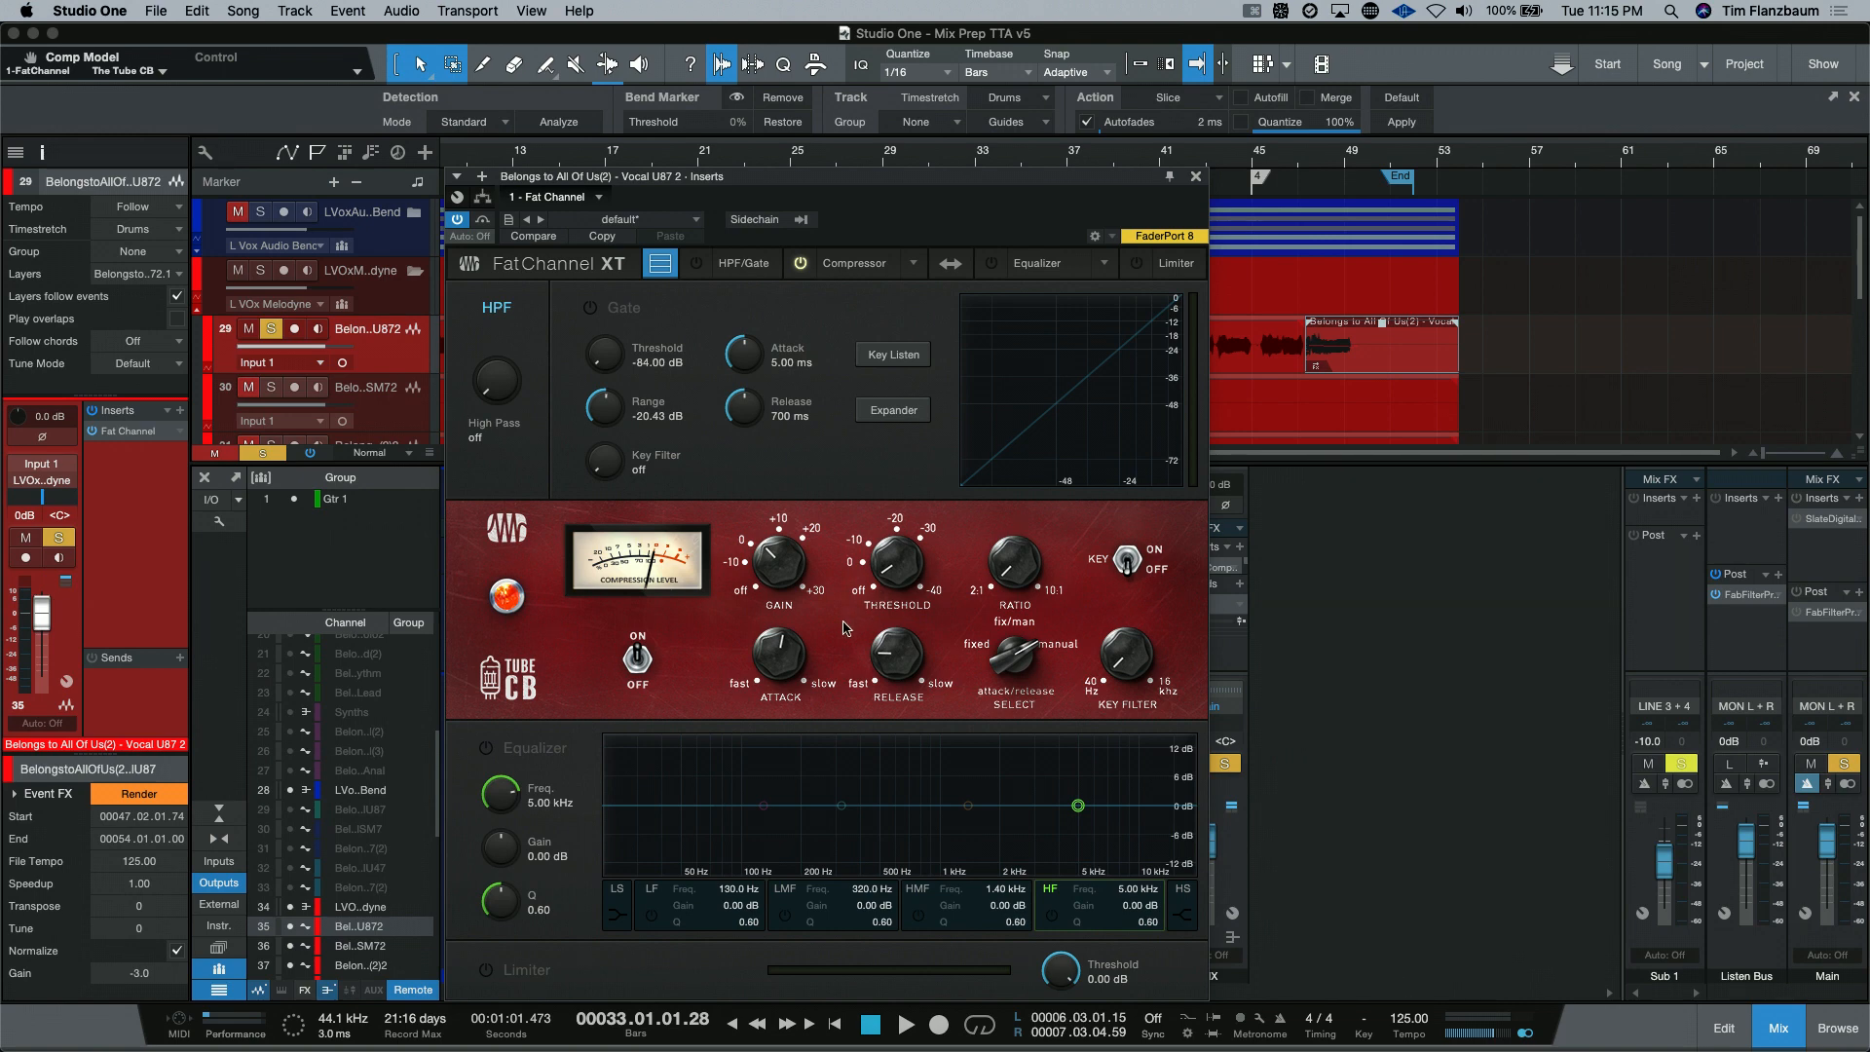
mouse_move(847, 609)
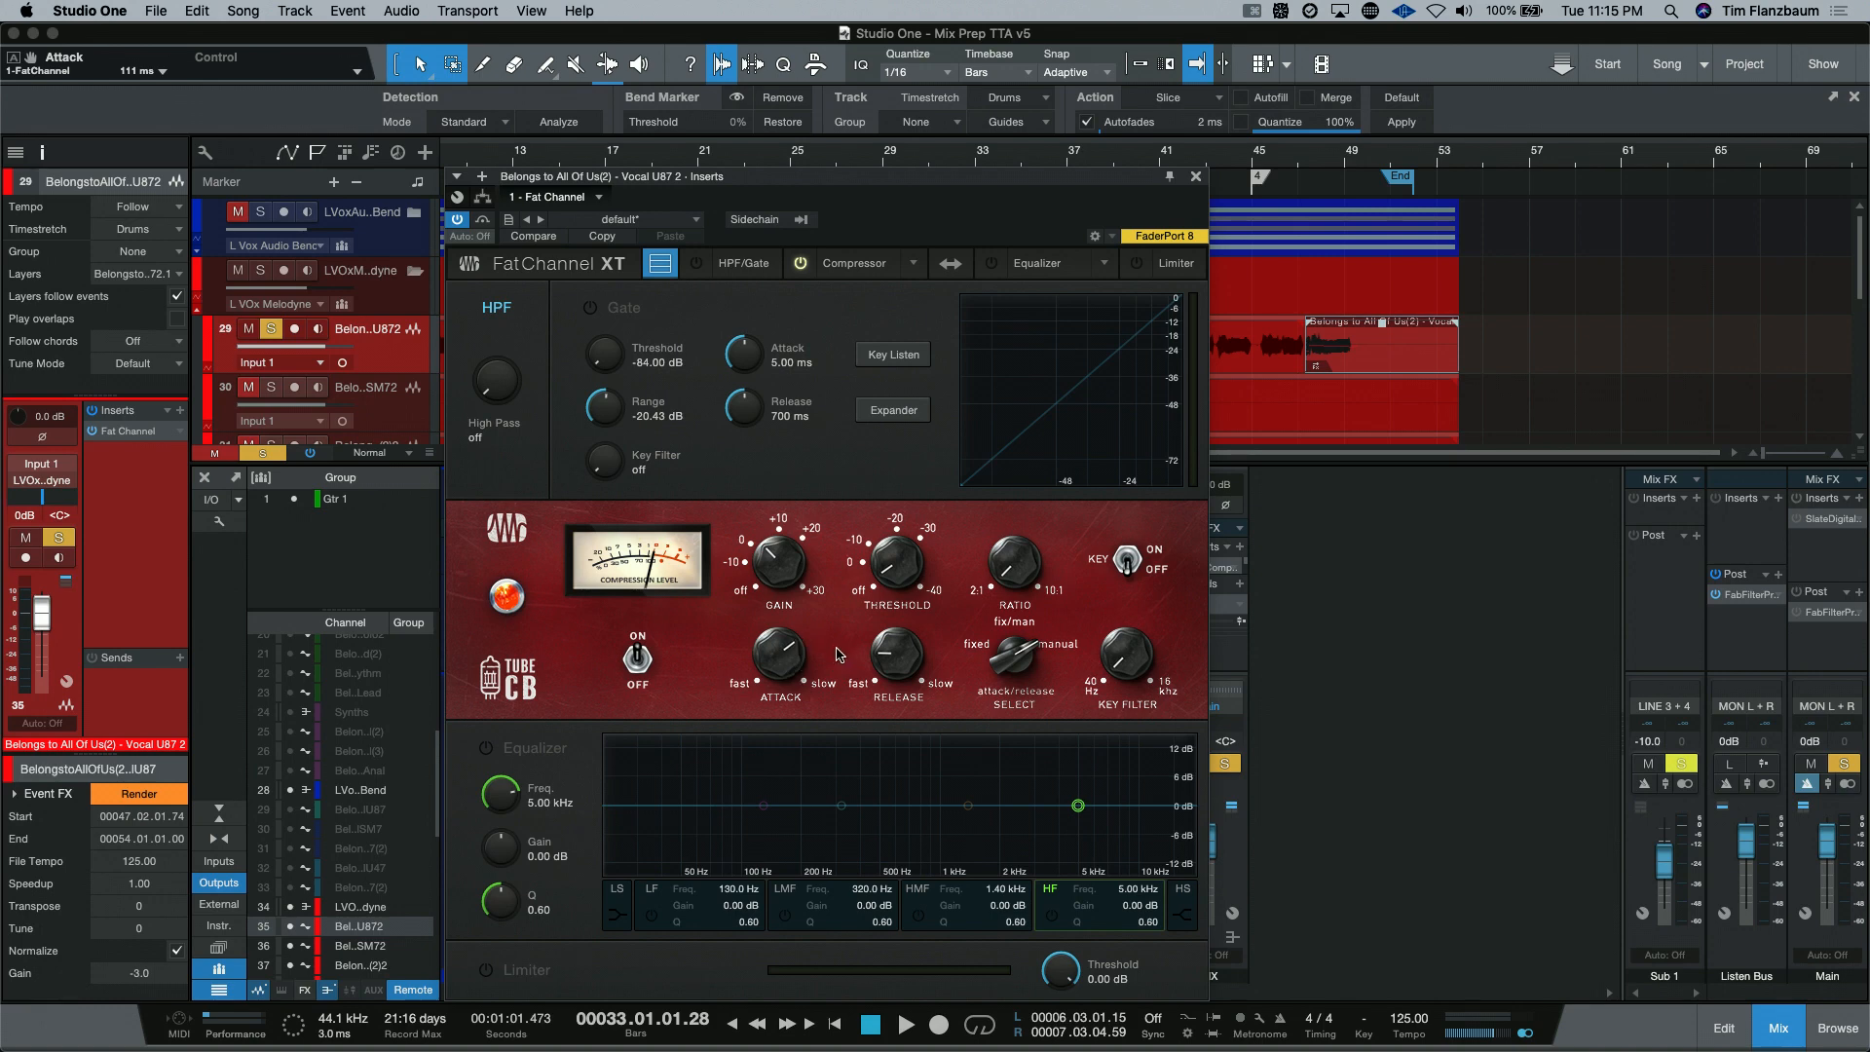
mouse_move(894, 561)
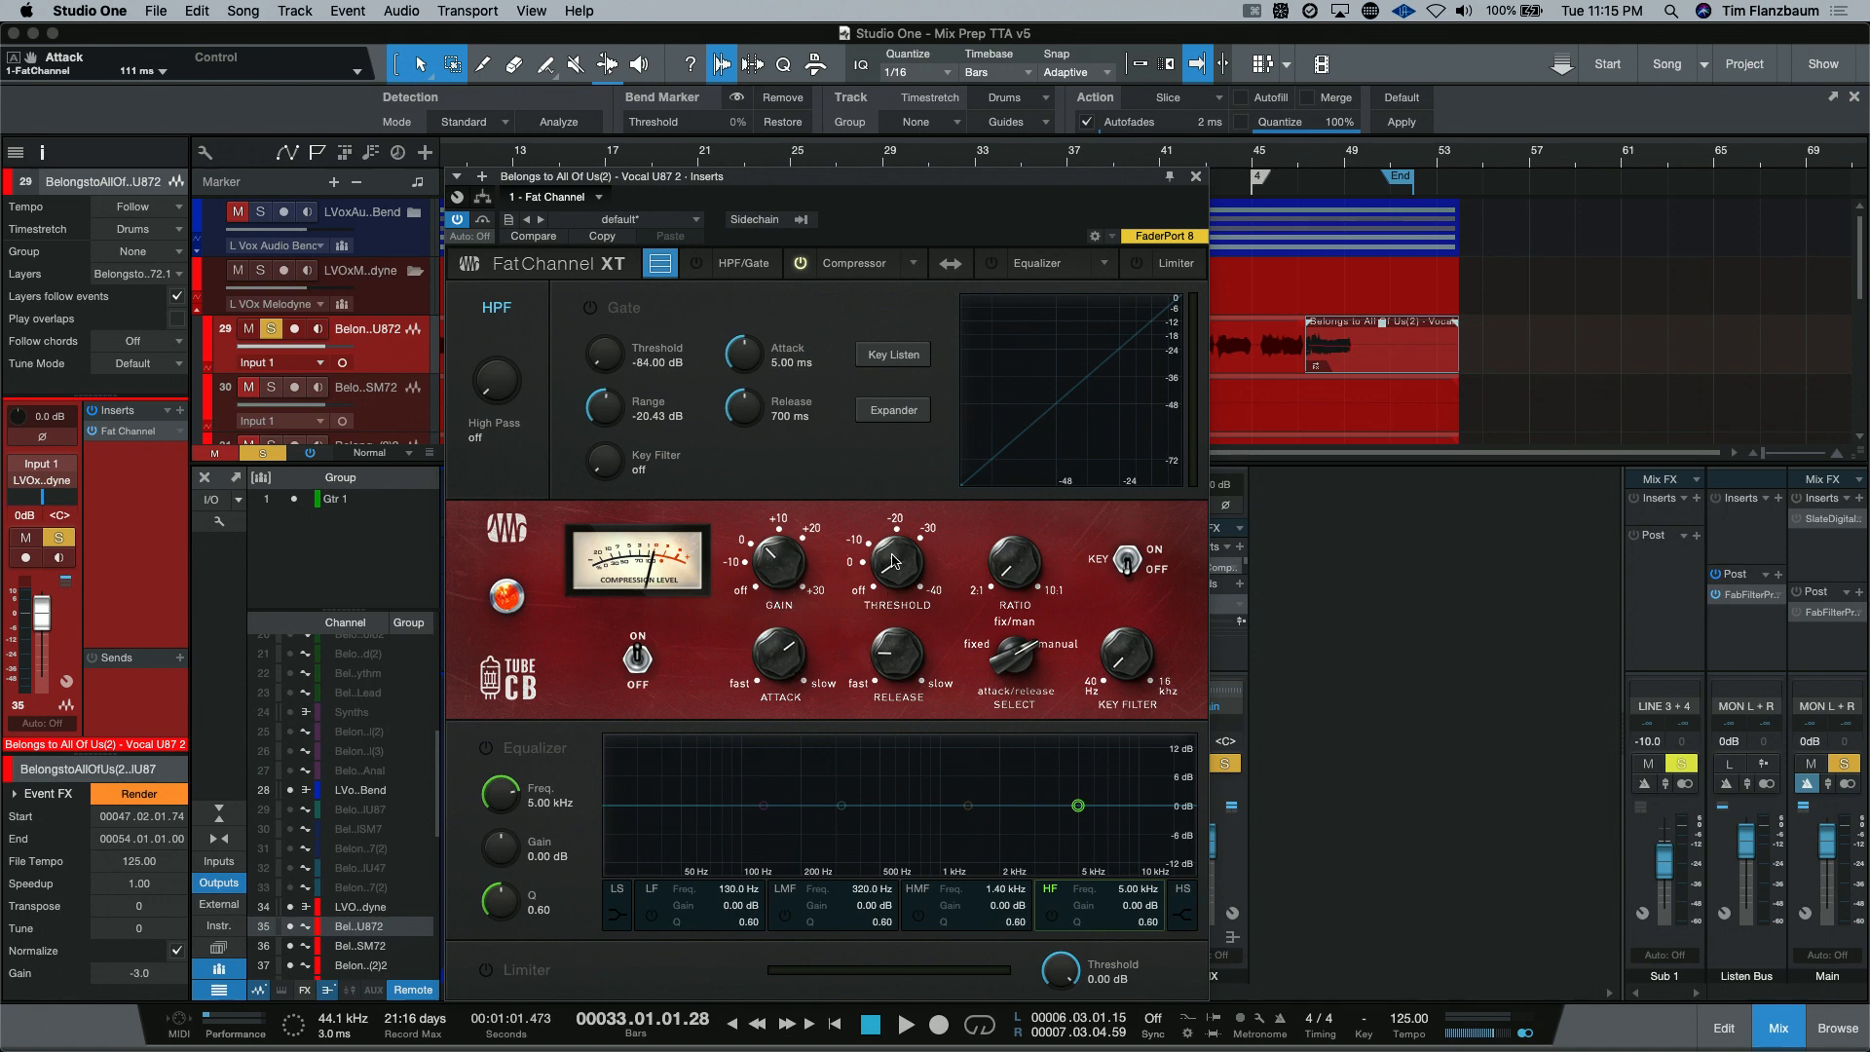
mouse_move(816, 635)
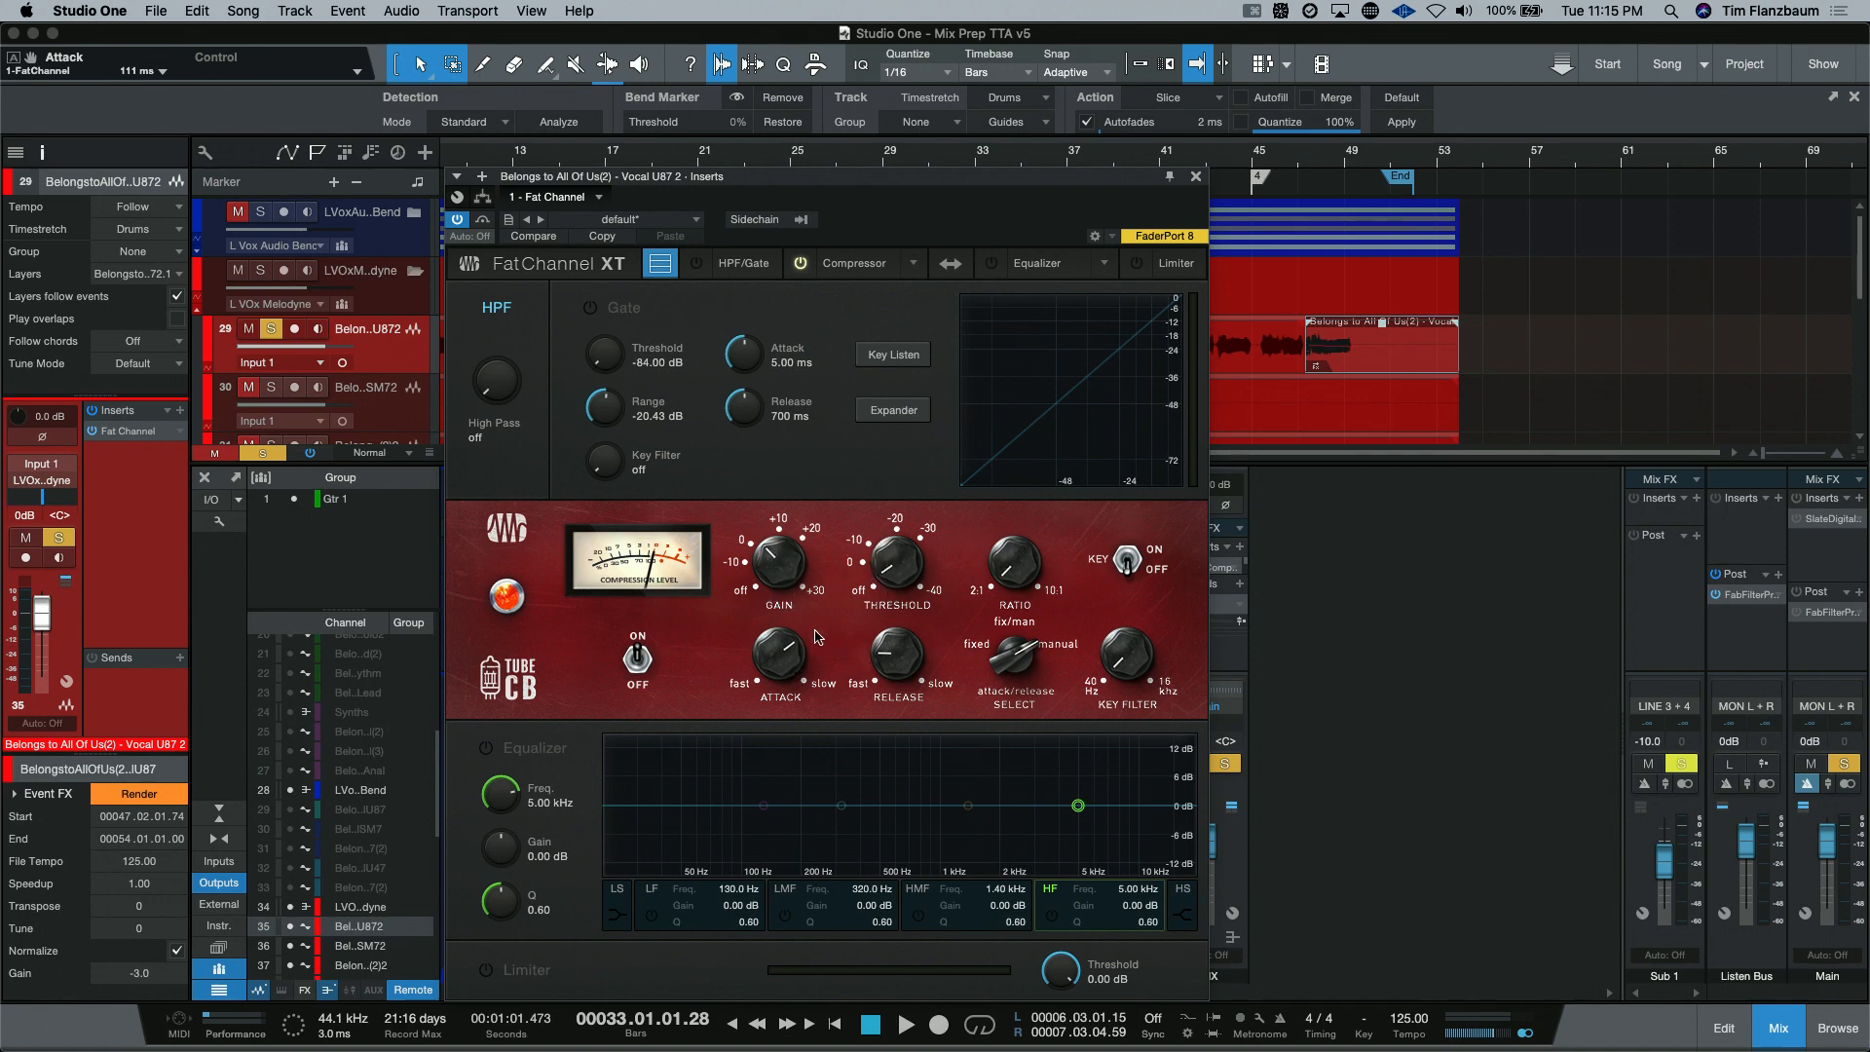
mouse_move(865, 645)
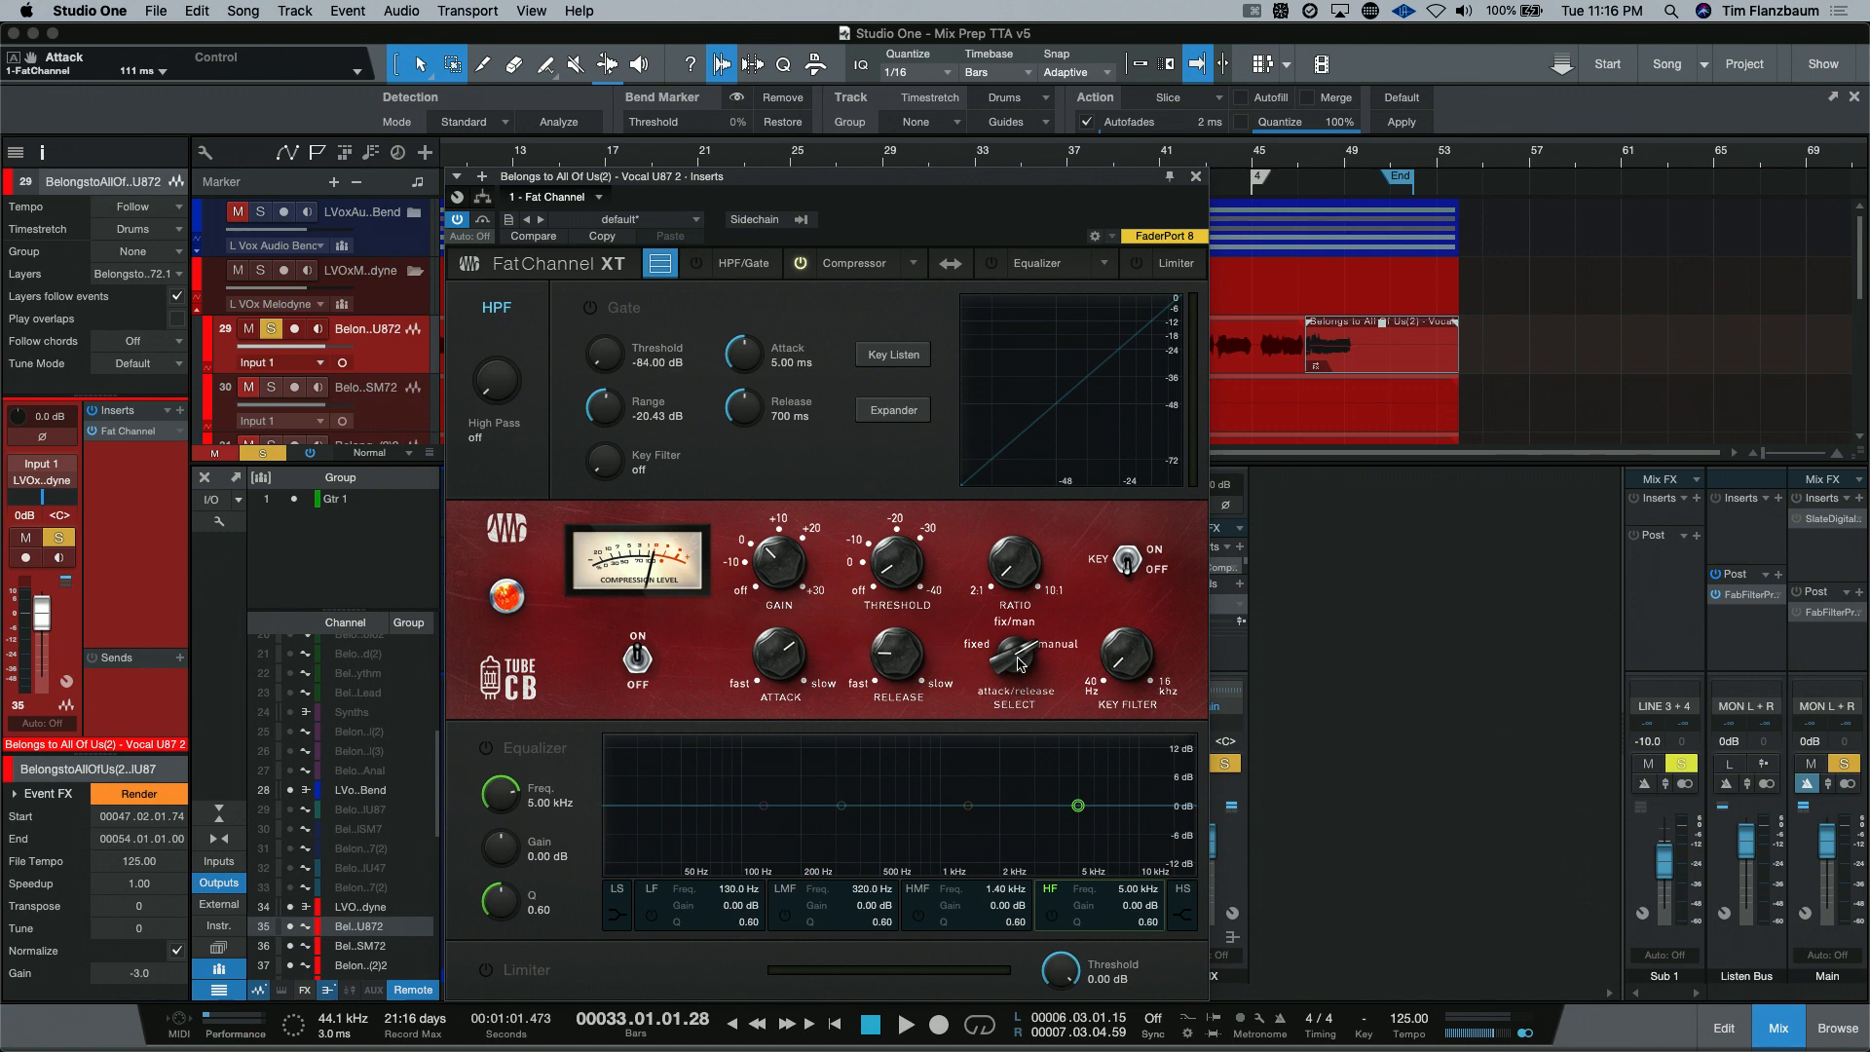
Step: Set the Tube CB's attack/release select switch to the fix/man mode
left_click(1014, 661)
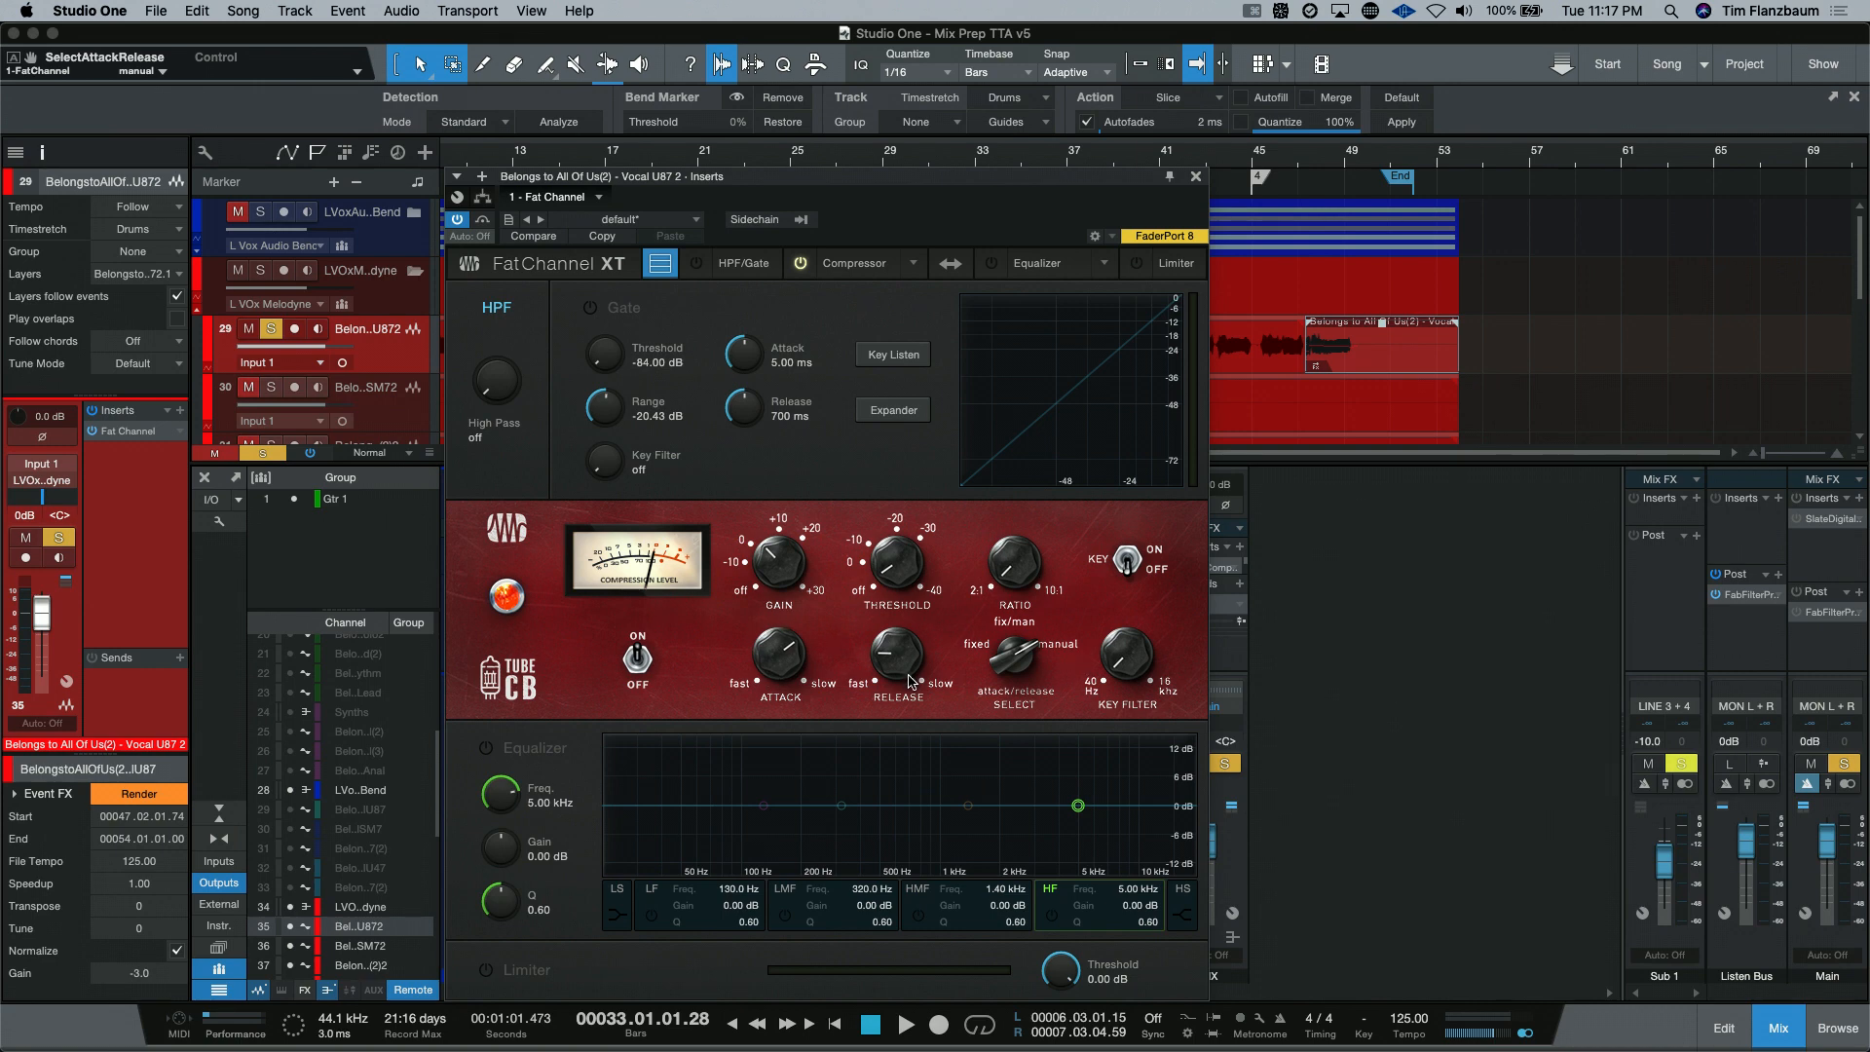
mouse_move(875, 660)
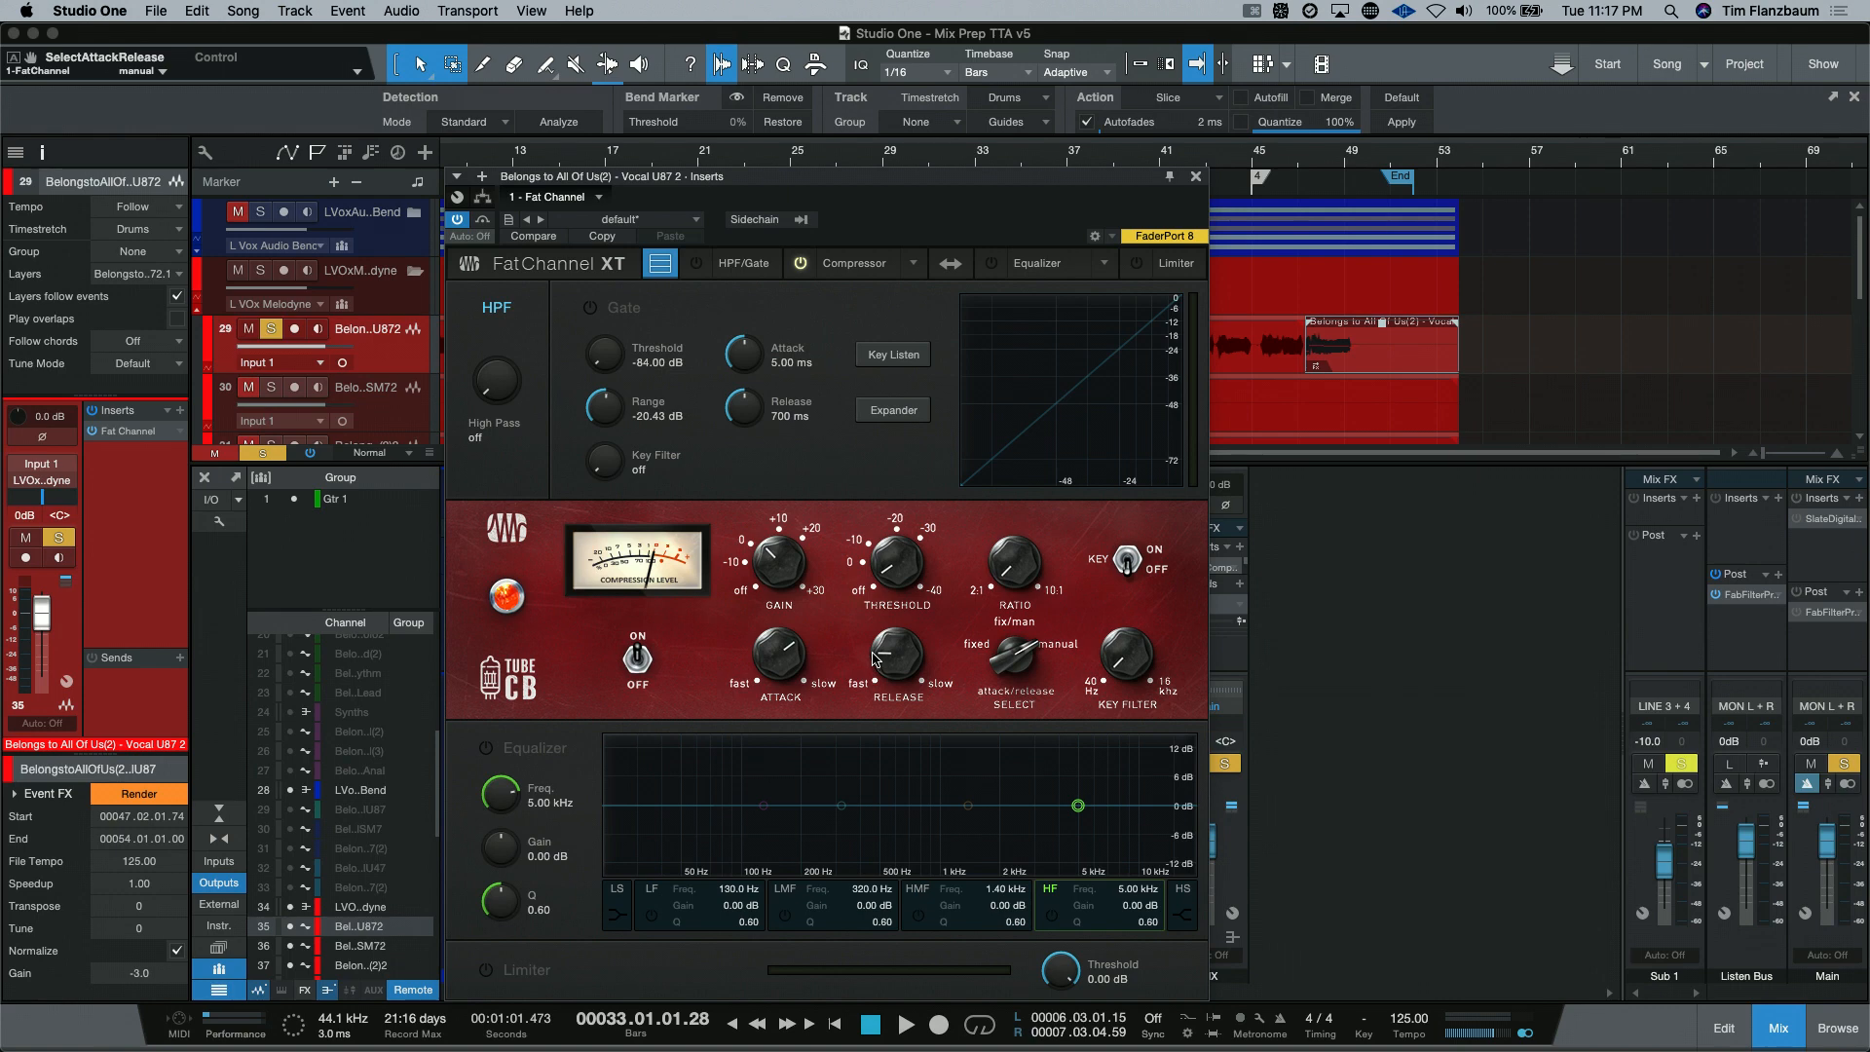
mouse_move(1022, 662)
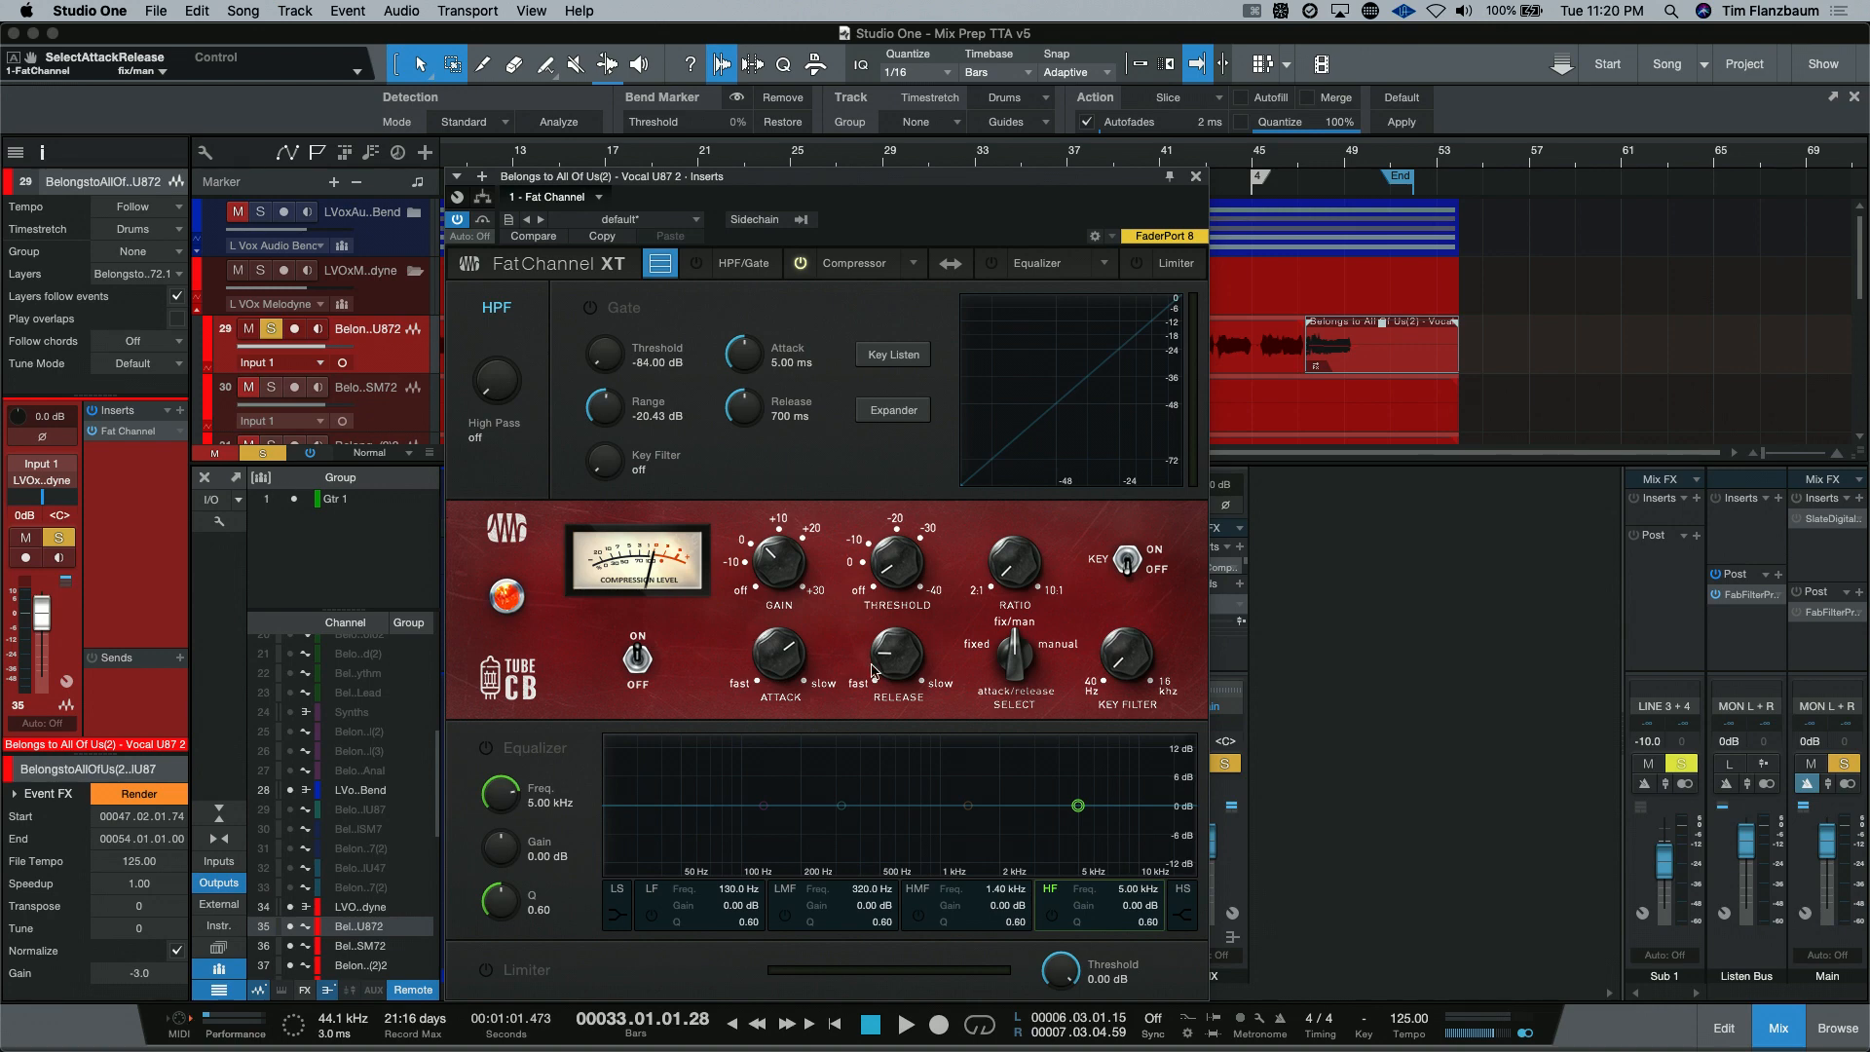
mouse_move(904, 631)
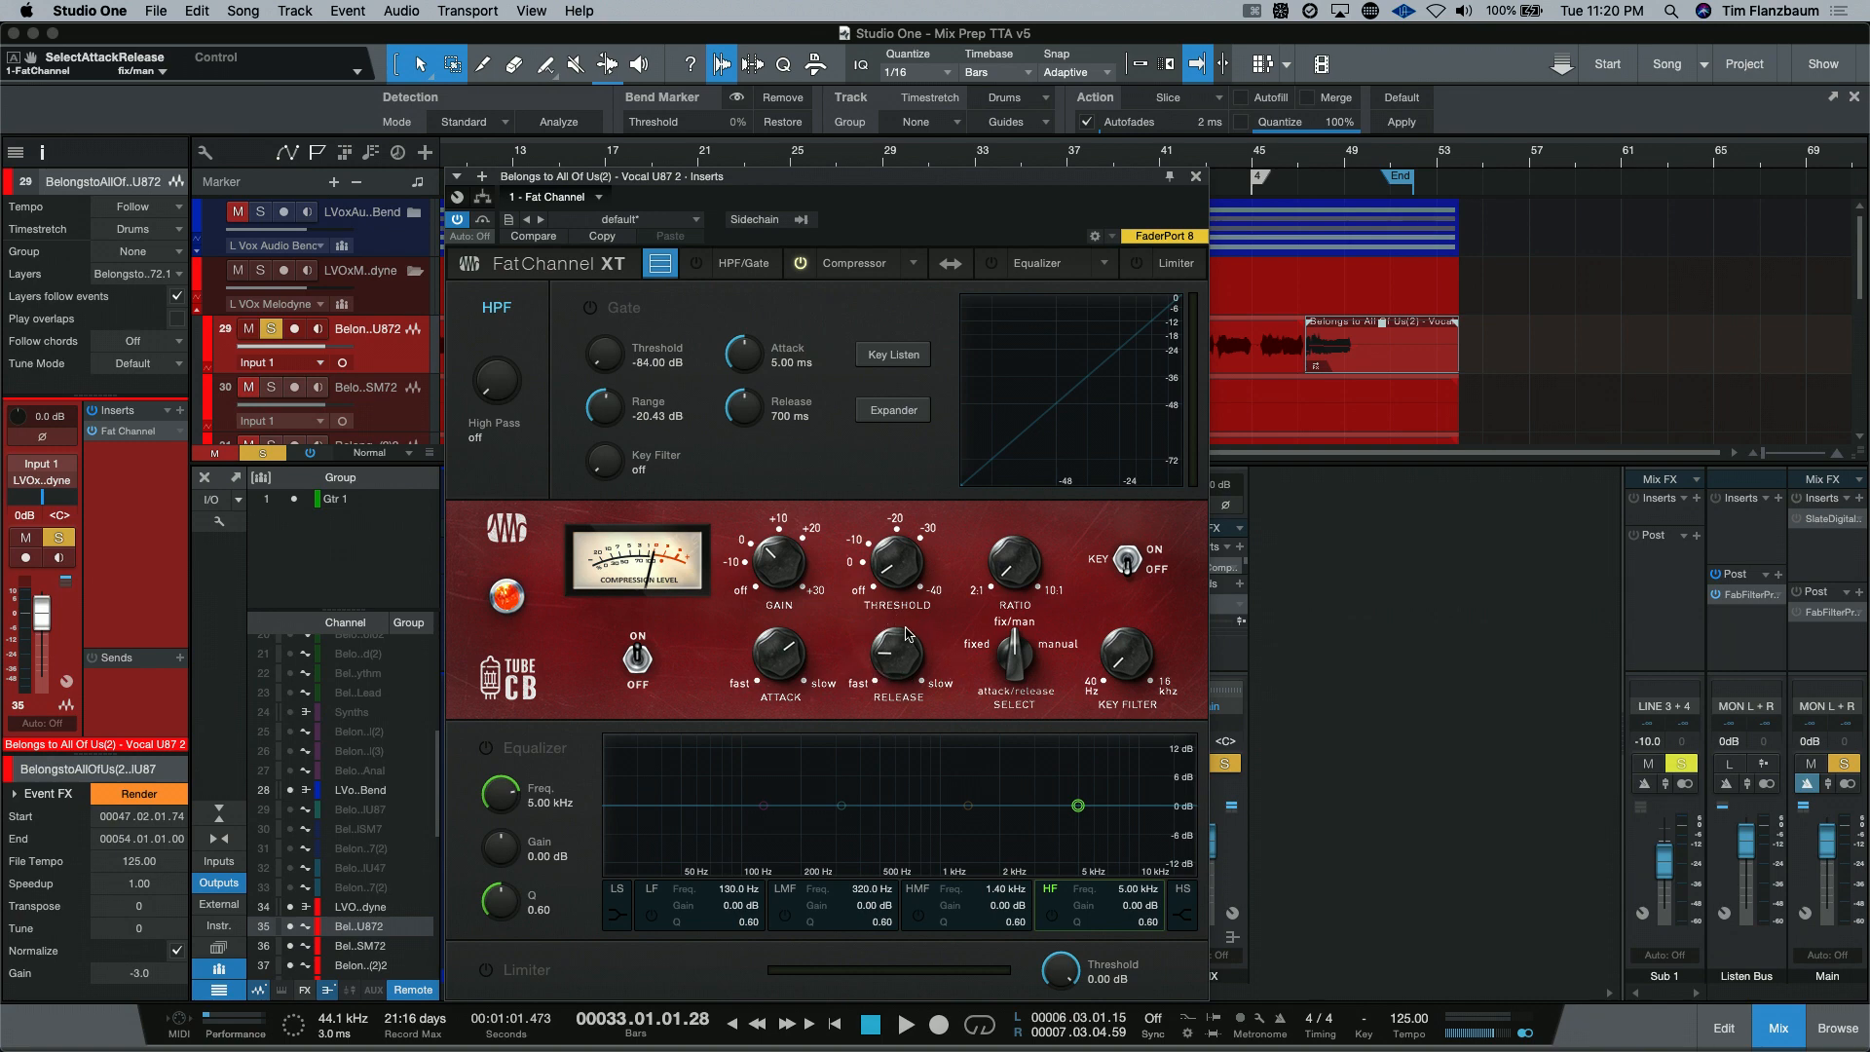
mouse_move(888, 653)
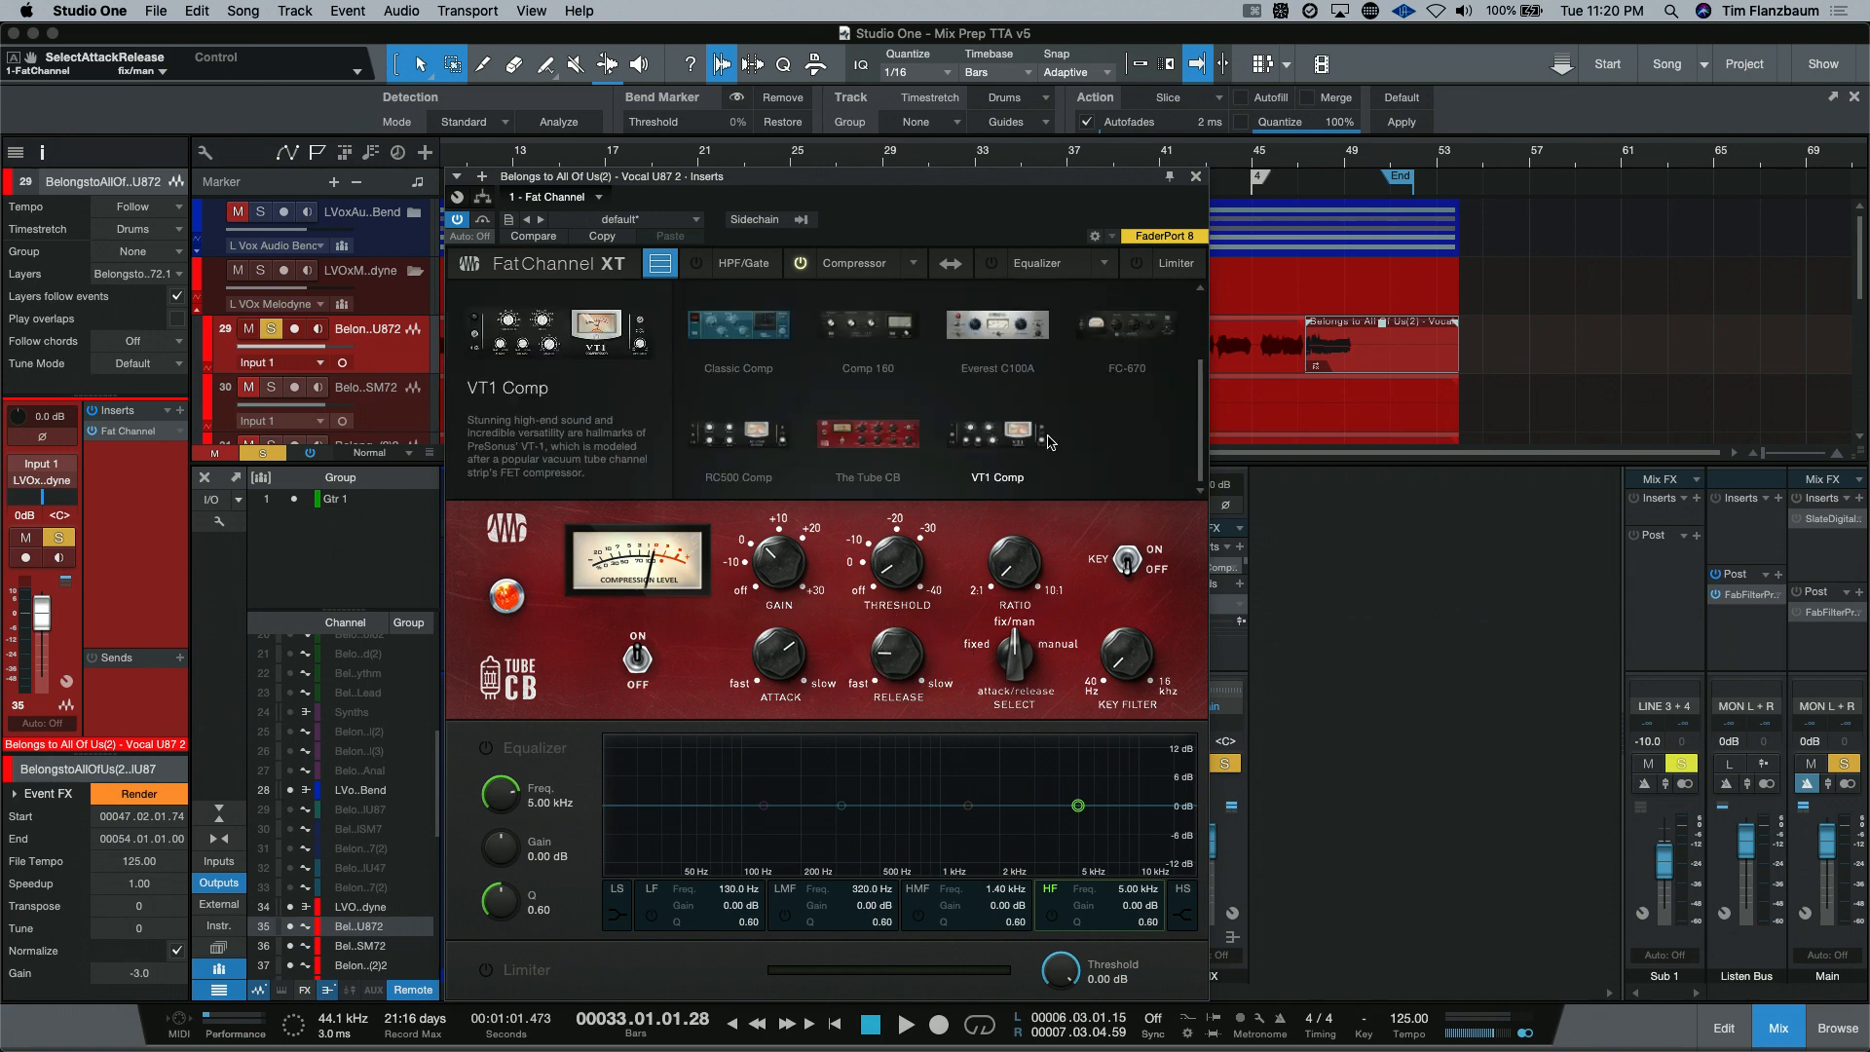
Step: Load the VT1 compressor model in place of the Tube CB on the vocal
left_click(995, 432)
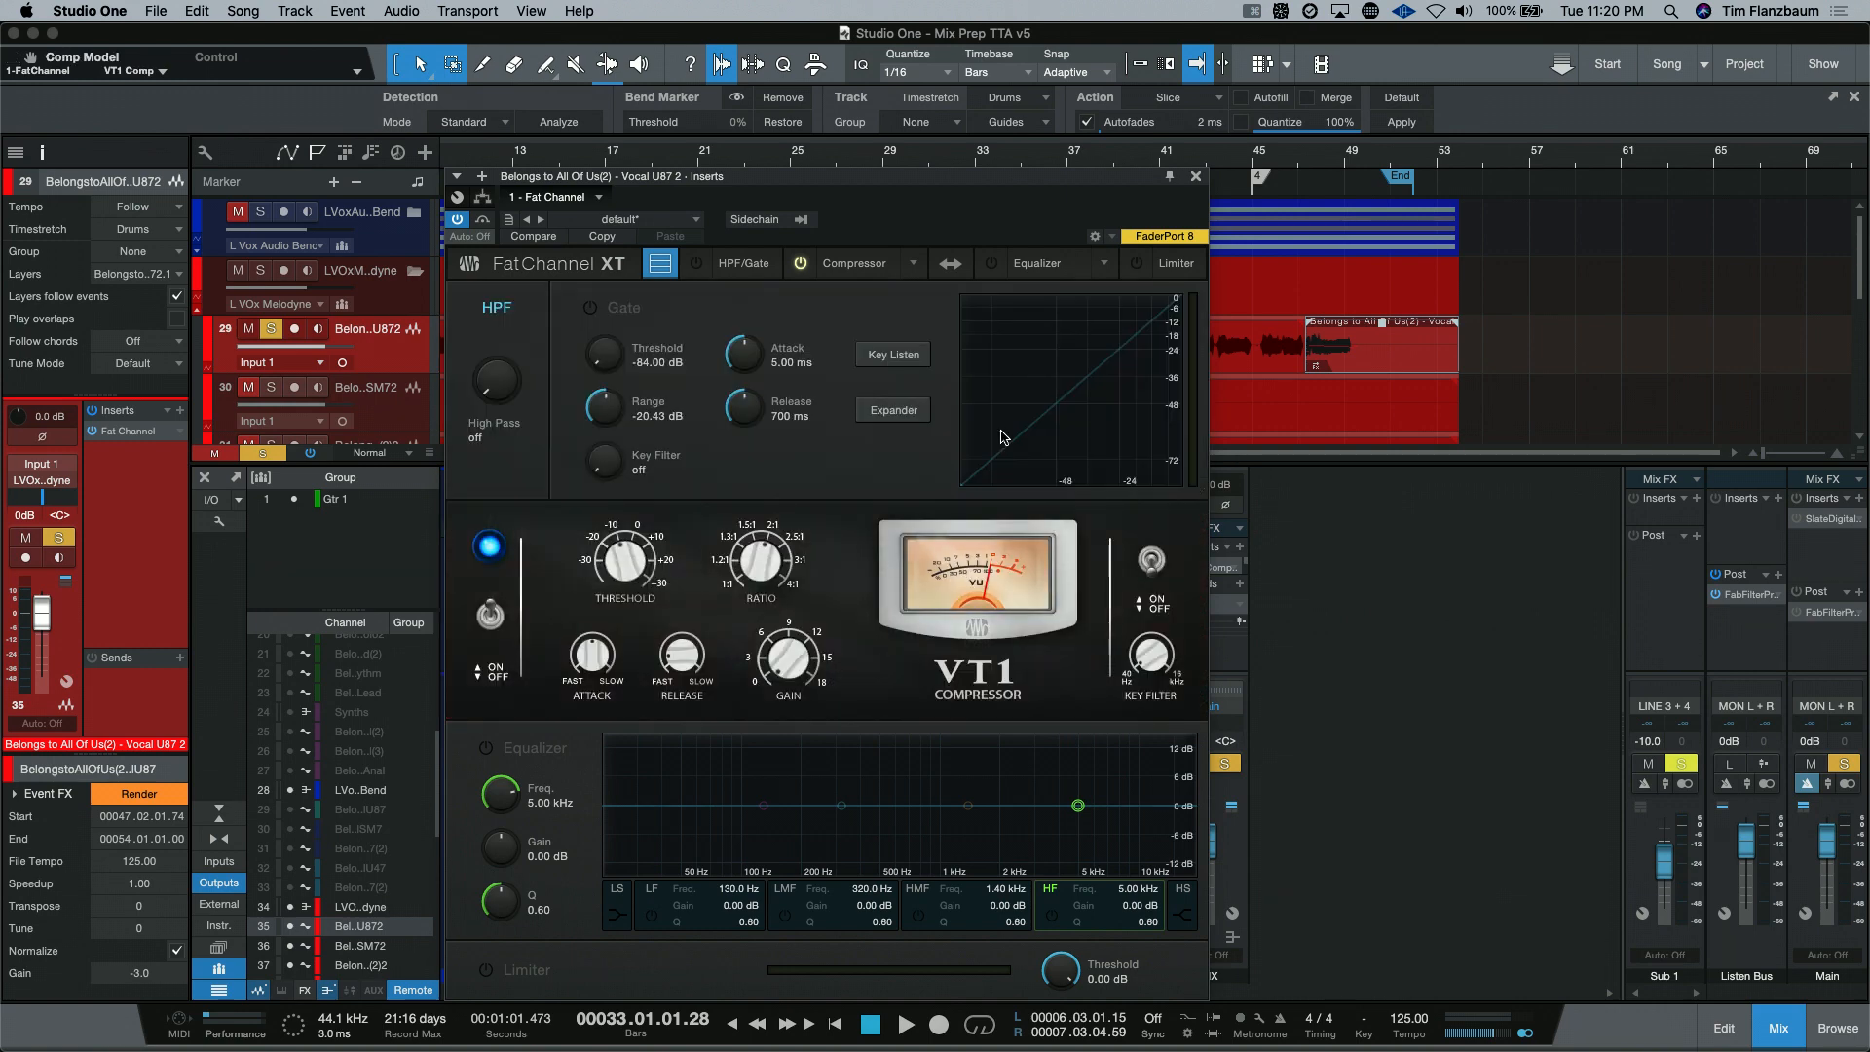
mouse_move(937, 456)
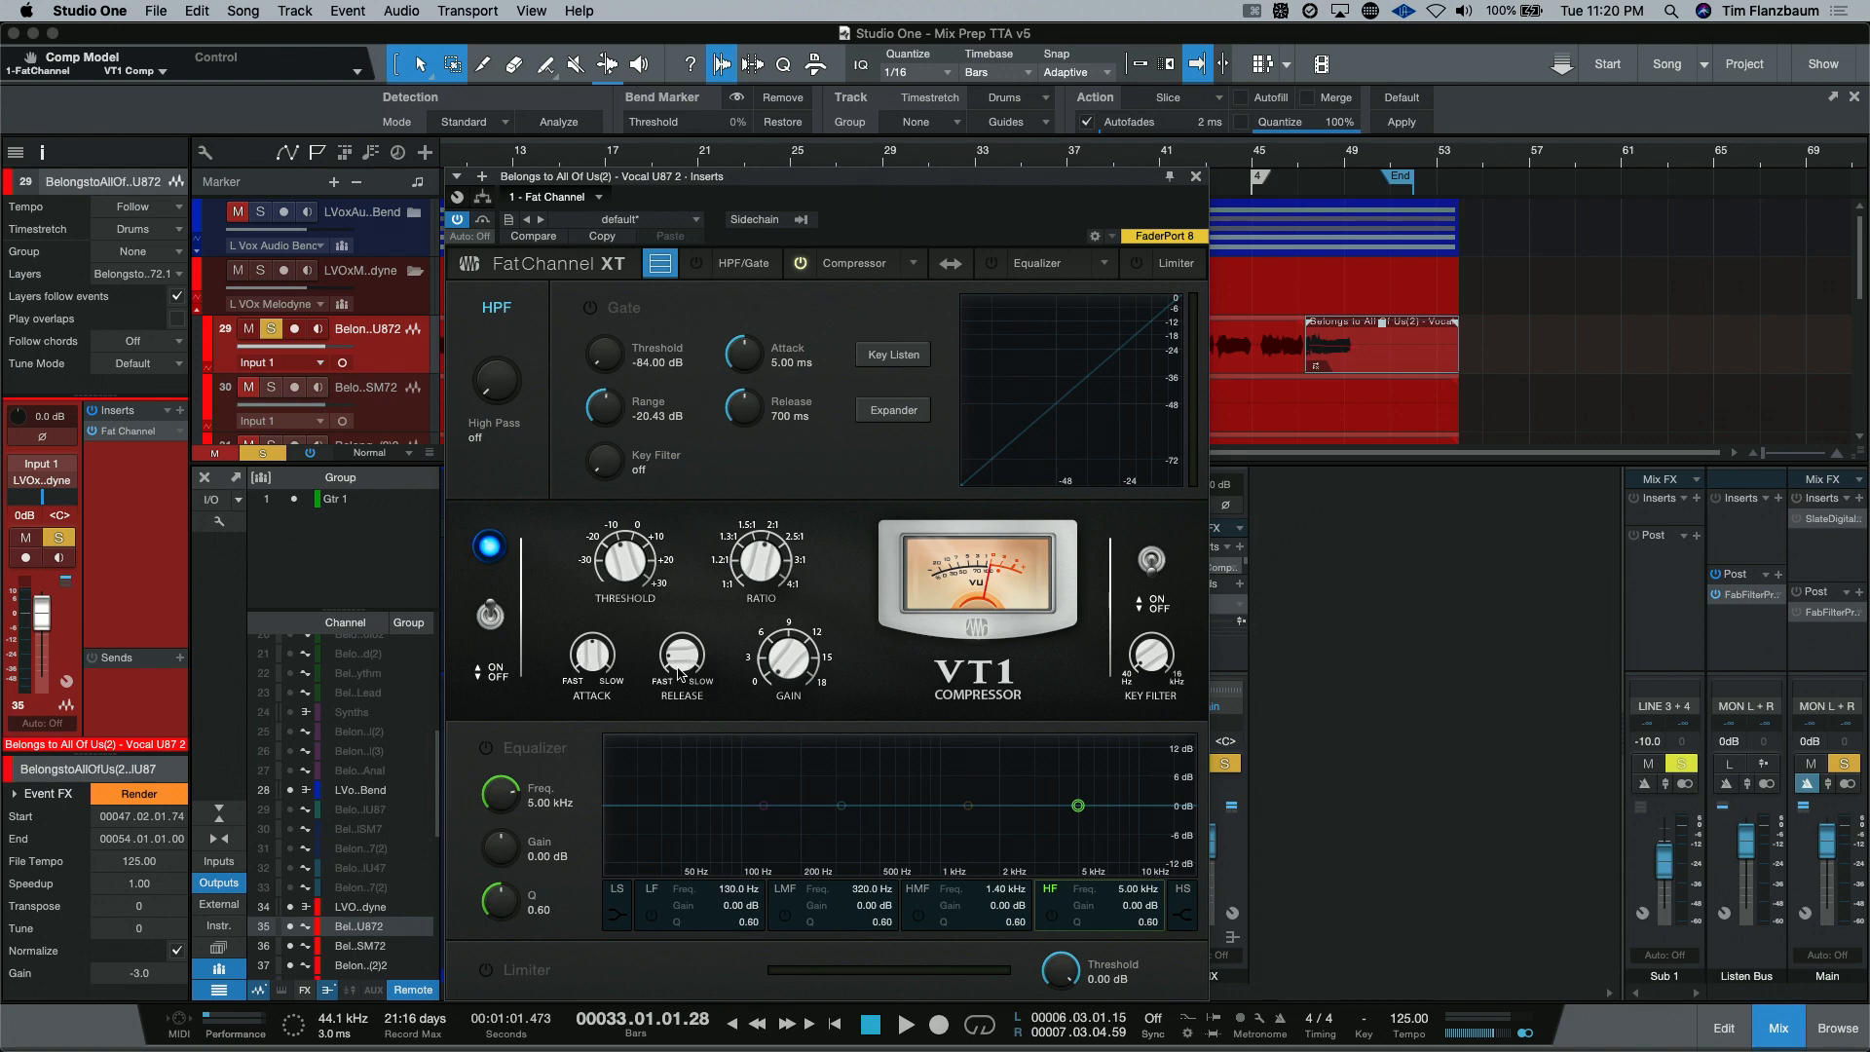
mouse_move(841, 672)
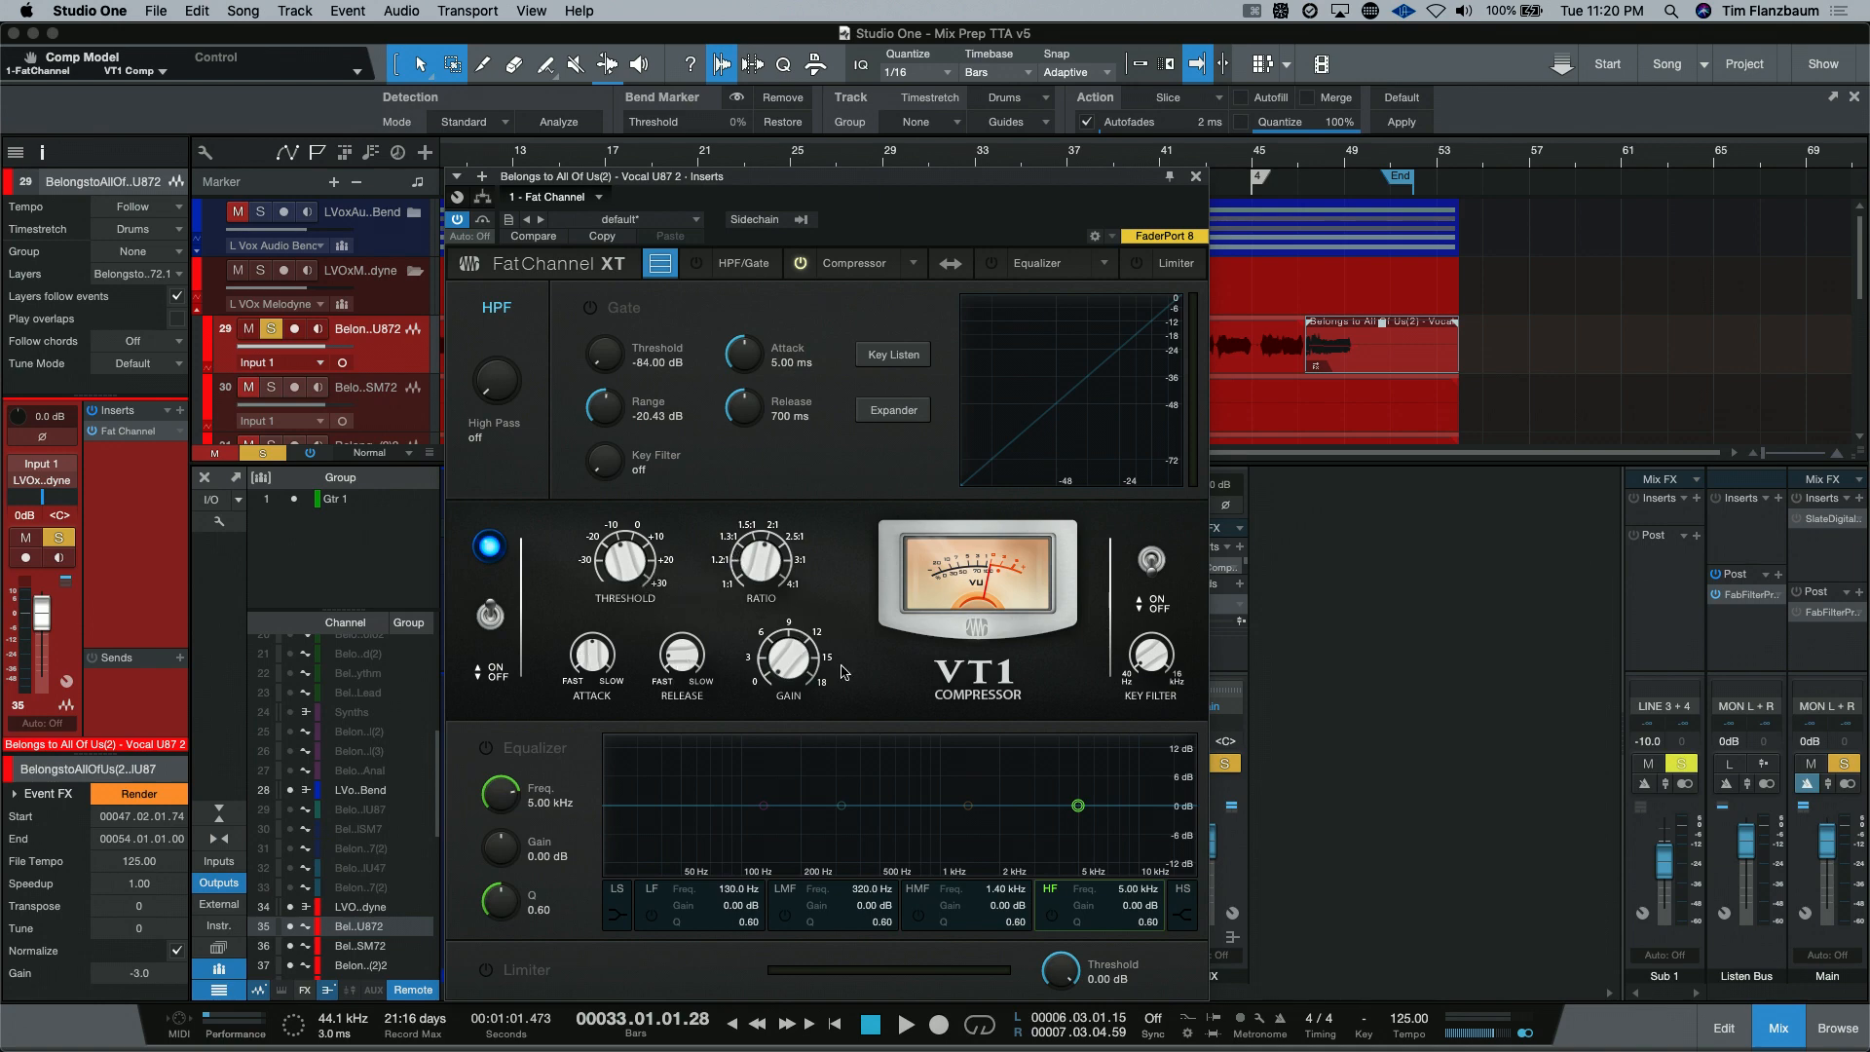
mouse_move(769, 518)
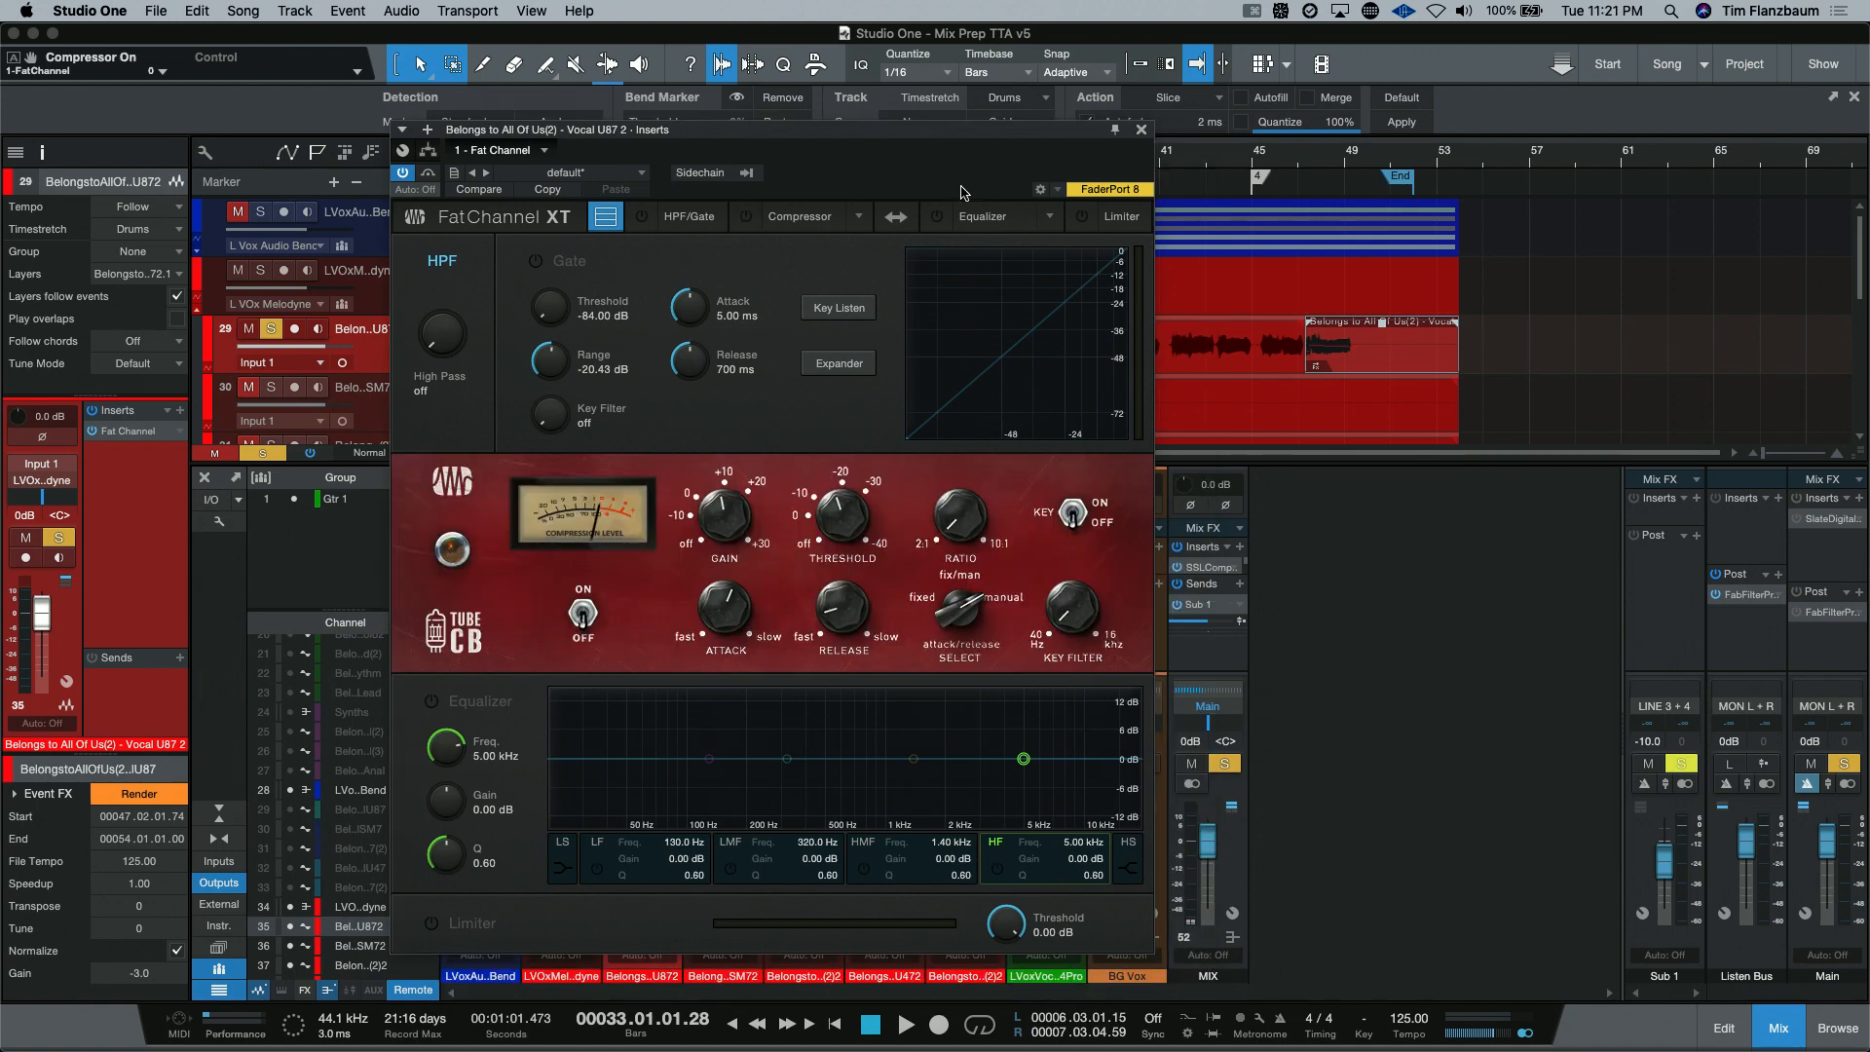
mouse_move(1054, 226)
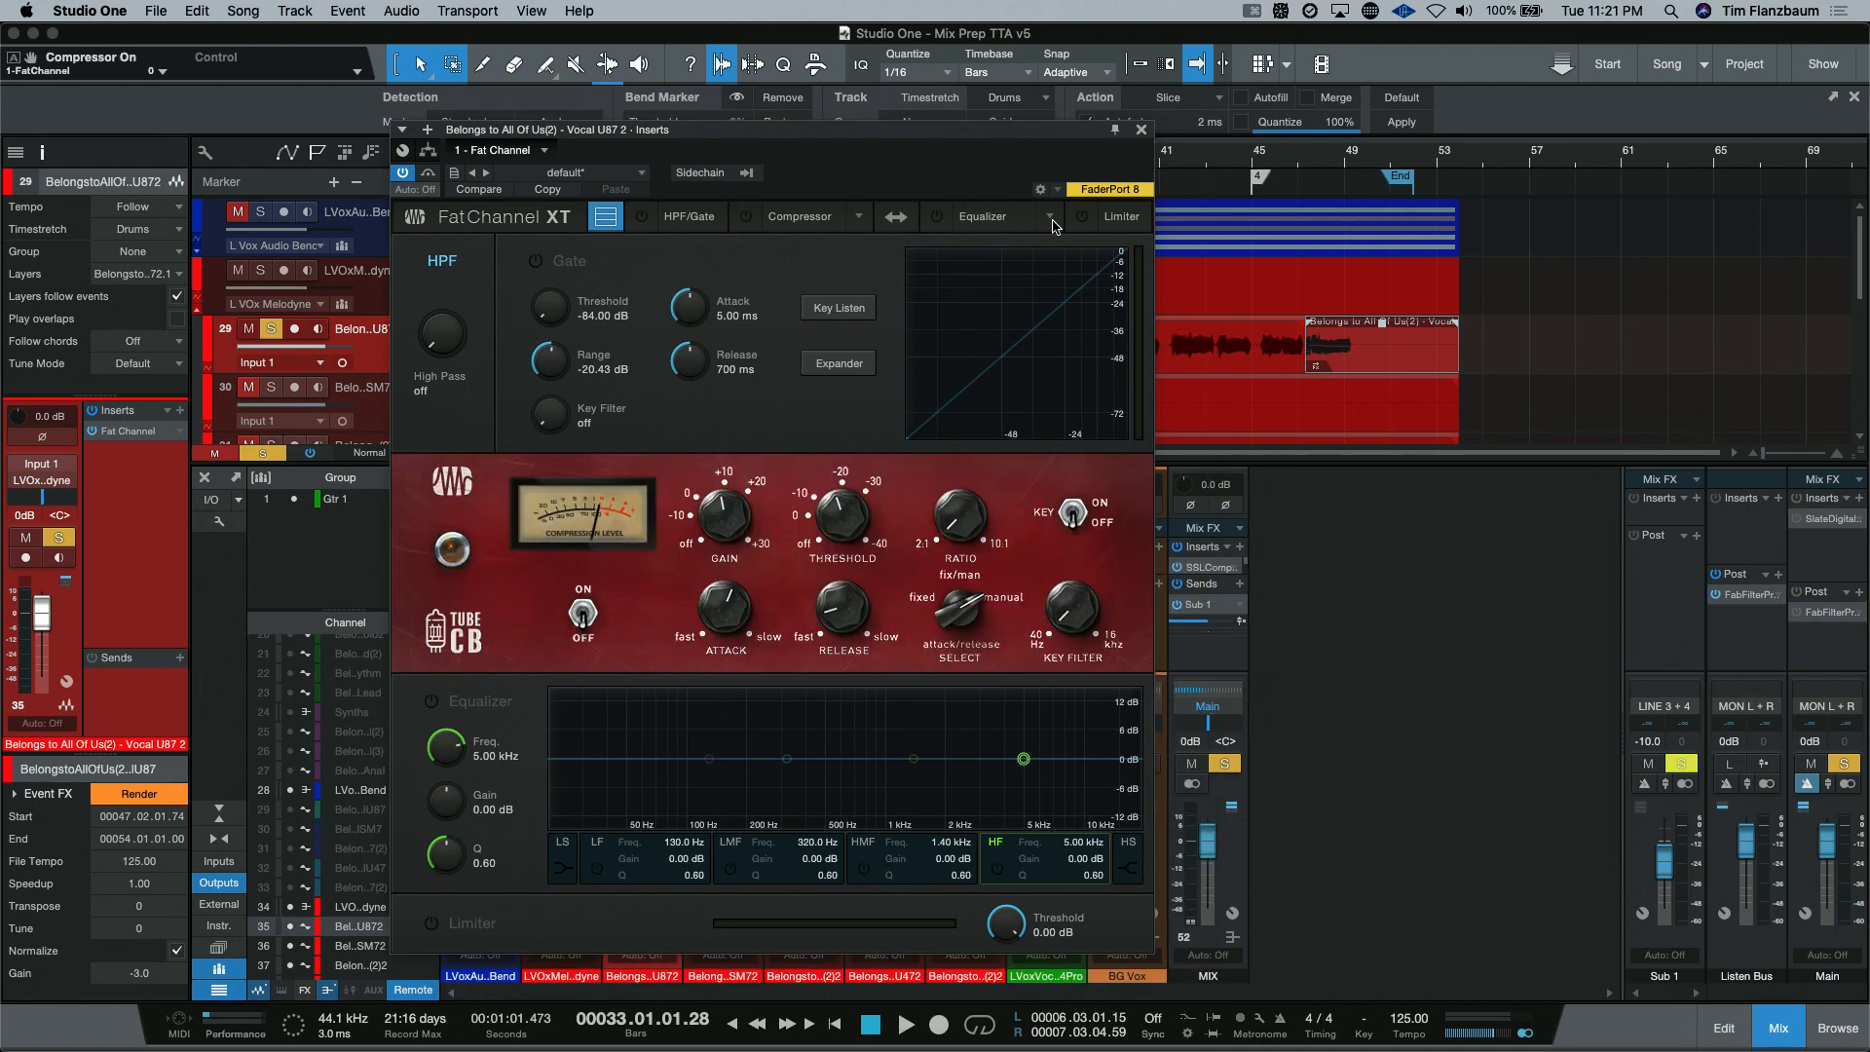
Step: Load the Passive EQ model into the Fat Channel's equalizer stage
left_click(1048, 217)
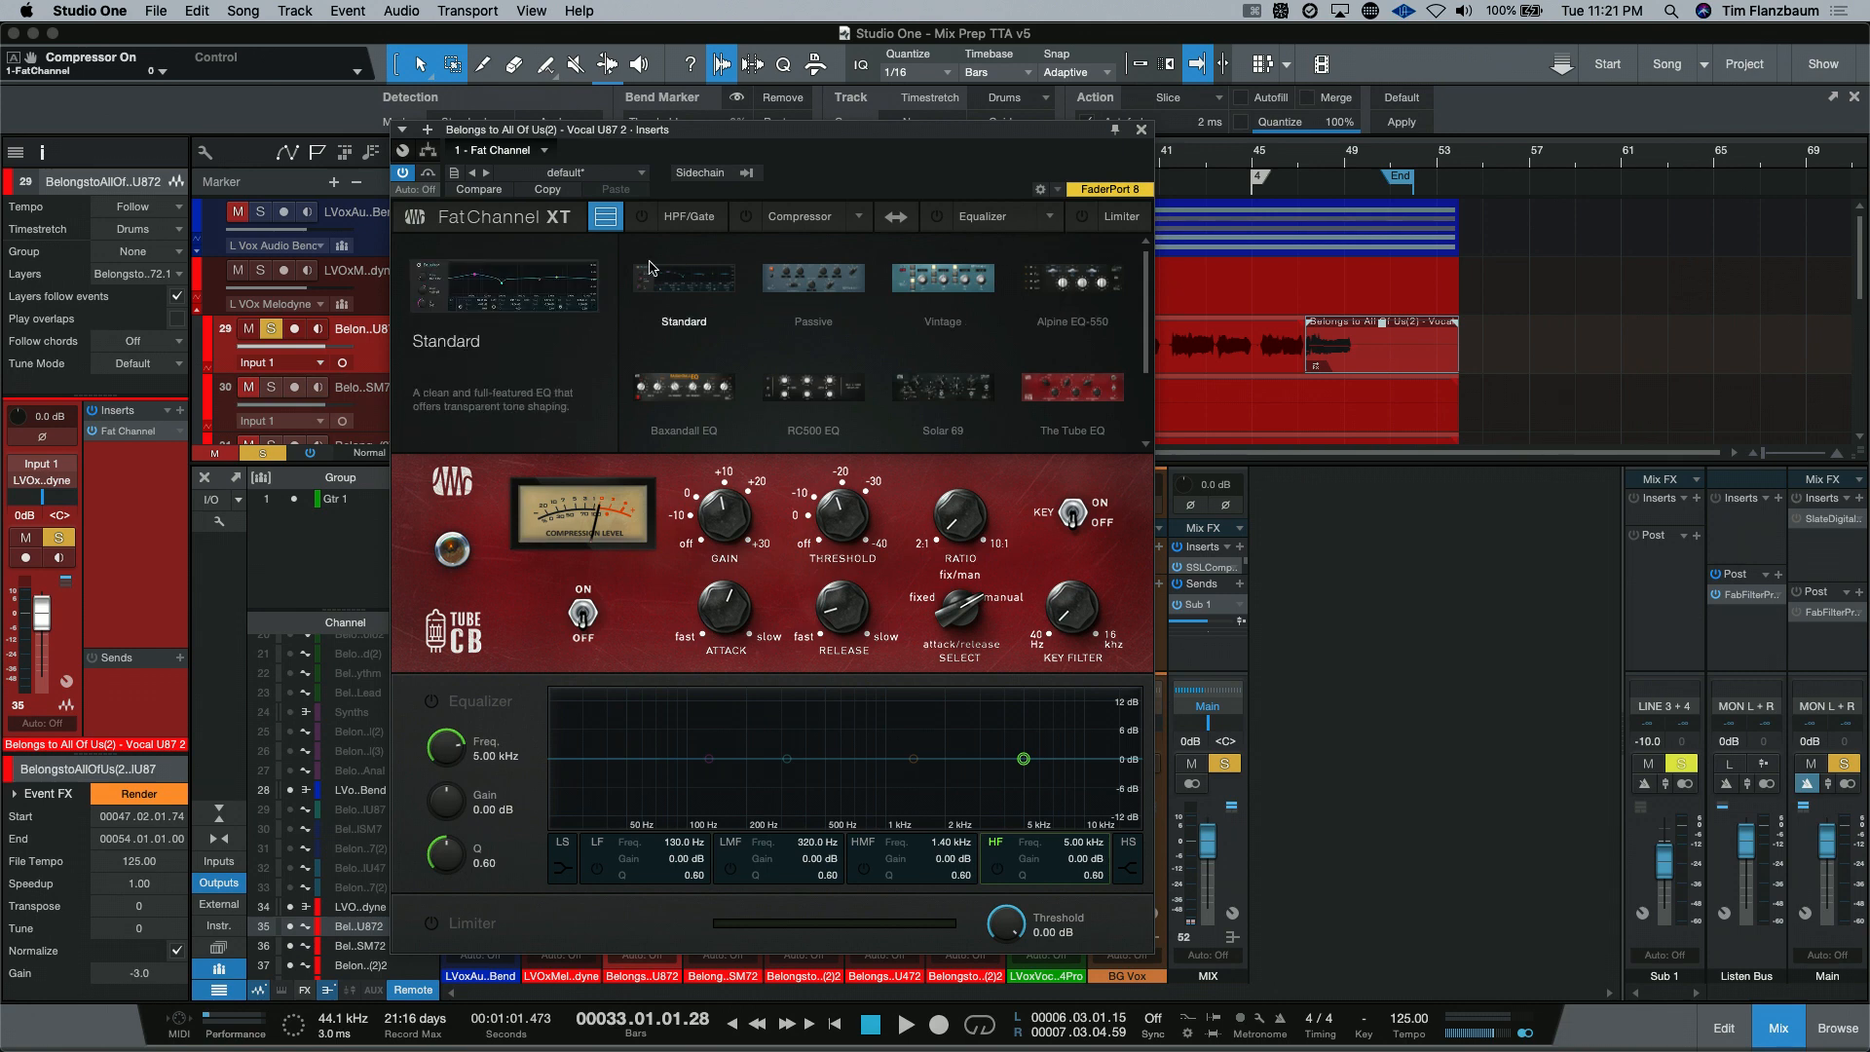
left_click(813, 283)
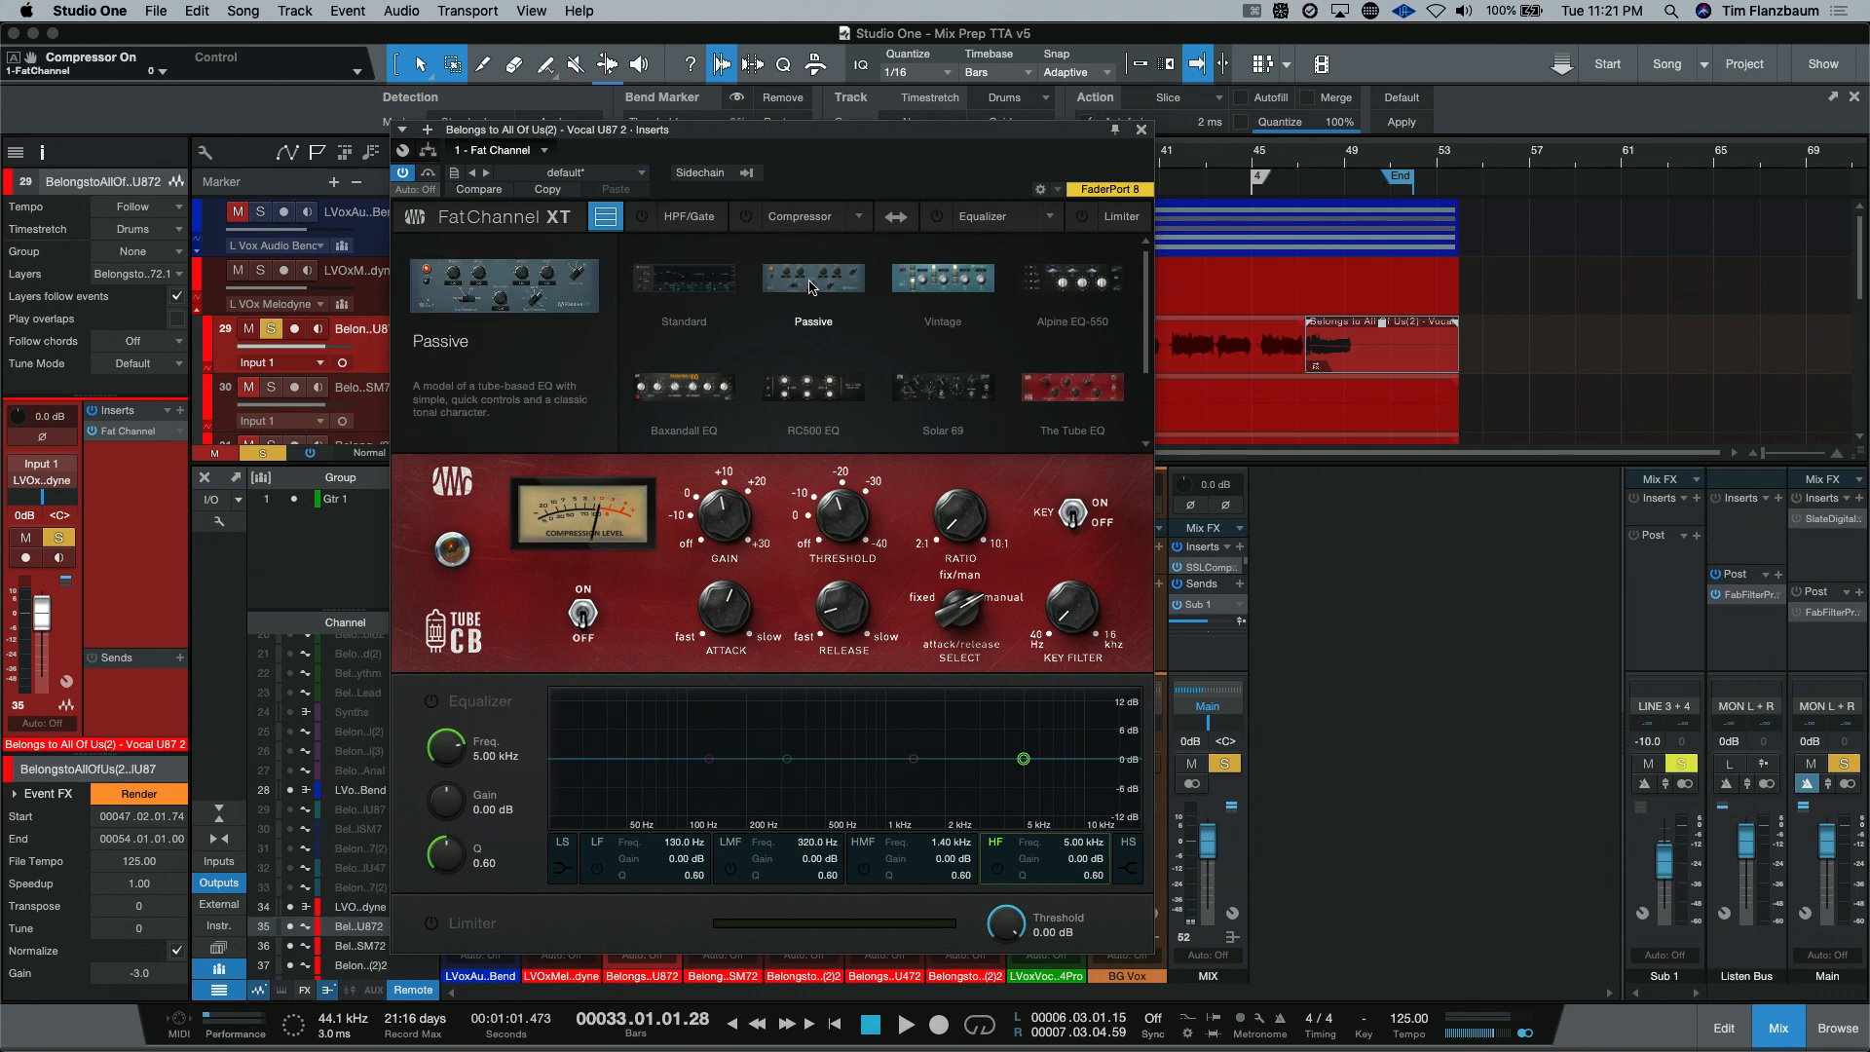
left_click(810, 282)
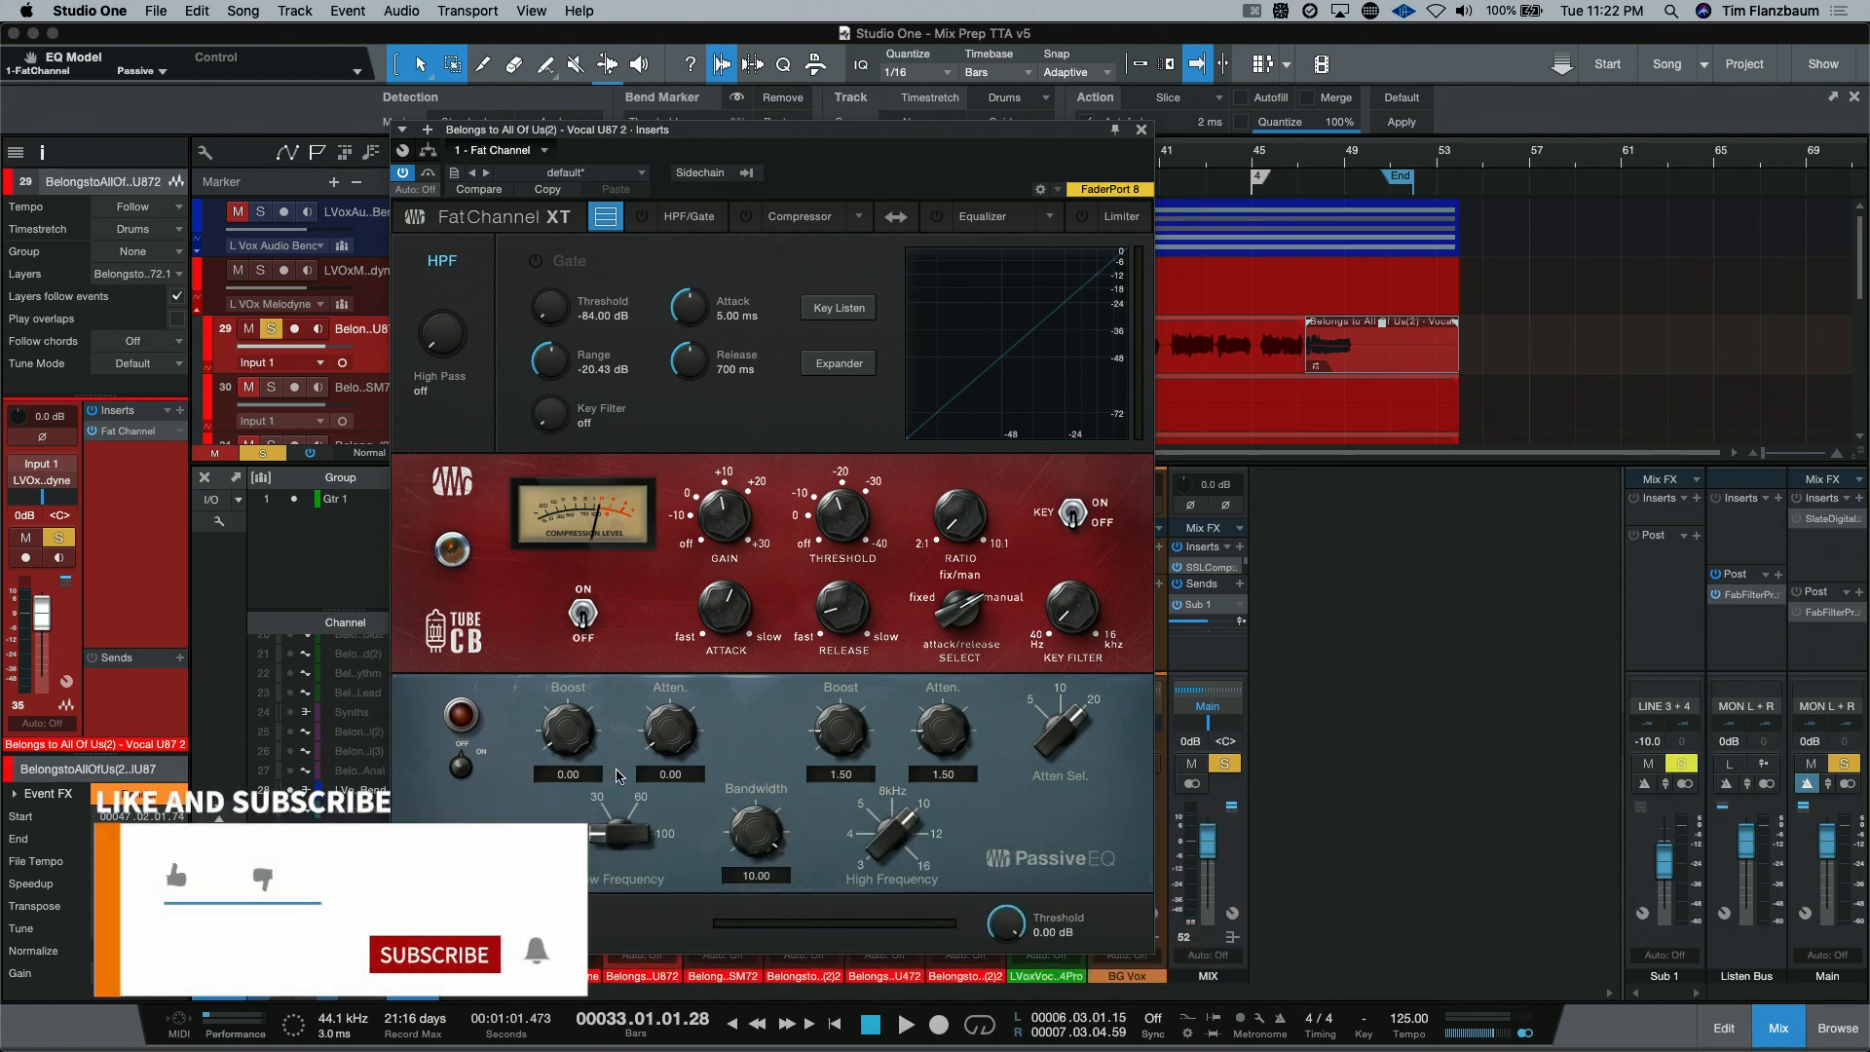
mouse_move(863, 820)
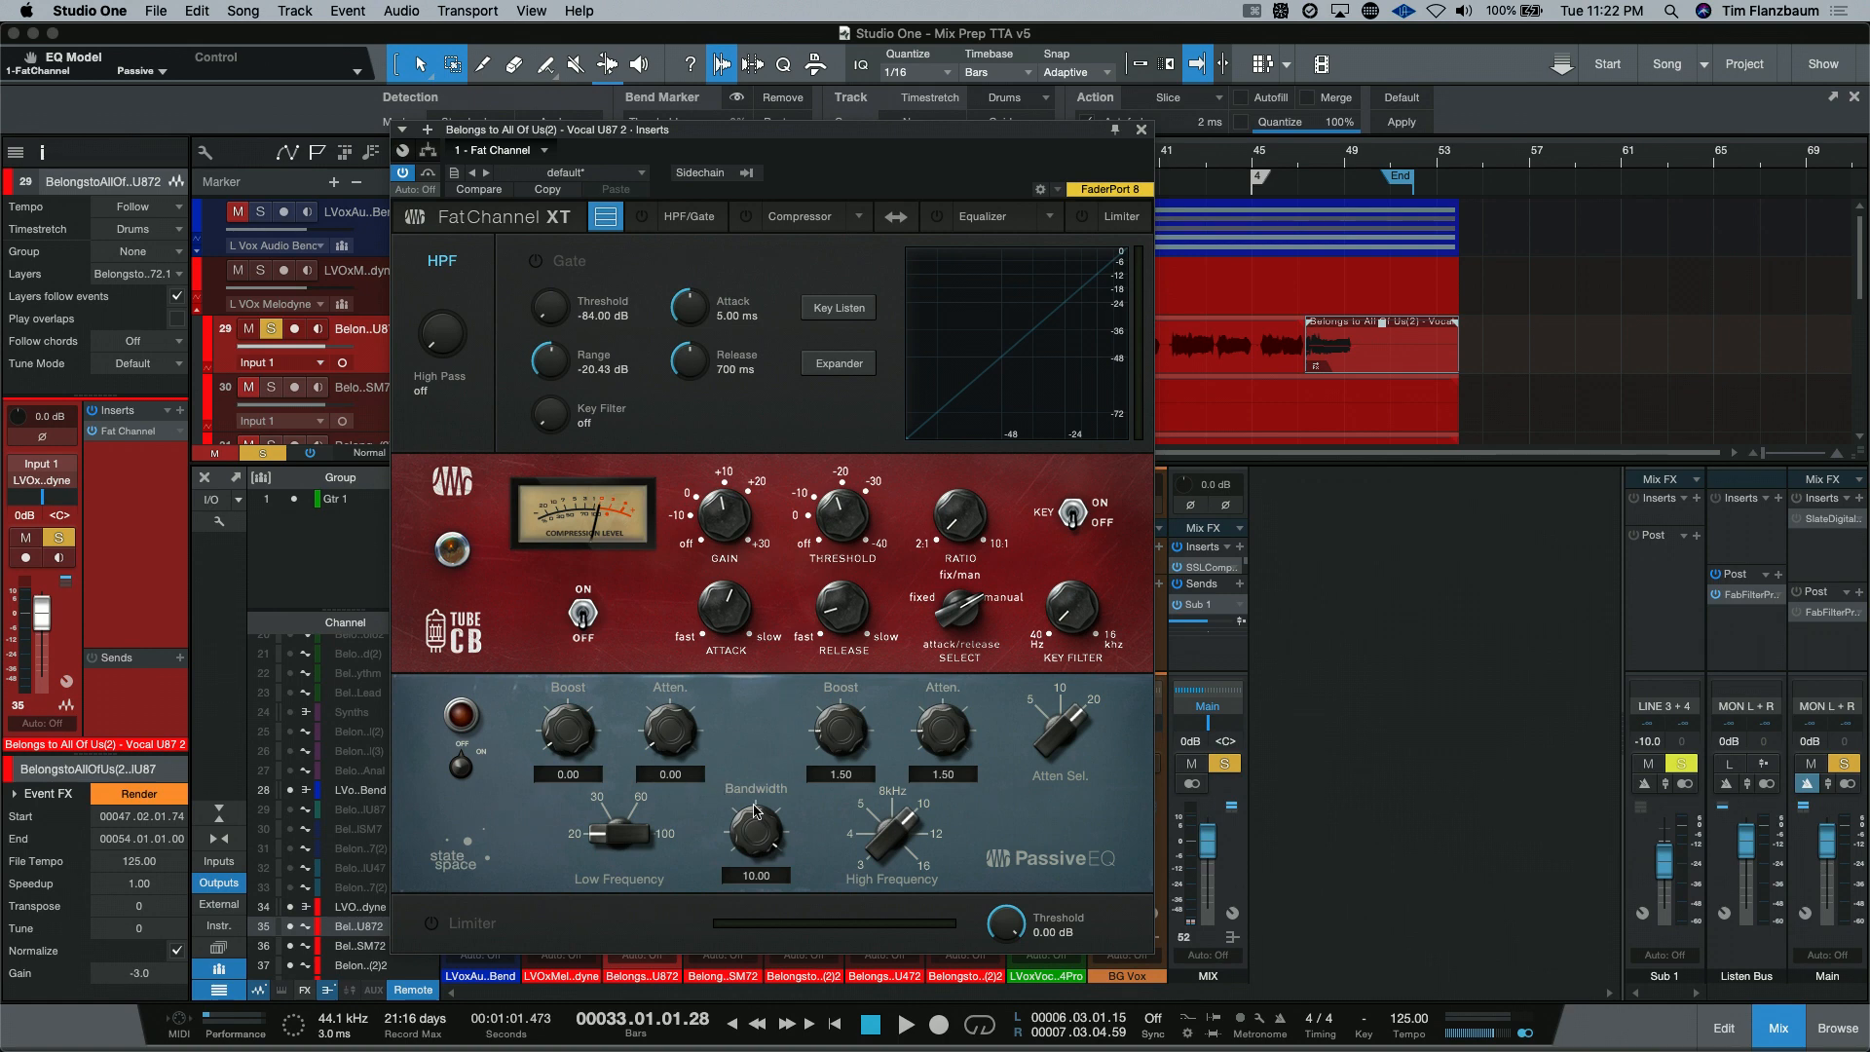
mouse_move(844, 838)
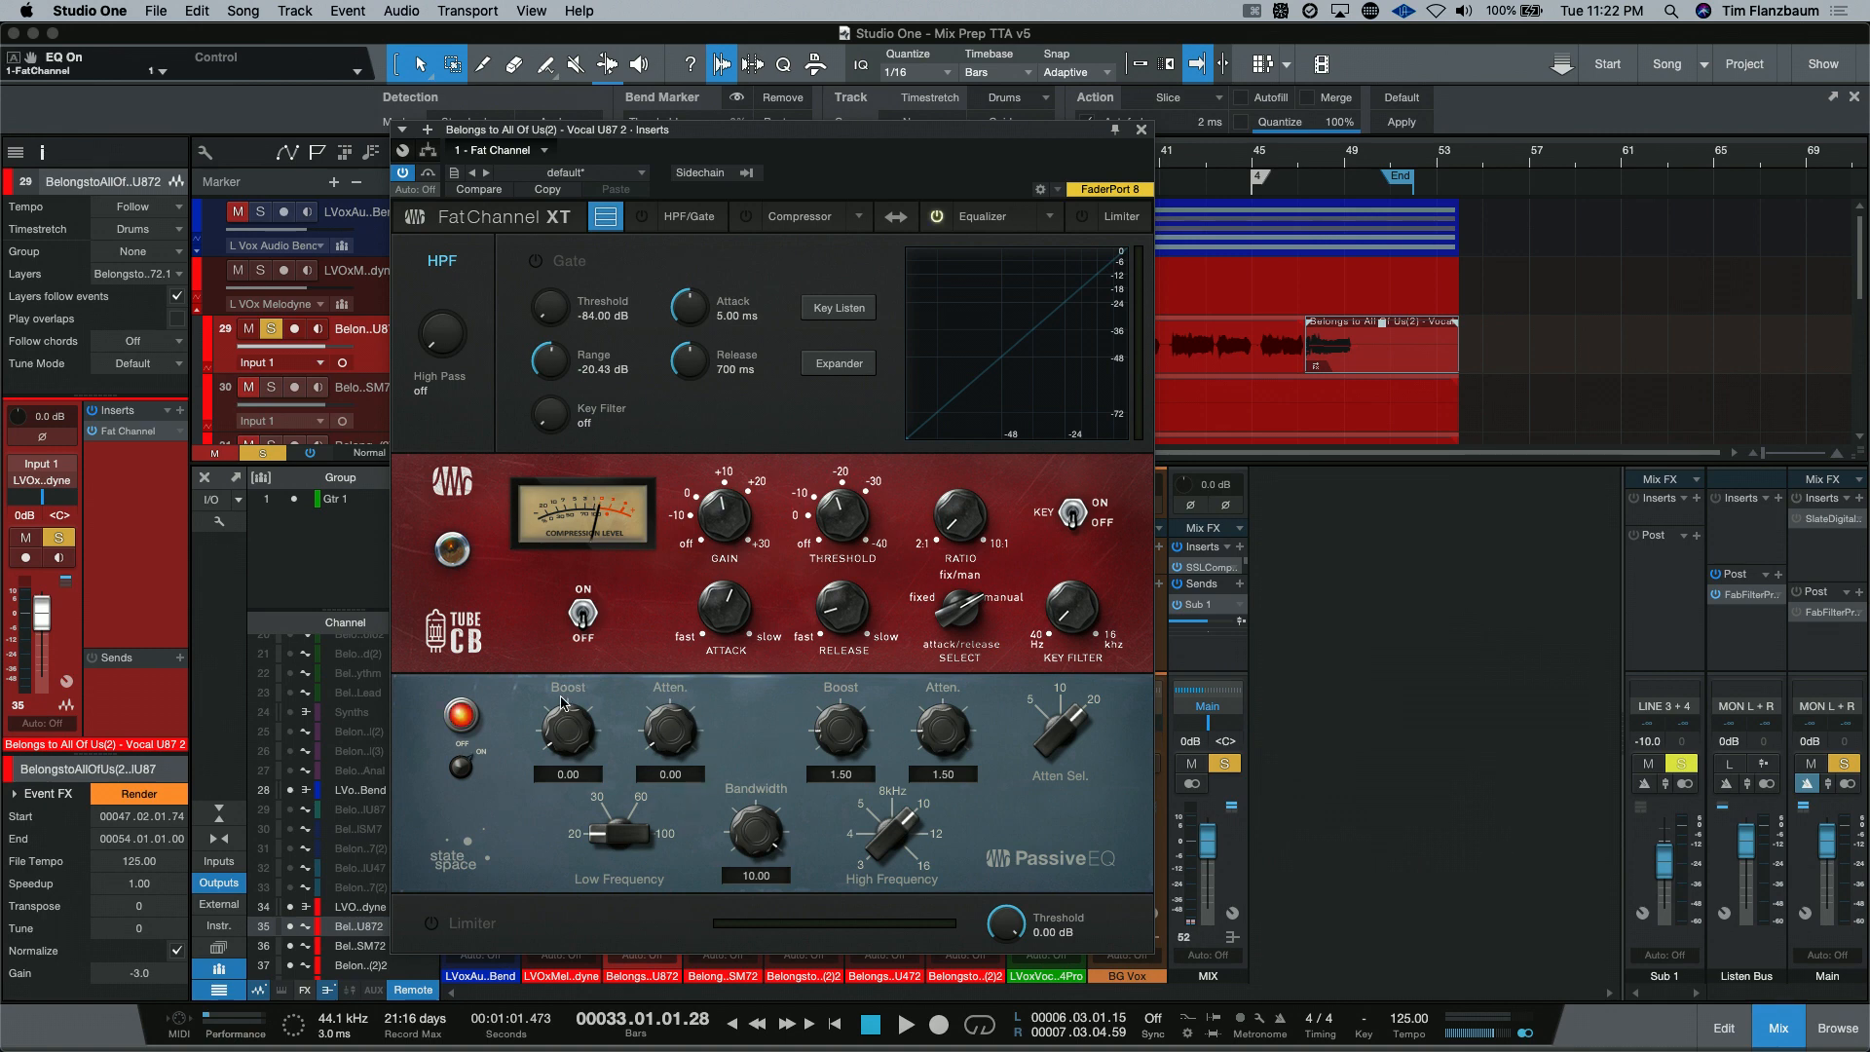
mouse_move(667, 697)
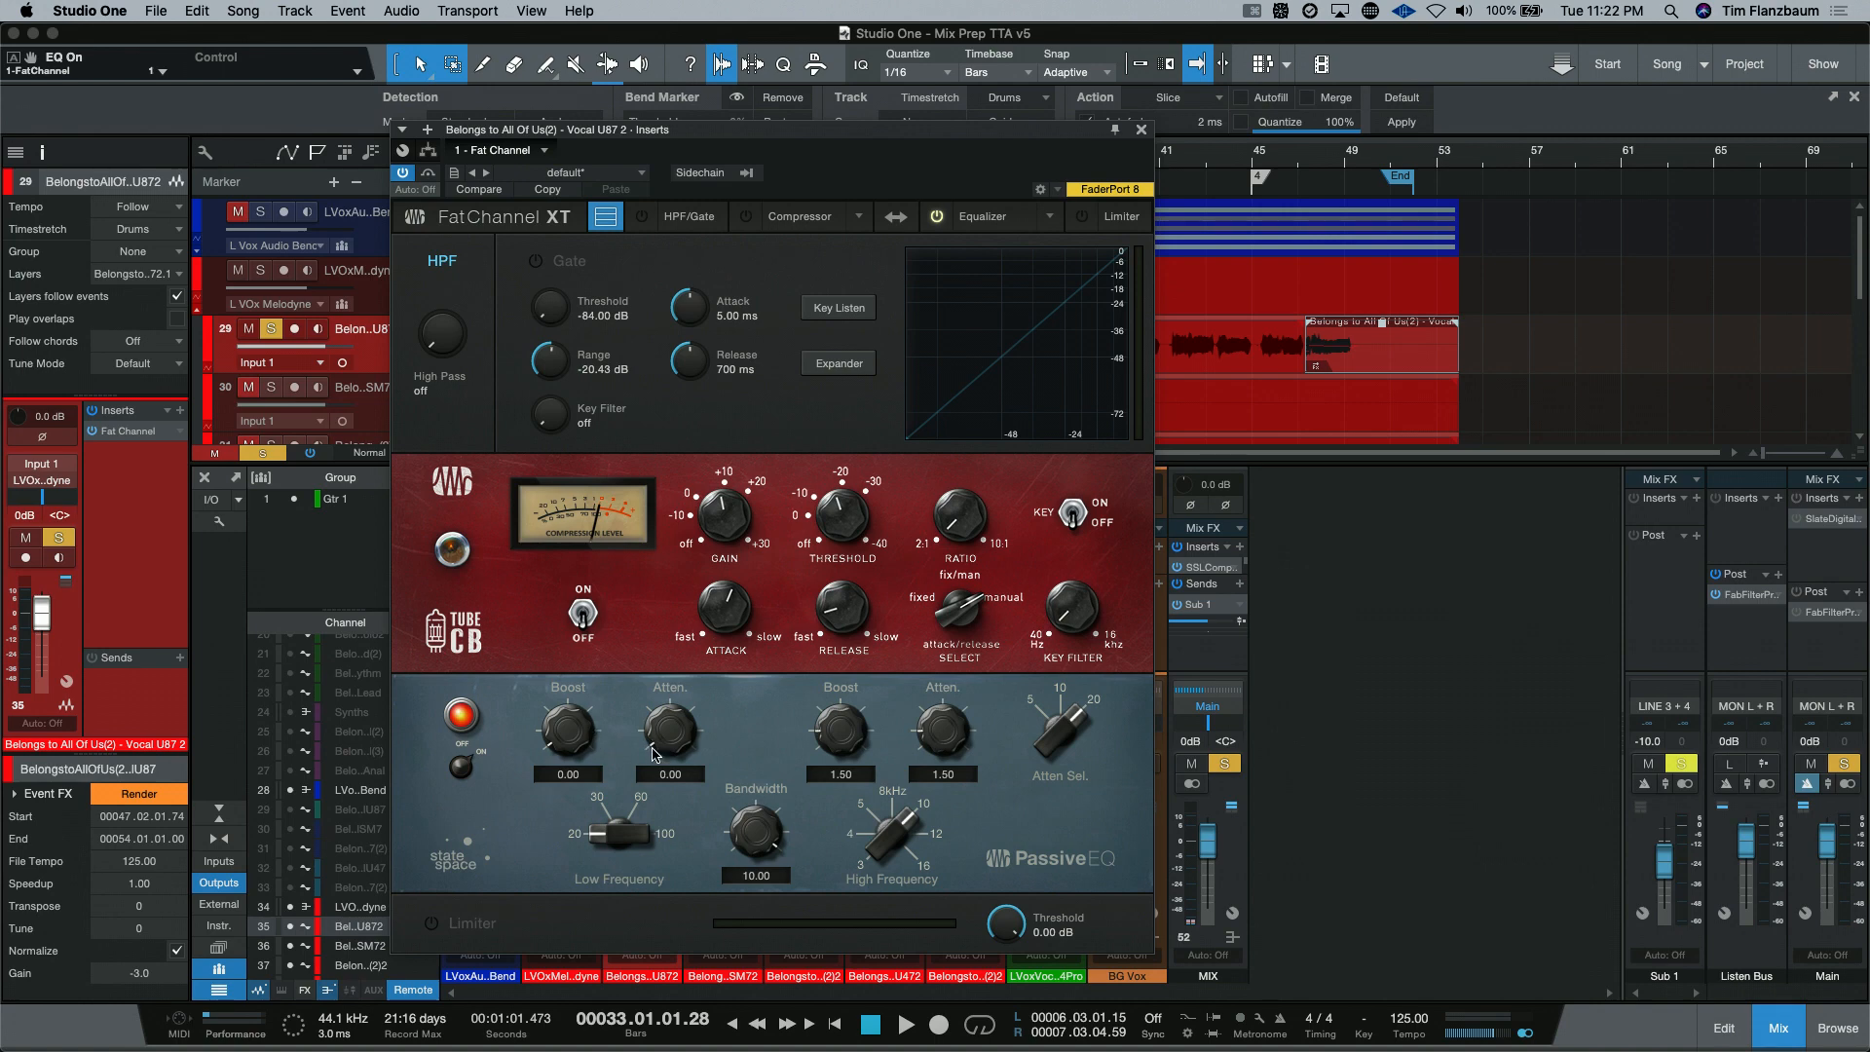
mouse_move(688, 798)
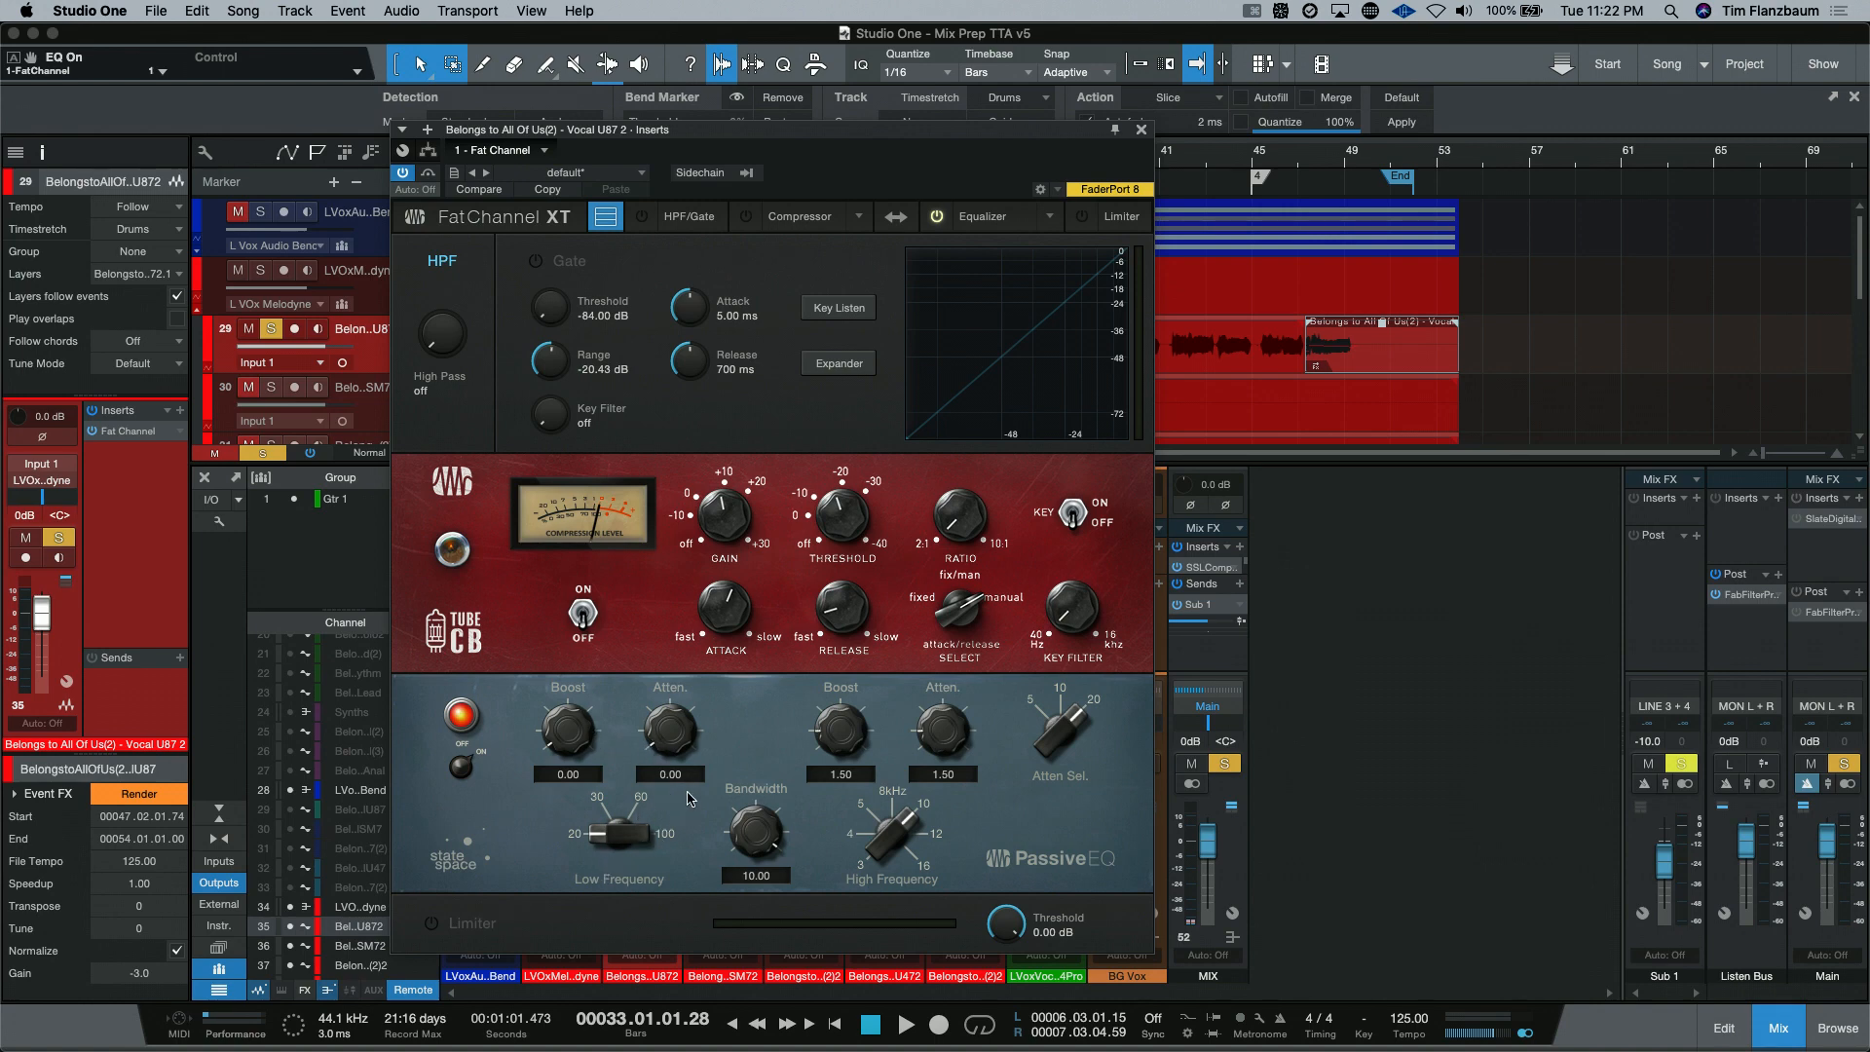
mouse_move(693, 801)
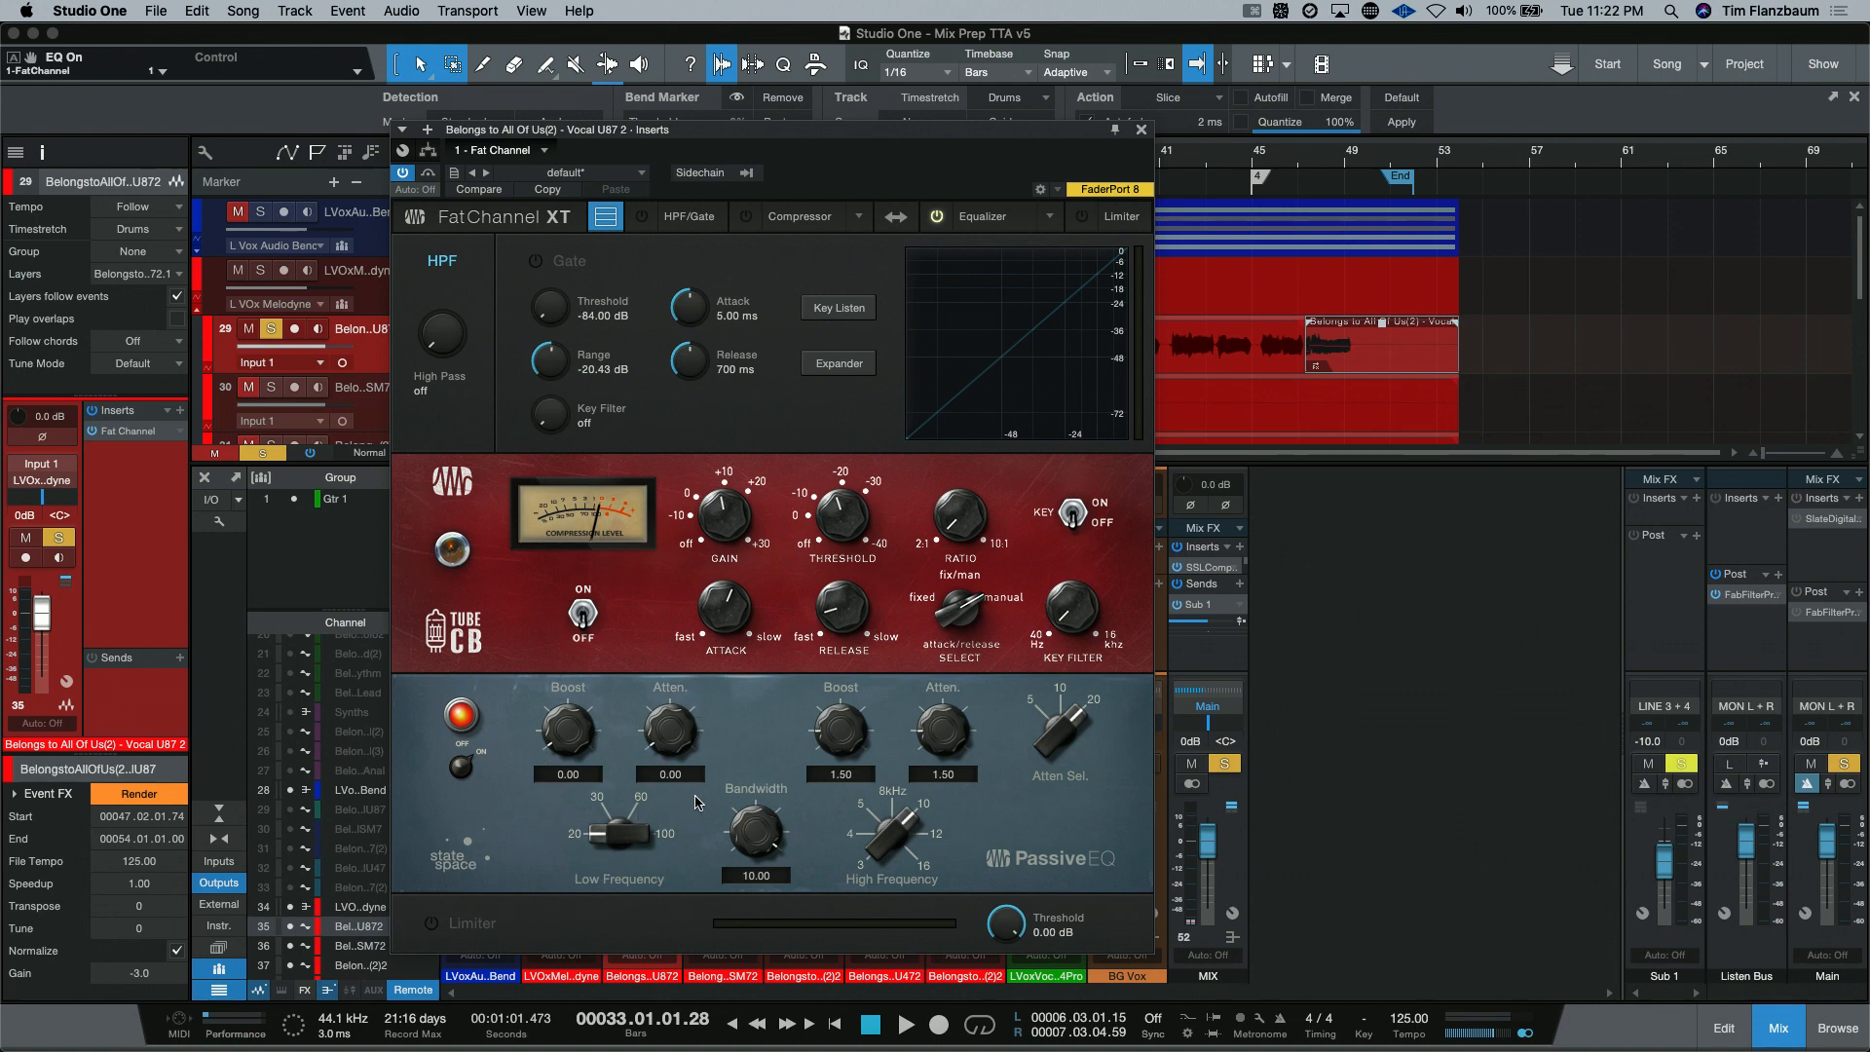
mouse_move(689, 800)
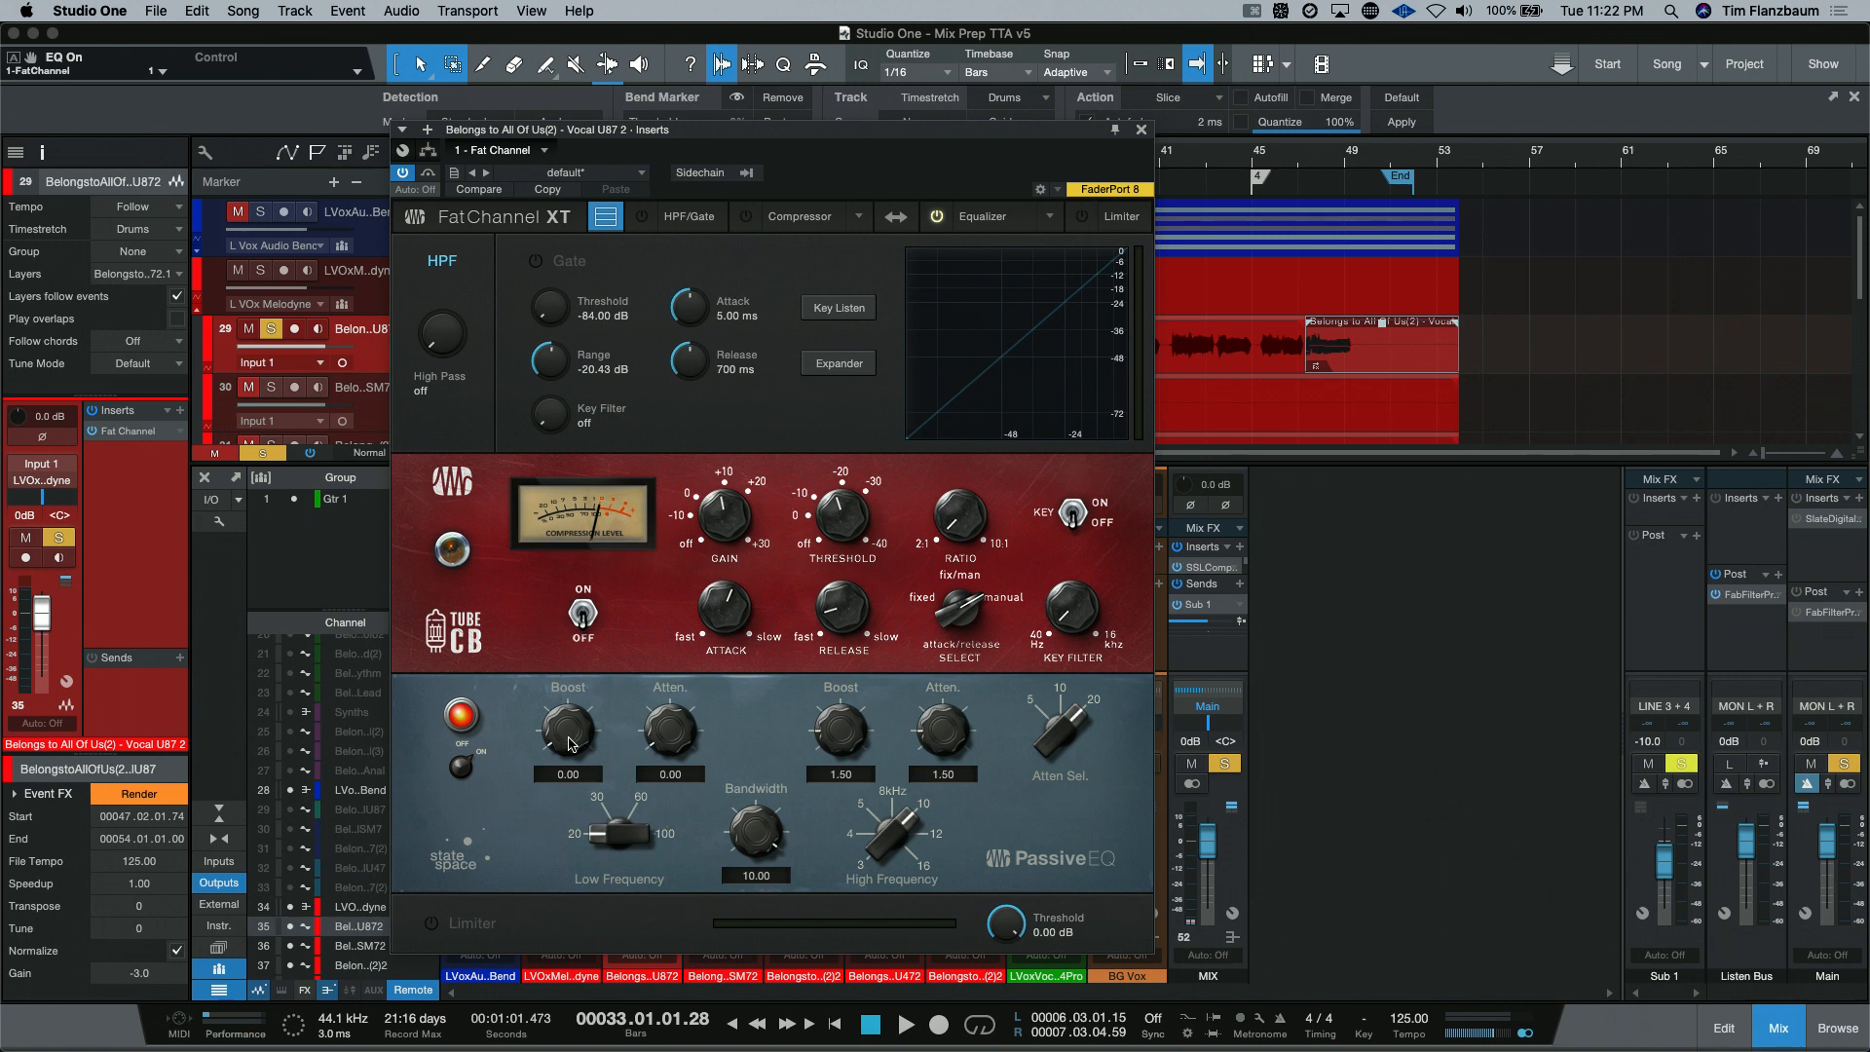
mouse_move(573, 748)
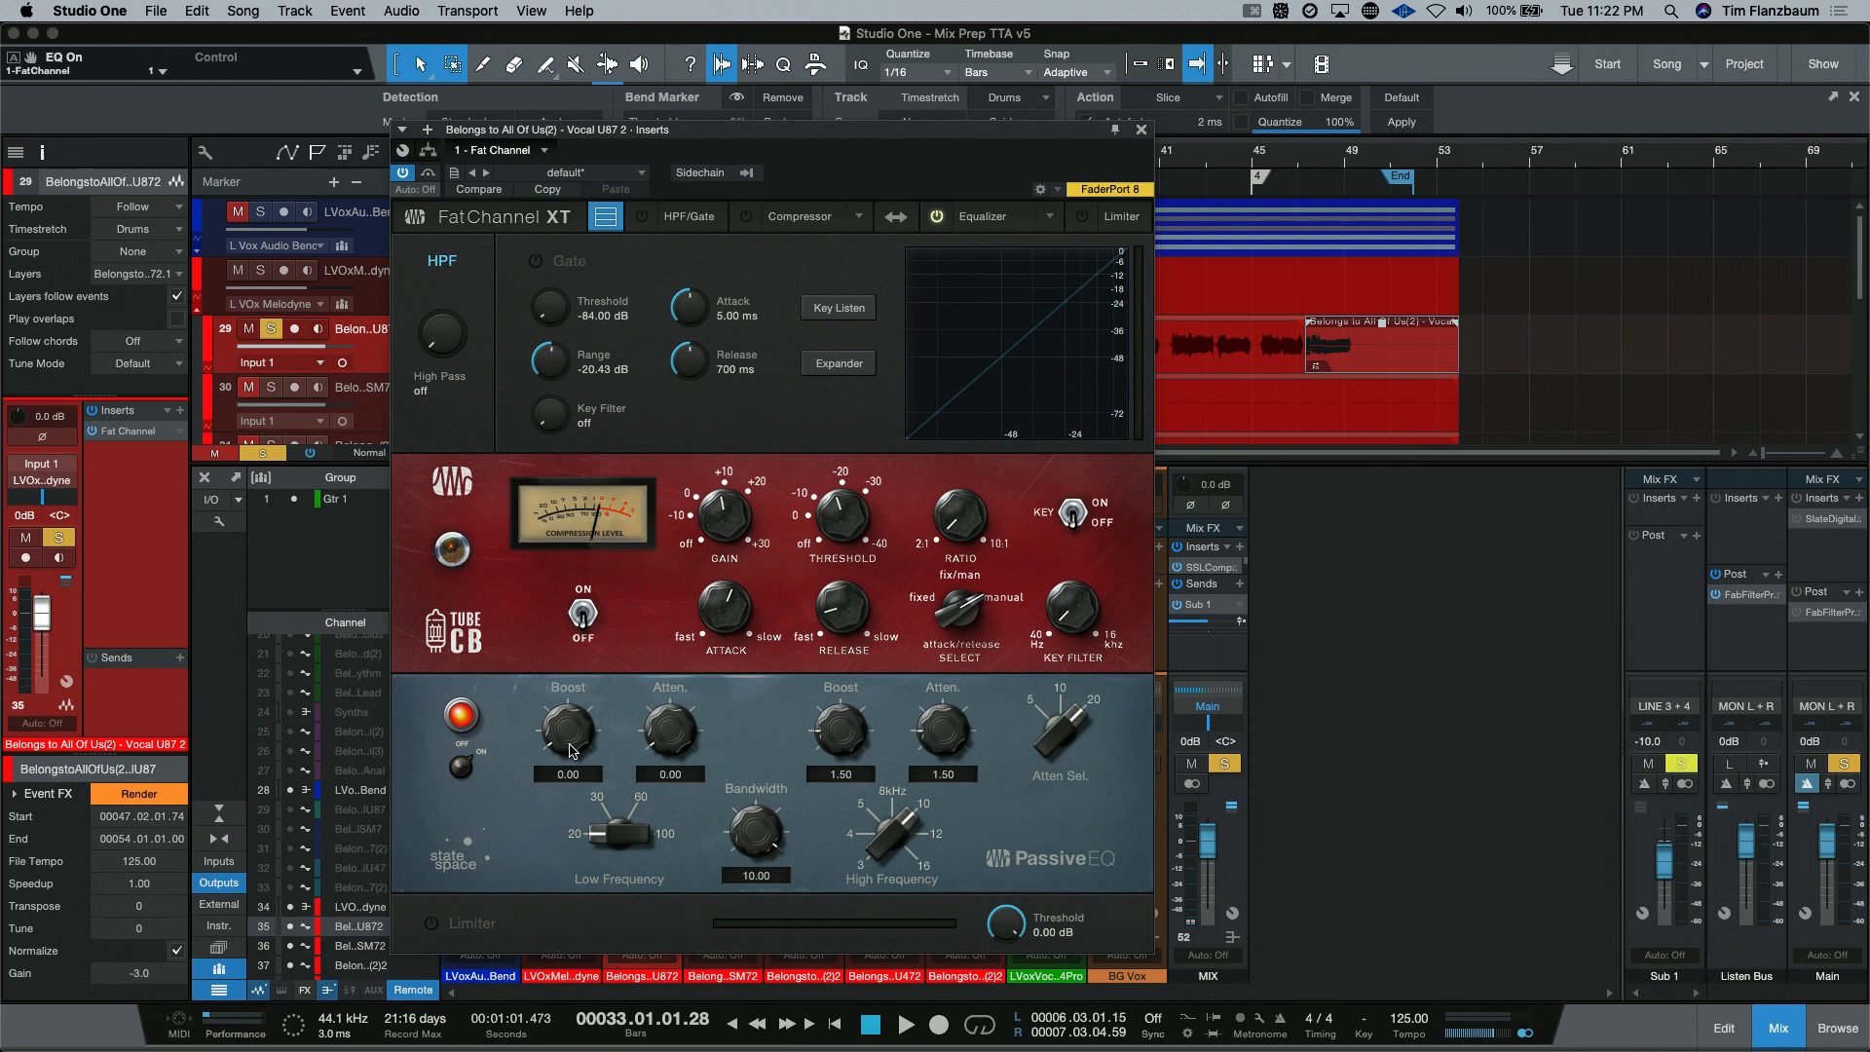
mouse_move(629, 744)
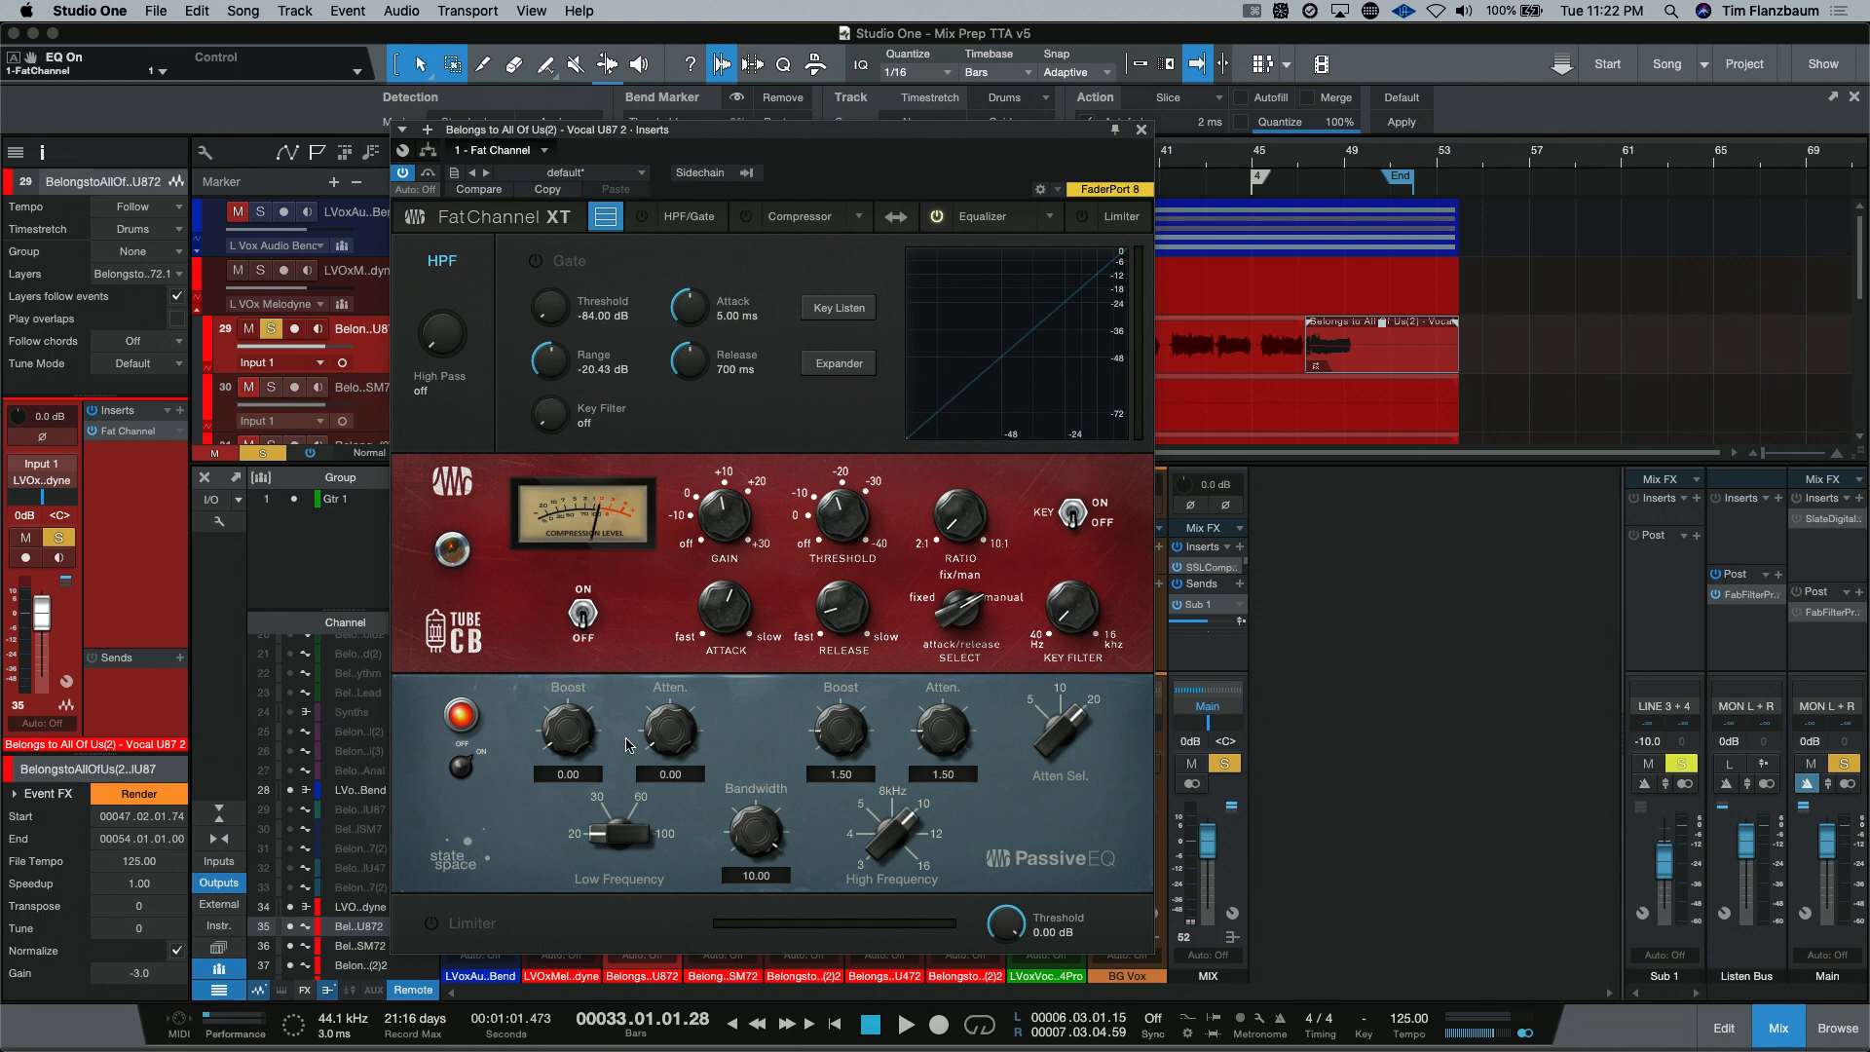
mouse_move(563, 822)
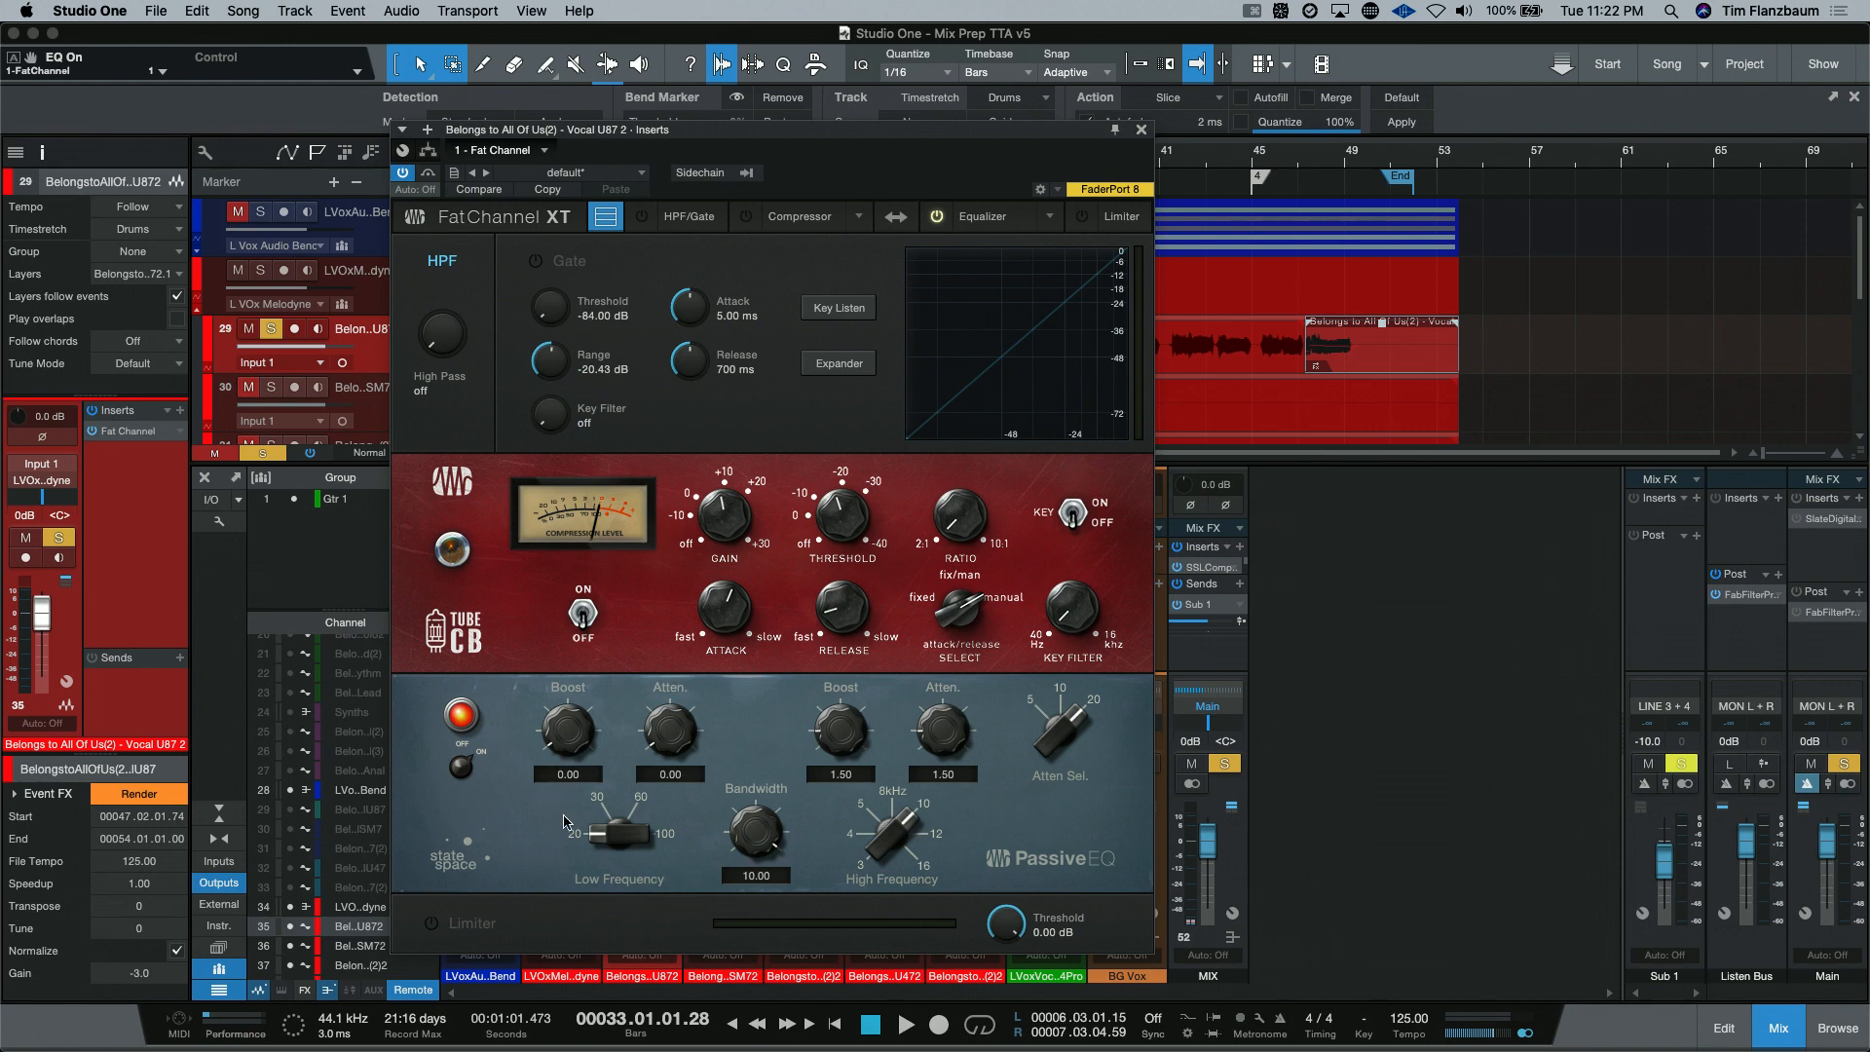
mouse_move(608, 721)
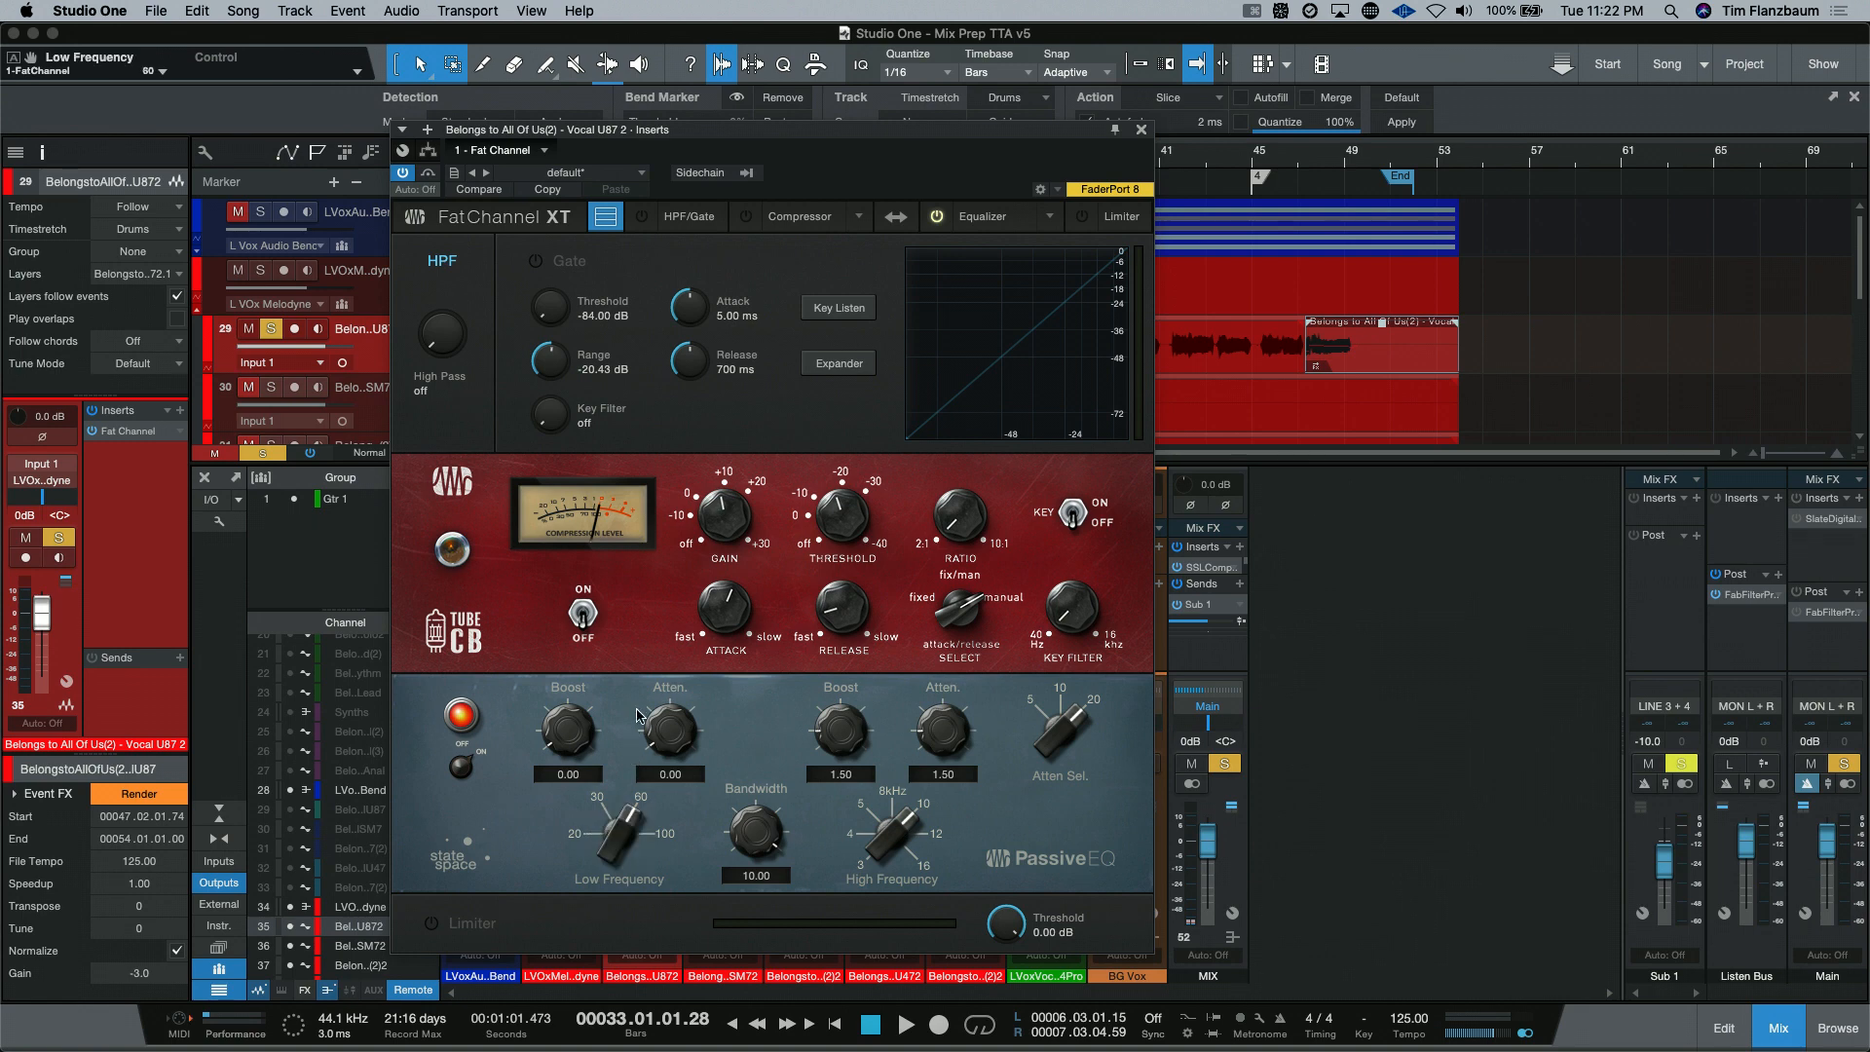
mouse_move(950, 804)
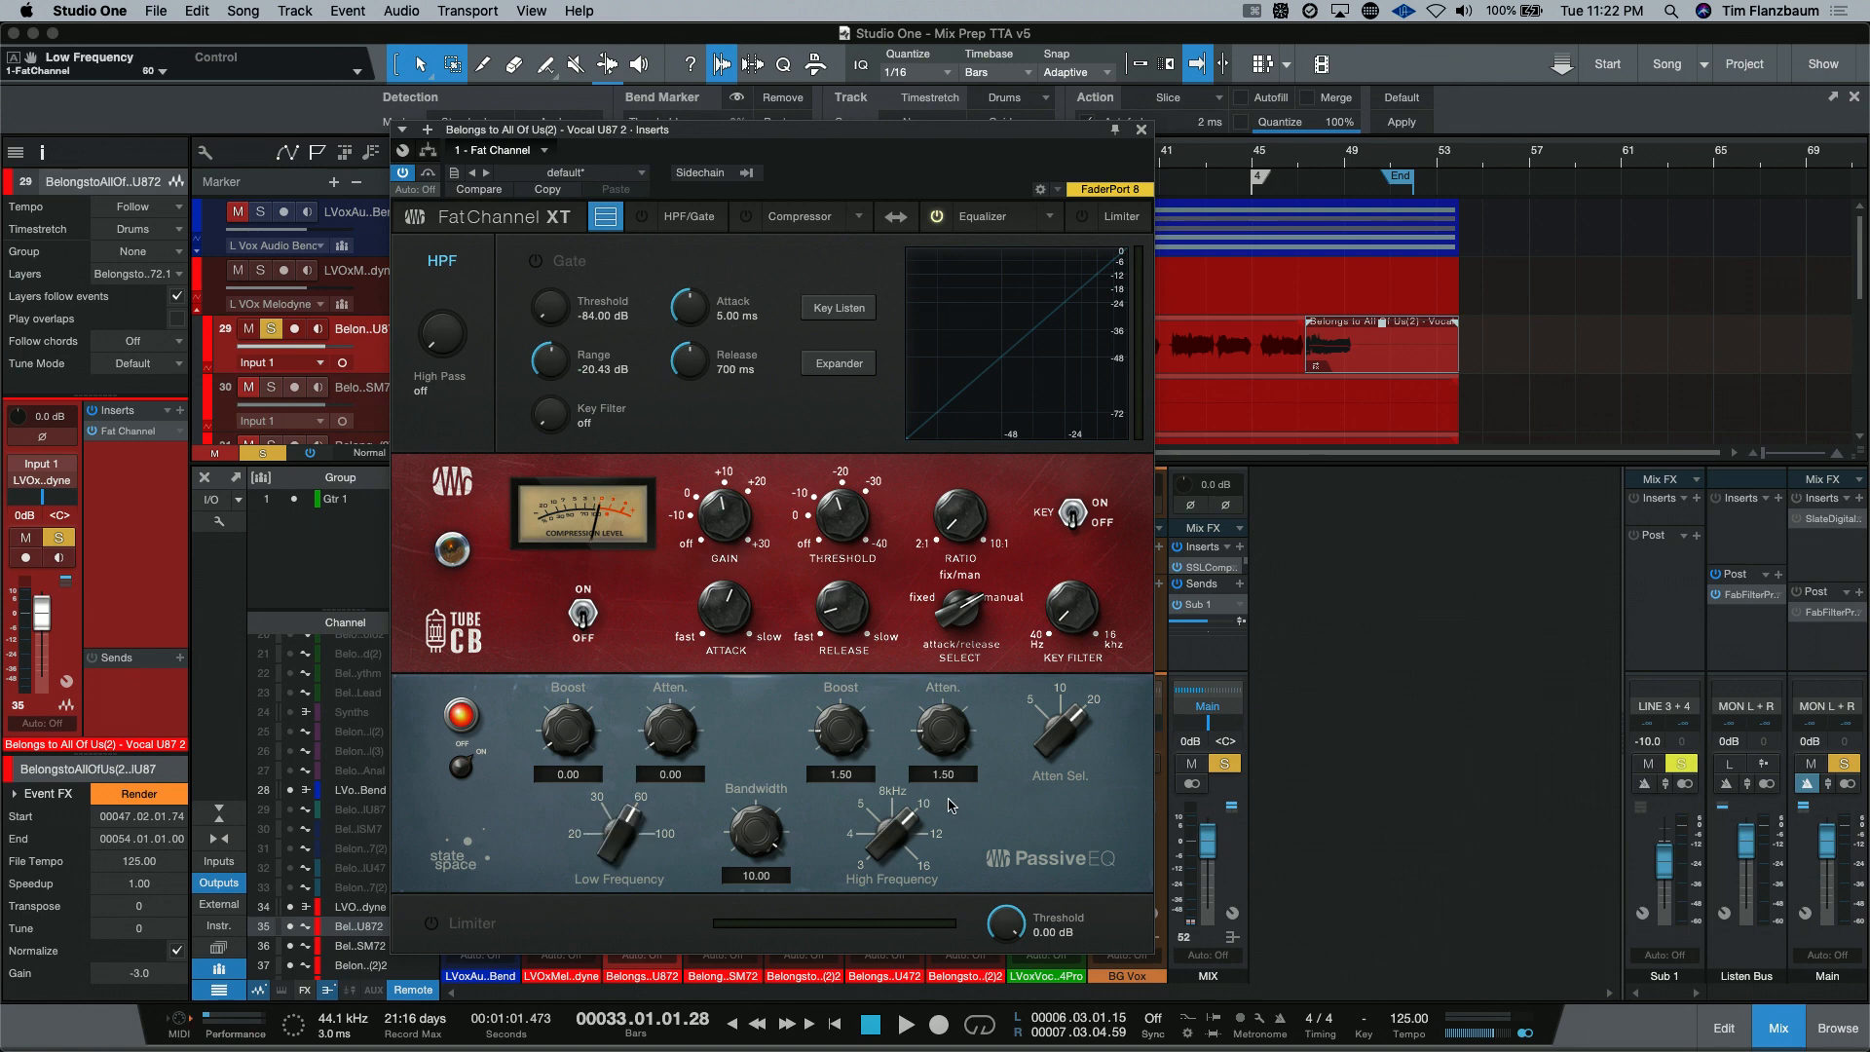
mouse_move(902, 844)
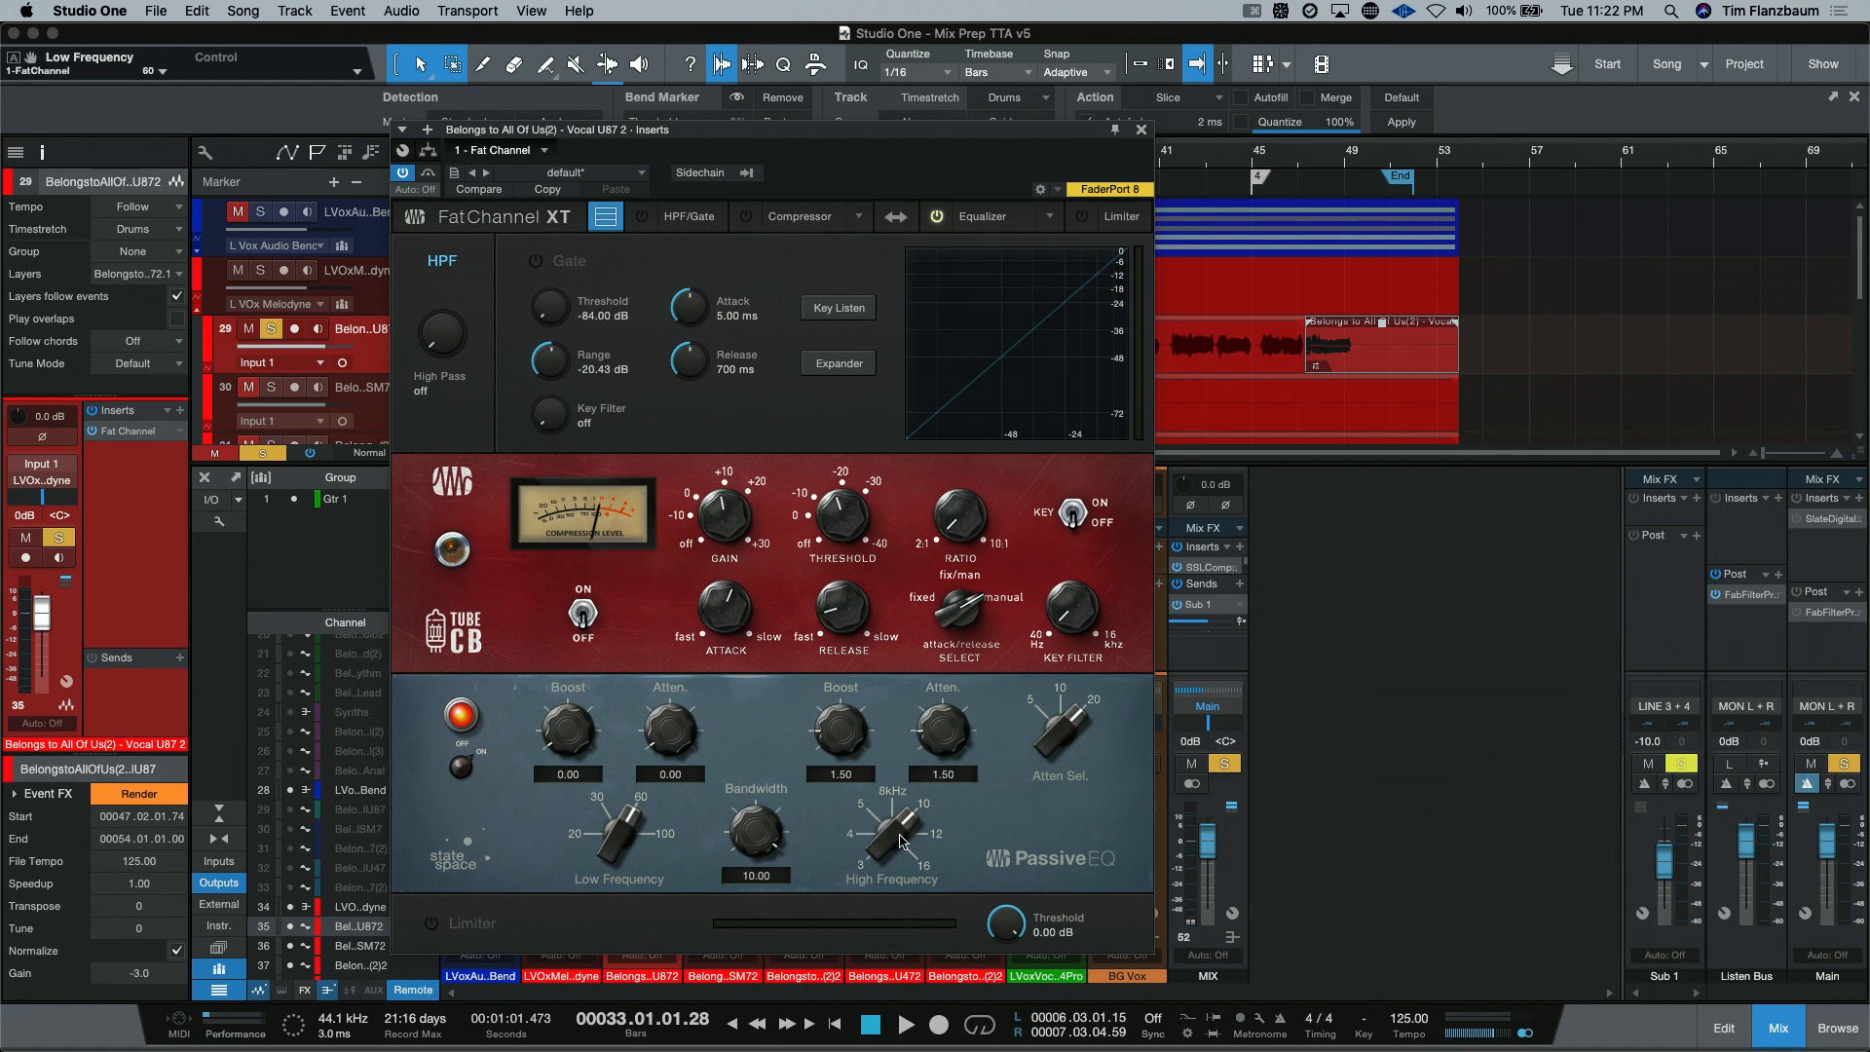
mouse_move(754, 826)
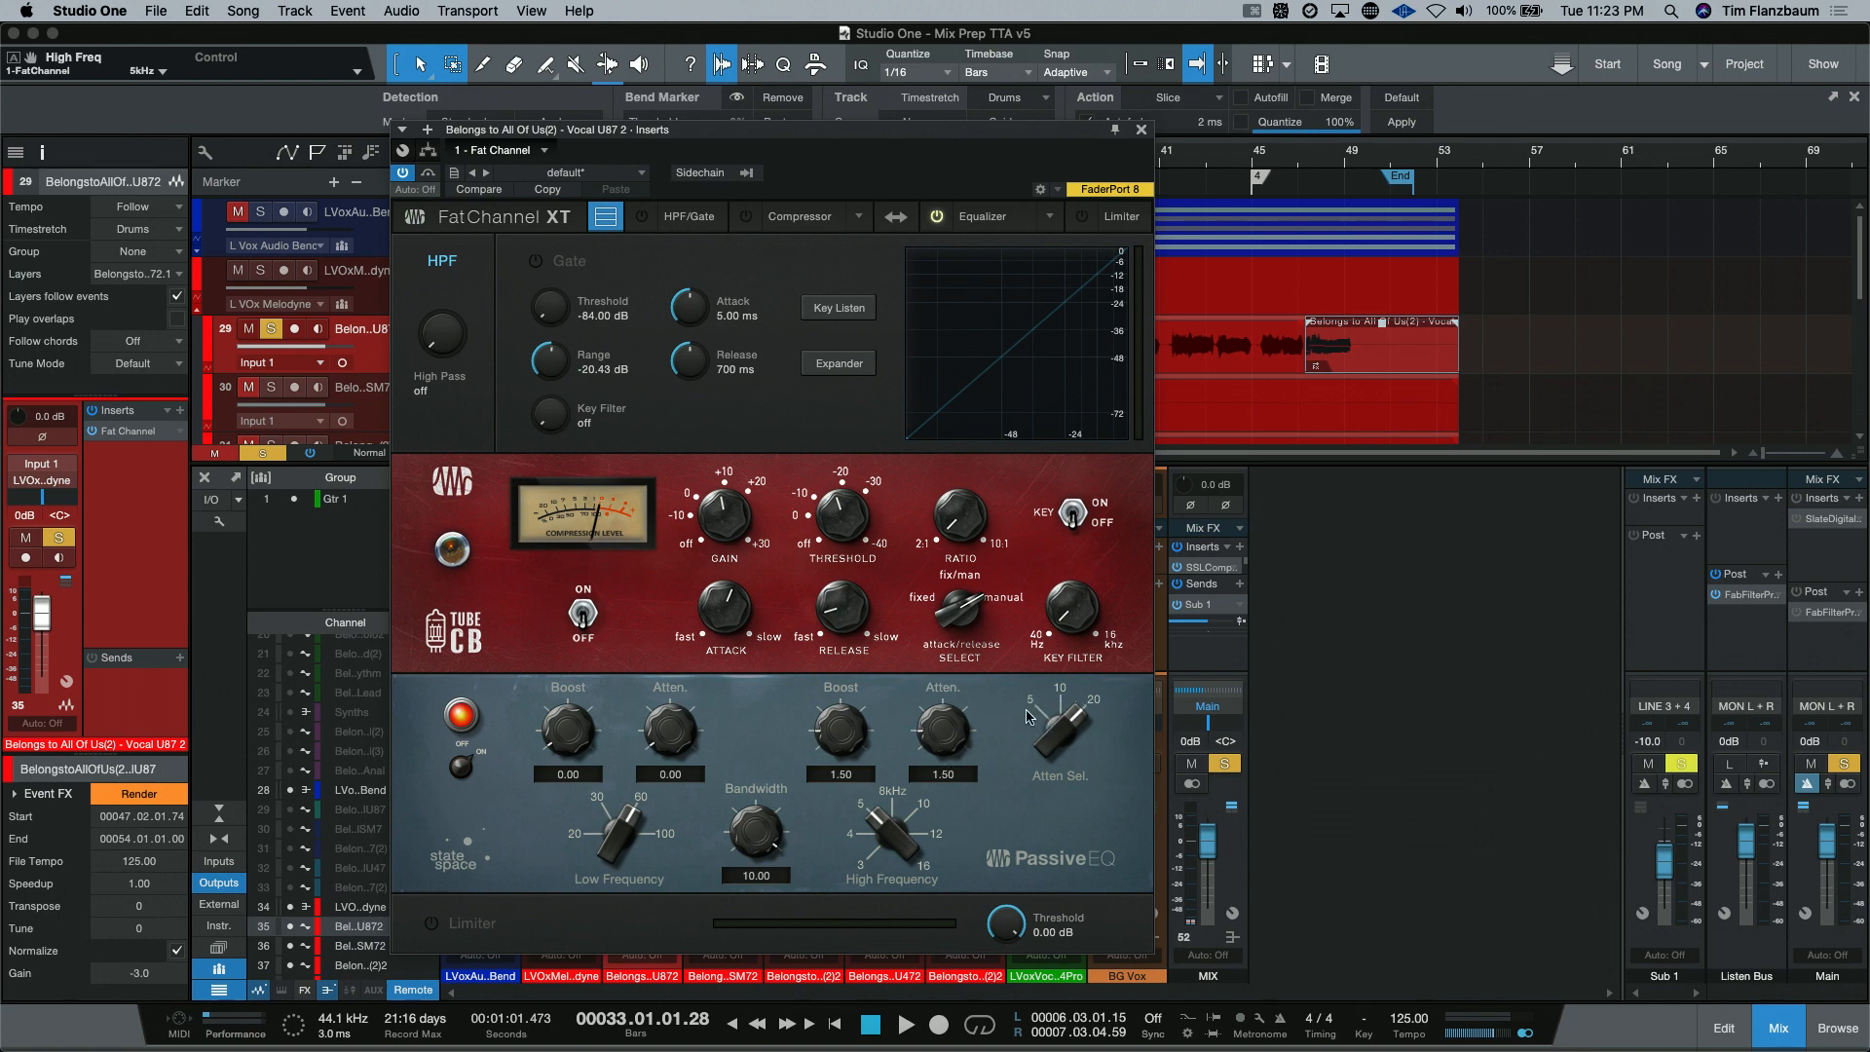
mouse_move(1054, 688)
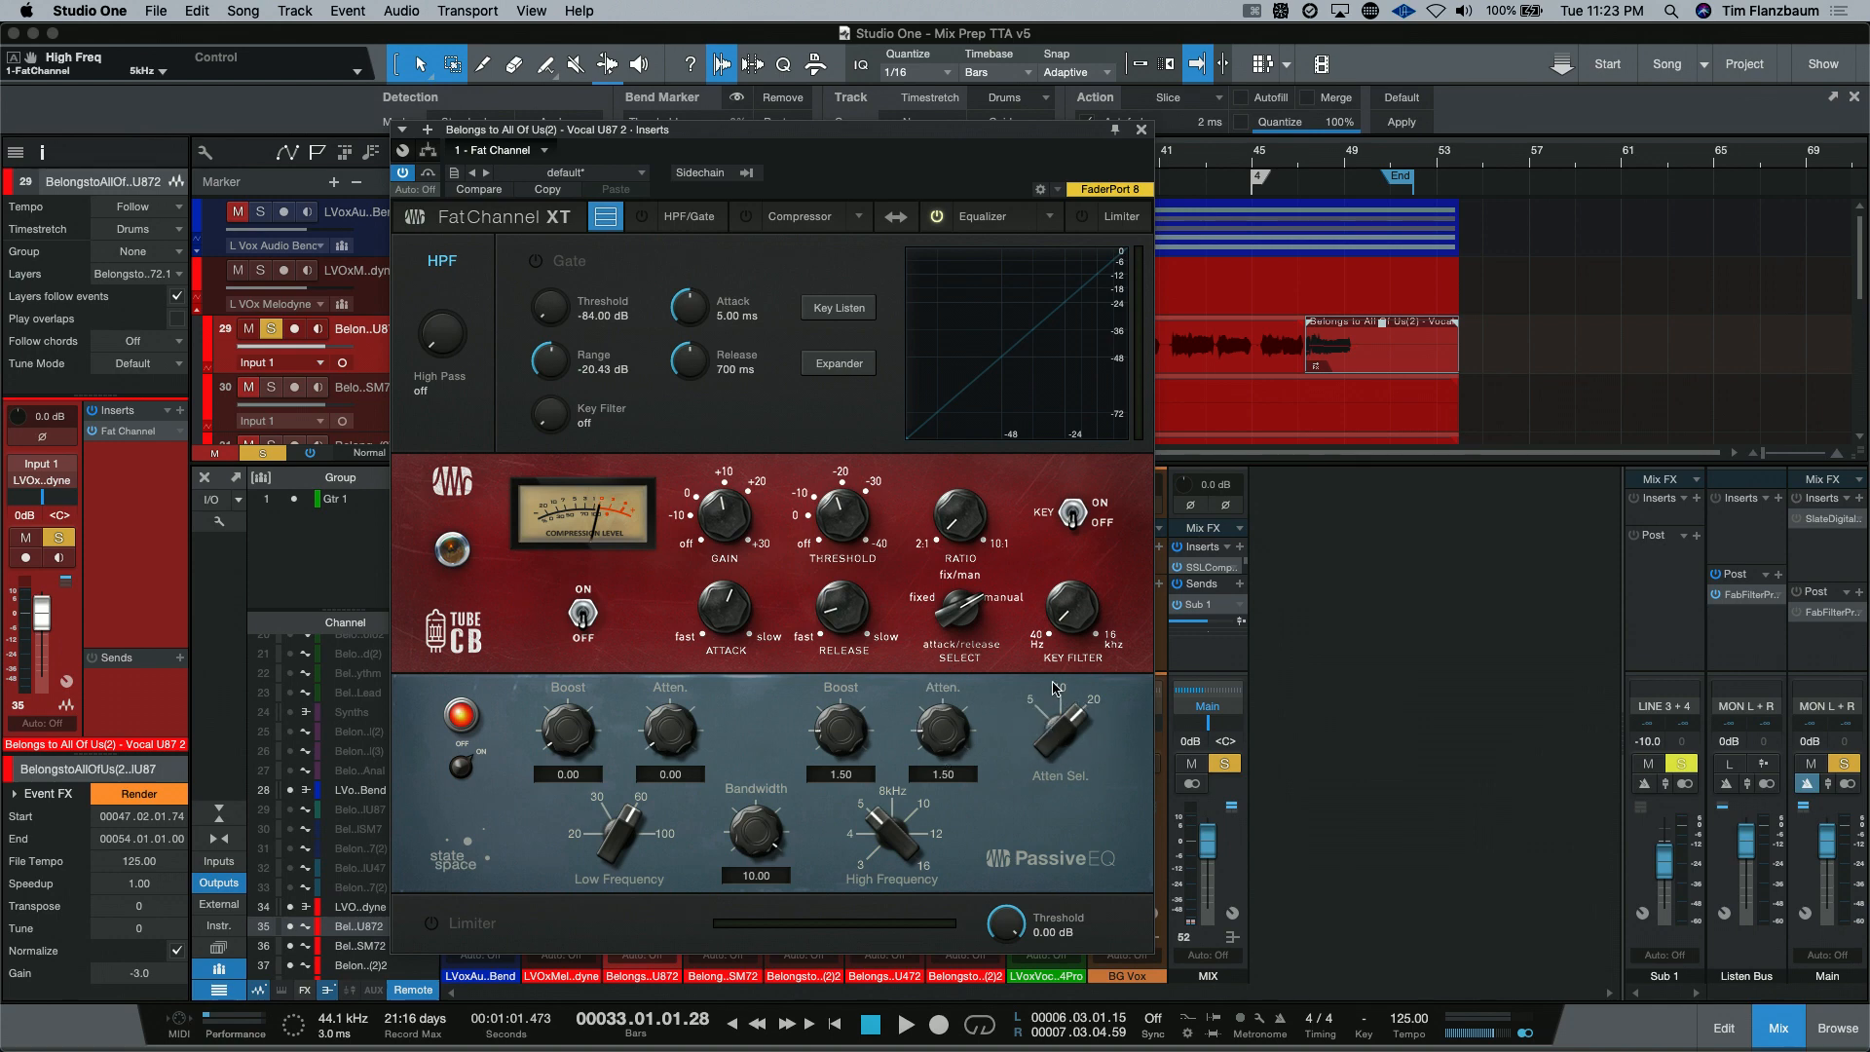
mouse_move(1108, 715)
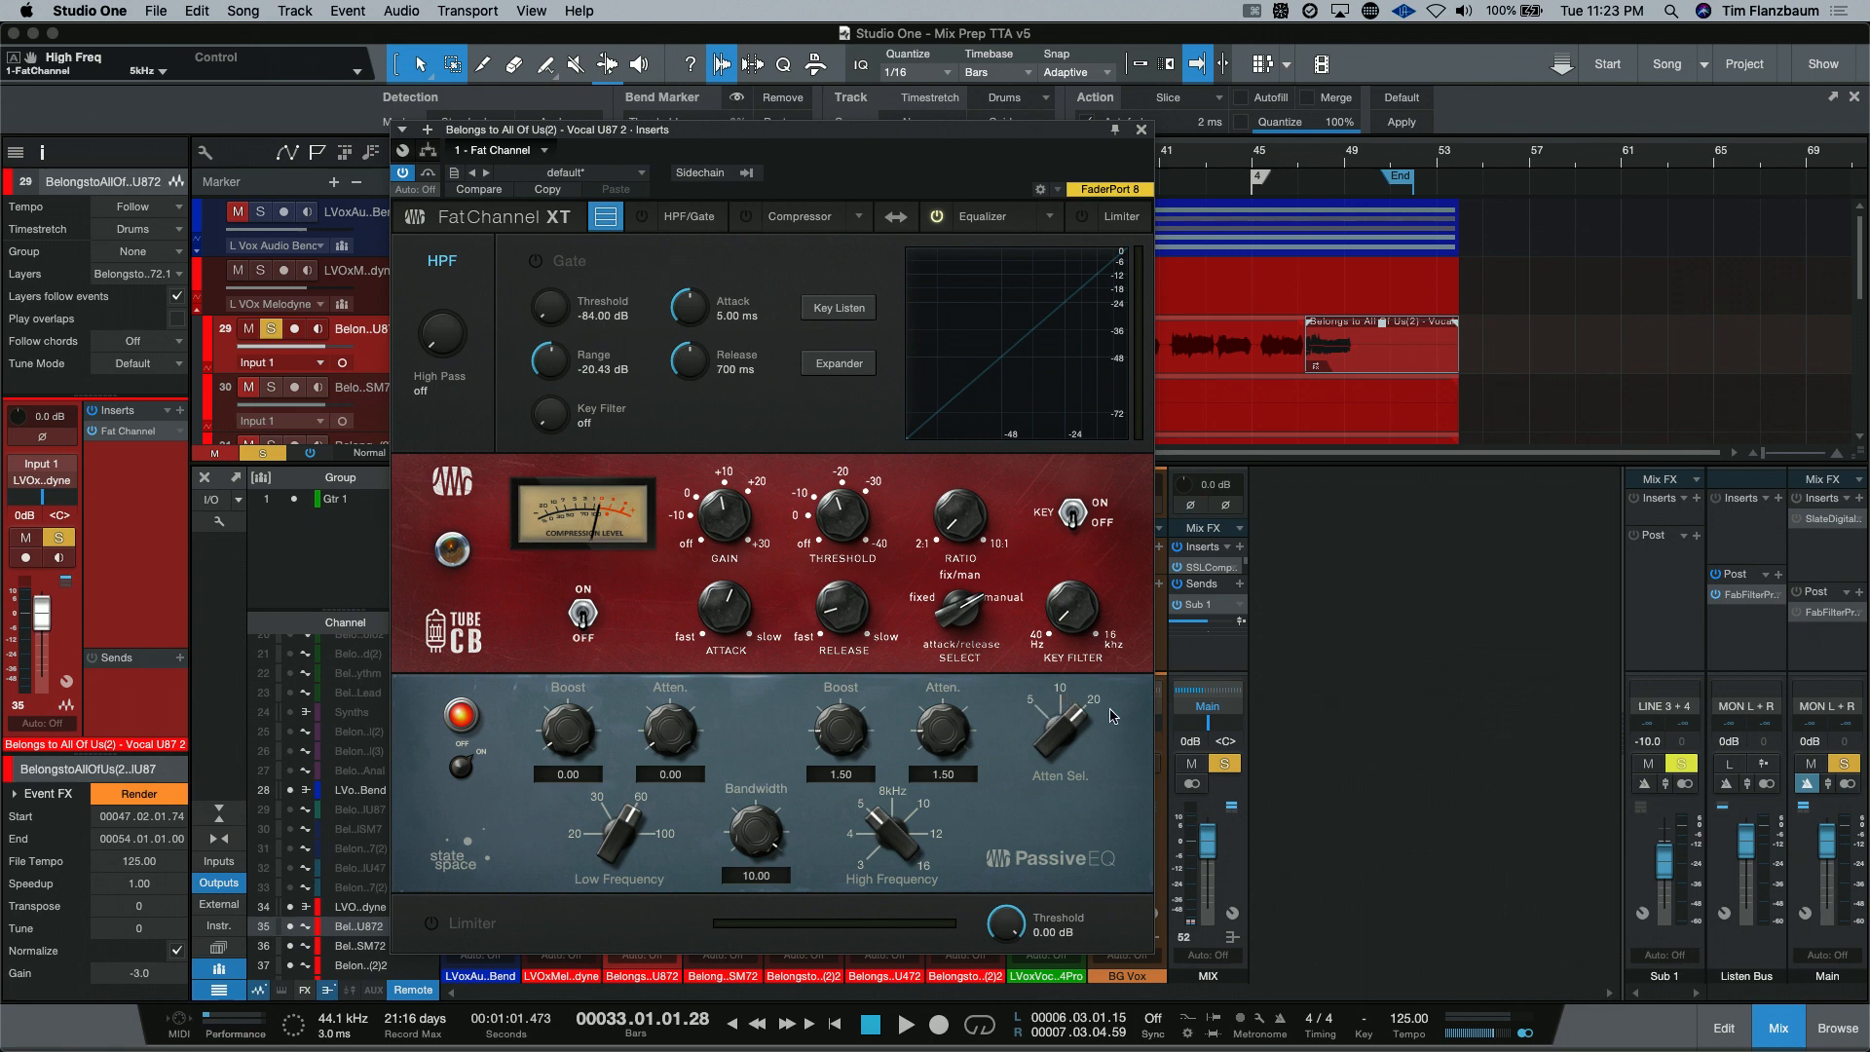
mouse_move(1074, 742)
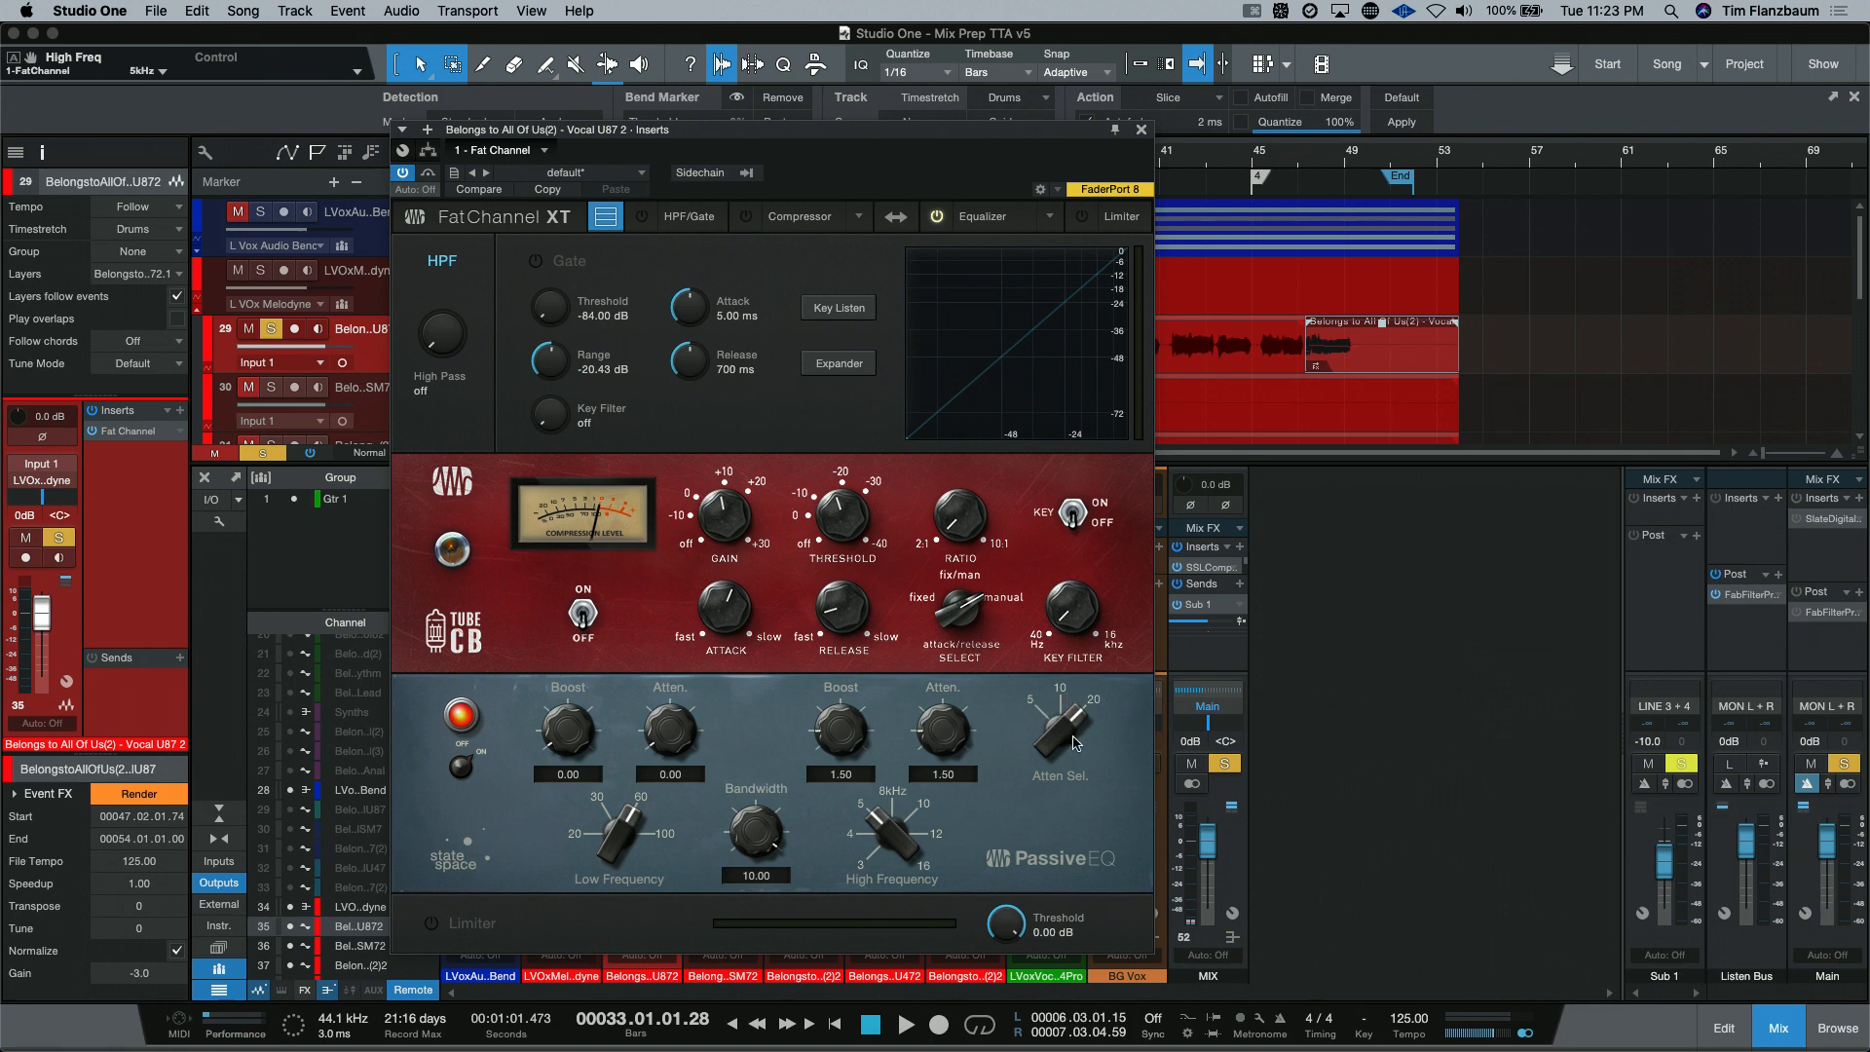
mouse_move(954, 736)
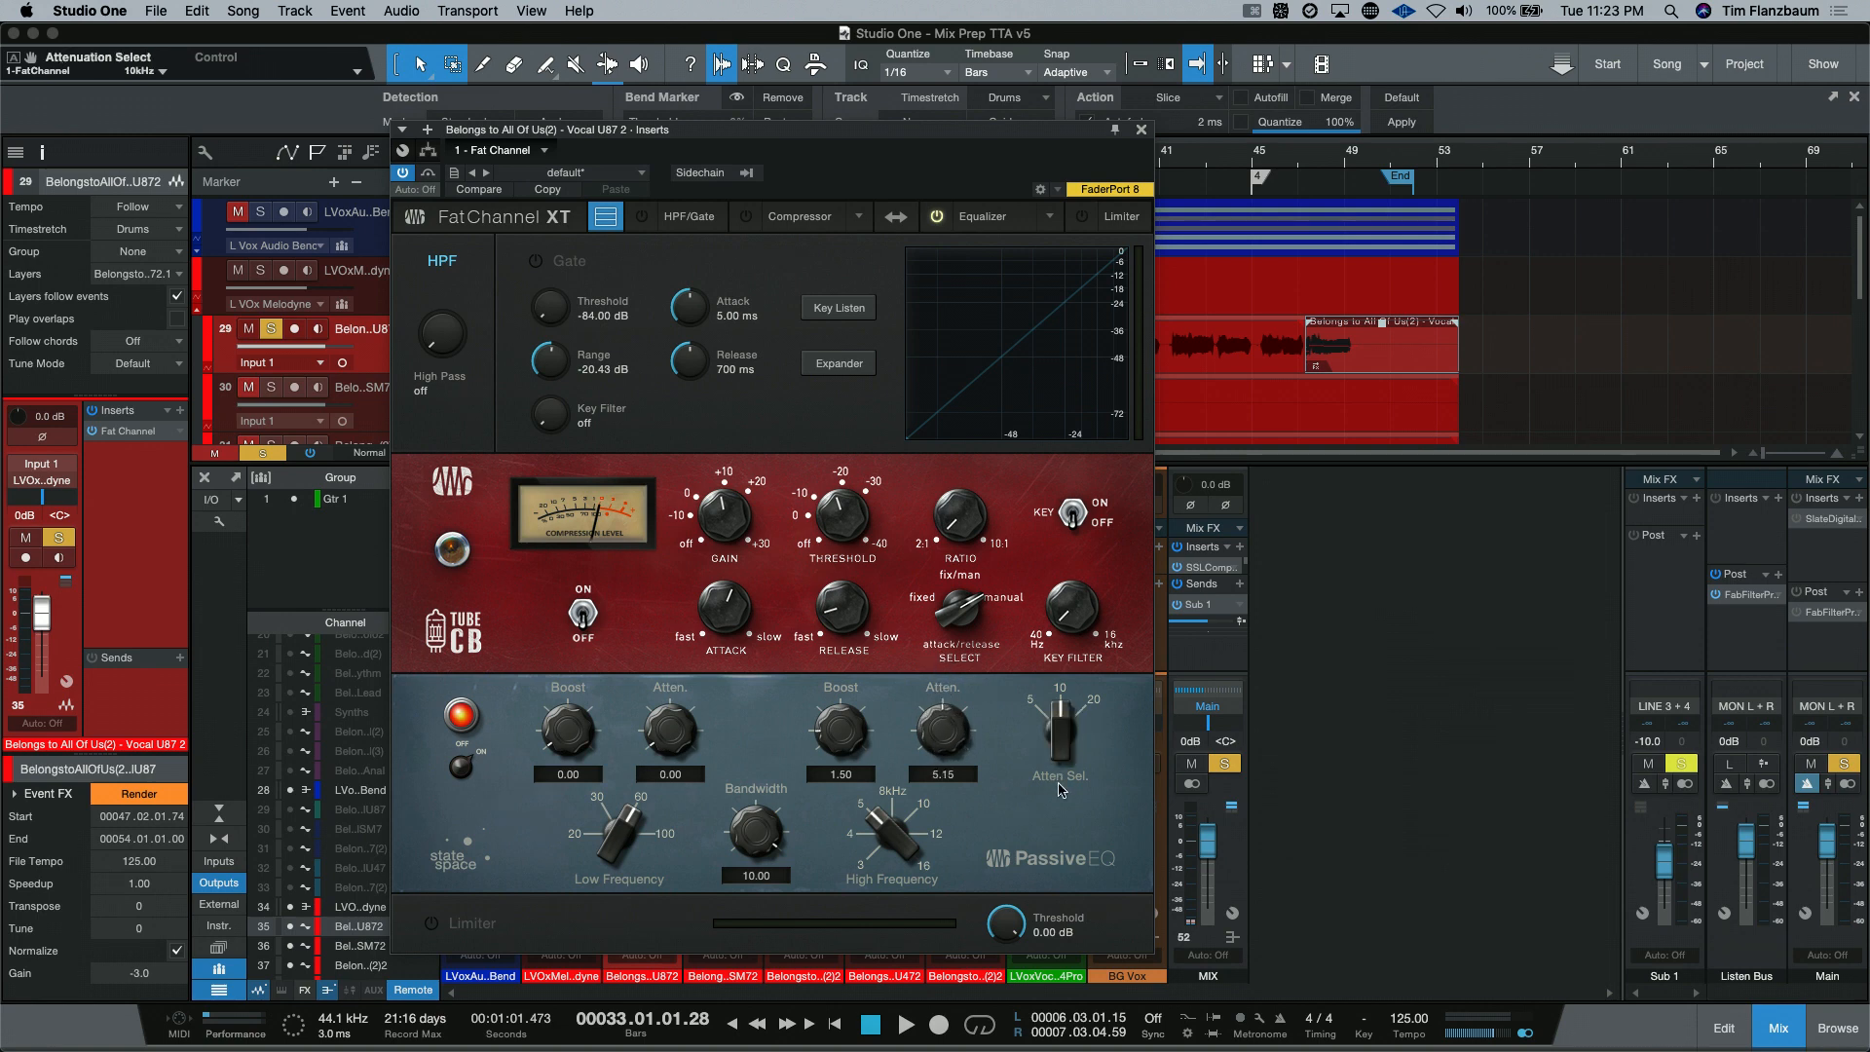
mouse_move(1035, 551)
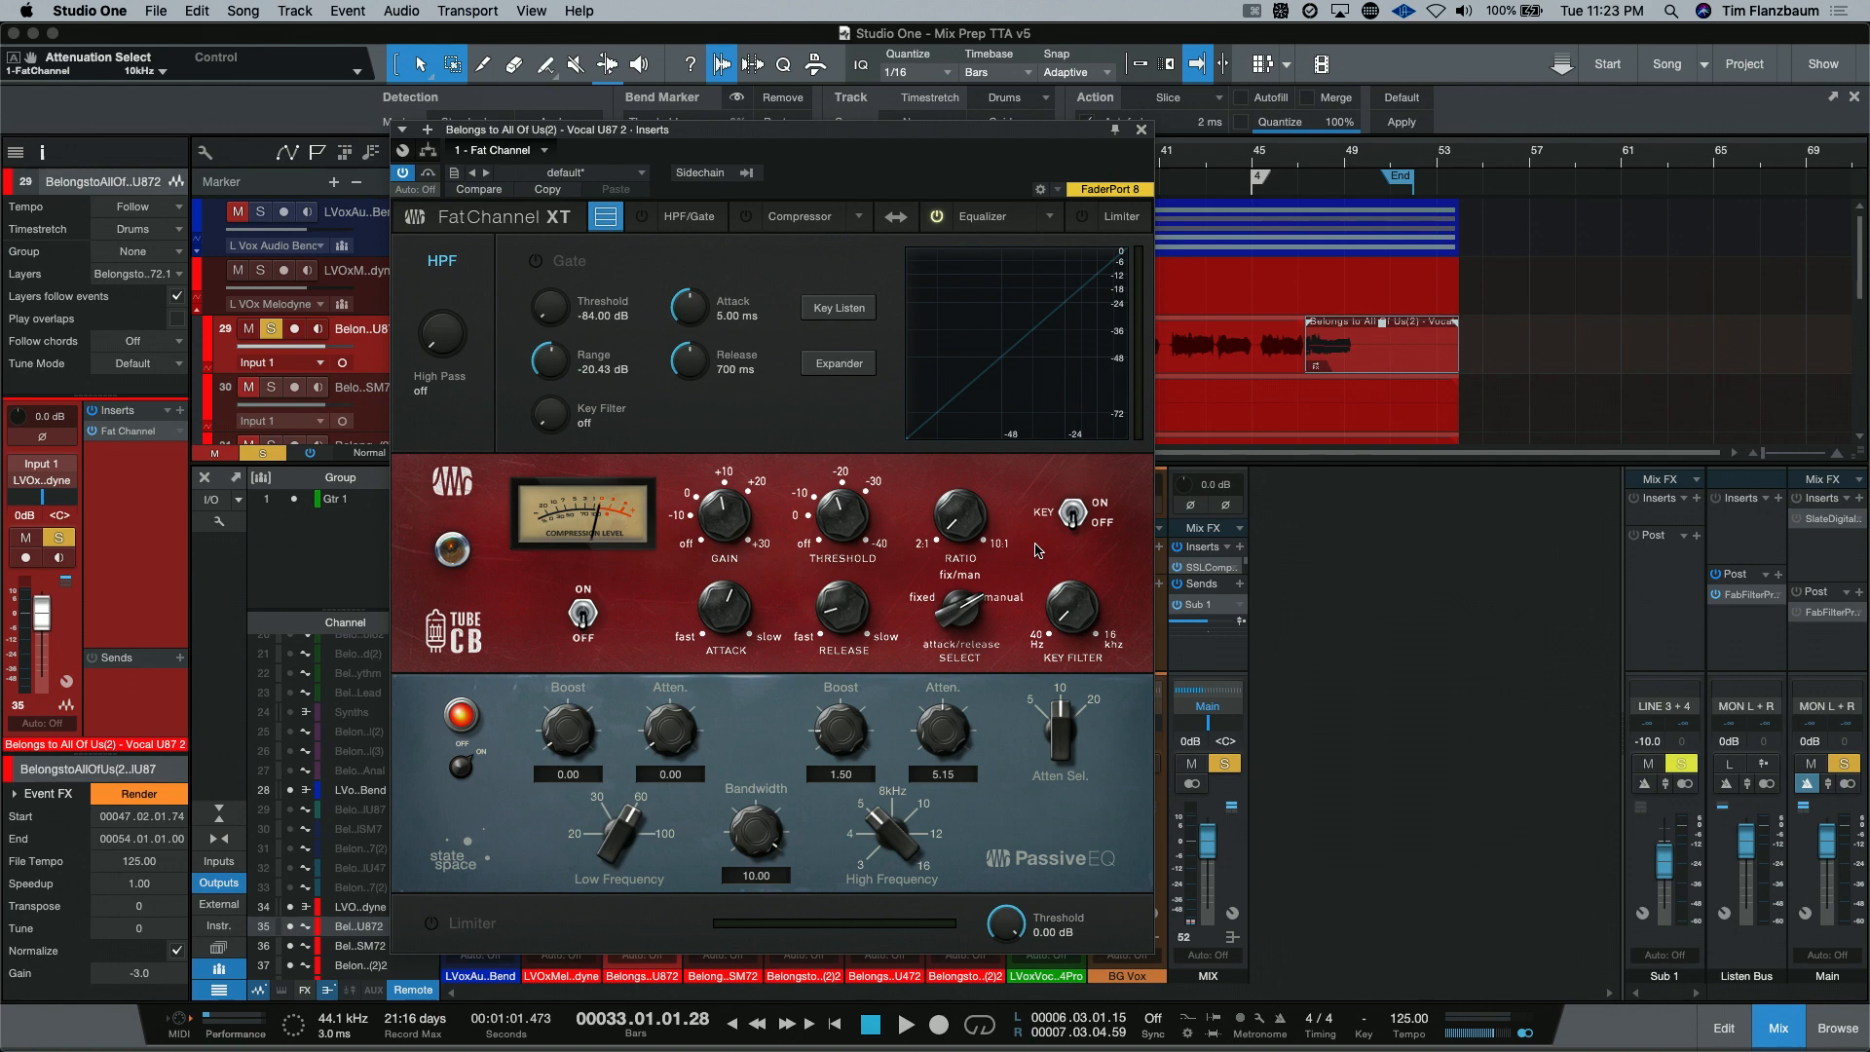
Step: Swap the Fat Channel's equalizer stage from Passive EQ to the Vintage EQ model
left_click(1046, 217)
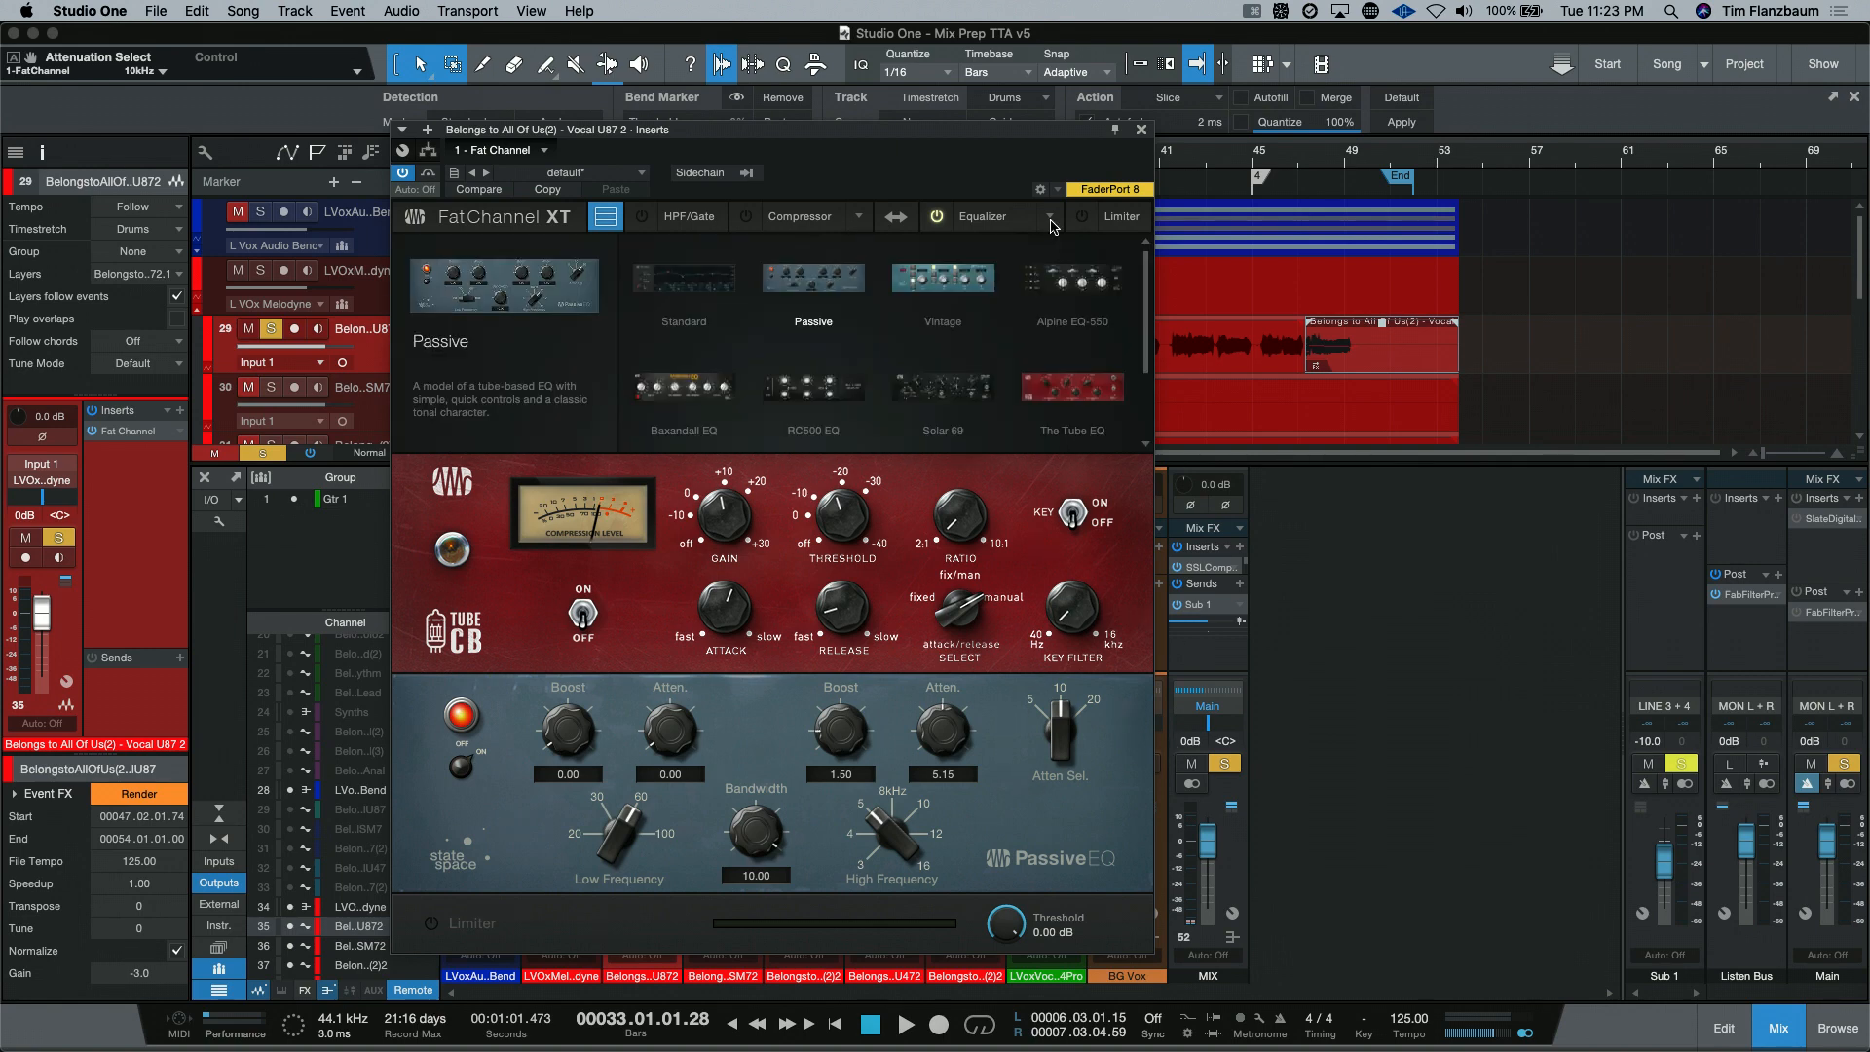
left_click(941, 280)
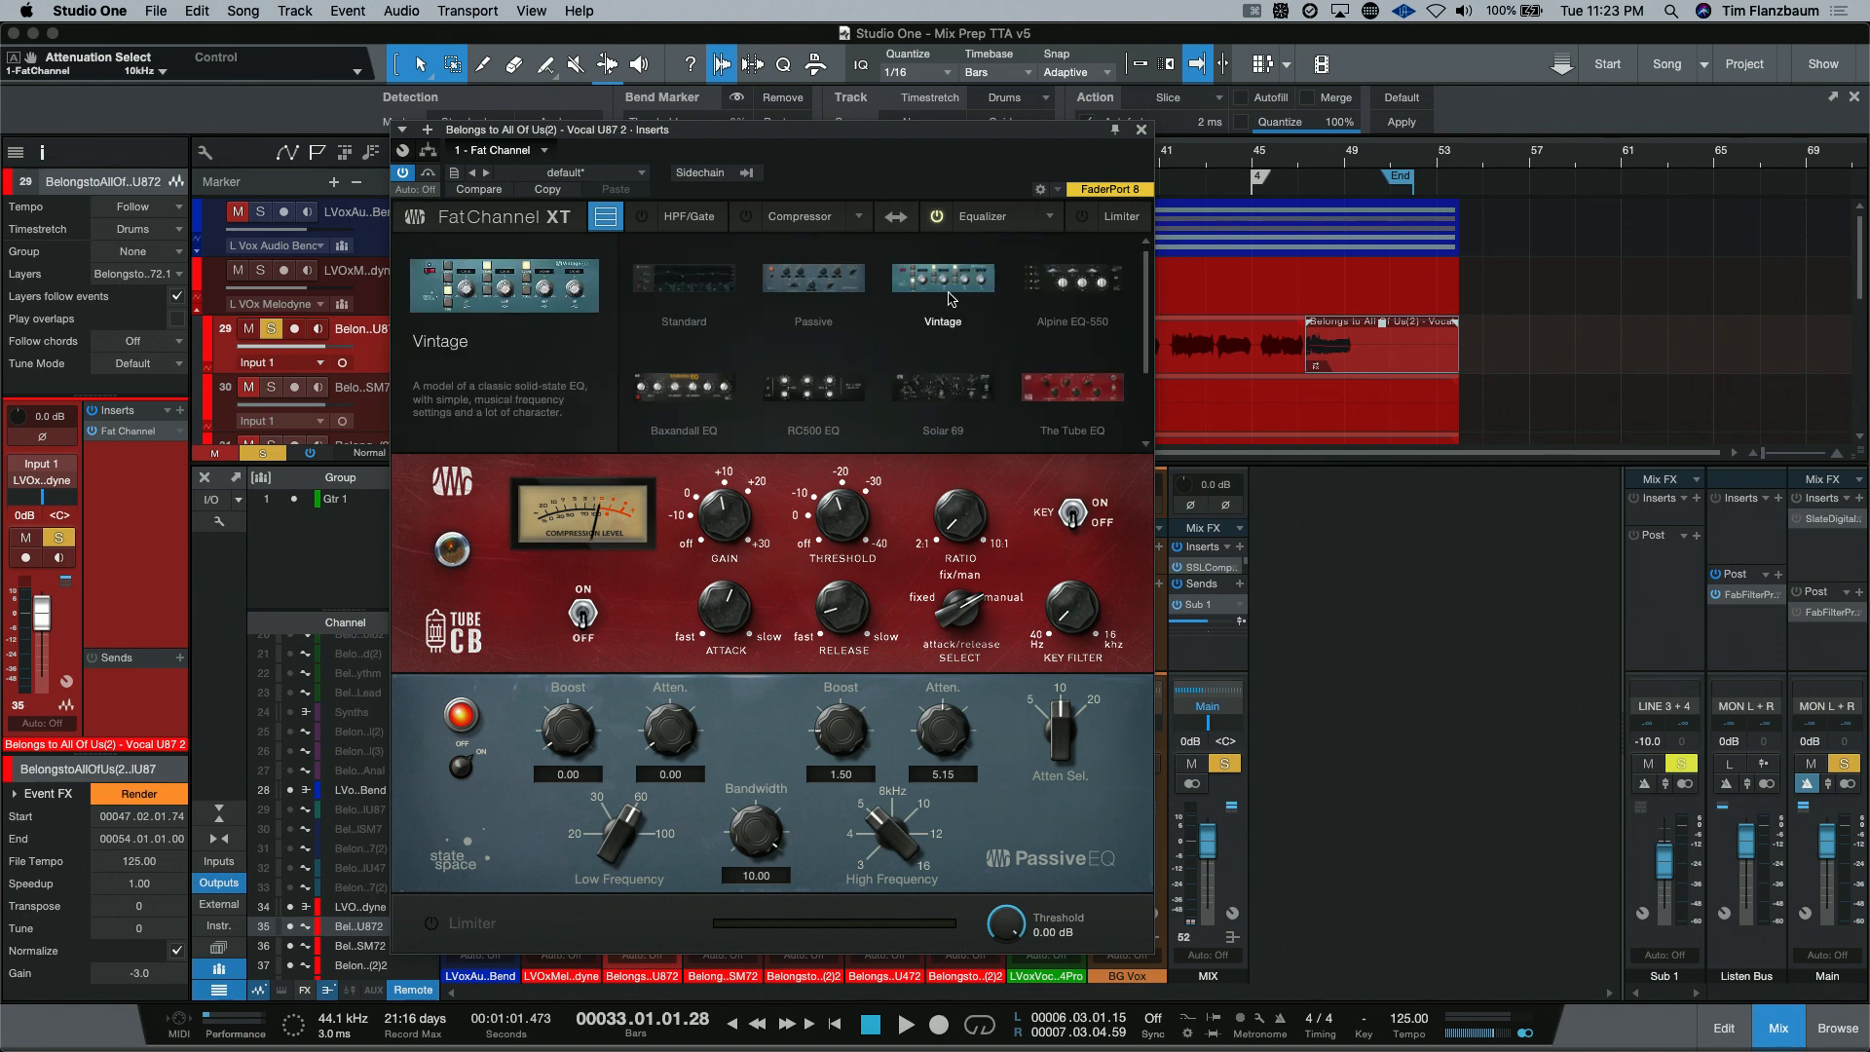
left_click(941, 279)
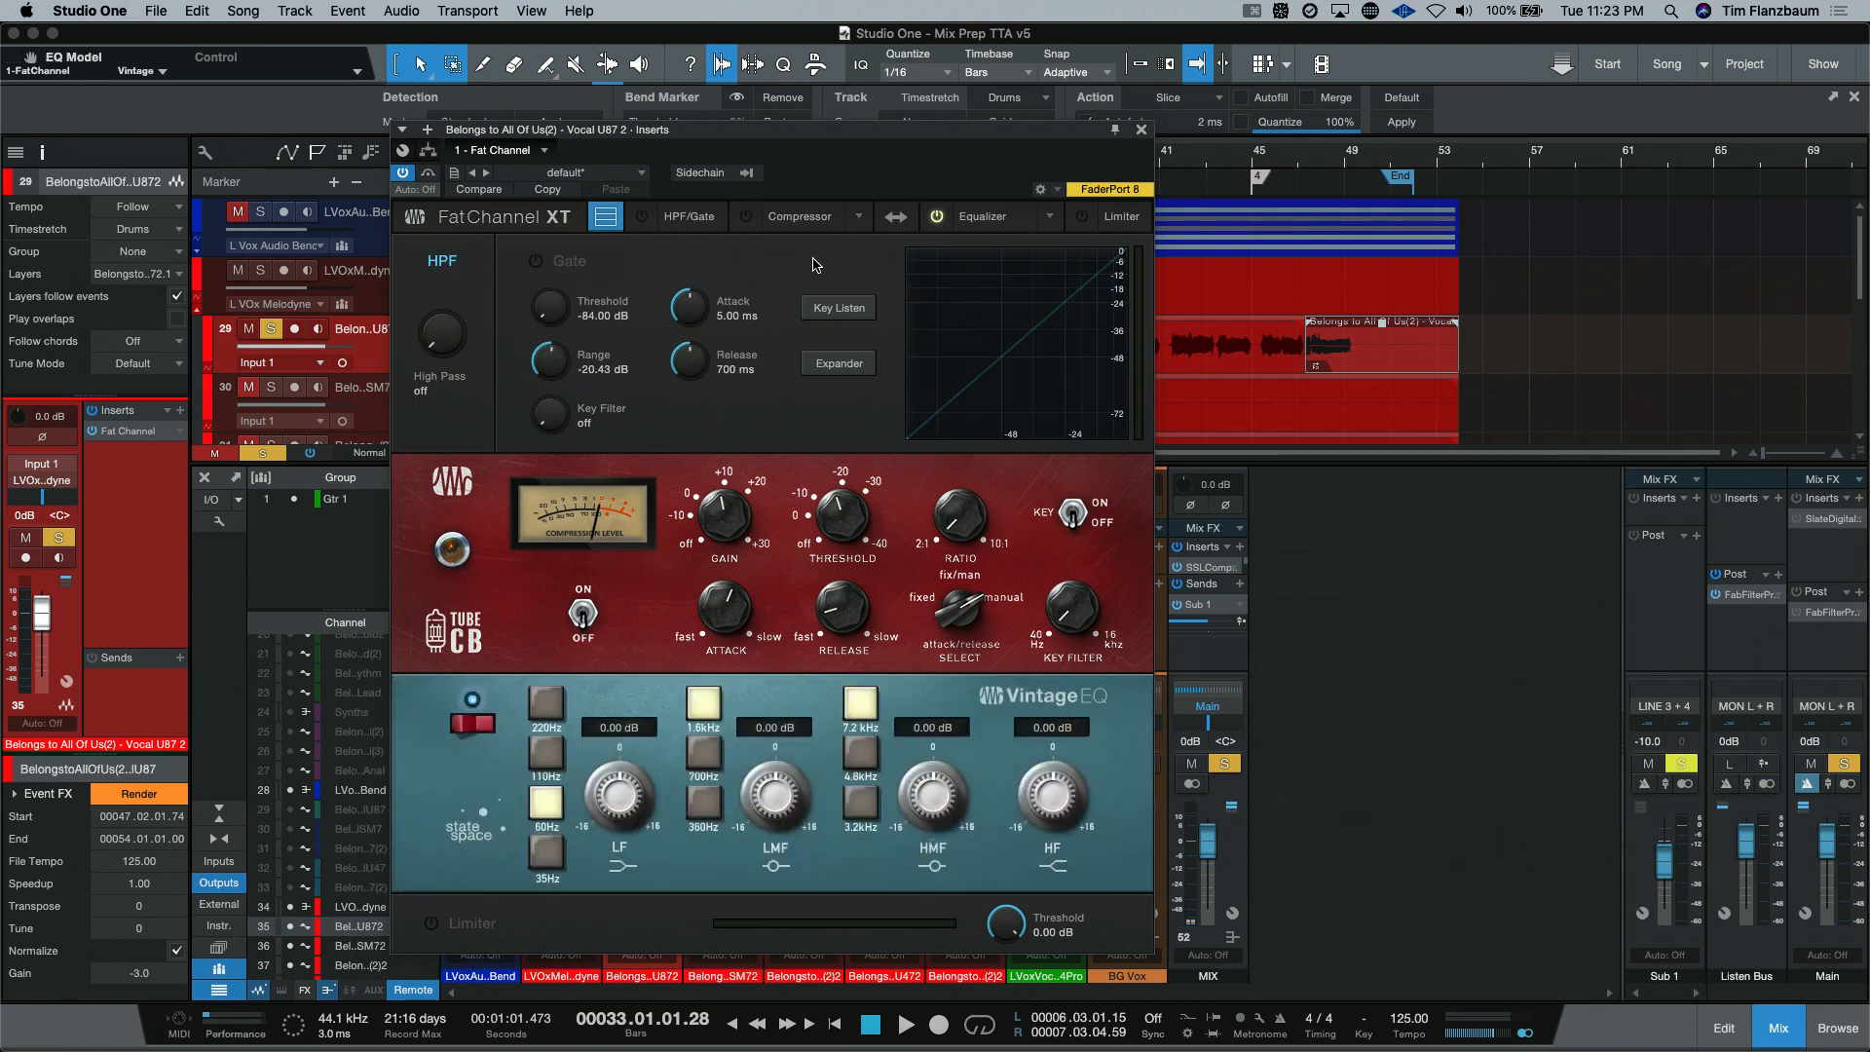
left_click(866, 216)
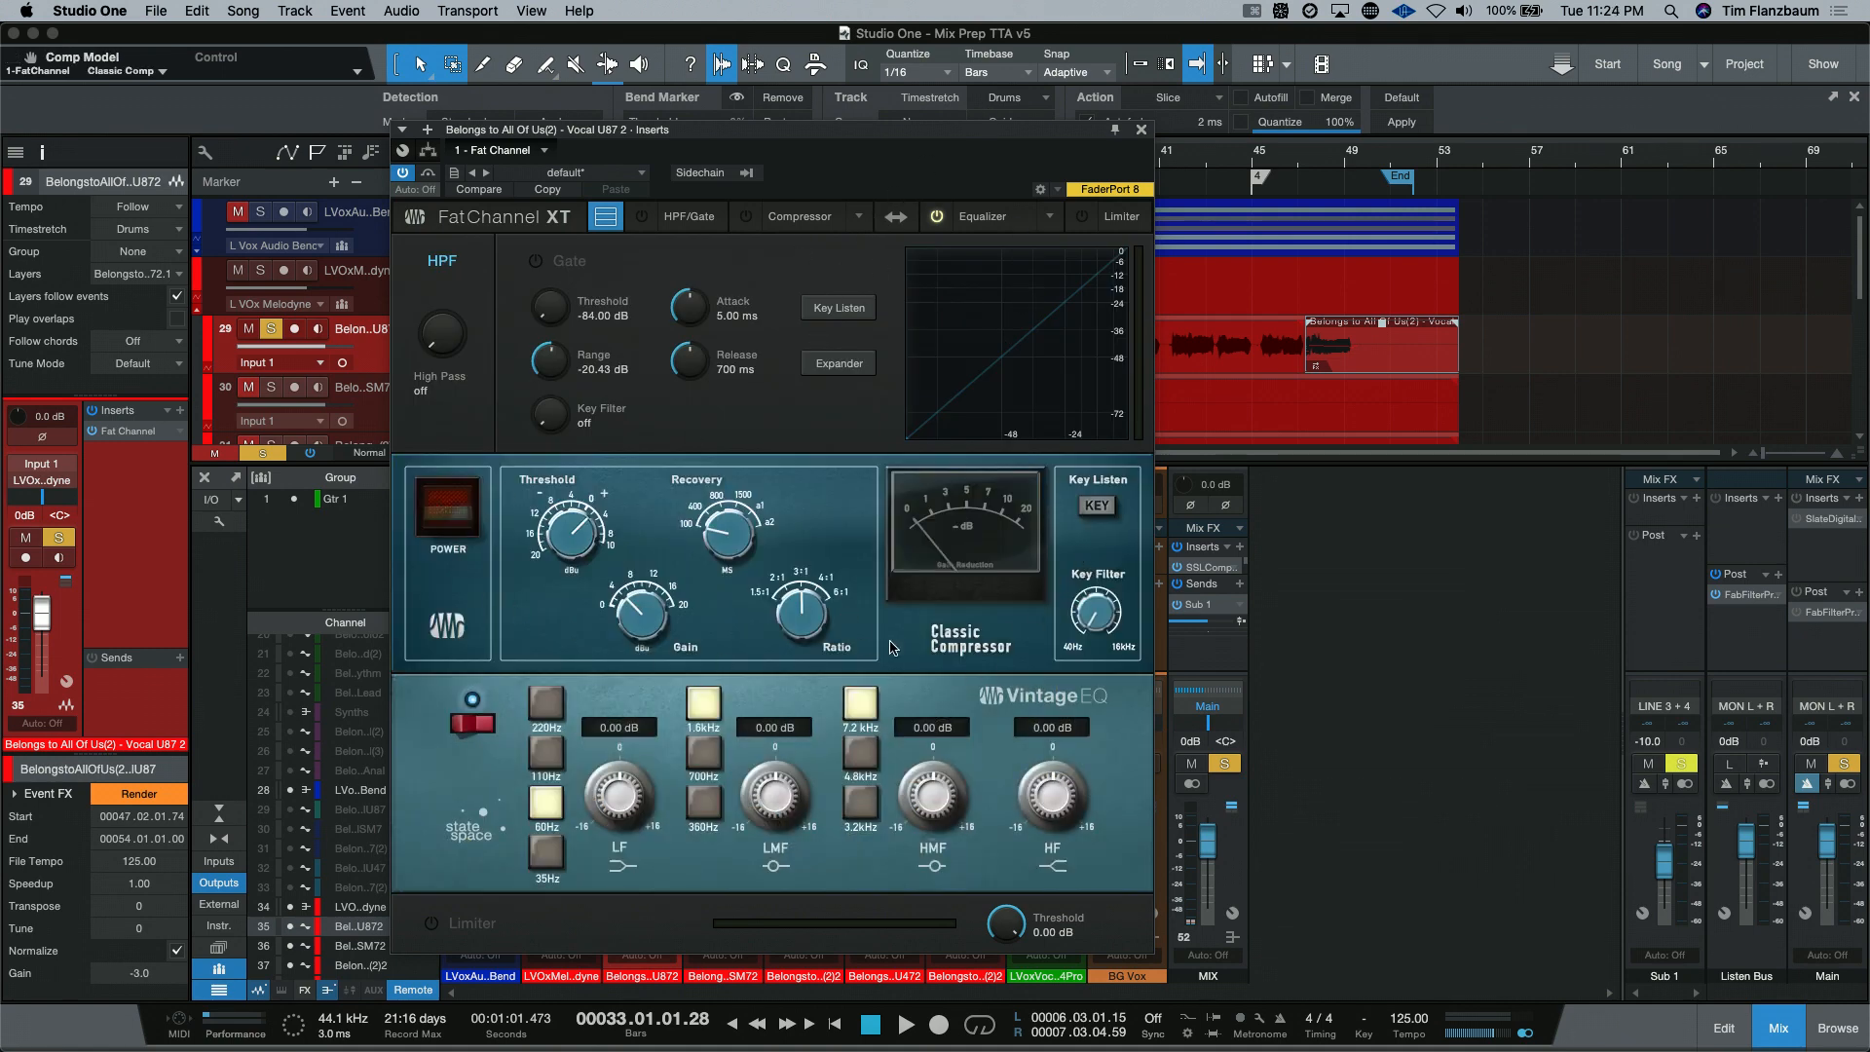
left_click(857, 216)
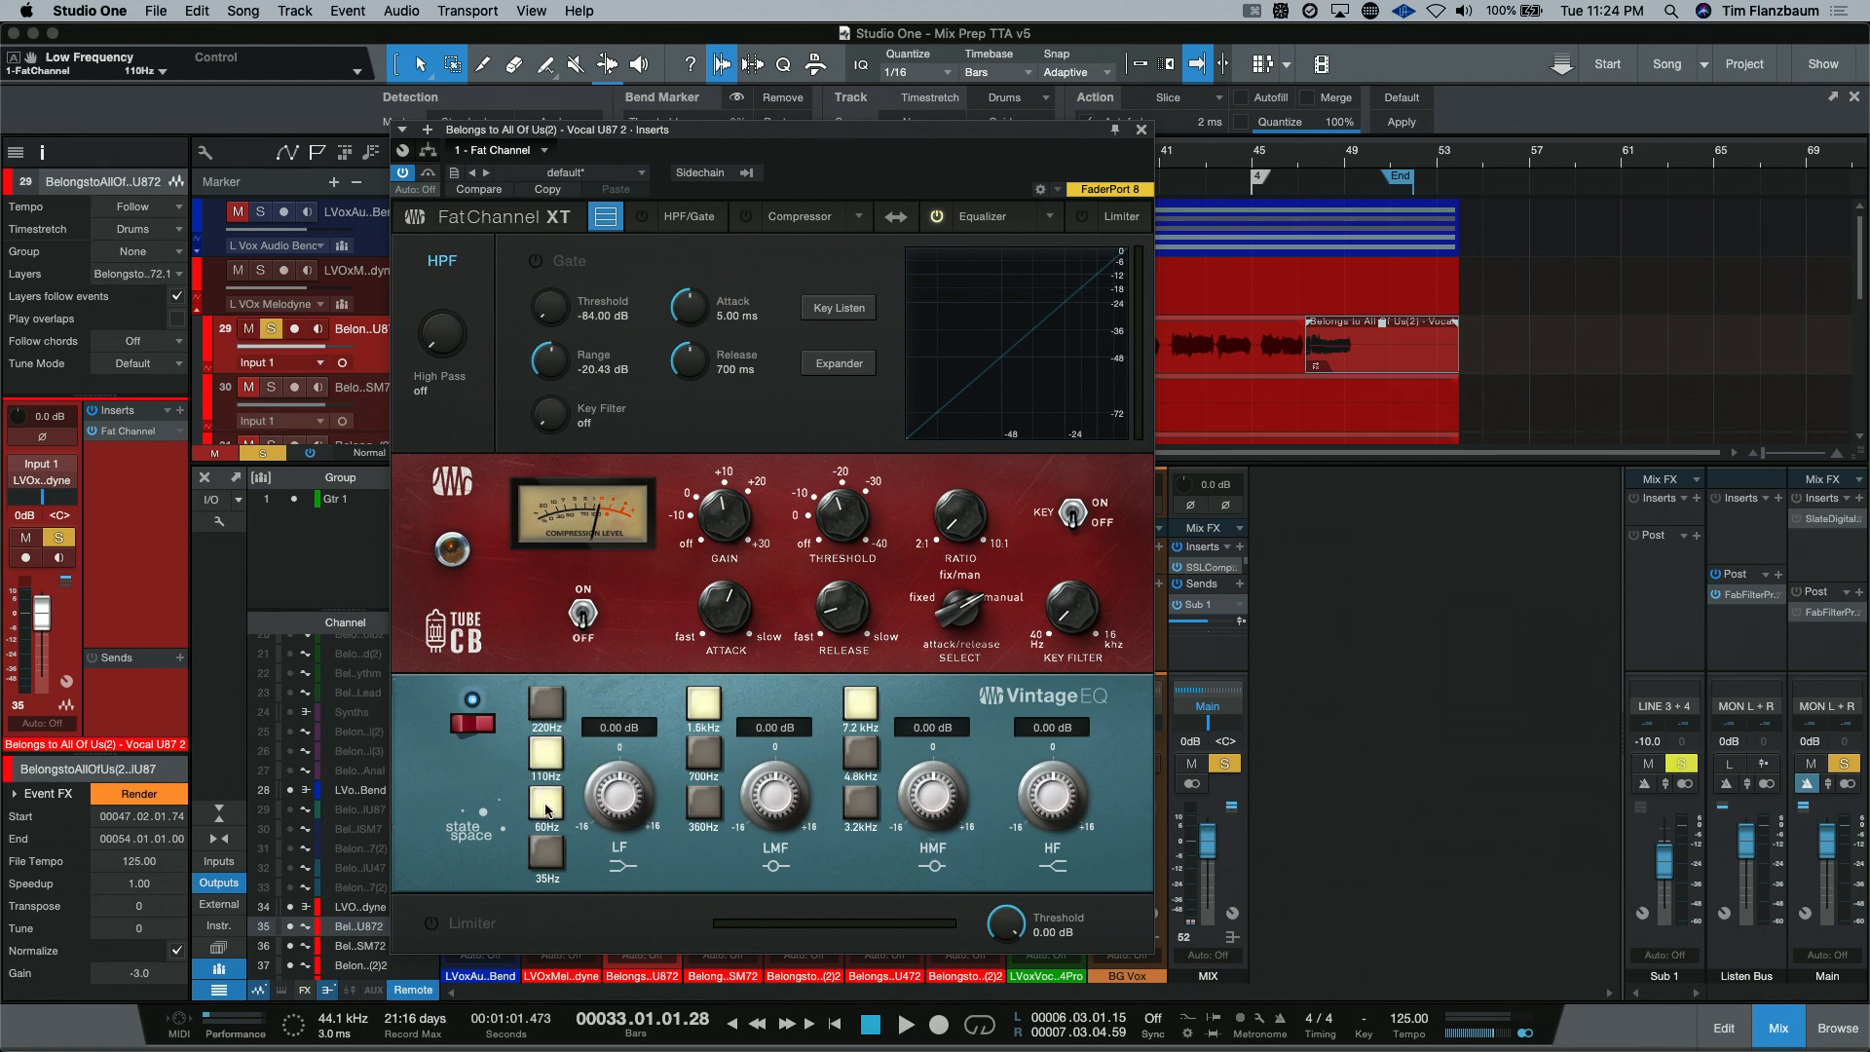
Step: Pick a low band frequency and set the high-mid band to 4.8 kHz on the Vintage EQ
left_click(546, 800)
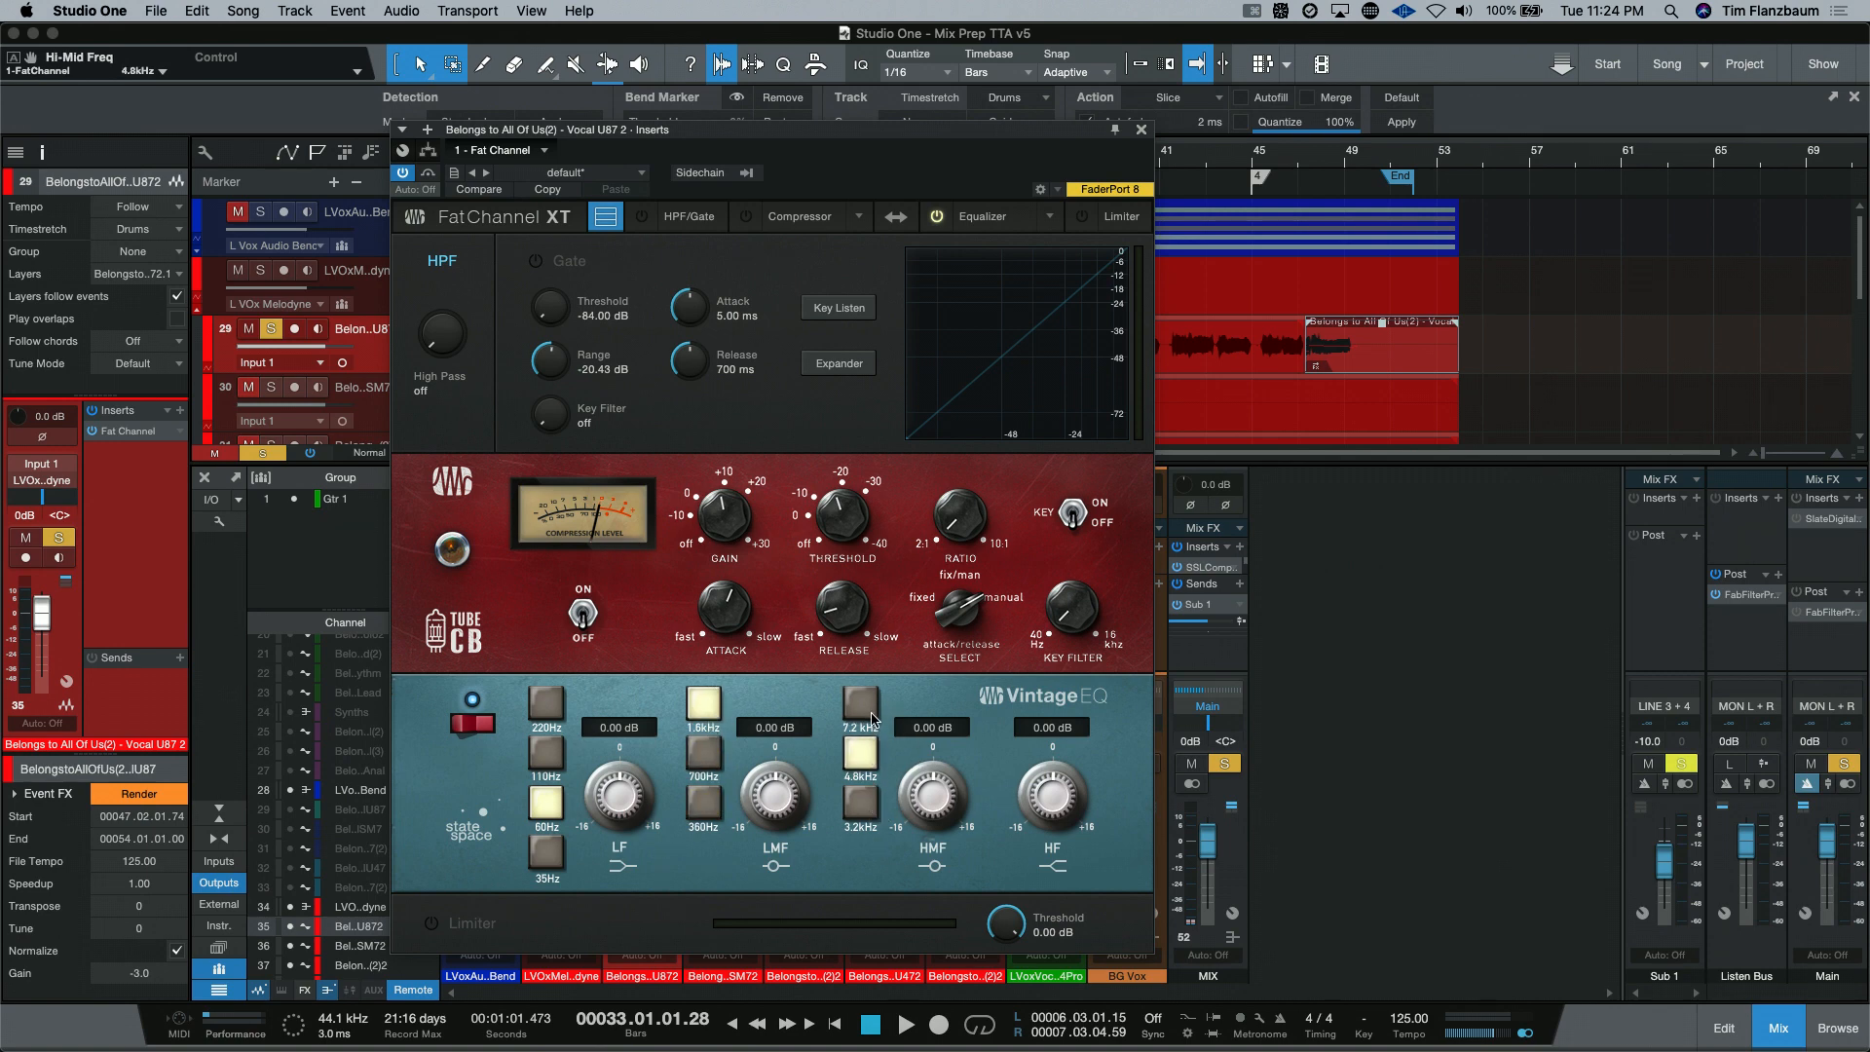
left_click(861, 701)
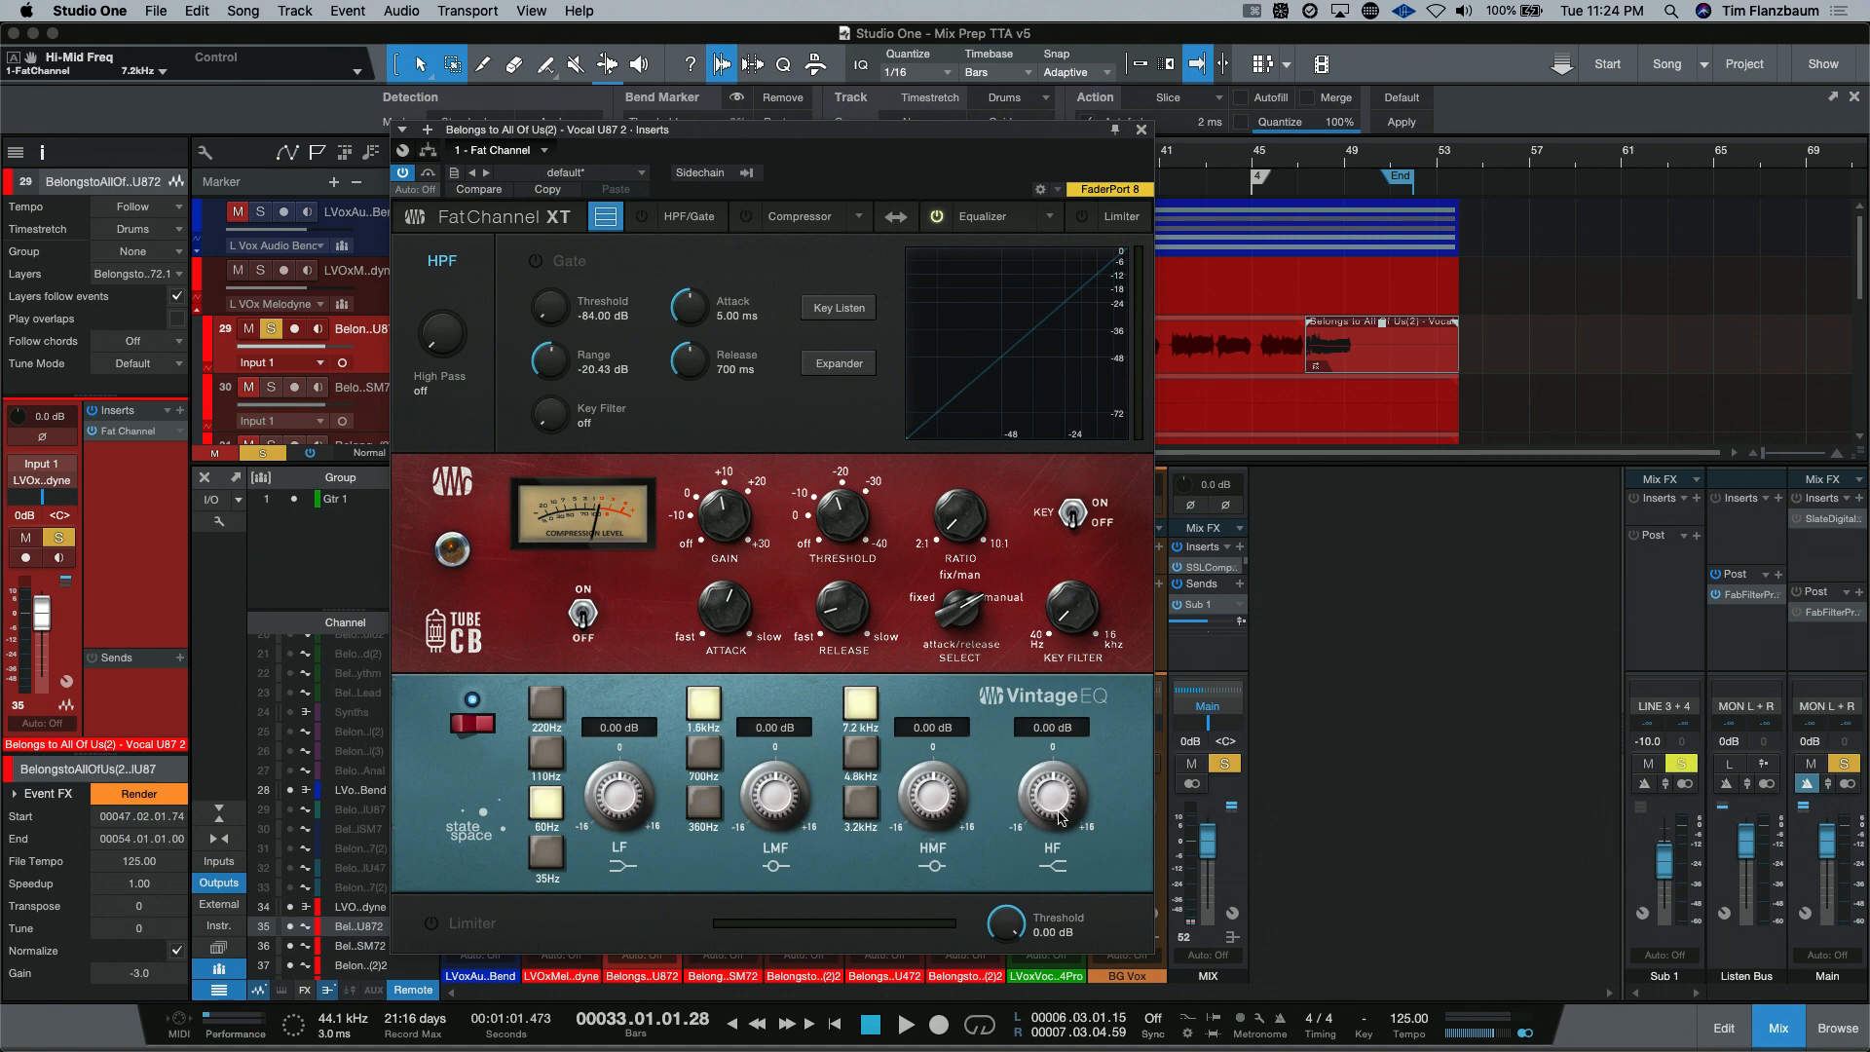
mouse_move(837, 781)
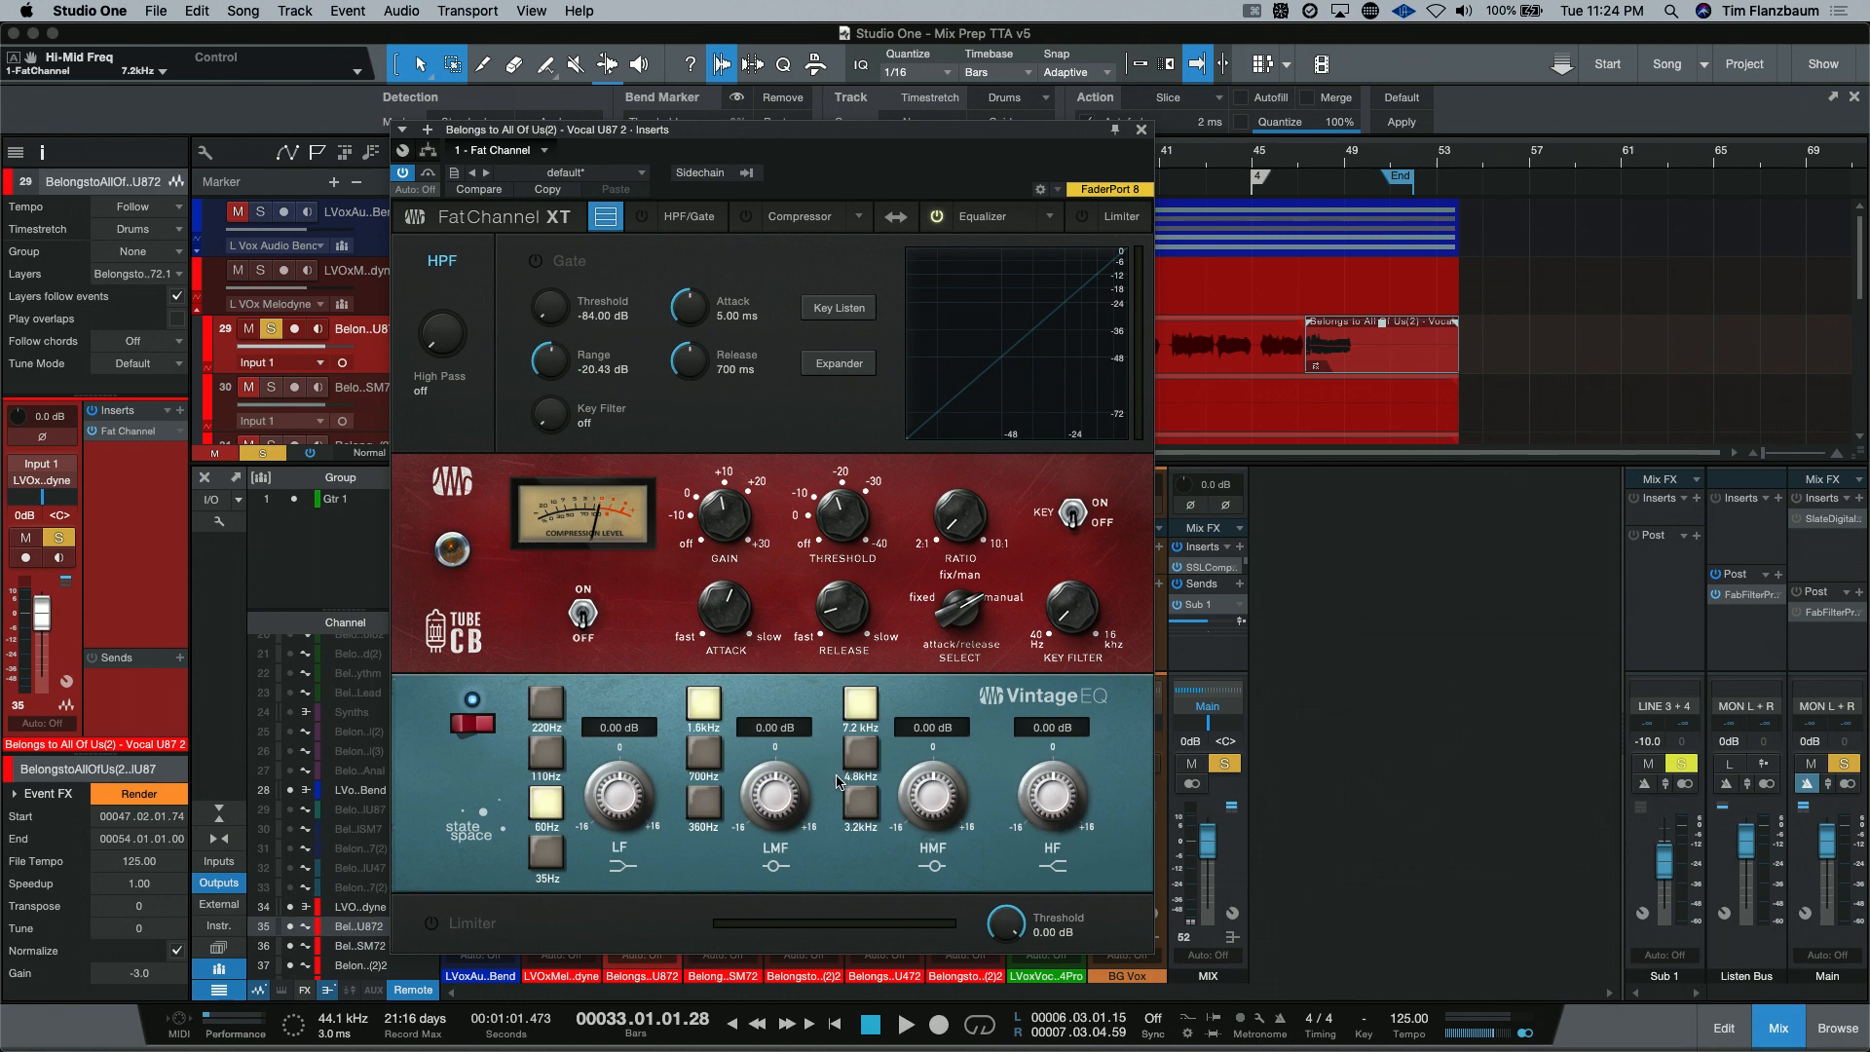
left_click(859, 703)
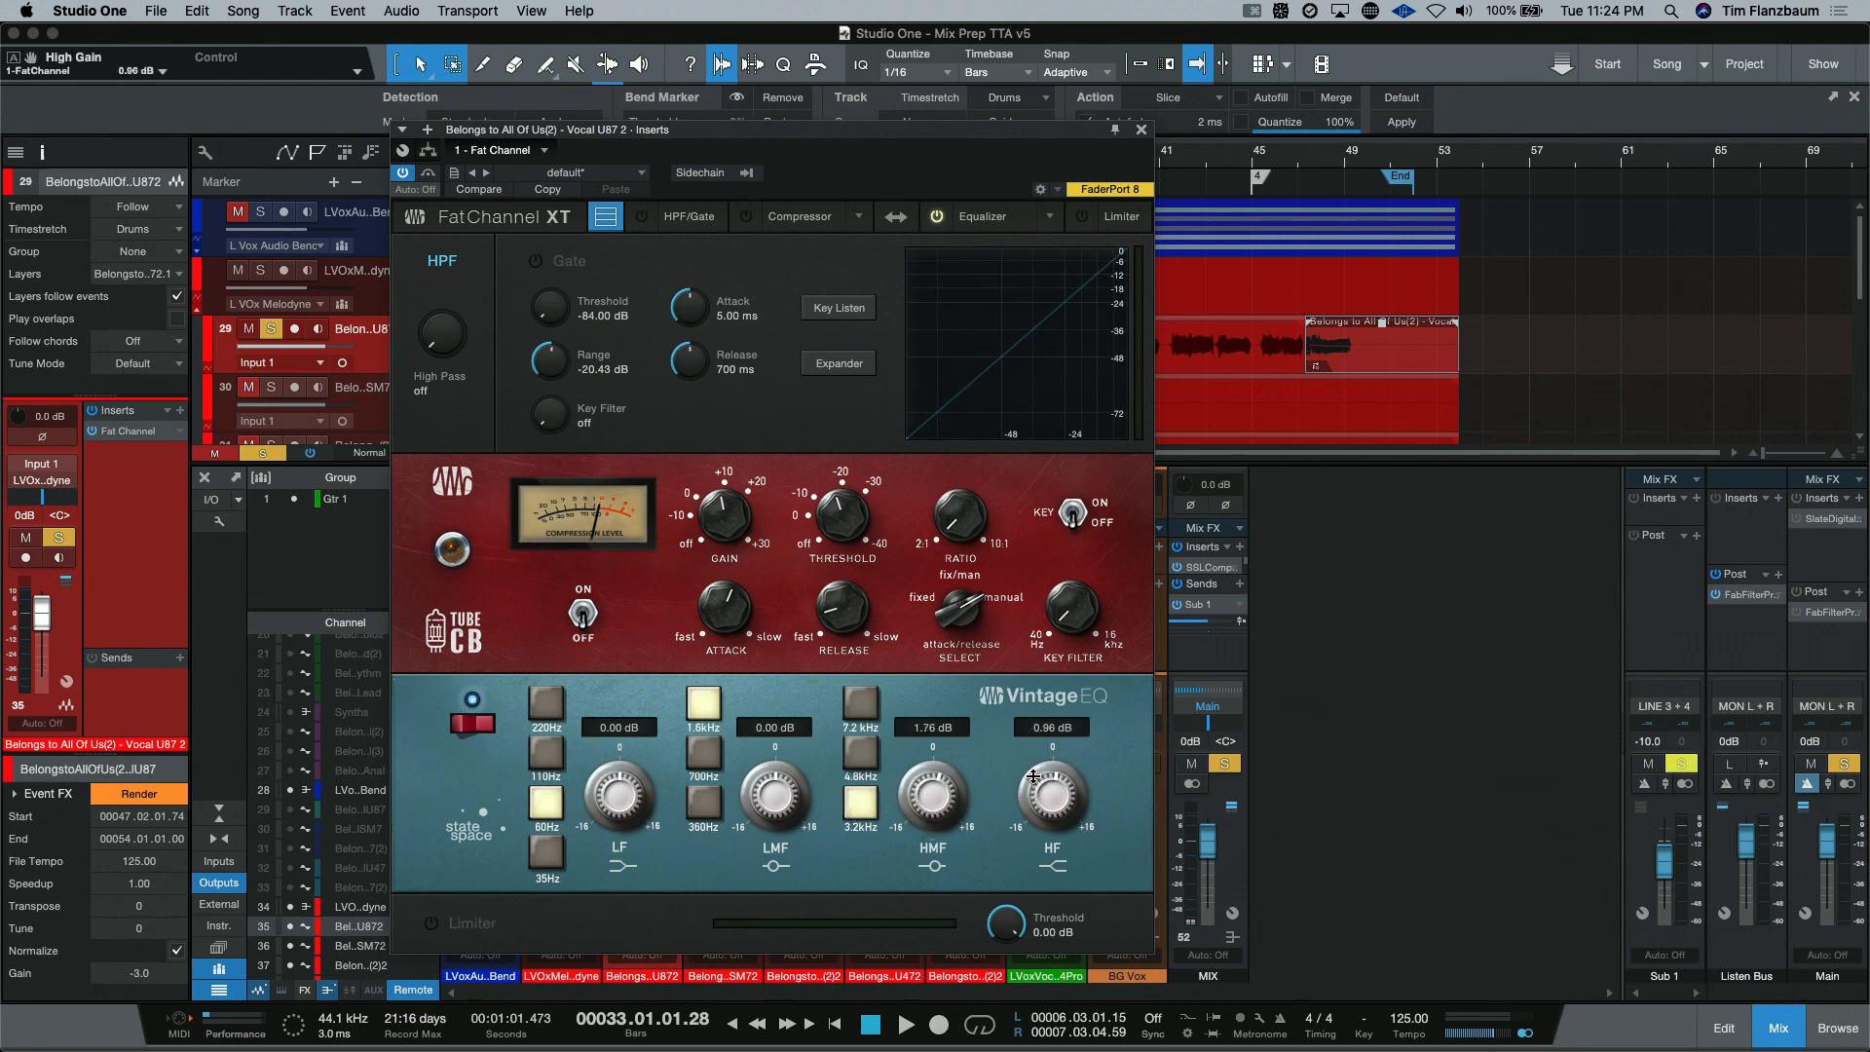
left_click(939, 216)
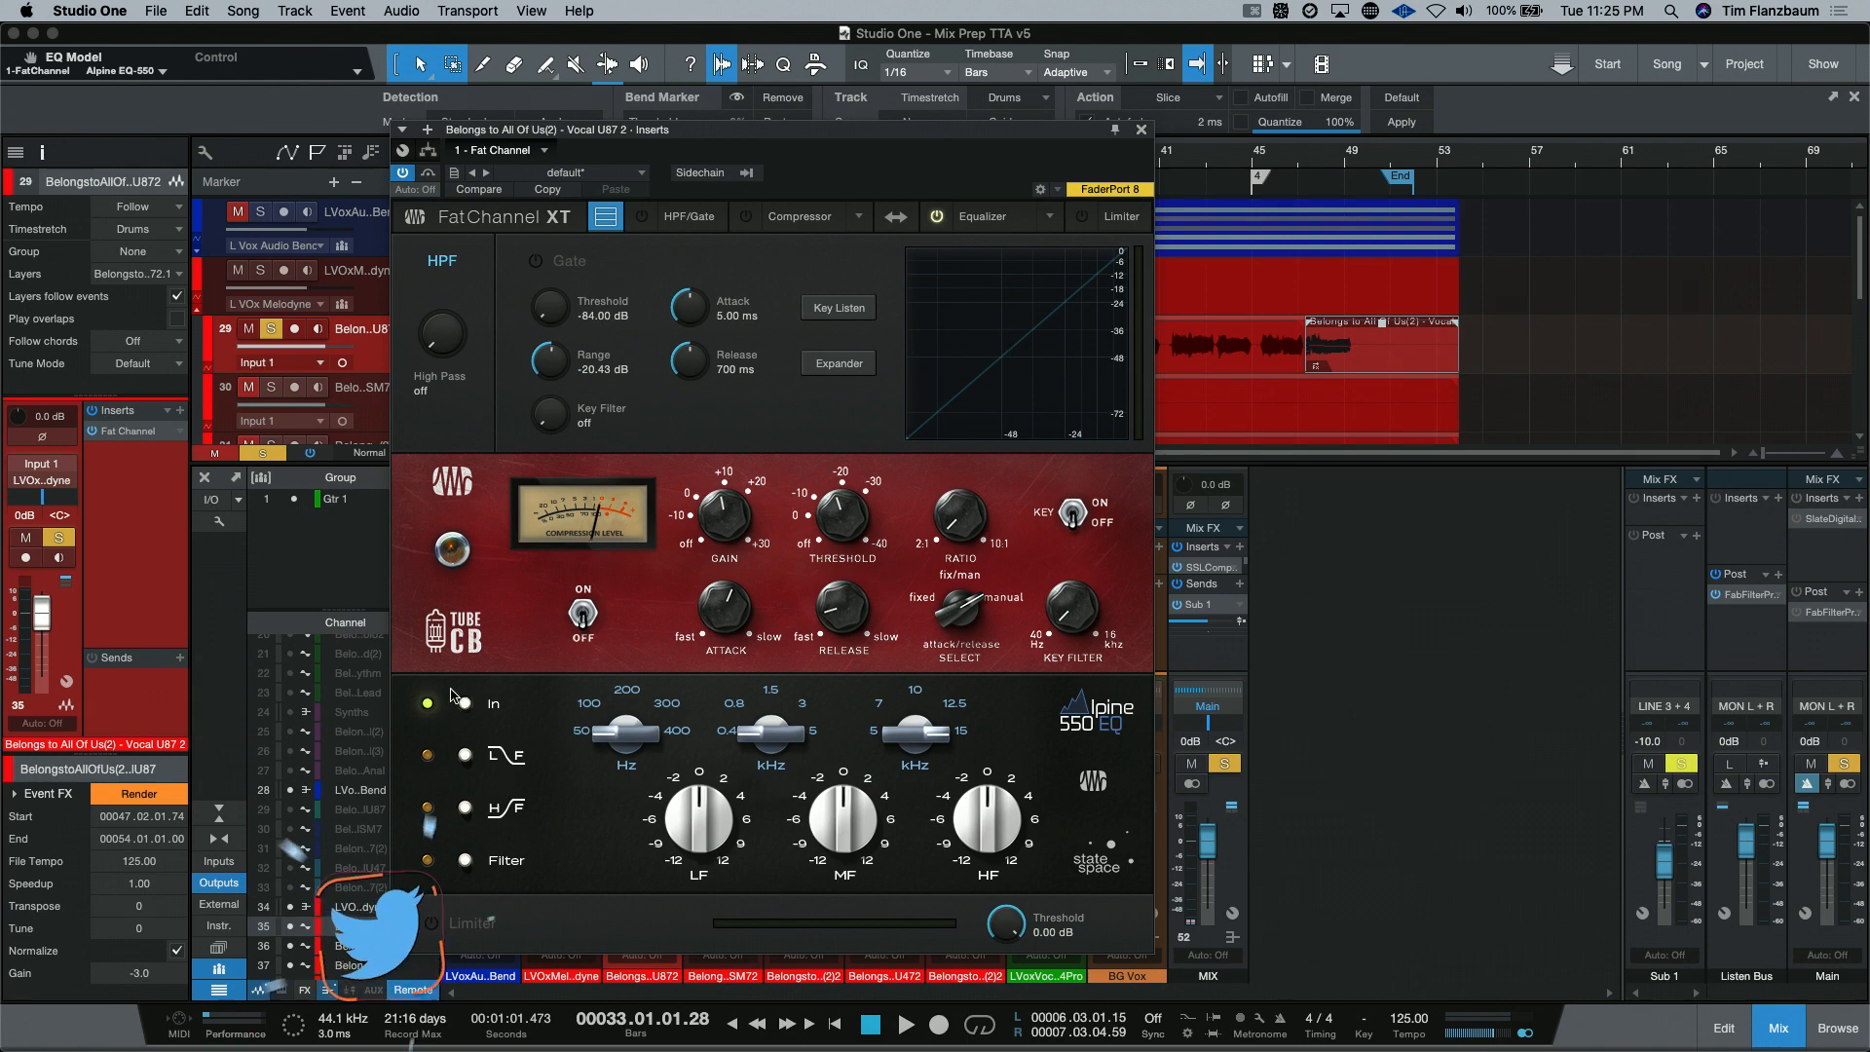
Step: Switch the Alpine 550 EQ in and examine its low-shelf option
left_click(466, 703)
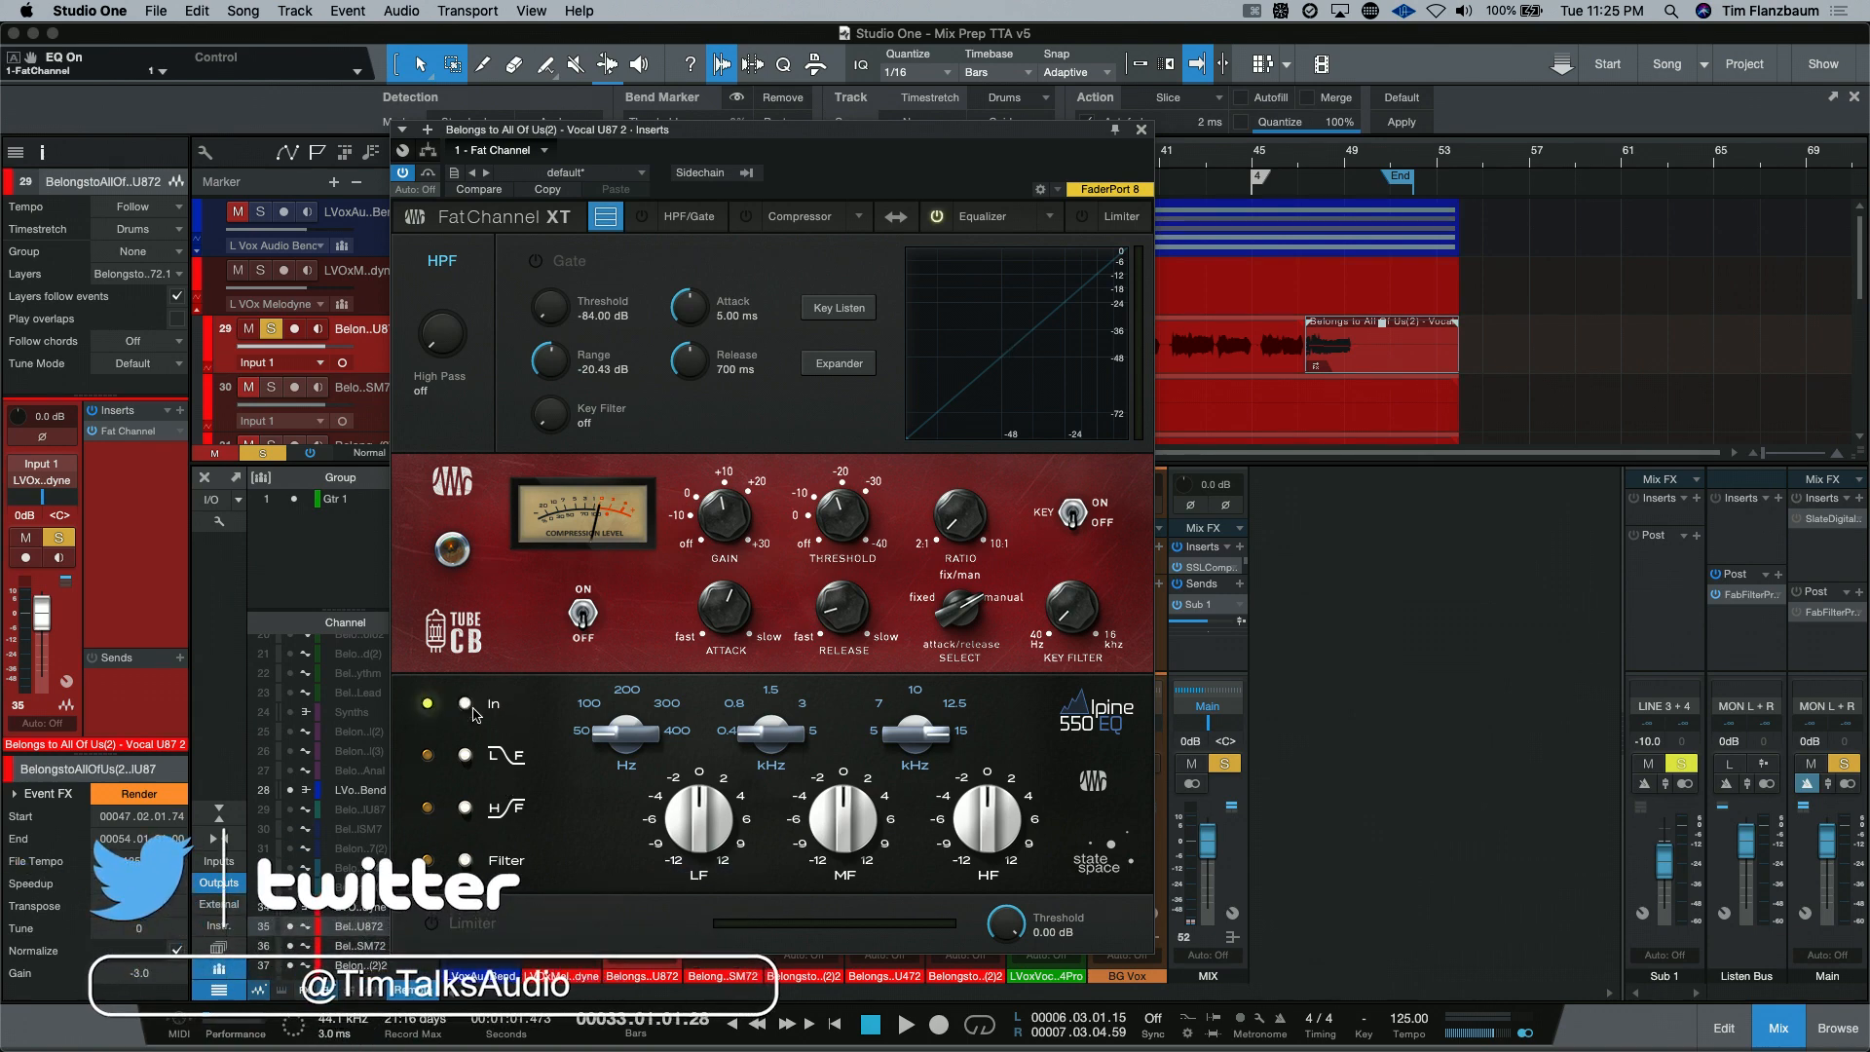
mouse_move(479, 742)
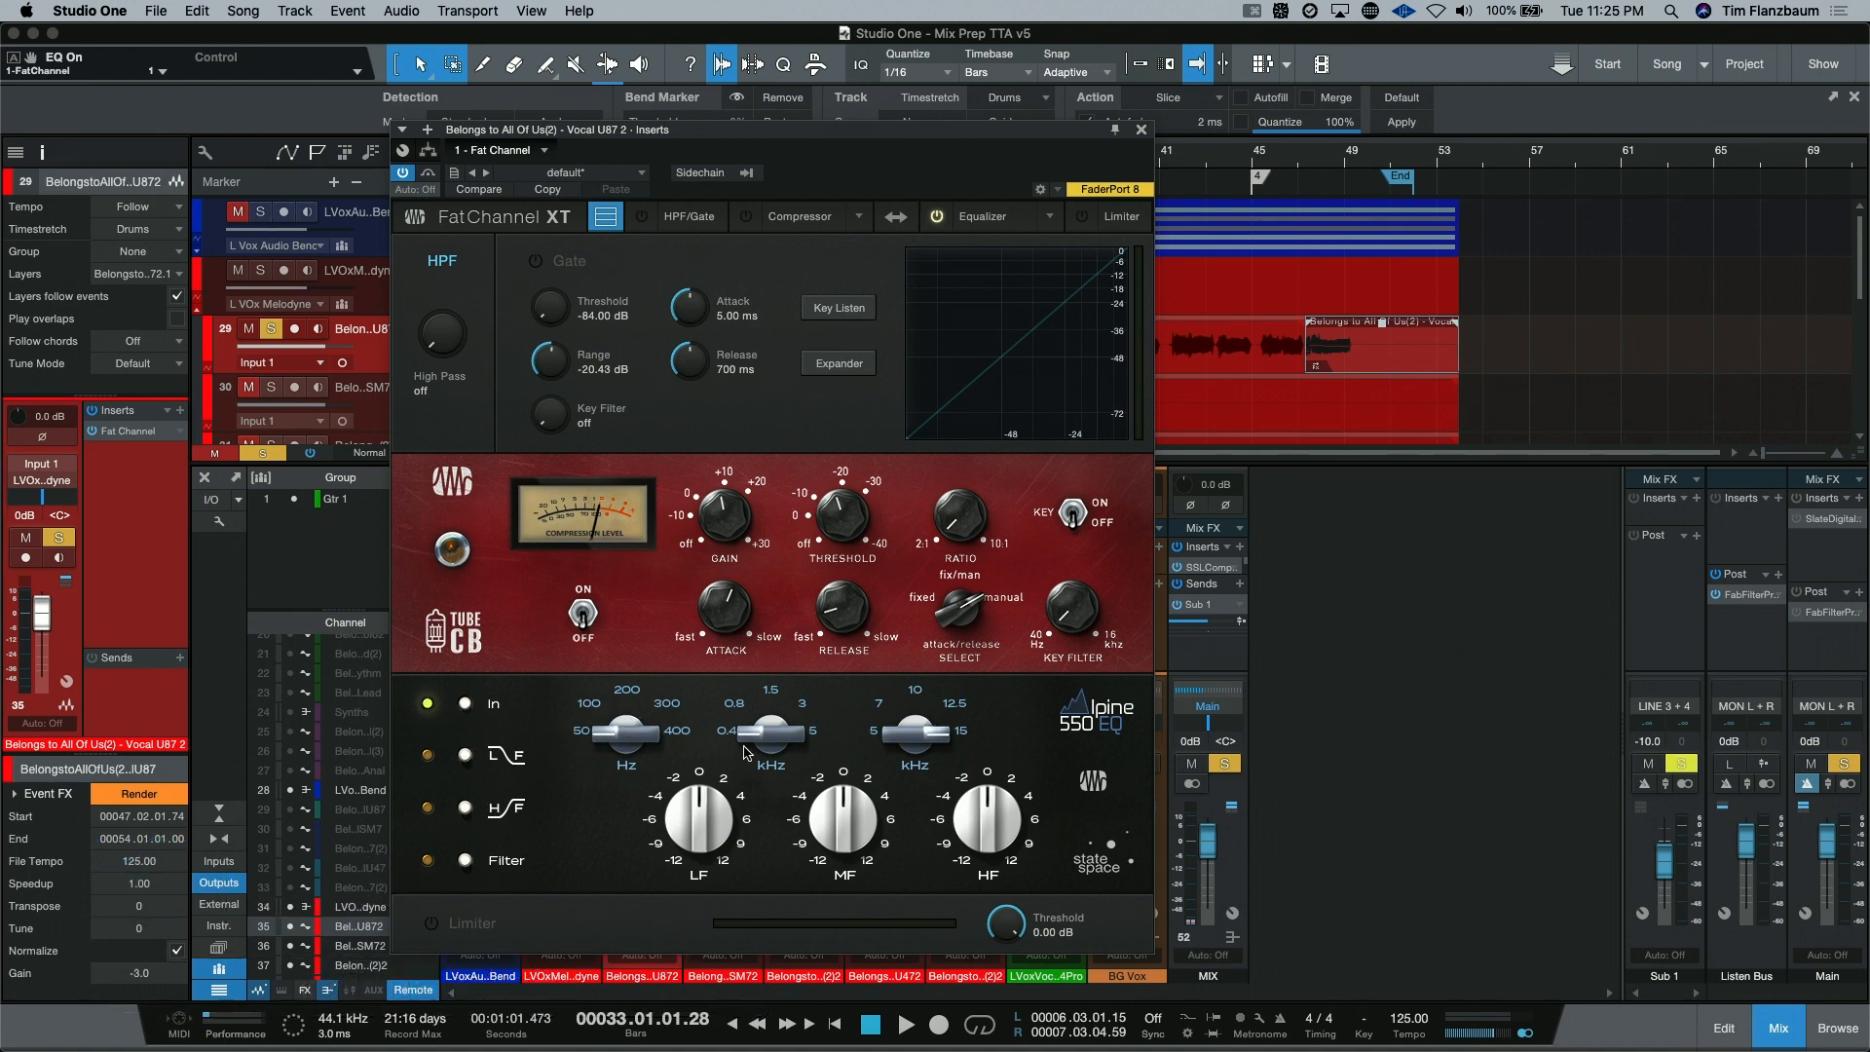
left_click(427, 806)
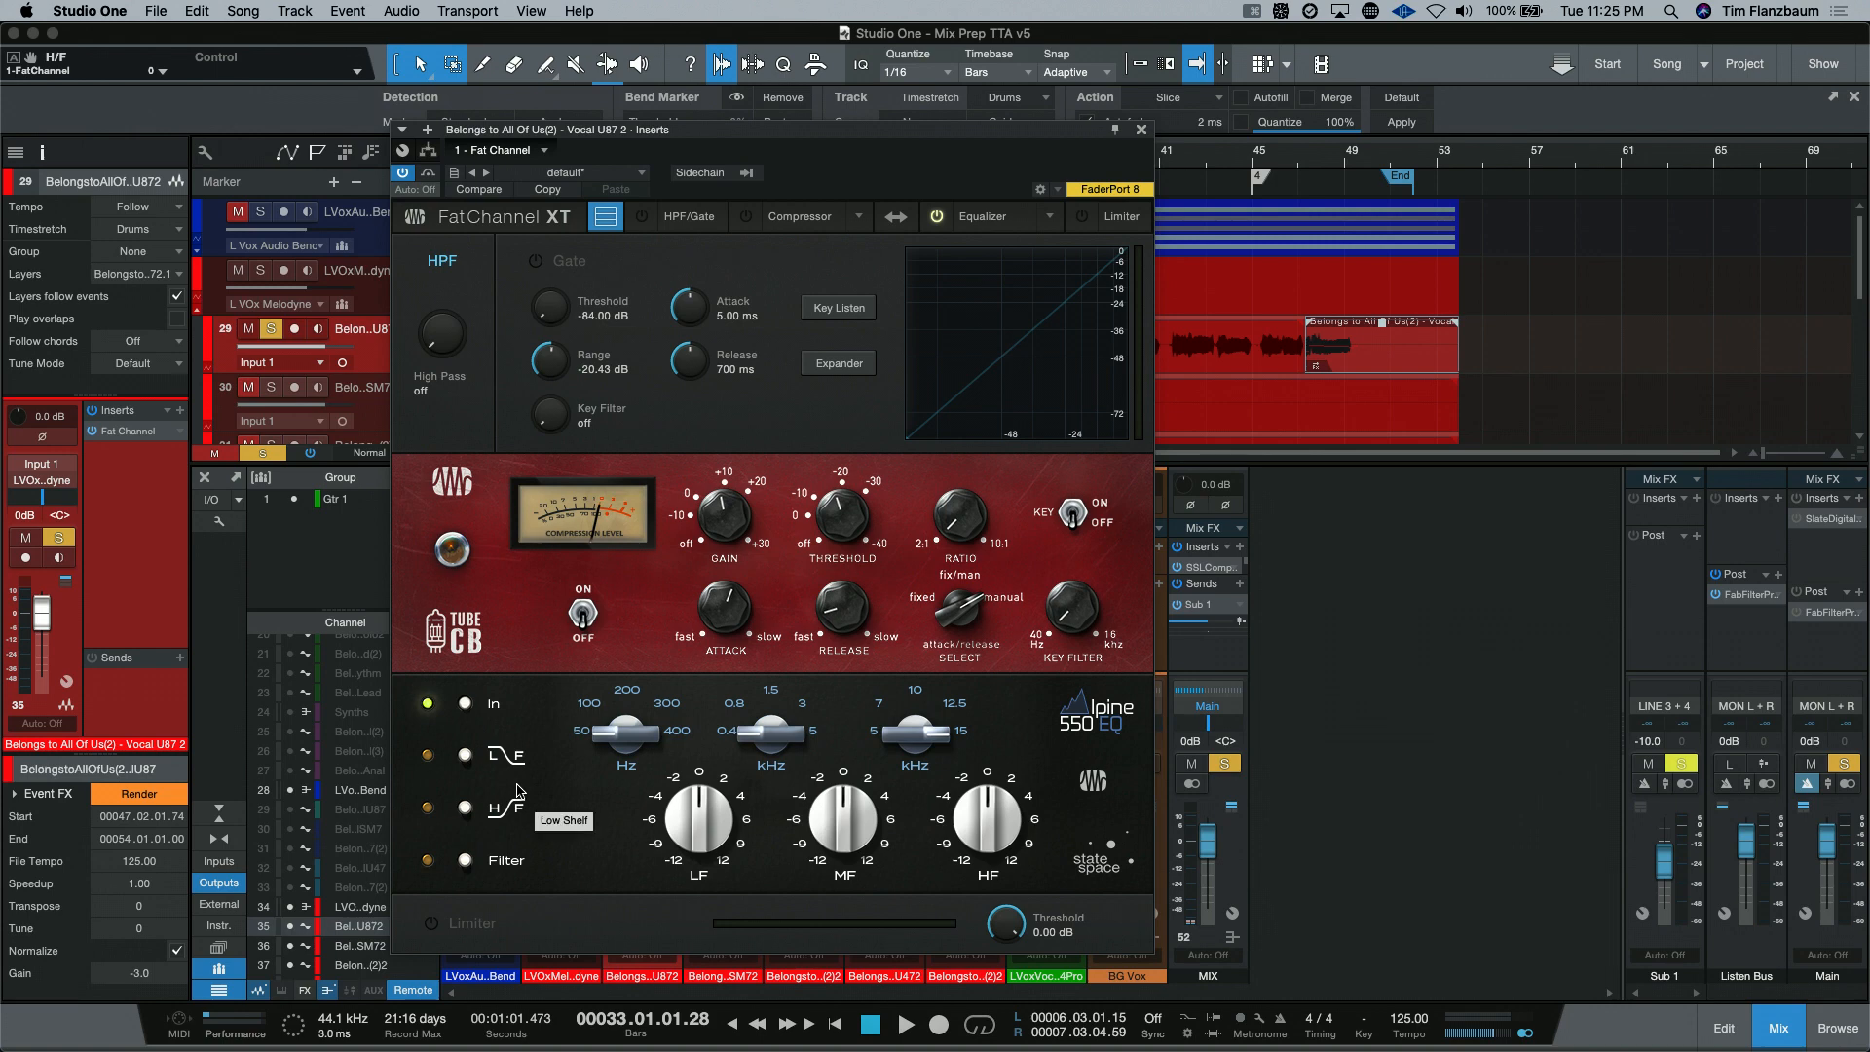
mouse_move(530, 867)
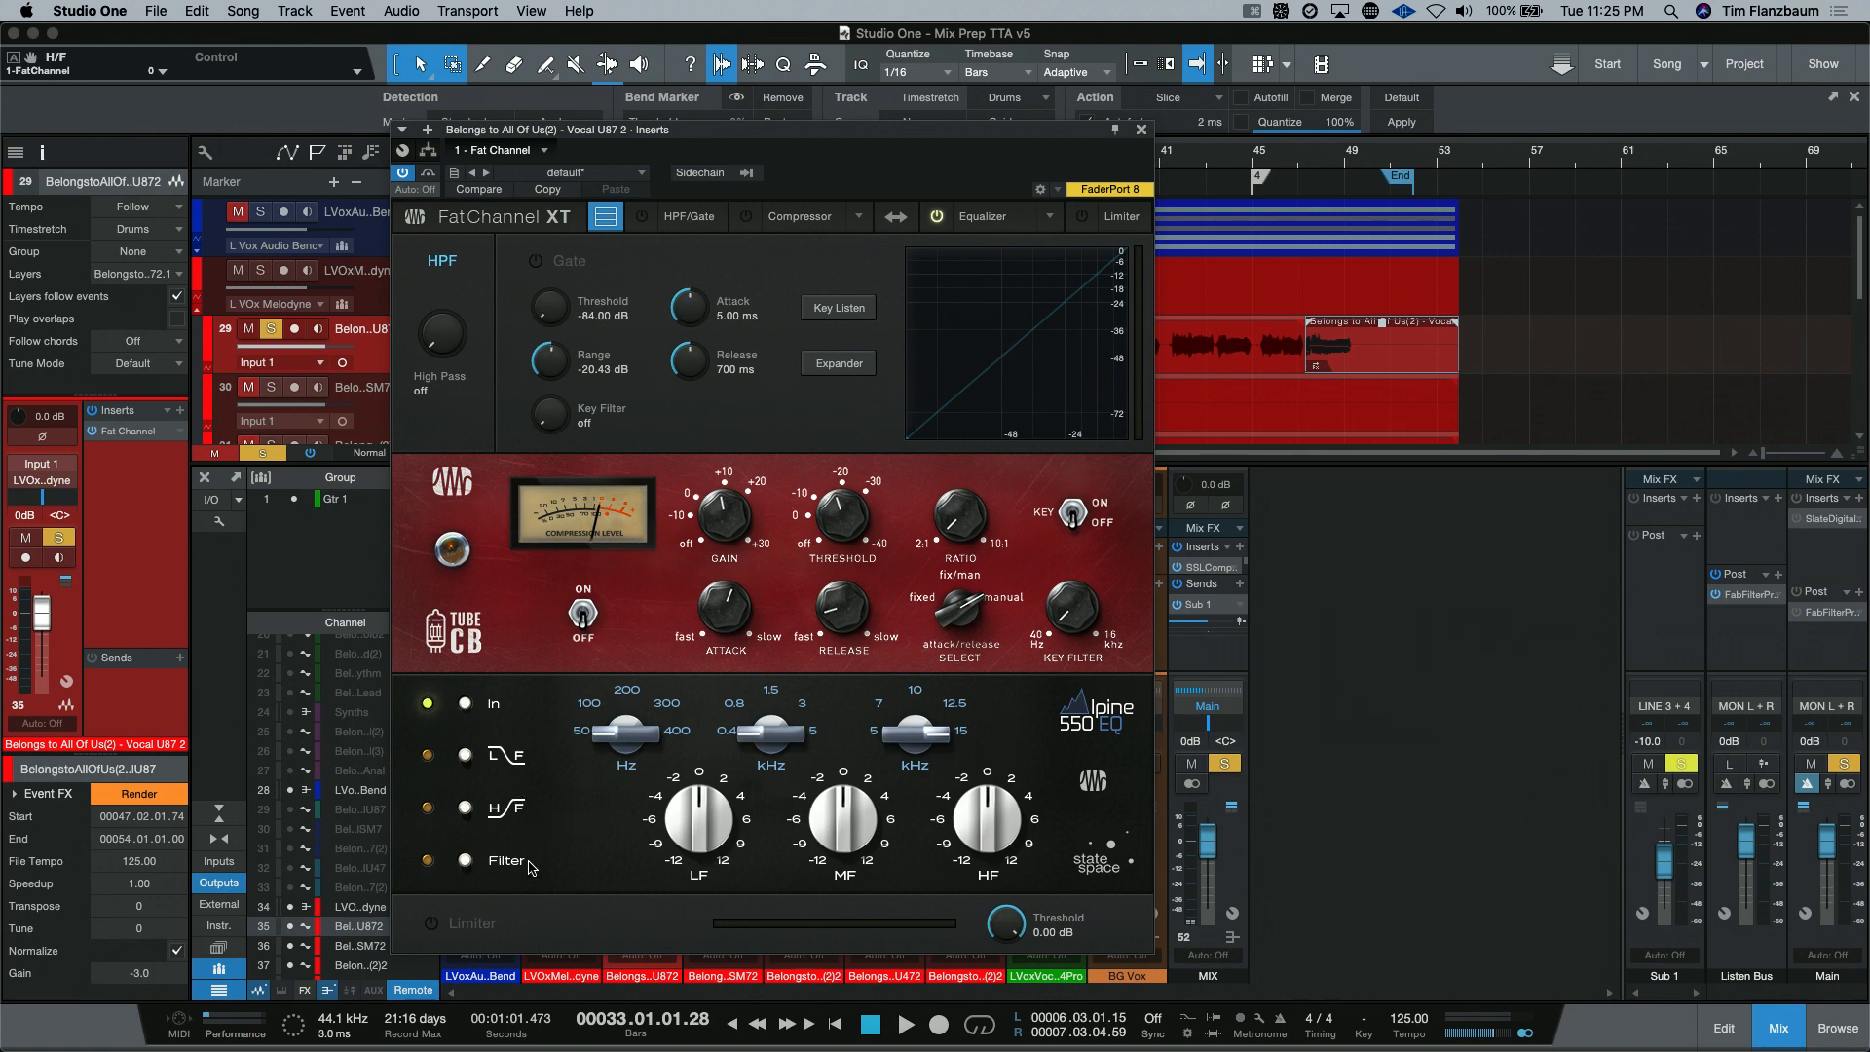
mouse_move(501, 873)
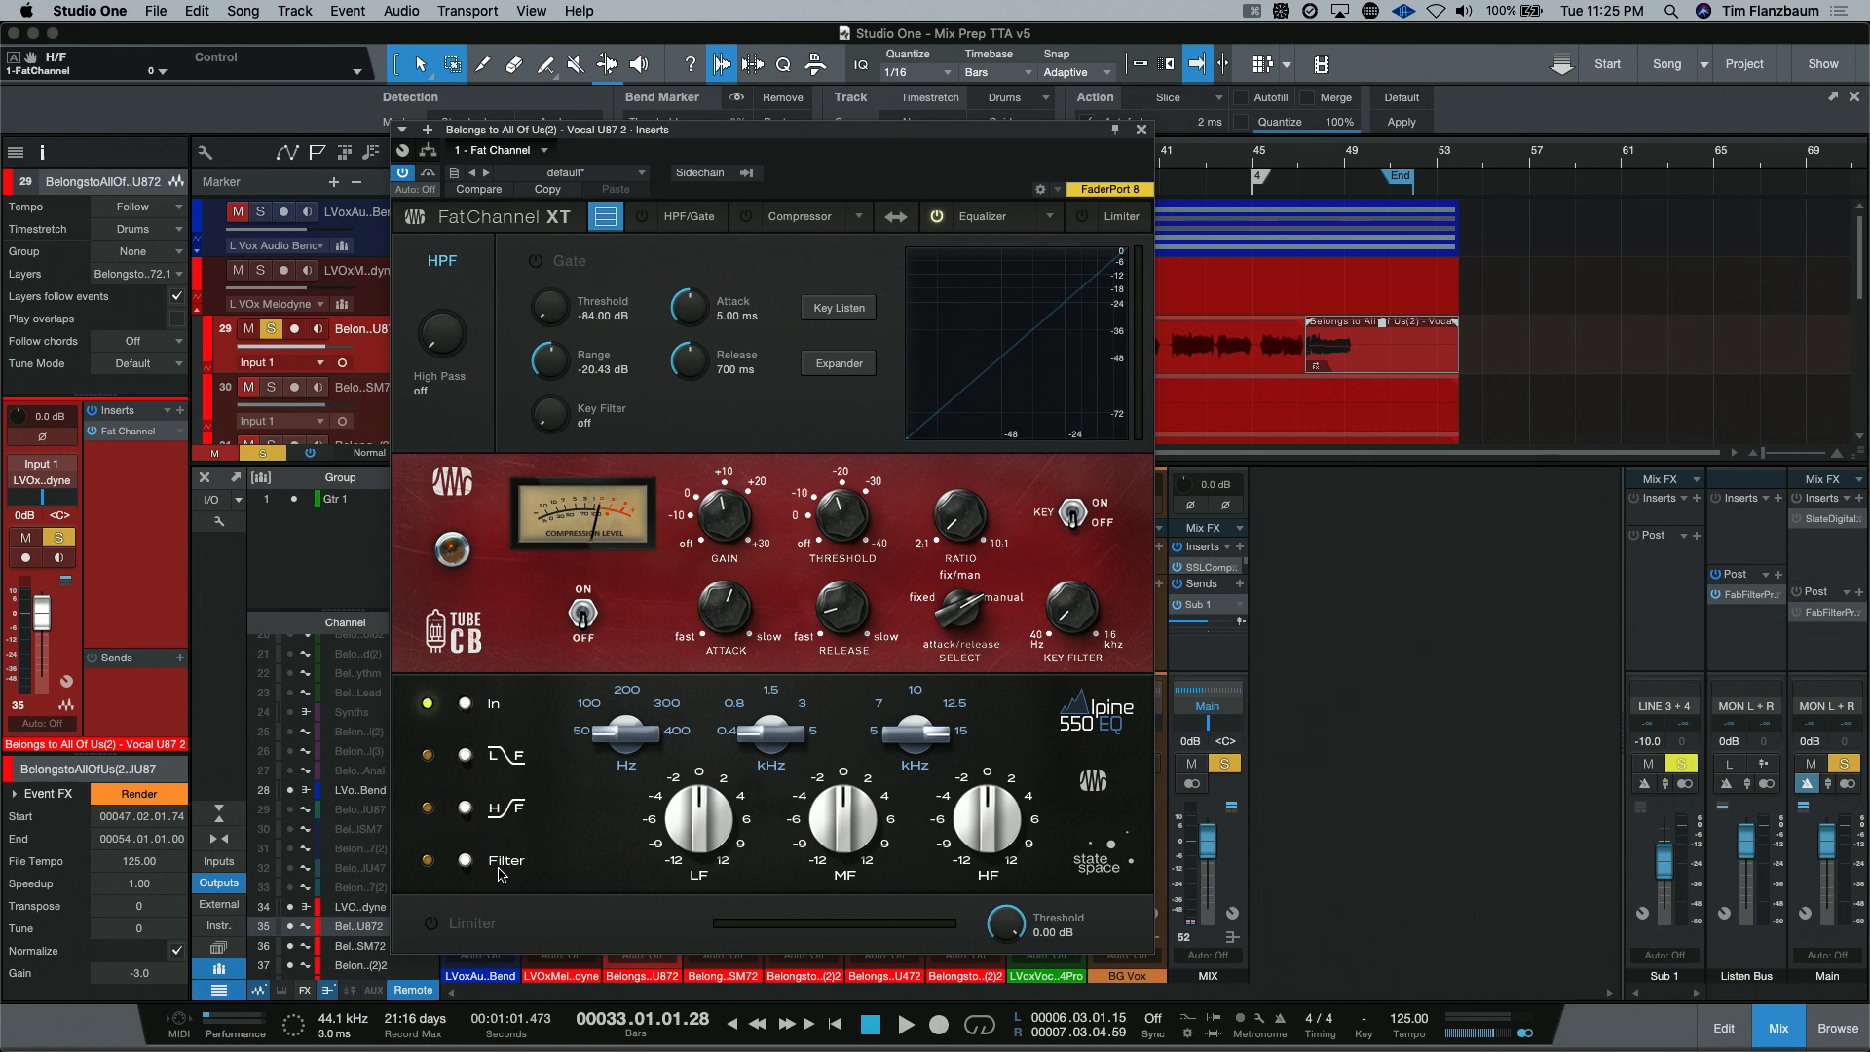
mouse_move(505, 864)
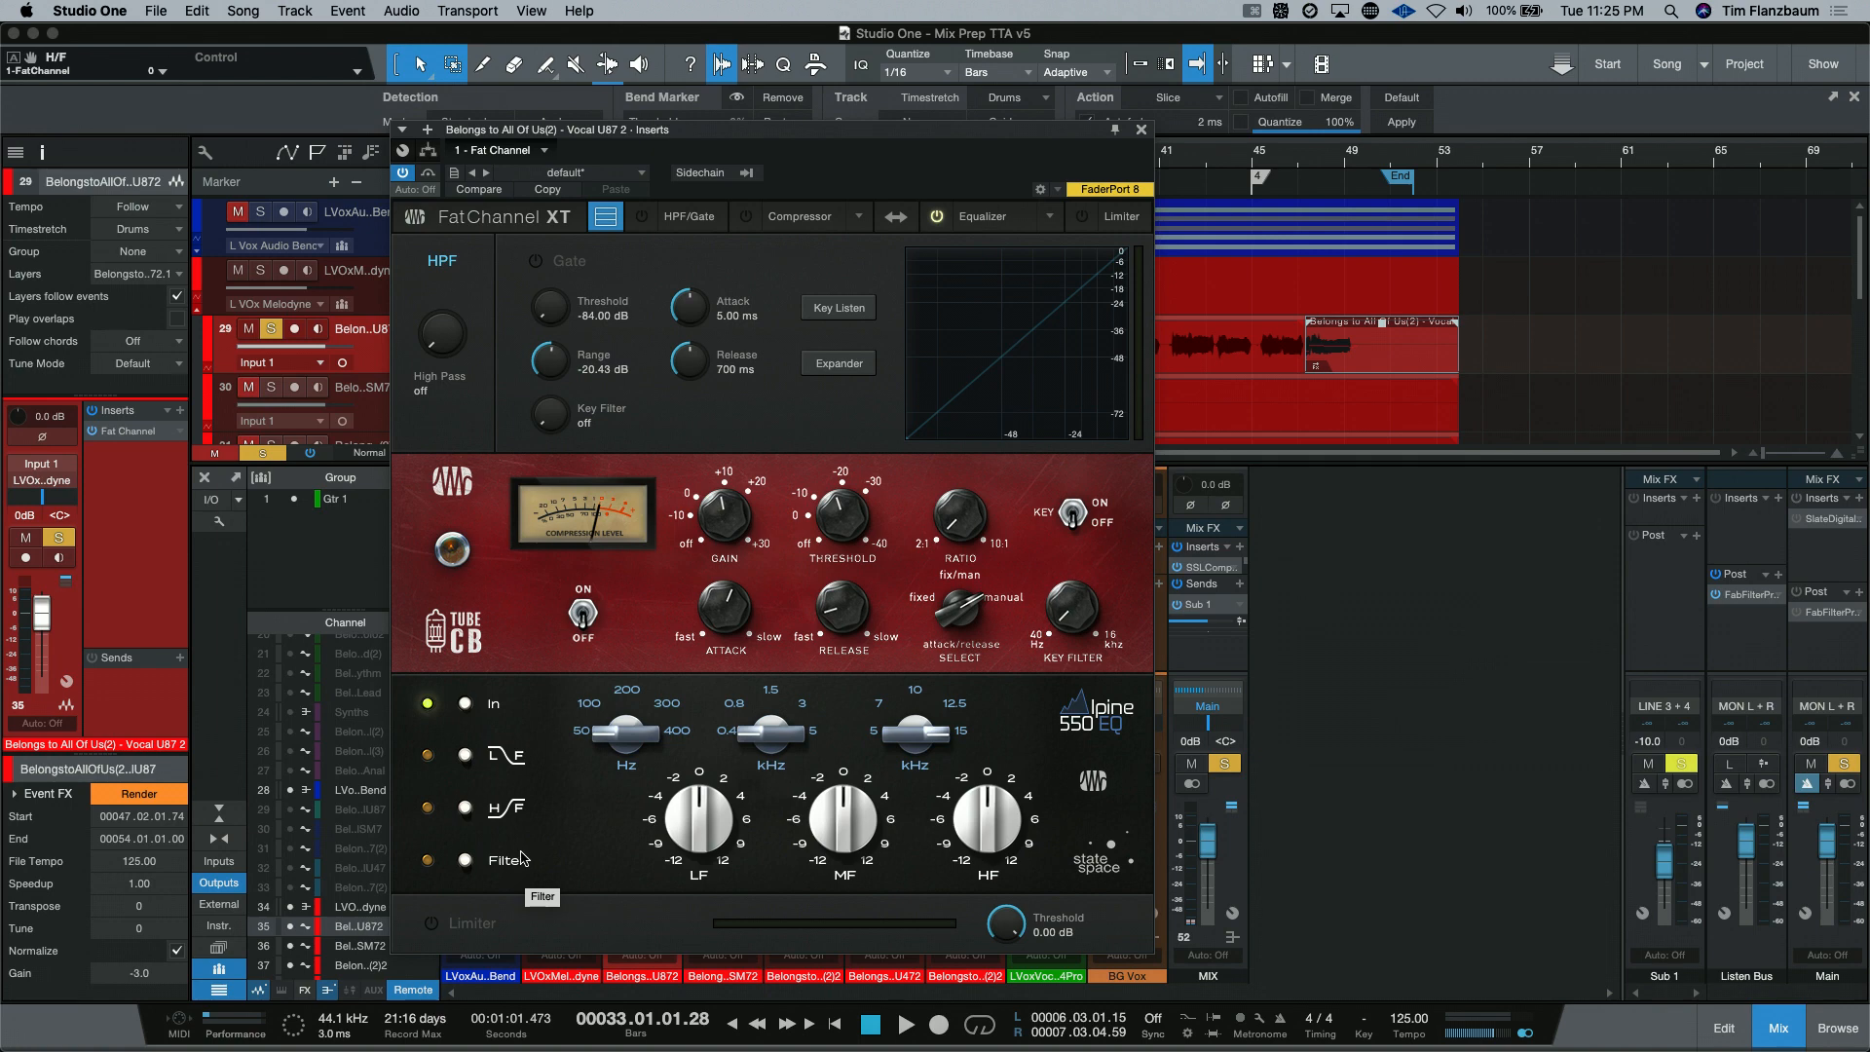
mouse_move(813, 759)
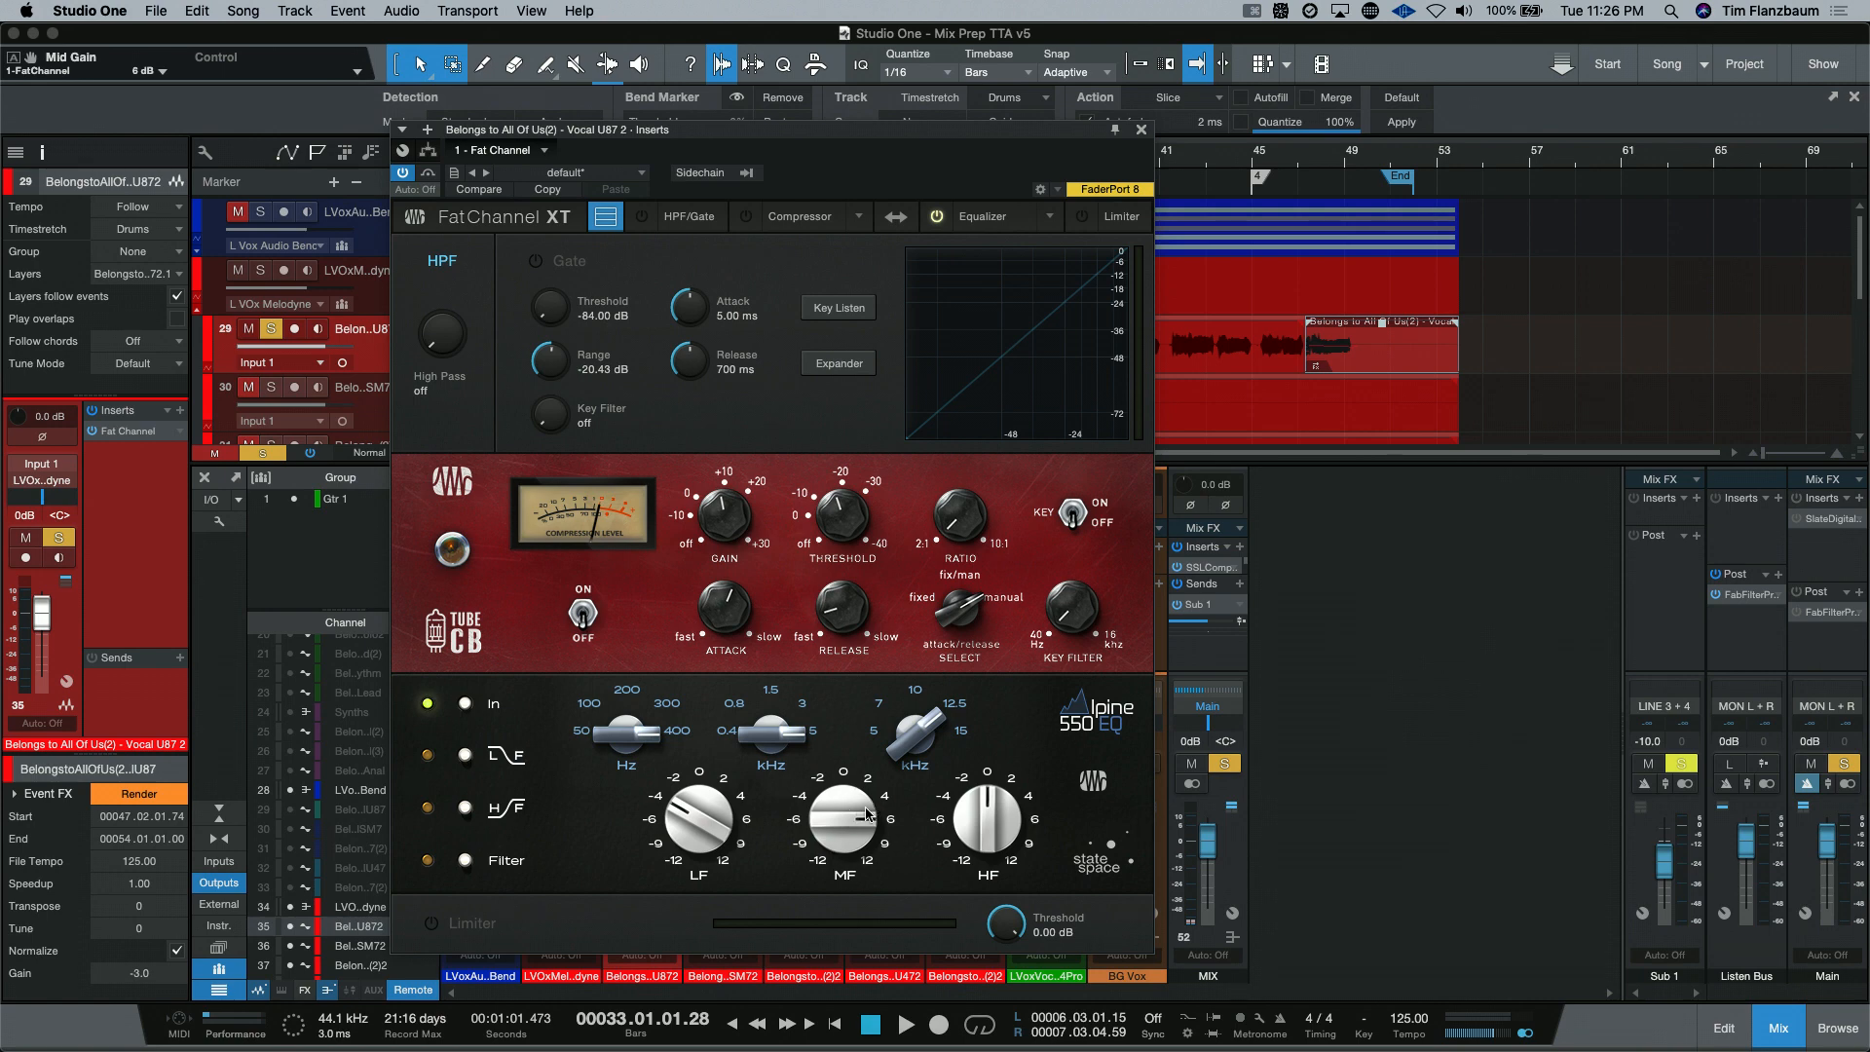
mouse_move(870, 902)
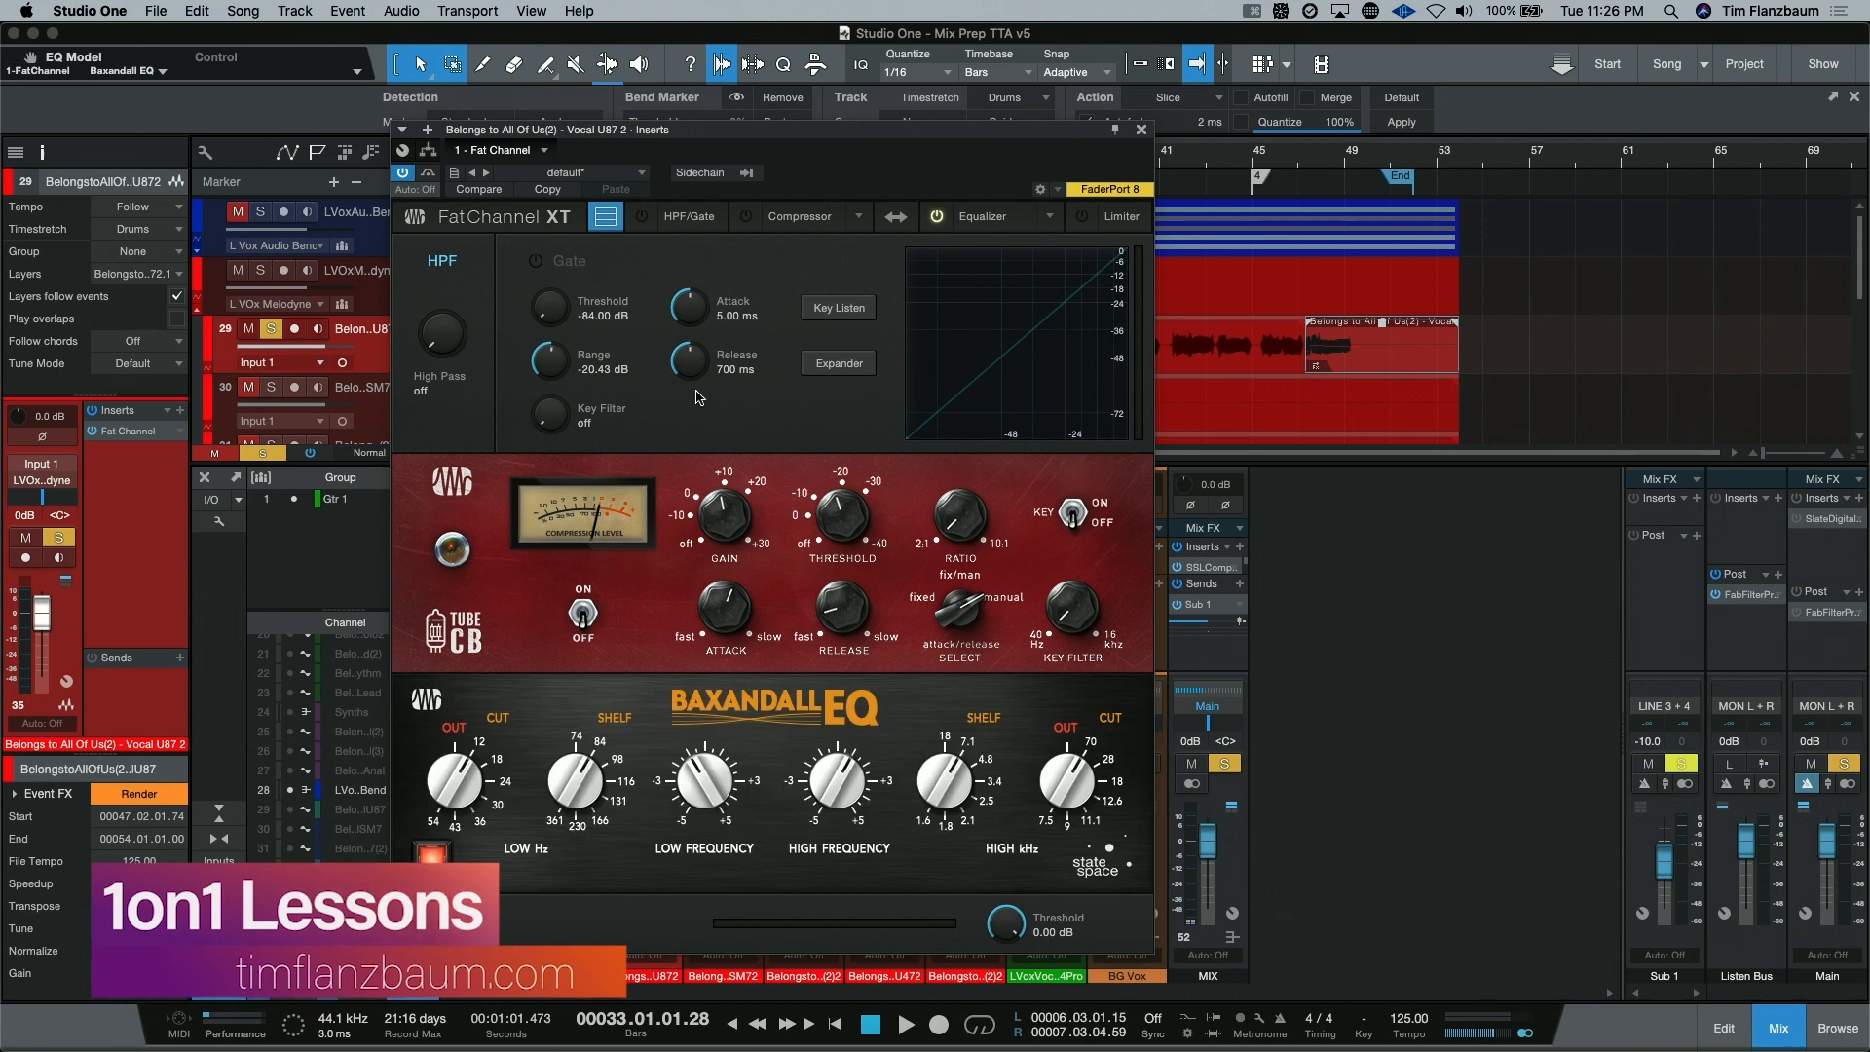
mouse_move(931, 716)
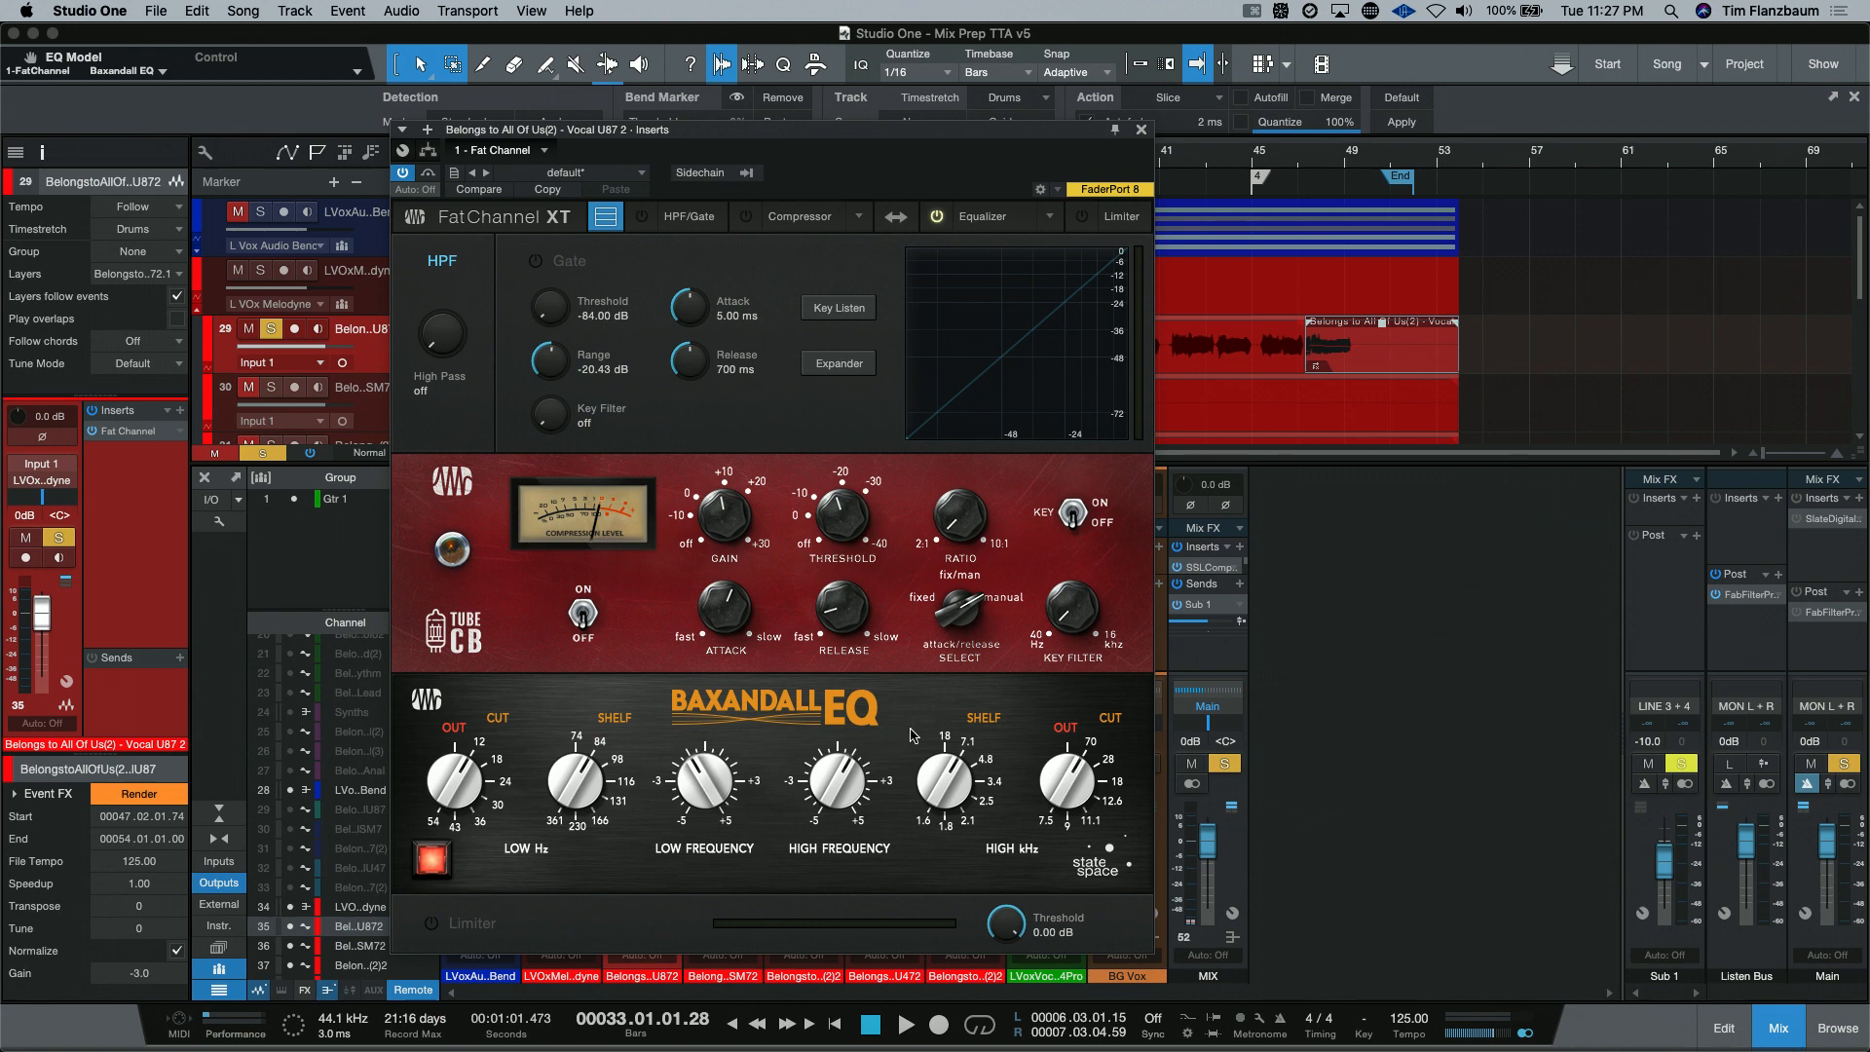
mouse_move(903, 726)
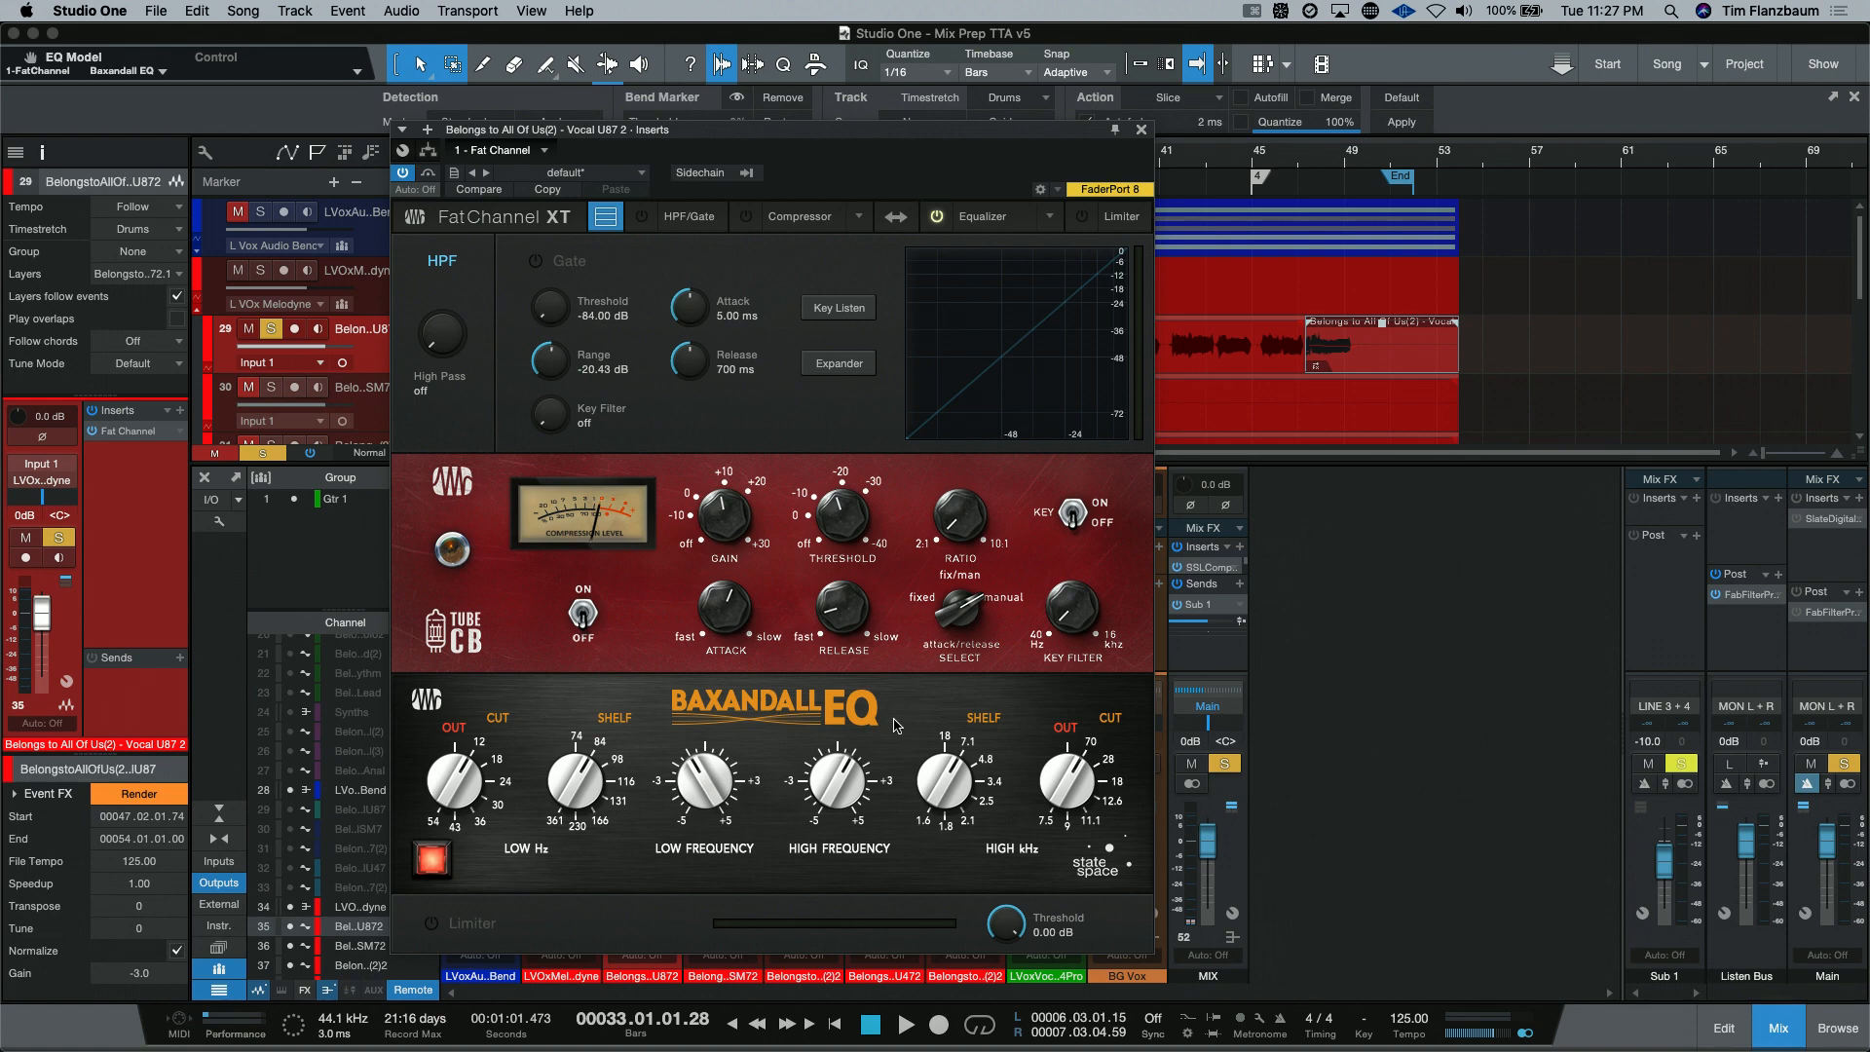
mouse_move(1026, 304)
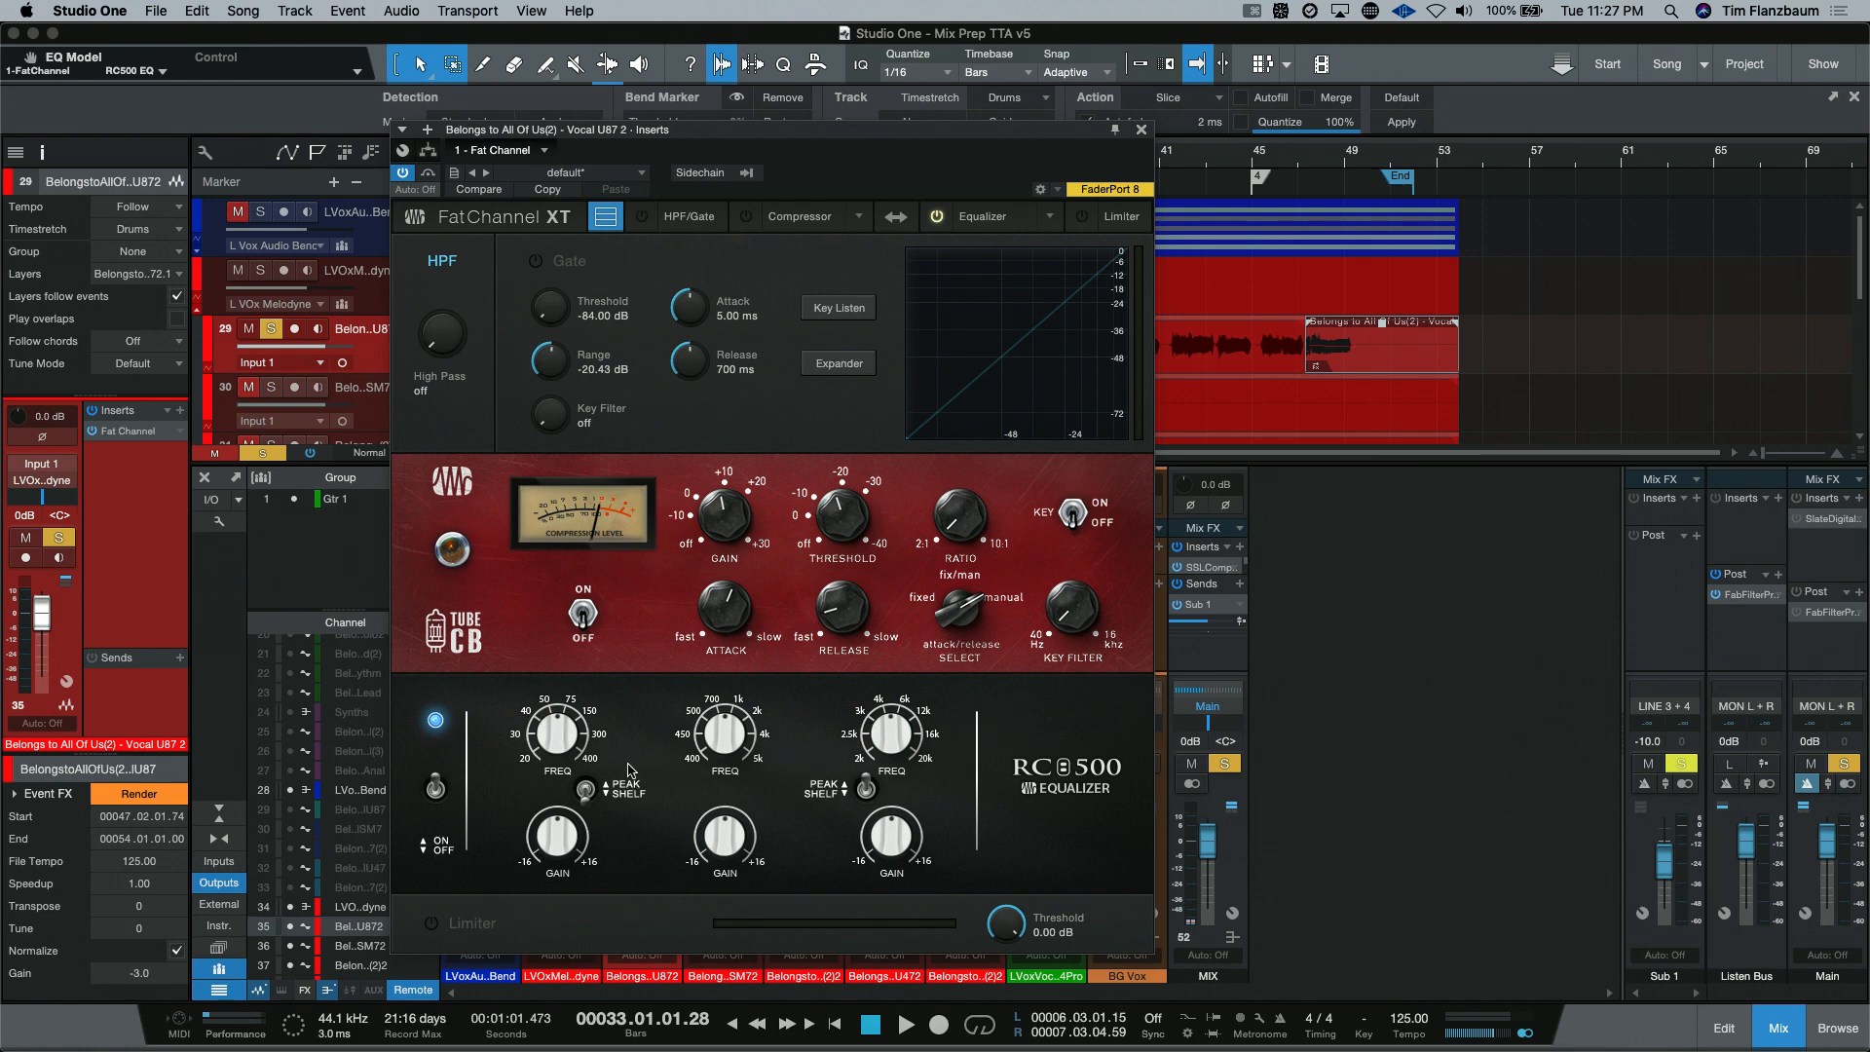
mouse_move(898, 770)
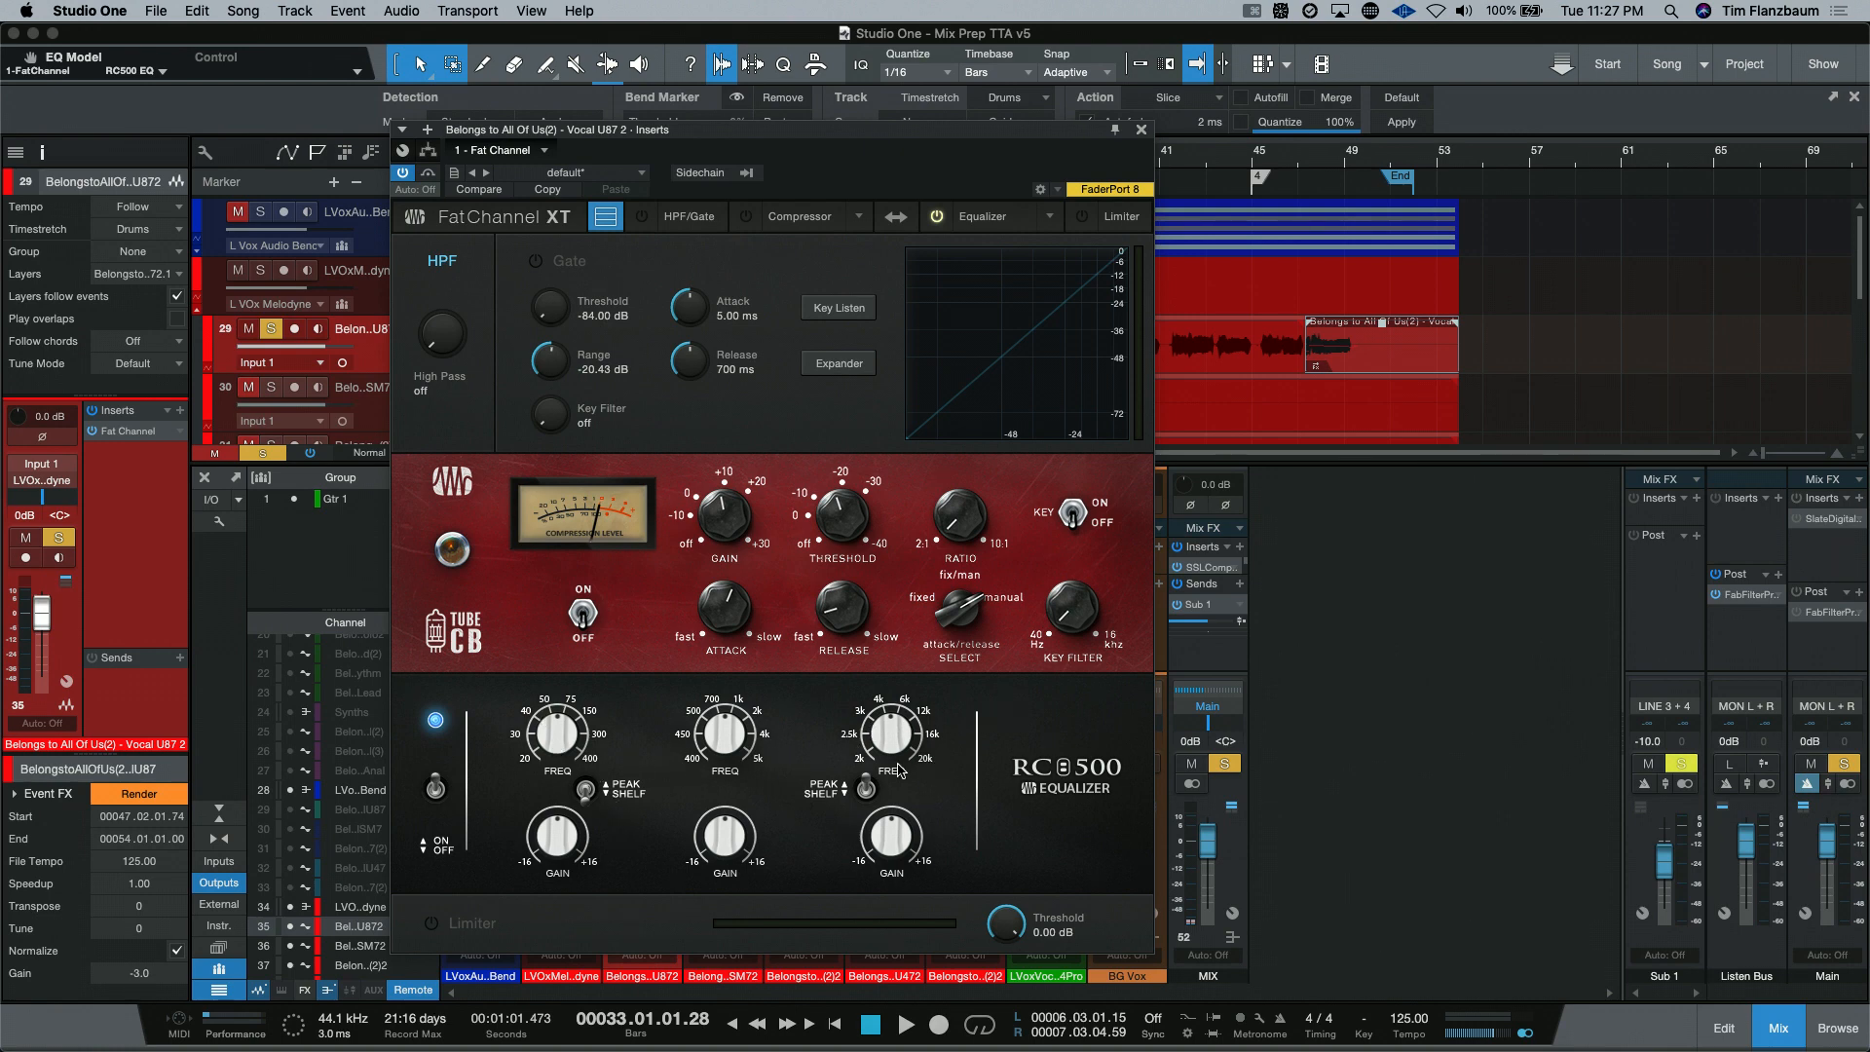
mouse_move(859, 787)
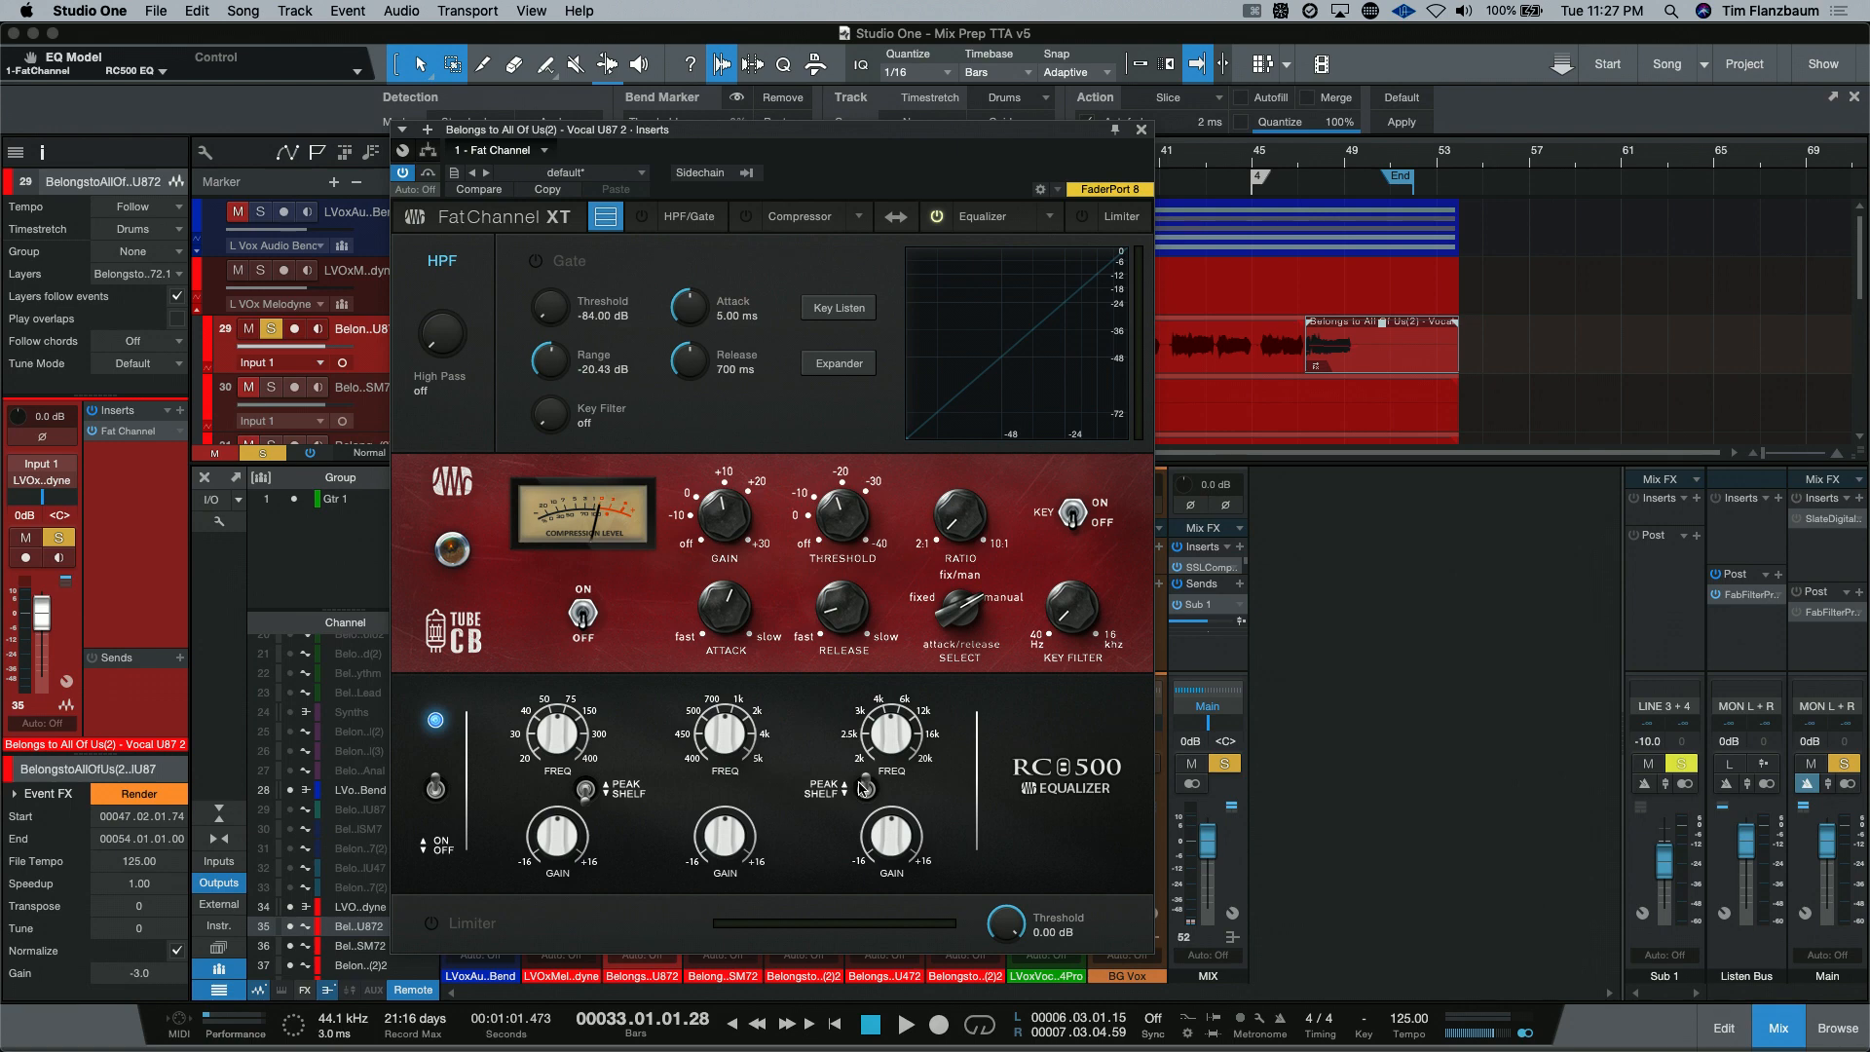
mouse_move(863, 789)
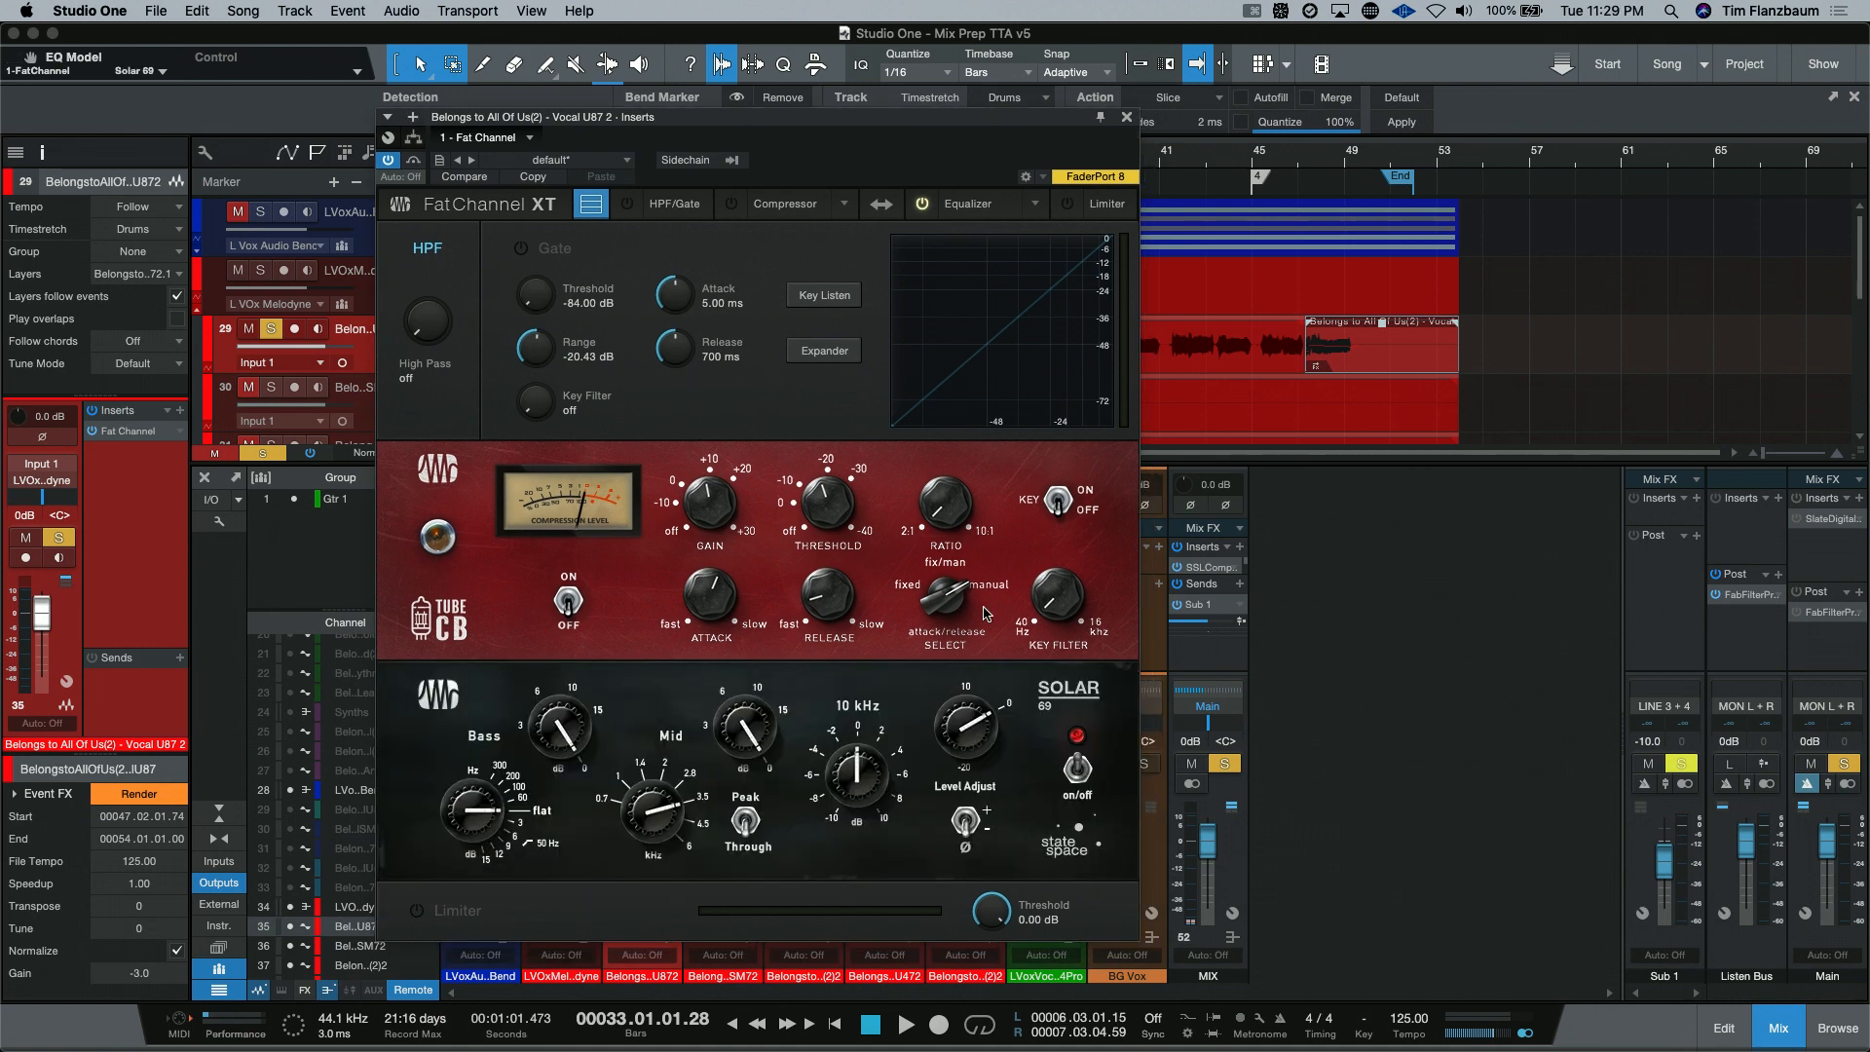
mouse_move(670, 742)
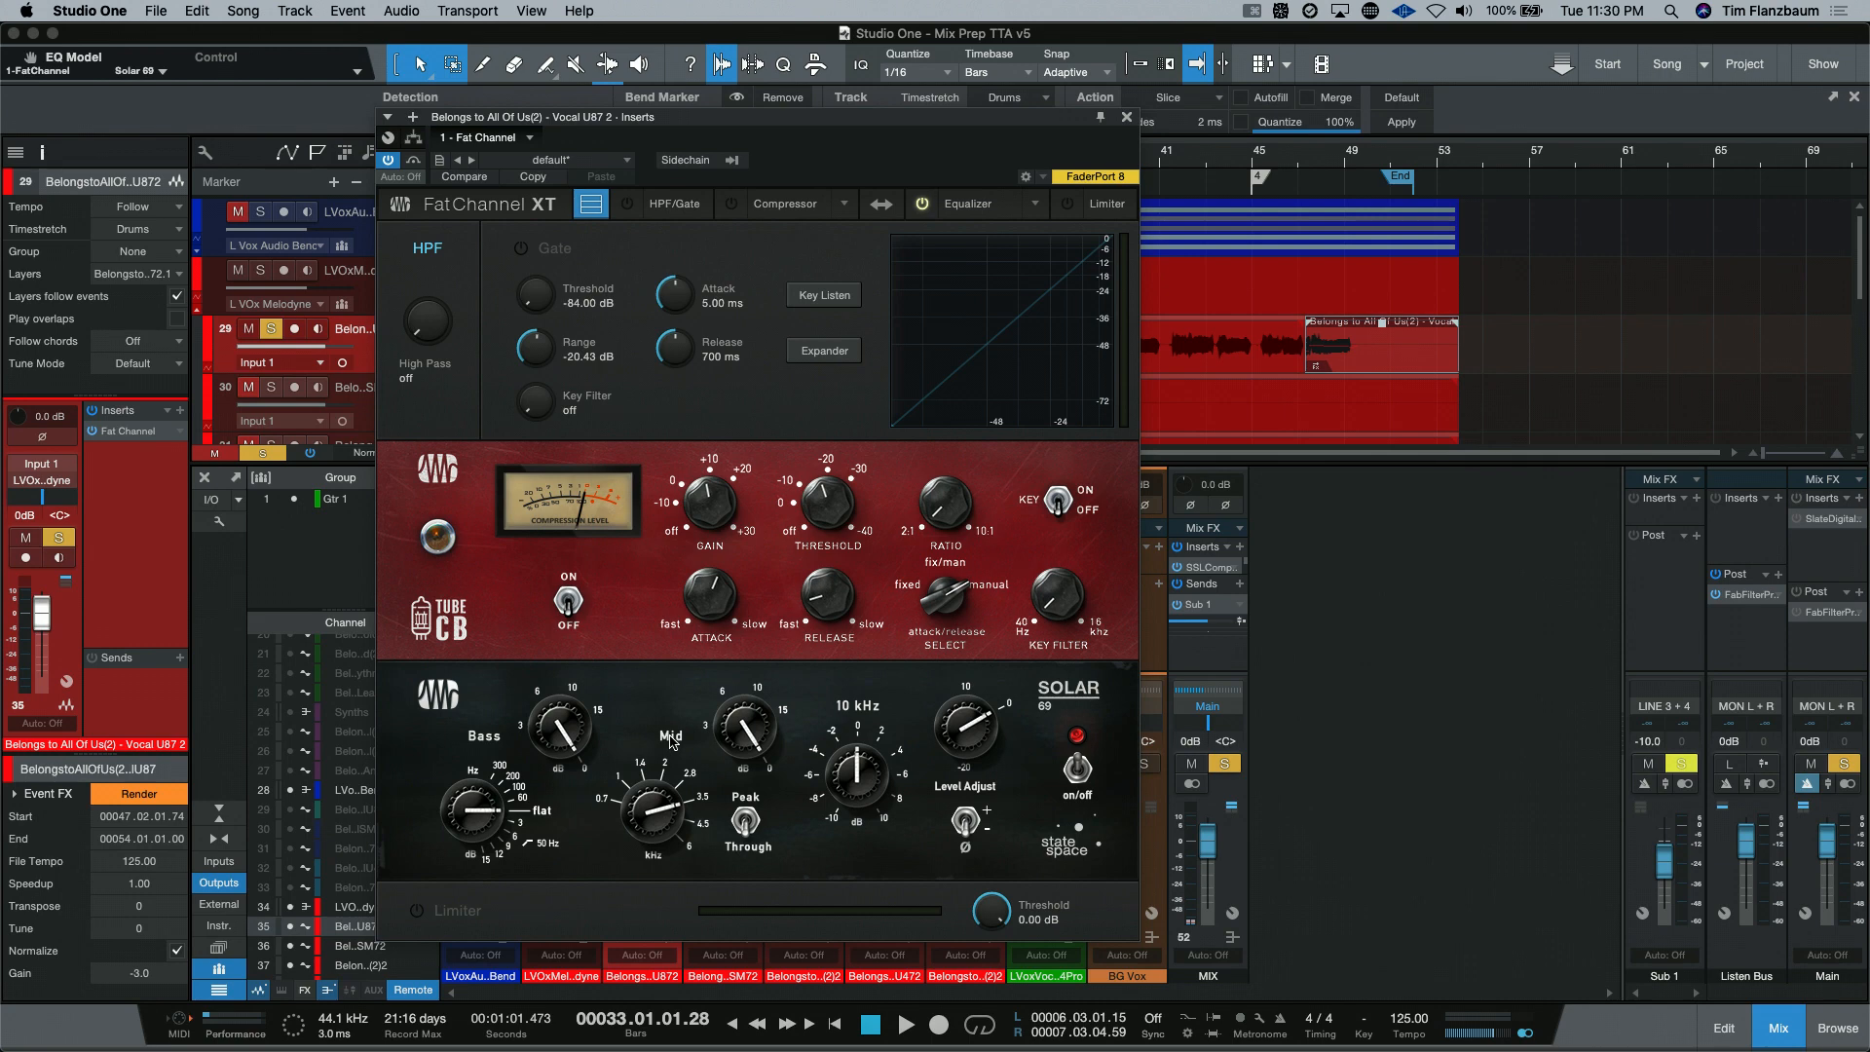
mouse_move(670, 740)
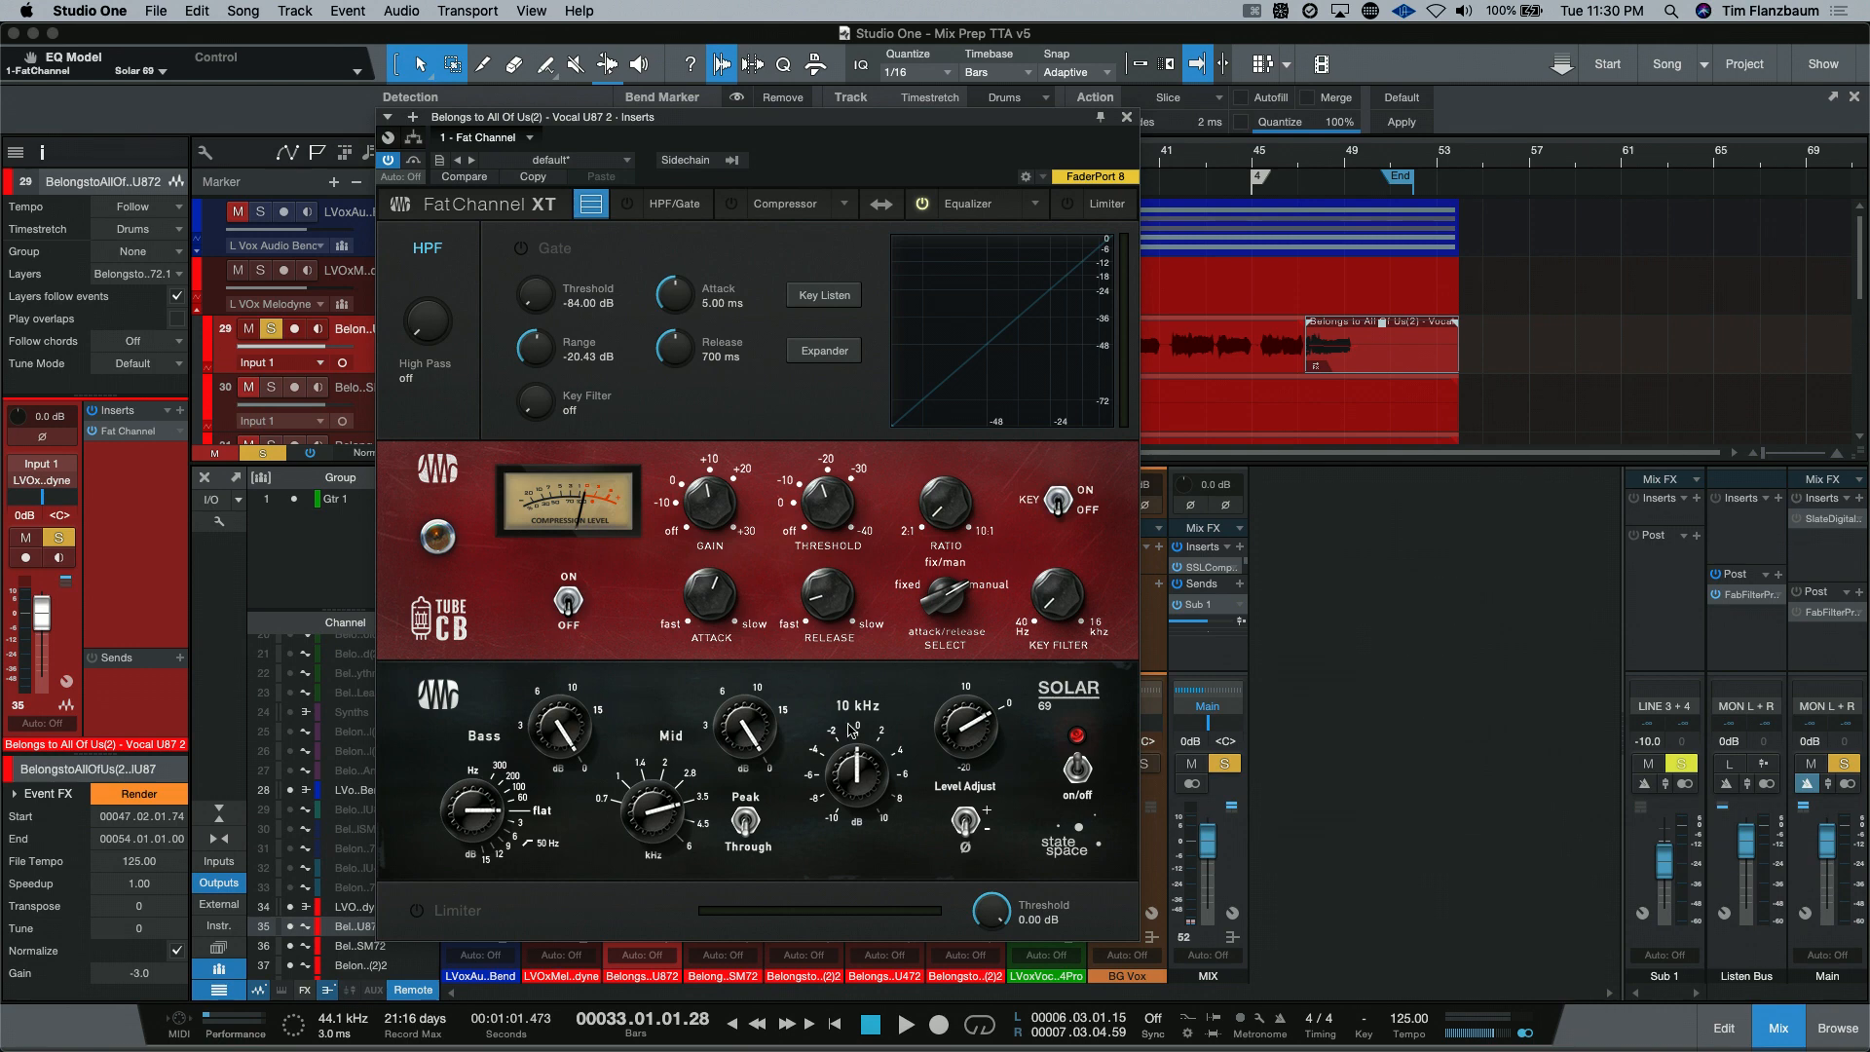
mouse_move(990, 742)
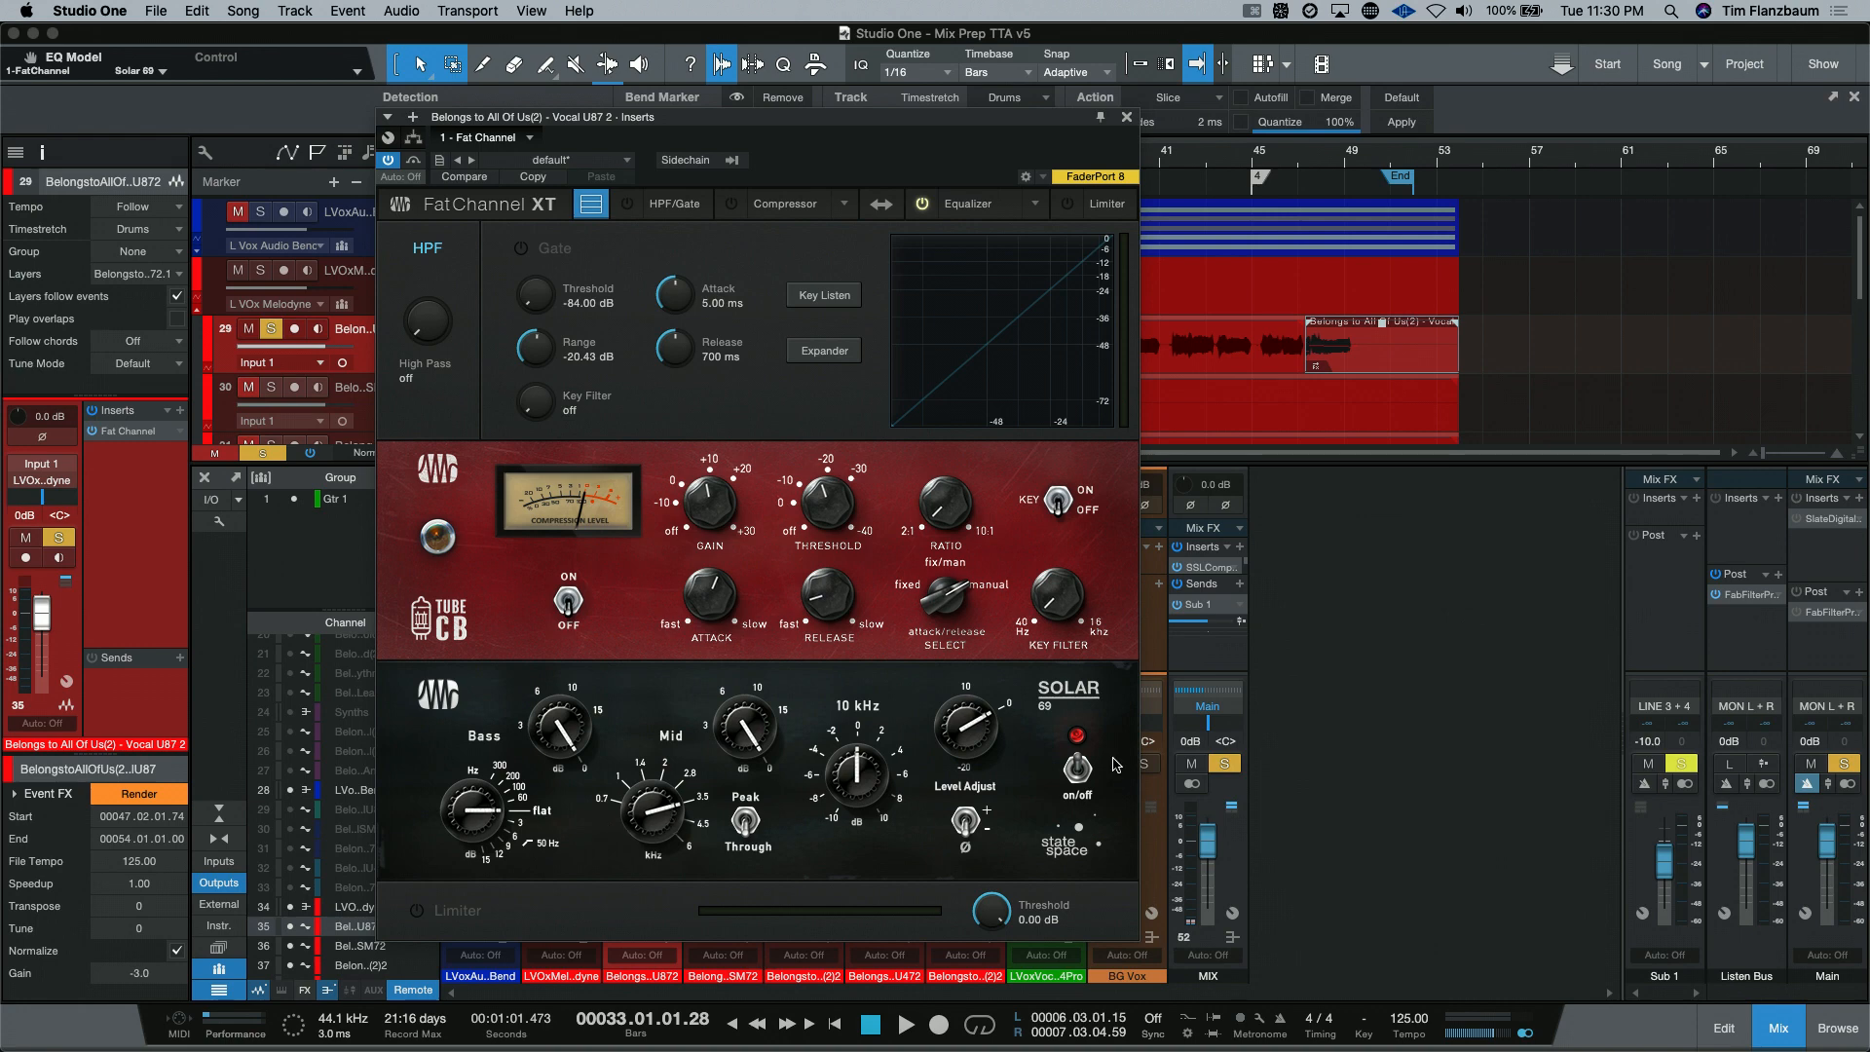
mouse_move(742, 730)
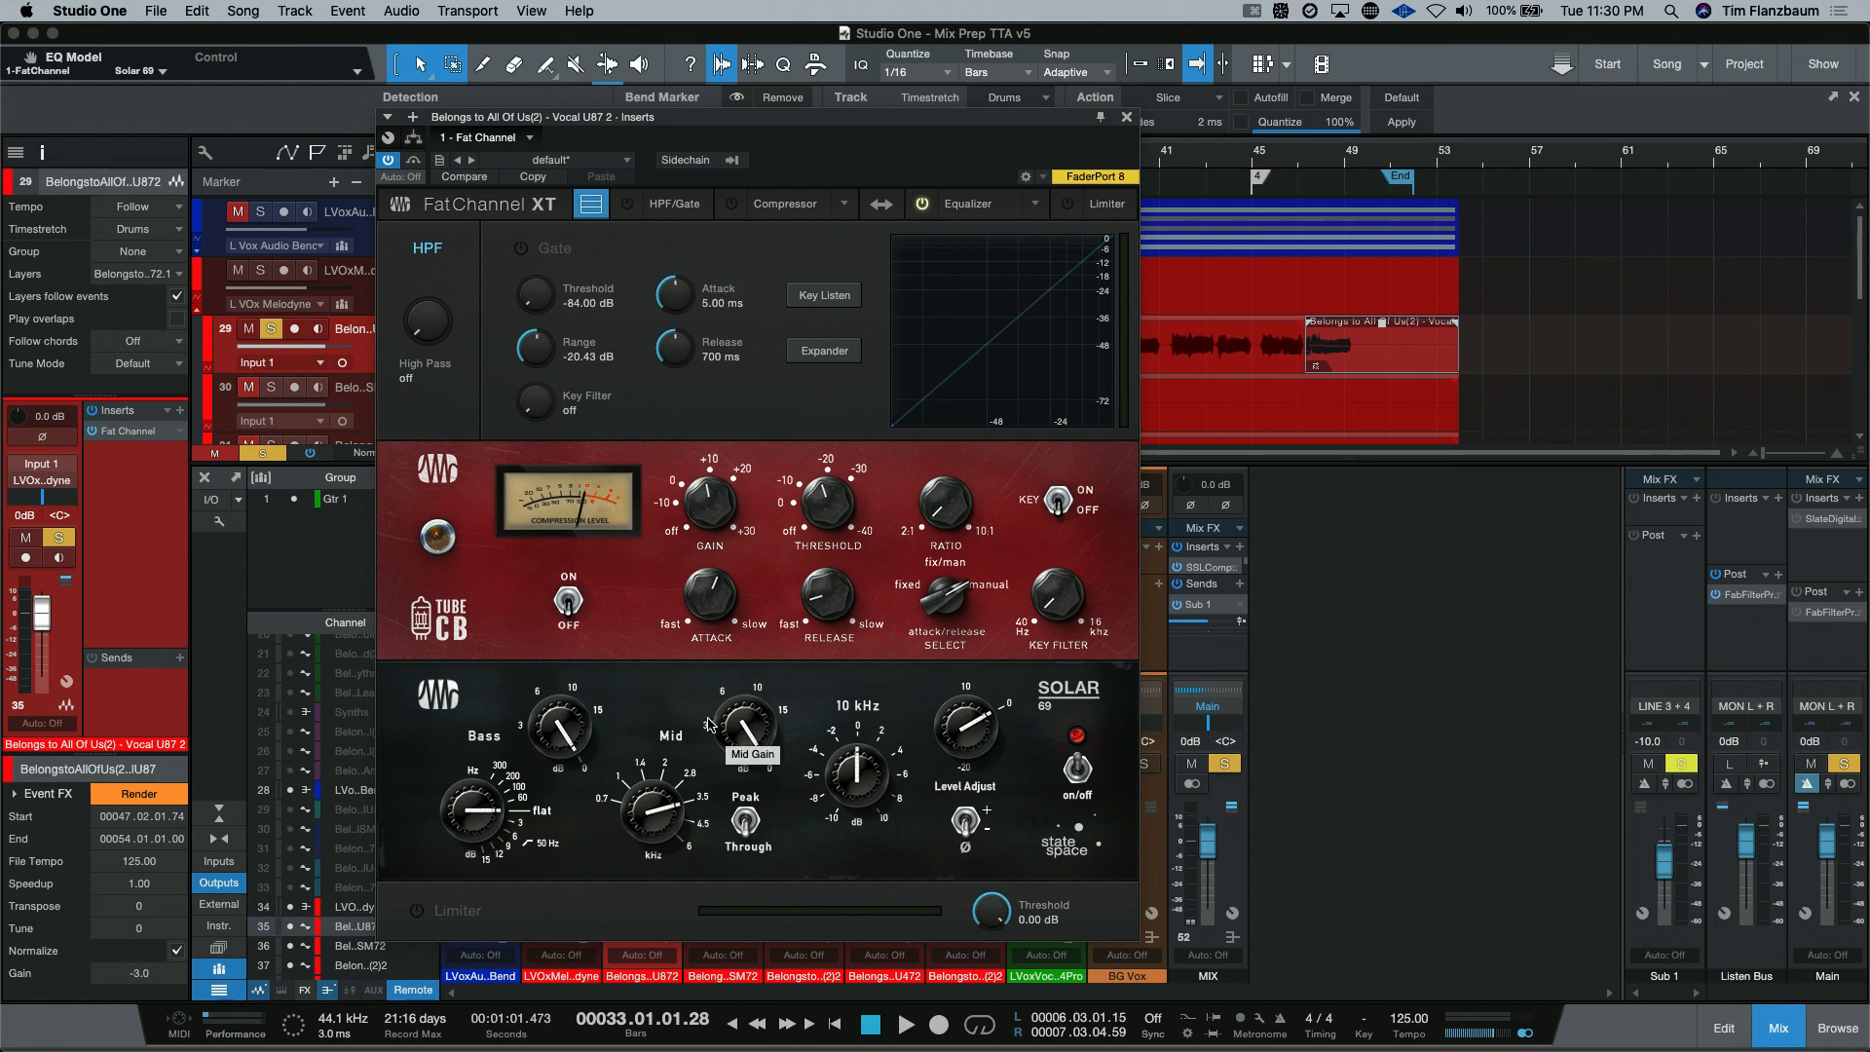
mouse_move(820, 709)
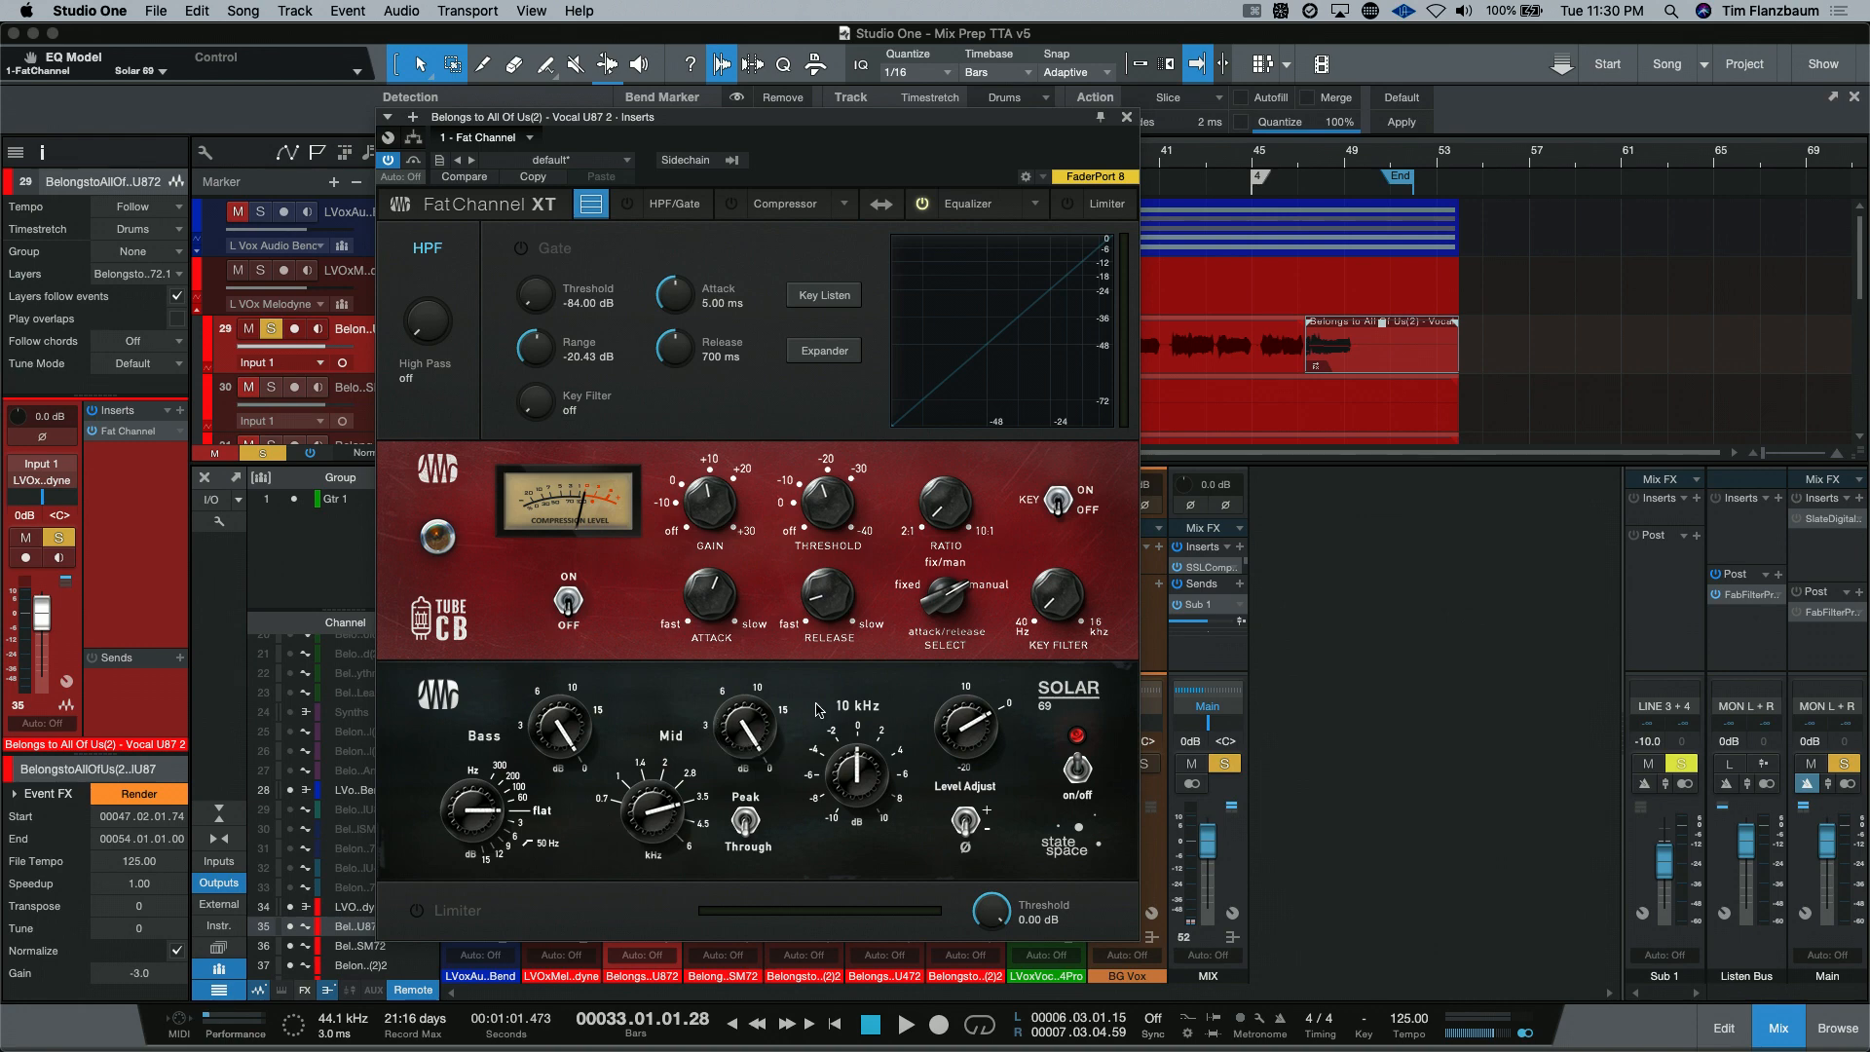
mouse_move(478, 694)
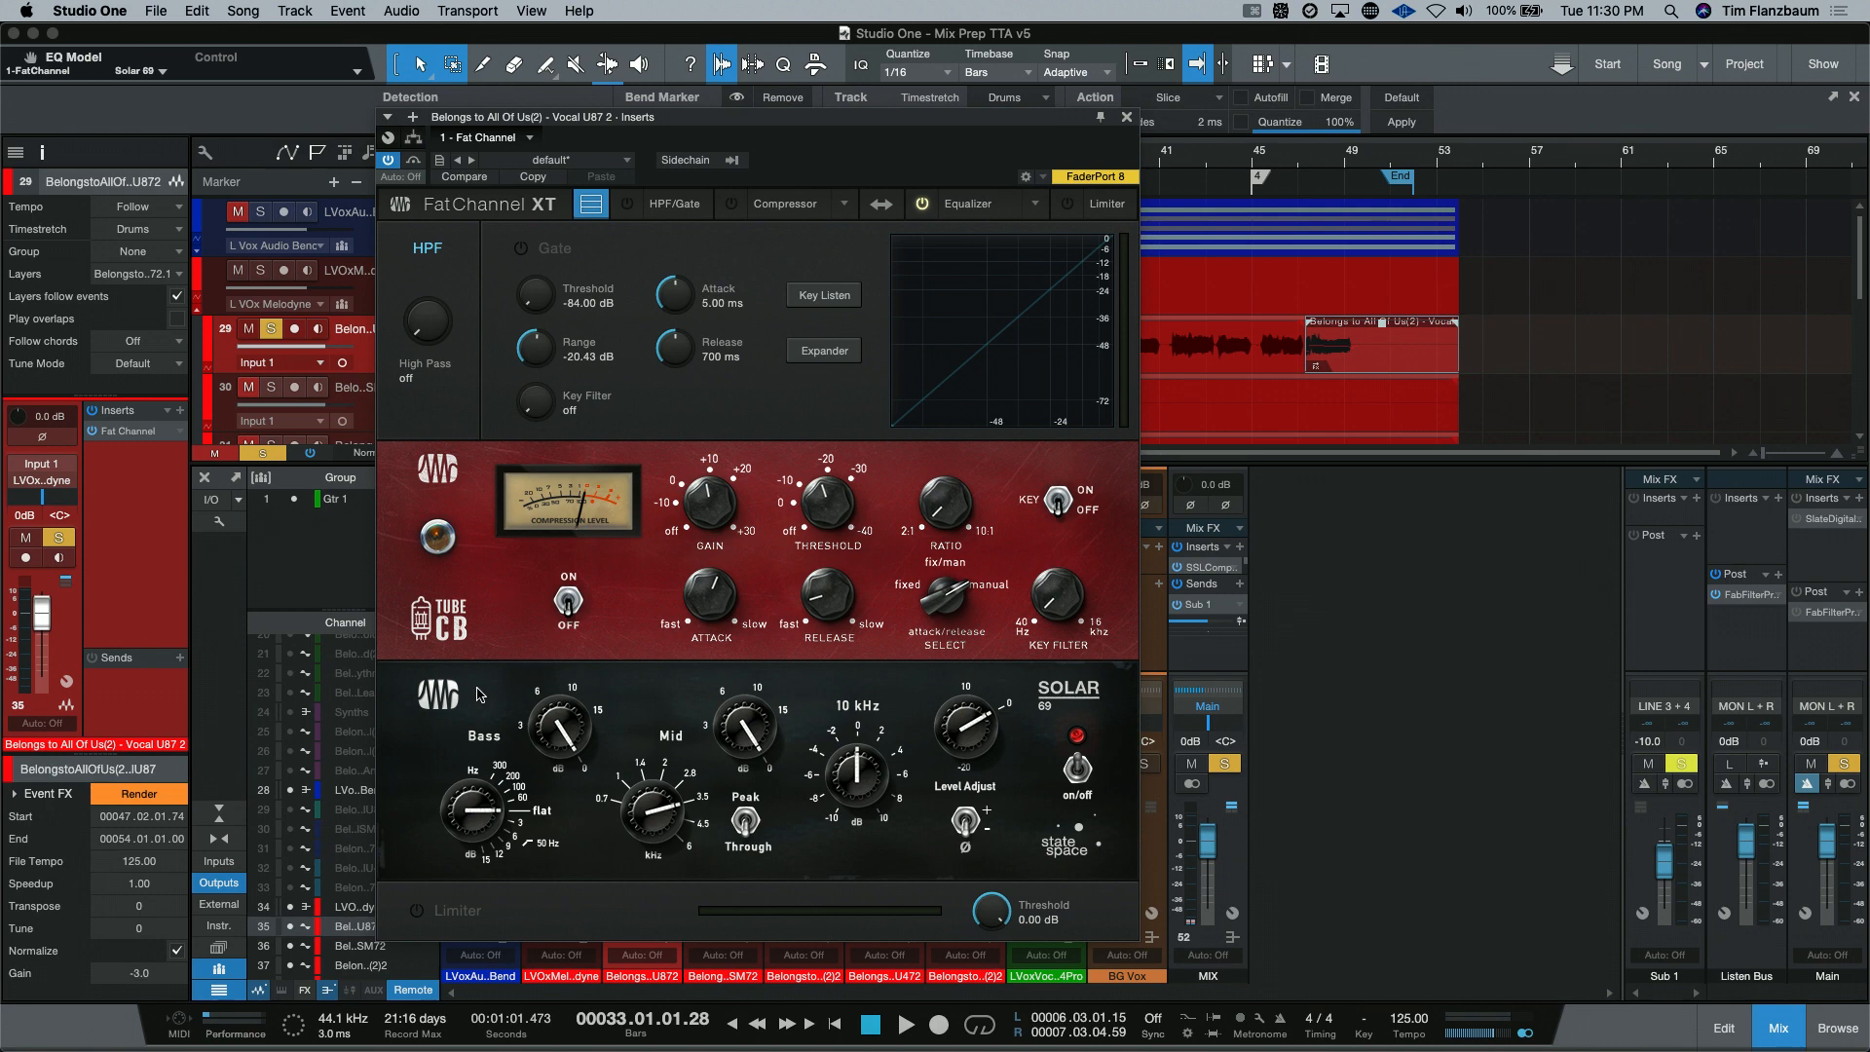
mouse_move(571, 836)
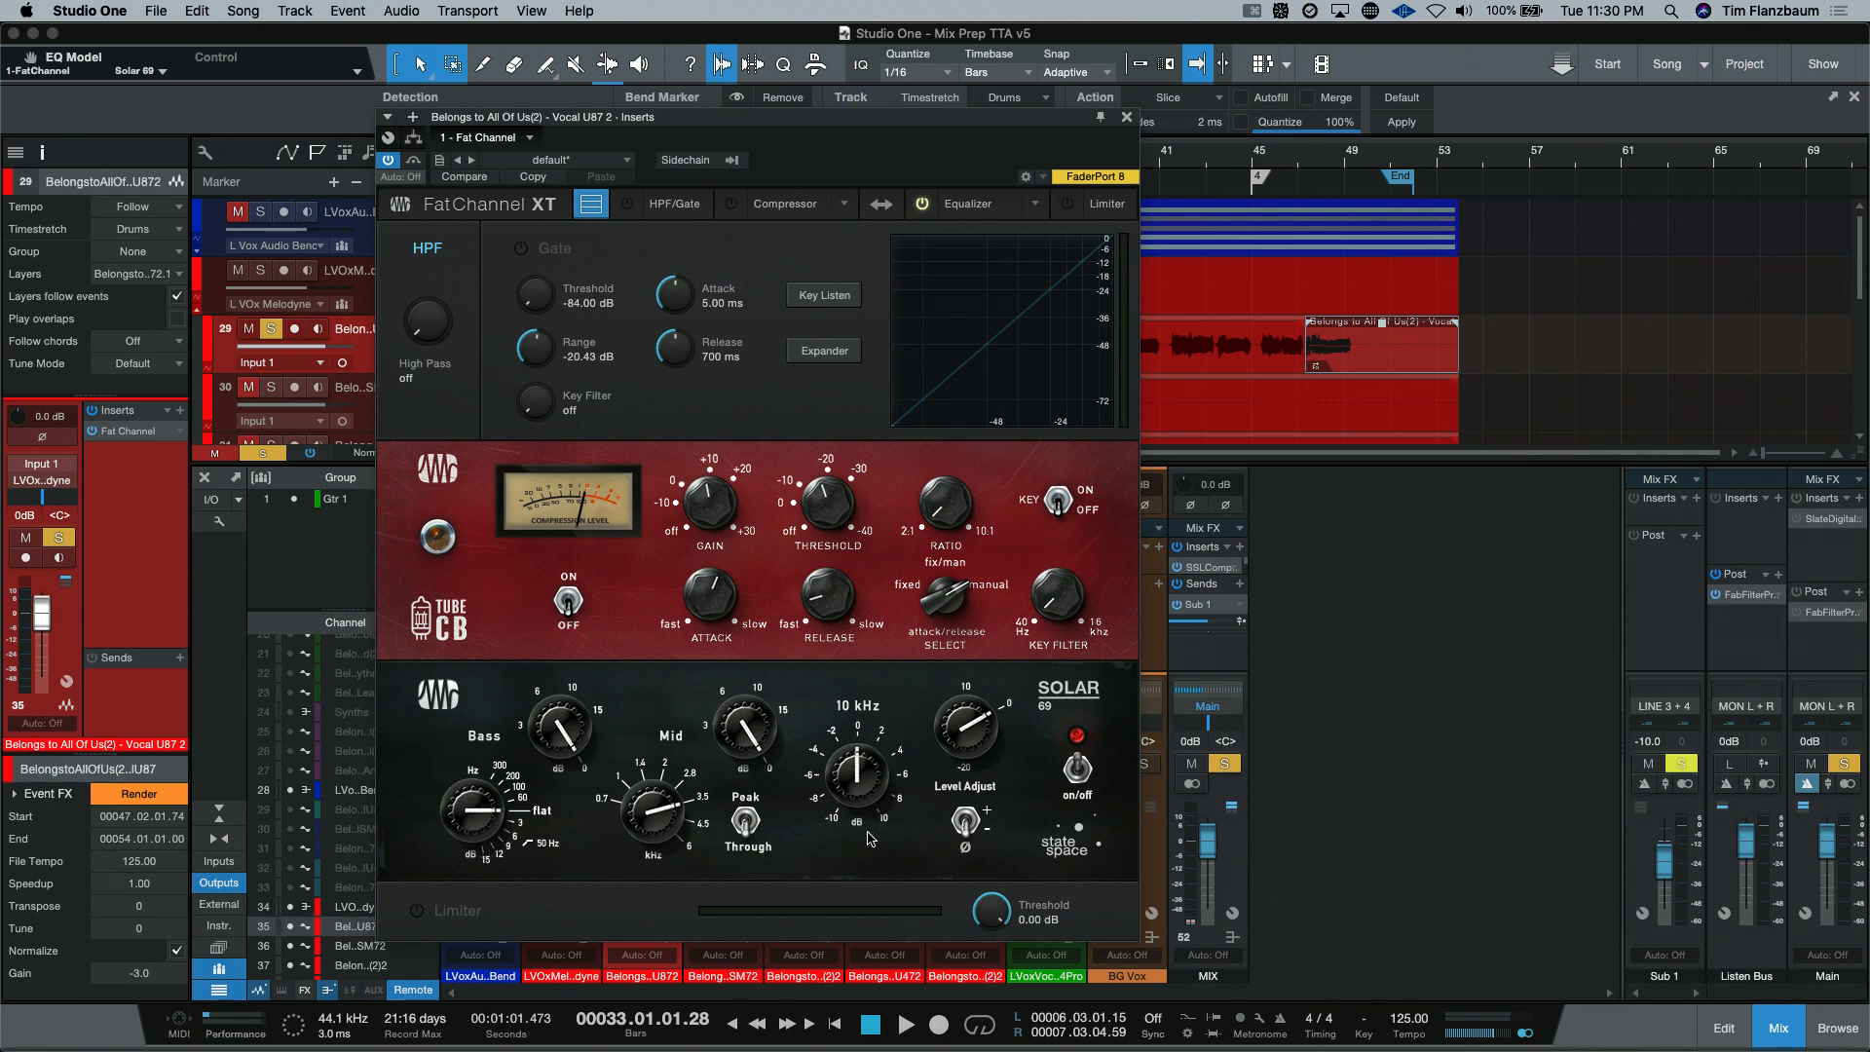
mouse_move(843, 746)
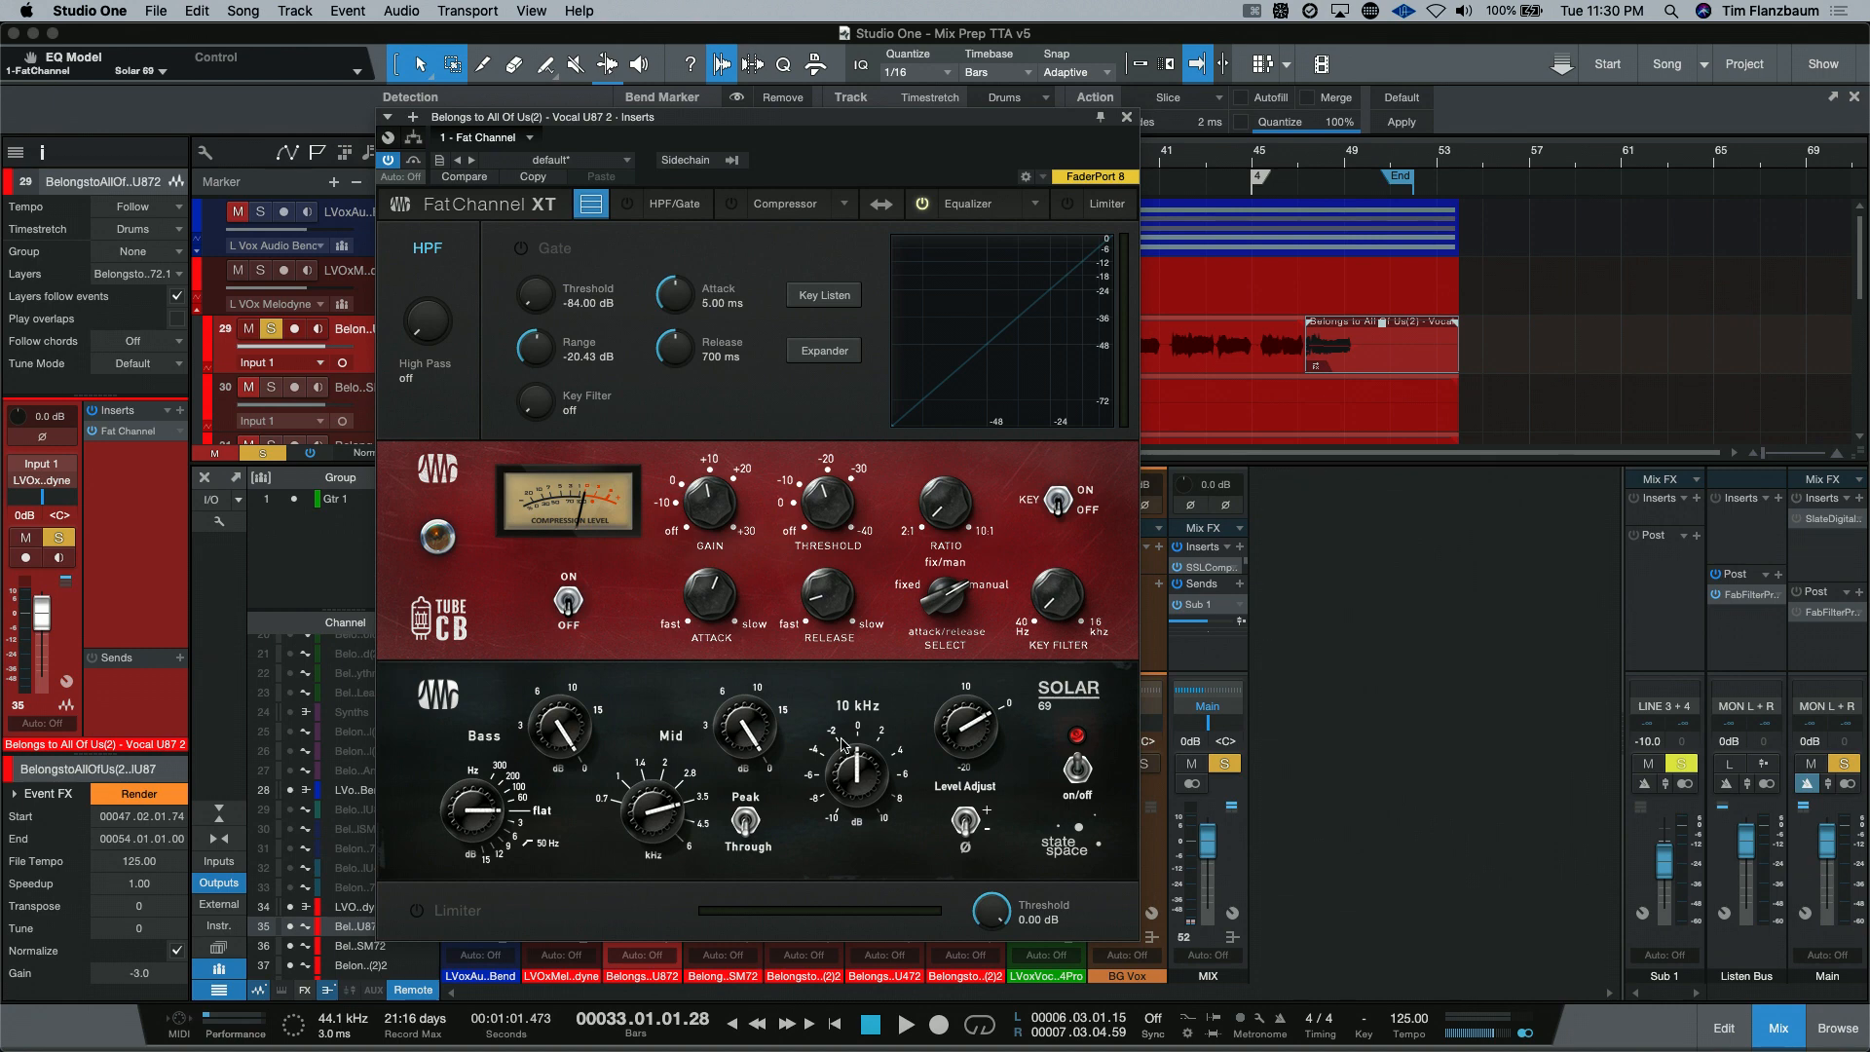
mouse_move(836, 740)
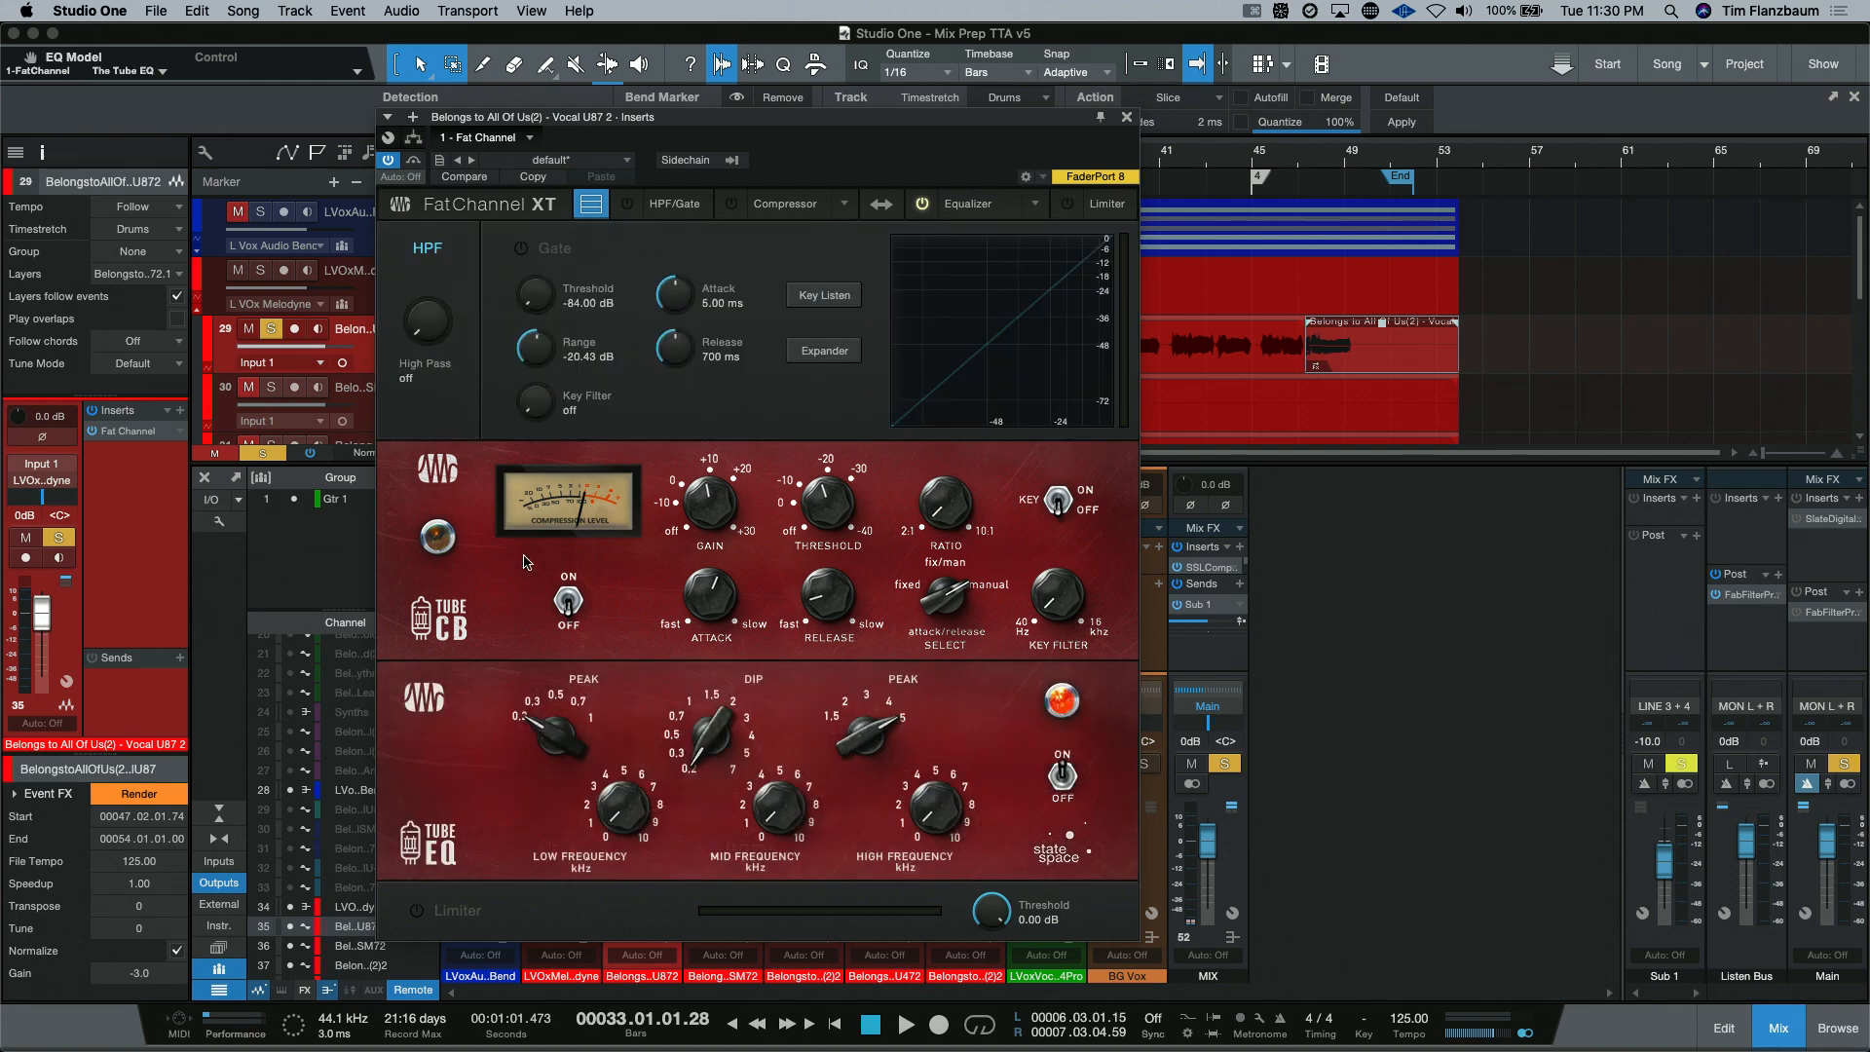
mouse_move(465, 600)
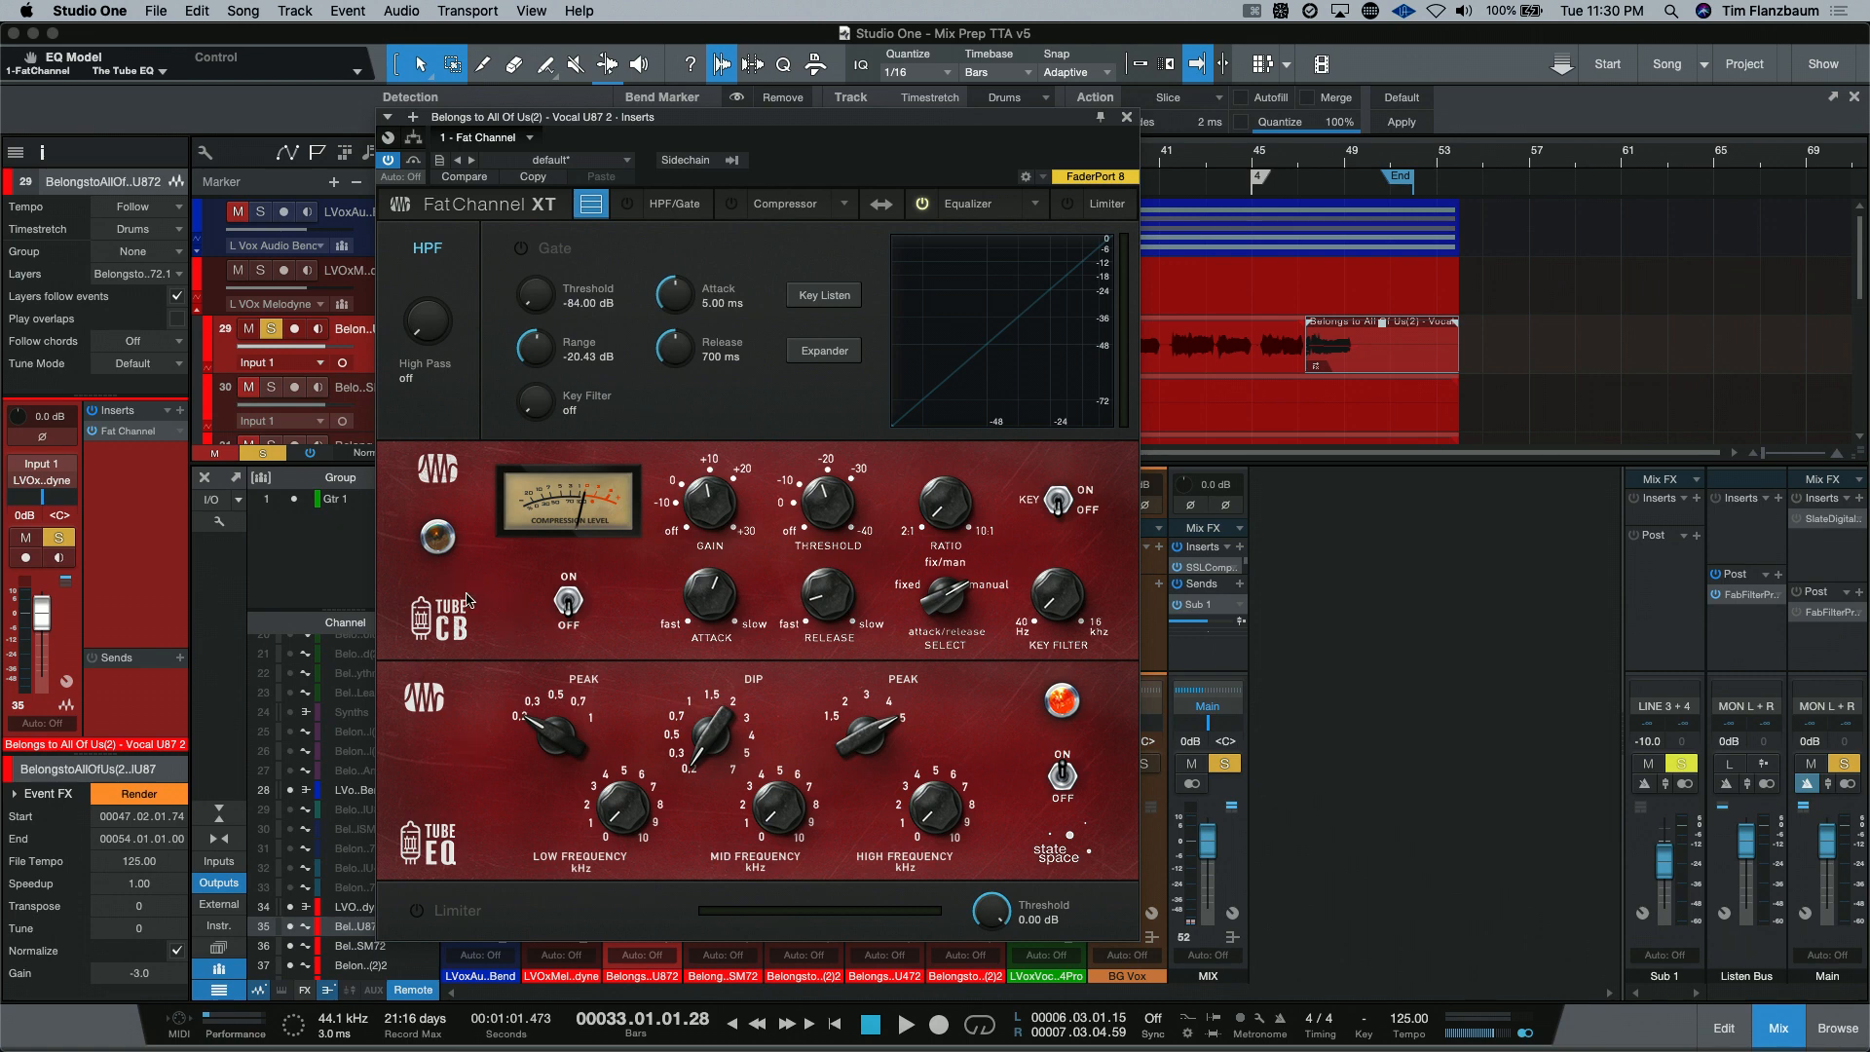
mouse_move(539, 830)
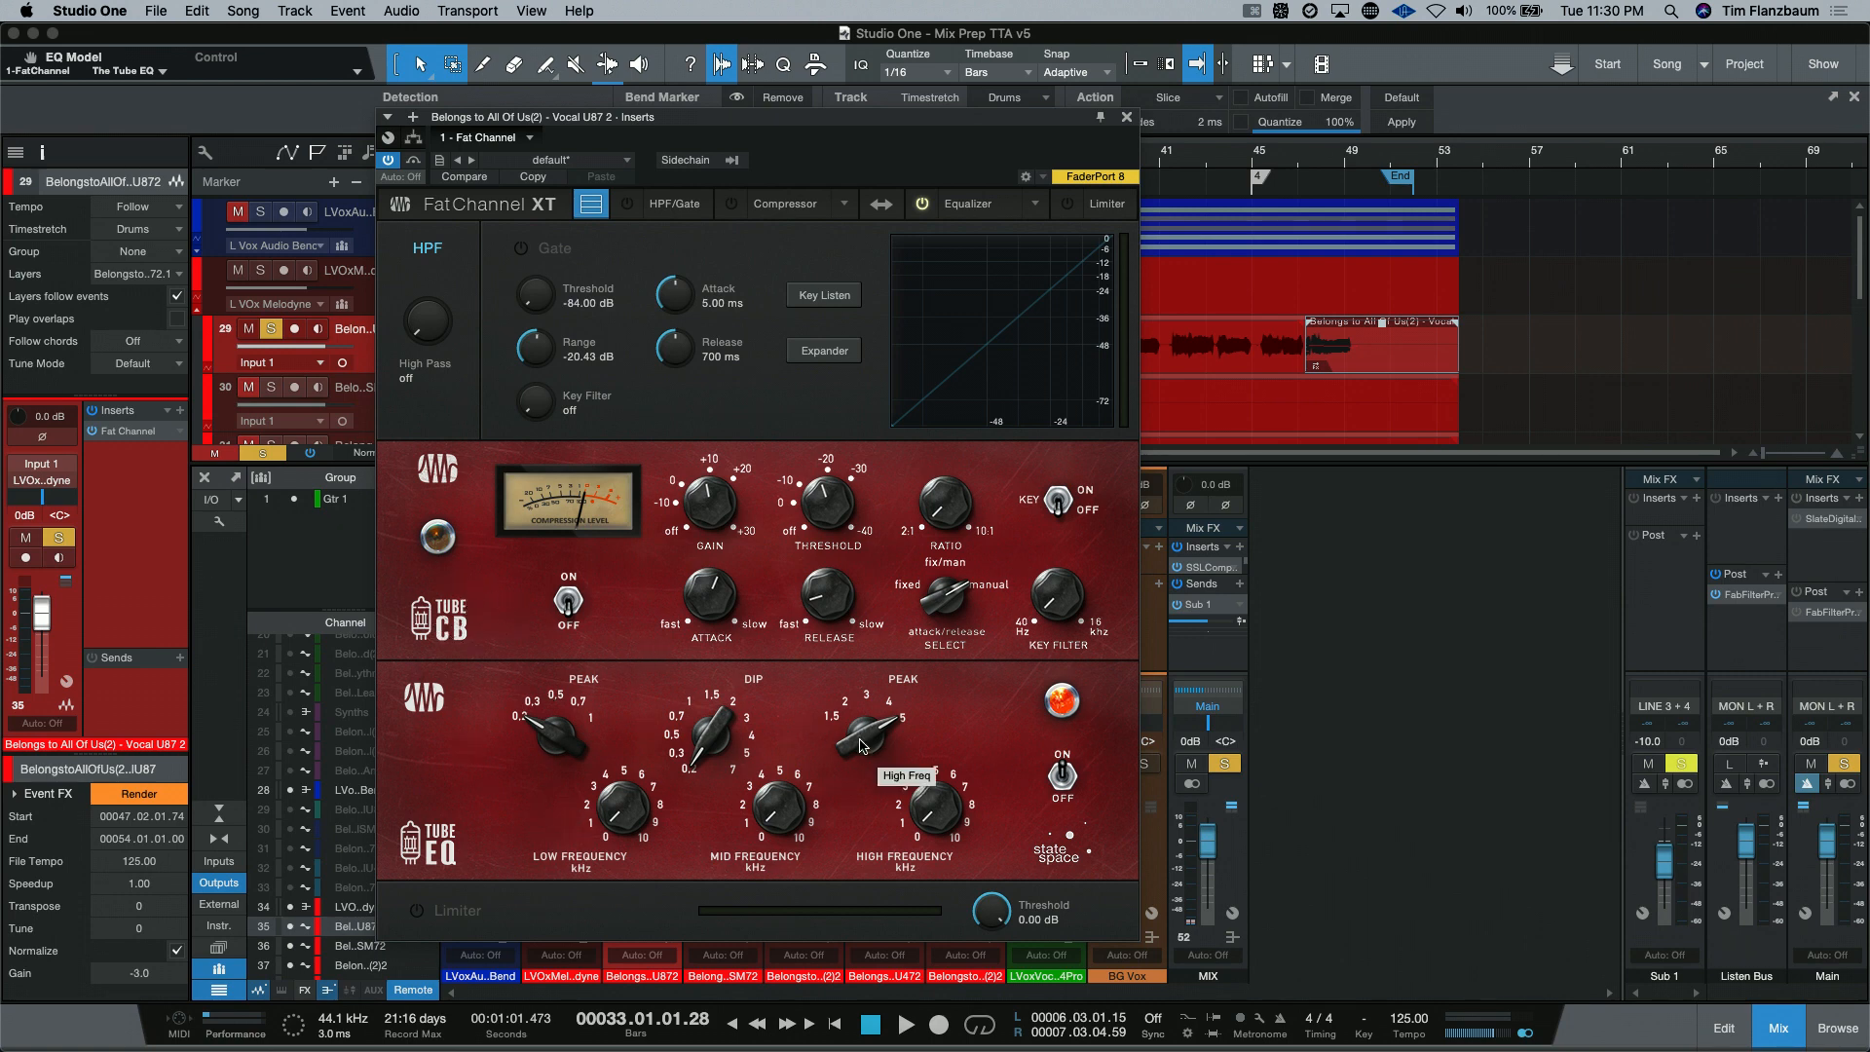
Step: Choose The Tube EQ from the Fat Channel's equalizer model gallery
left_click(1031, 210)
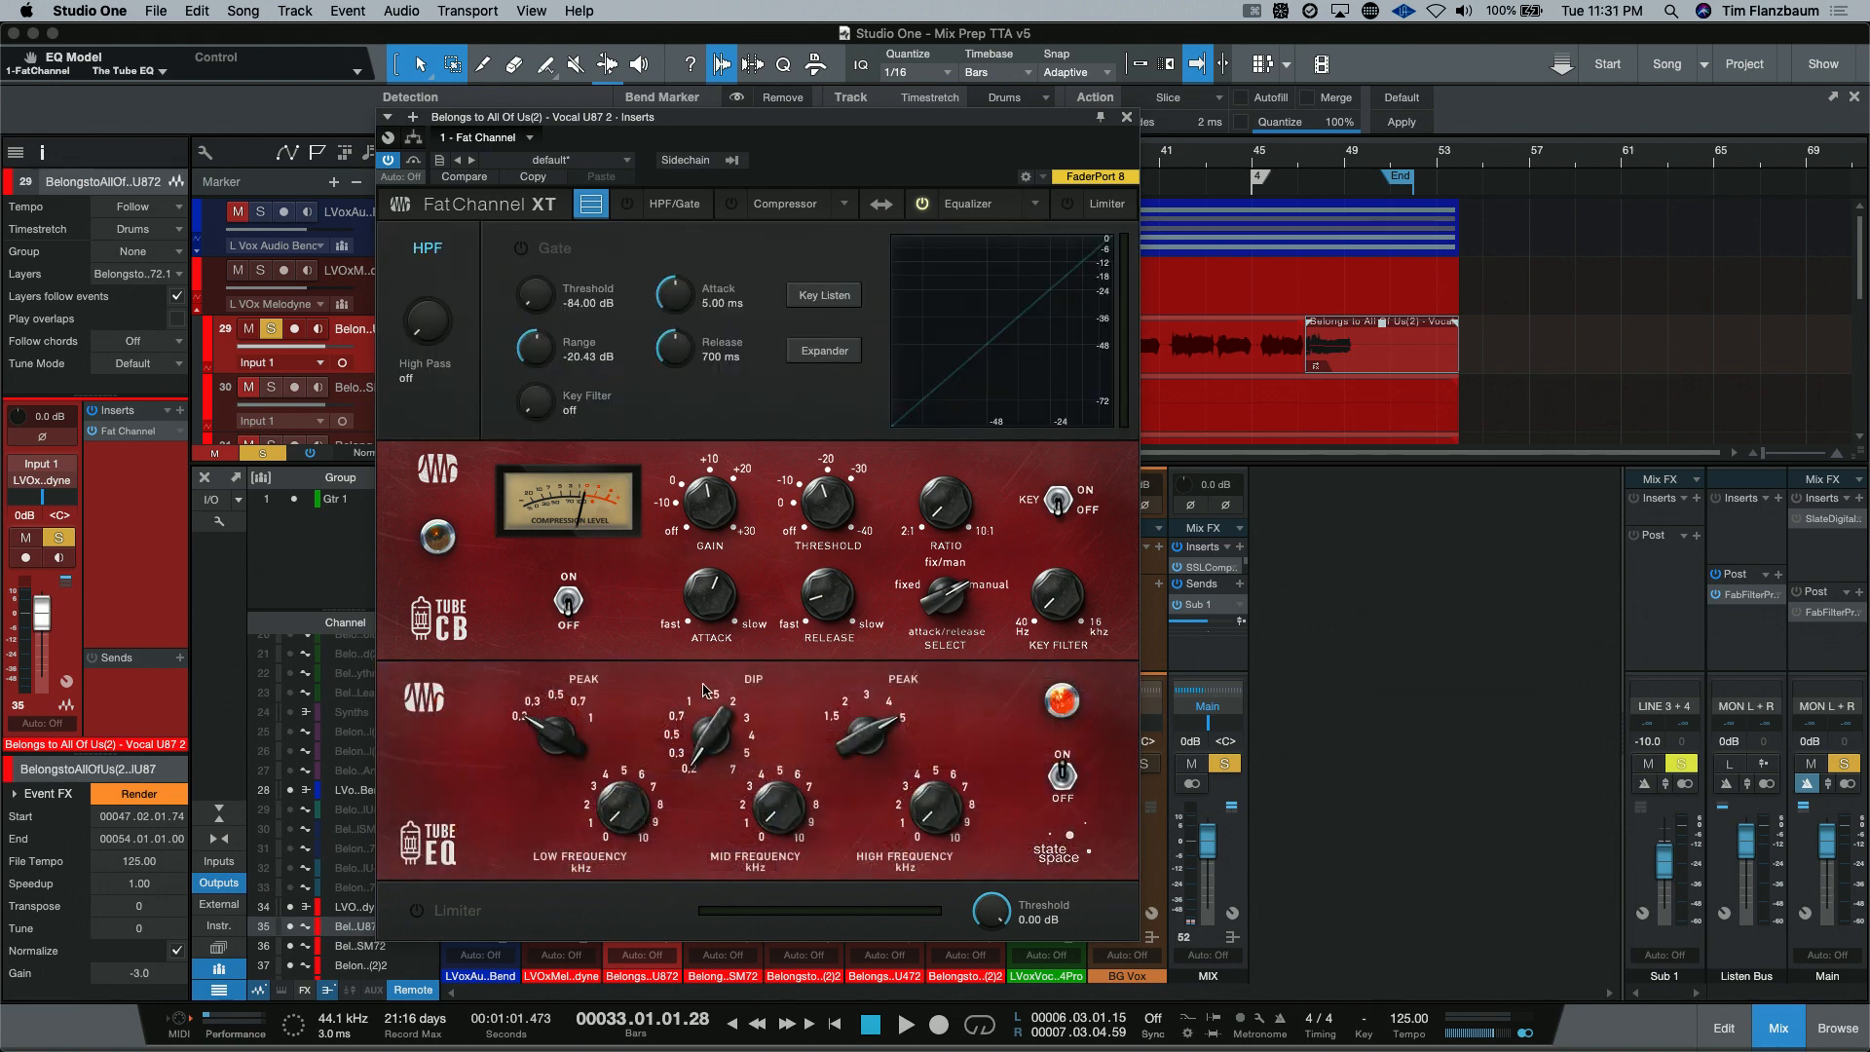
left_click(1031, 202)
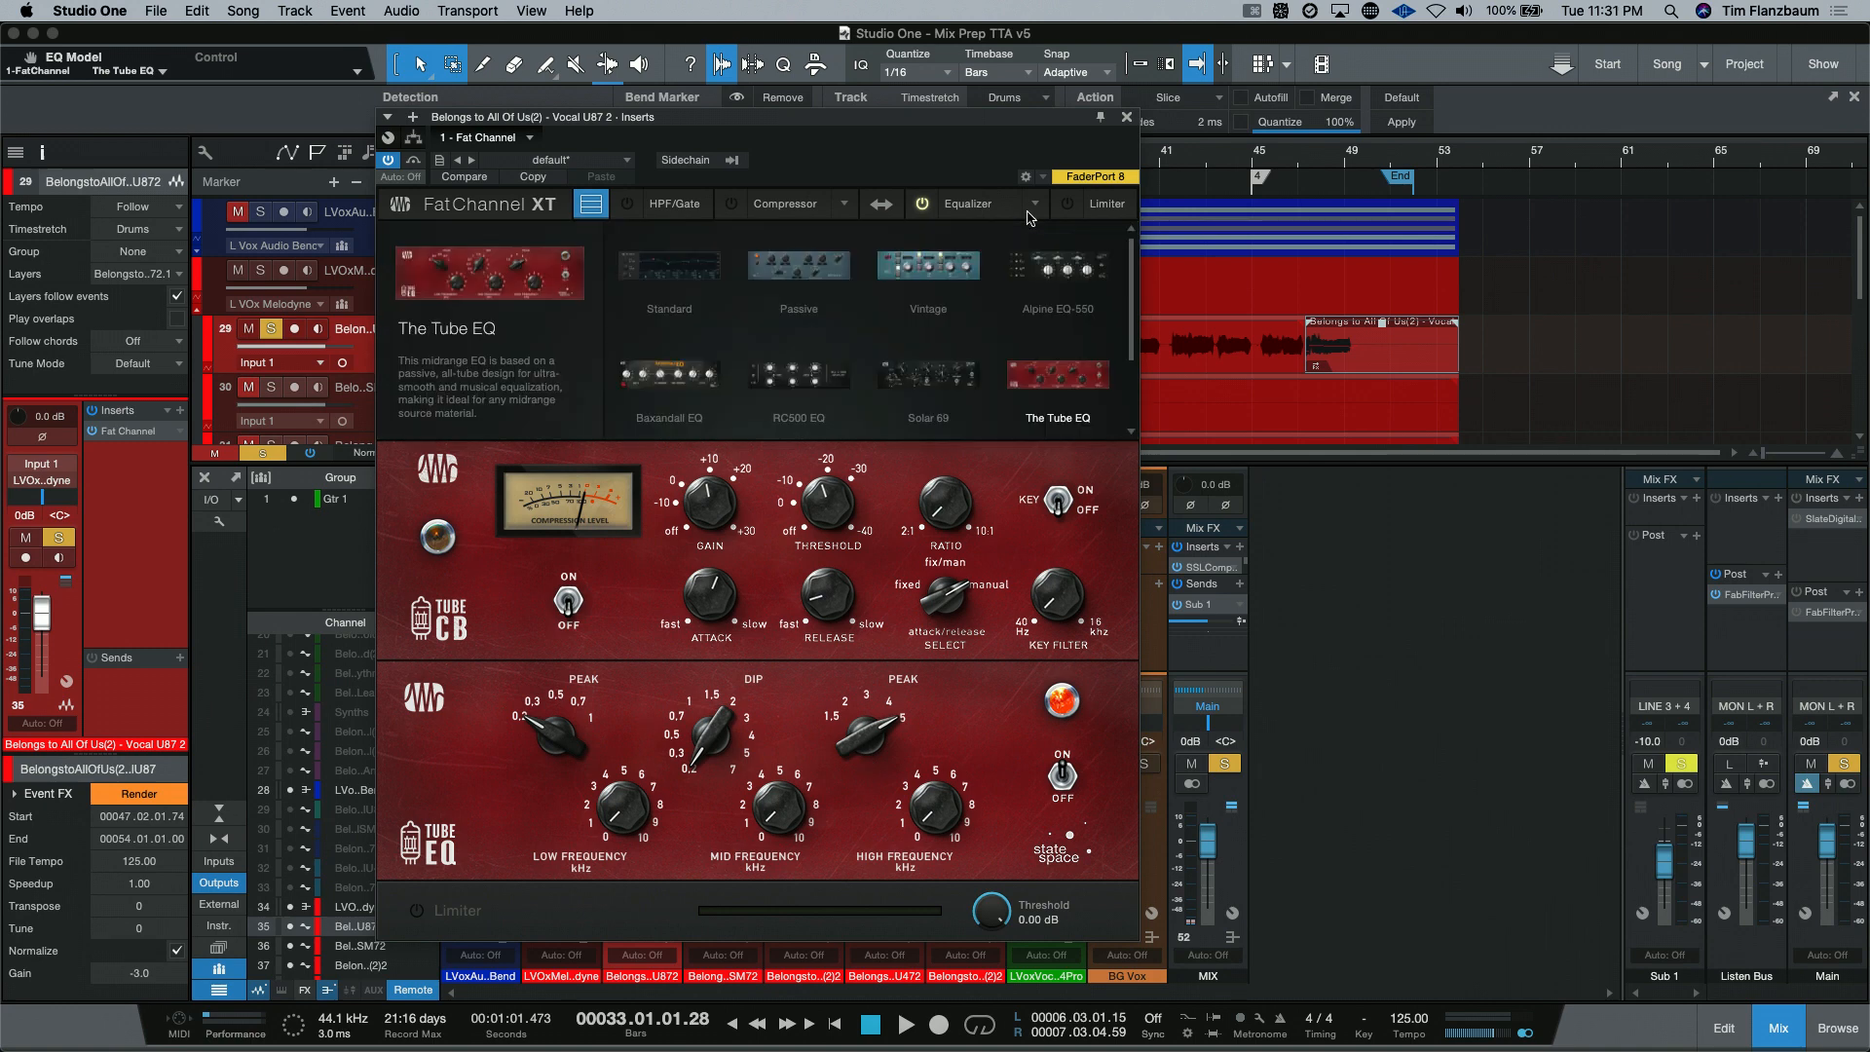
left_click(797, 265)
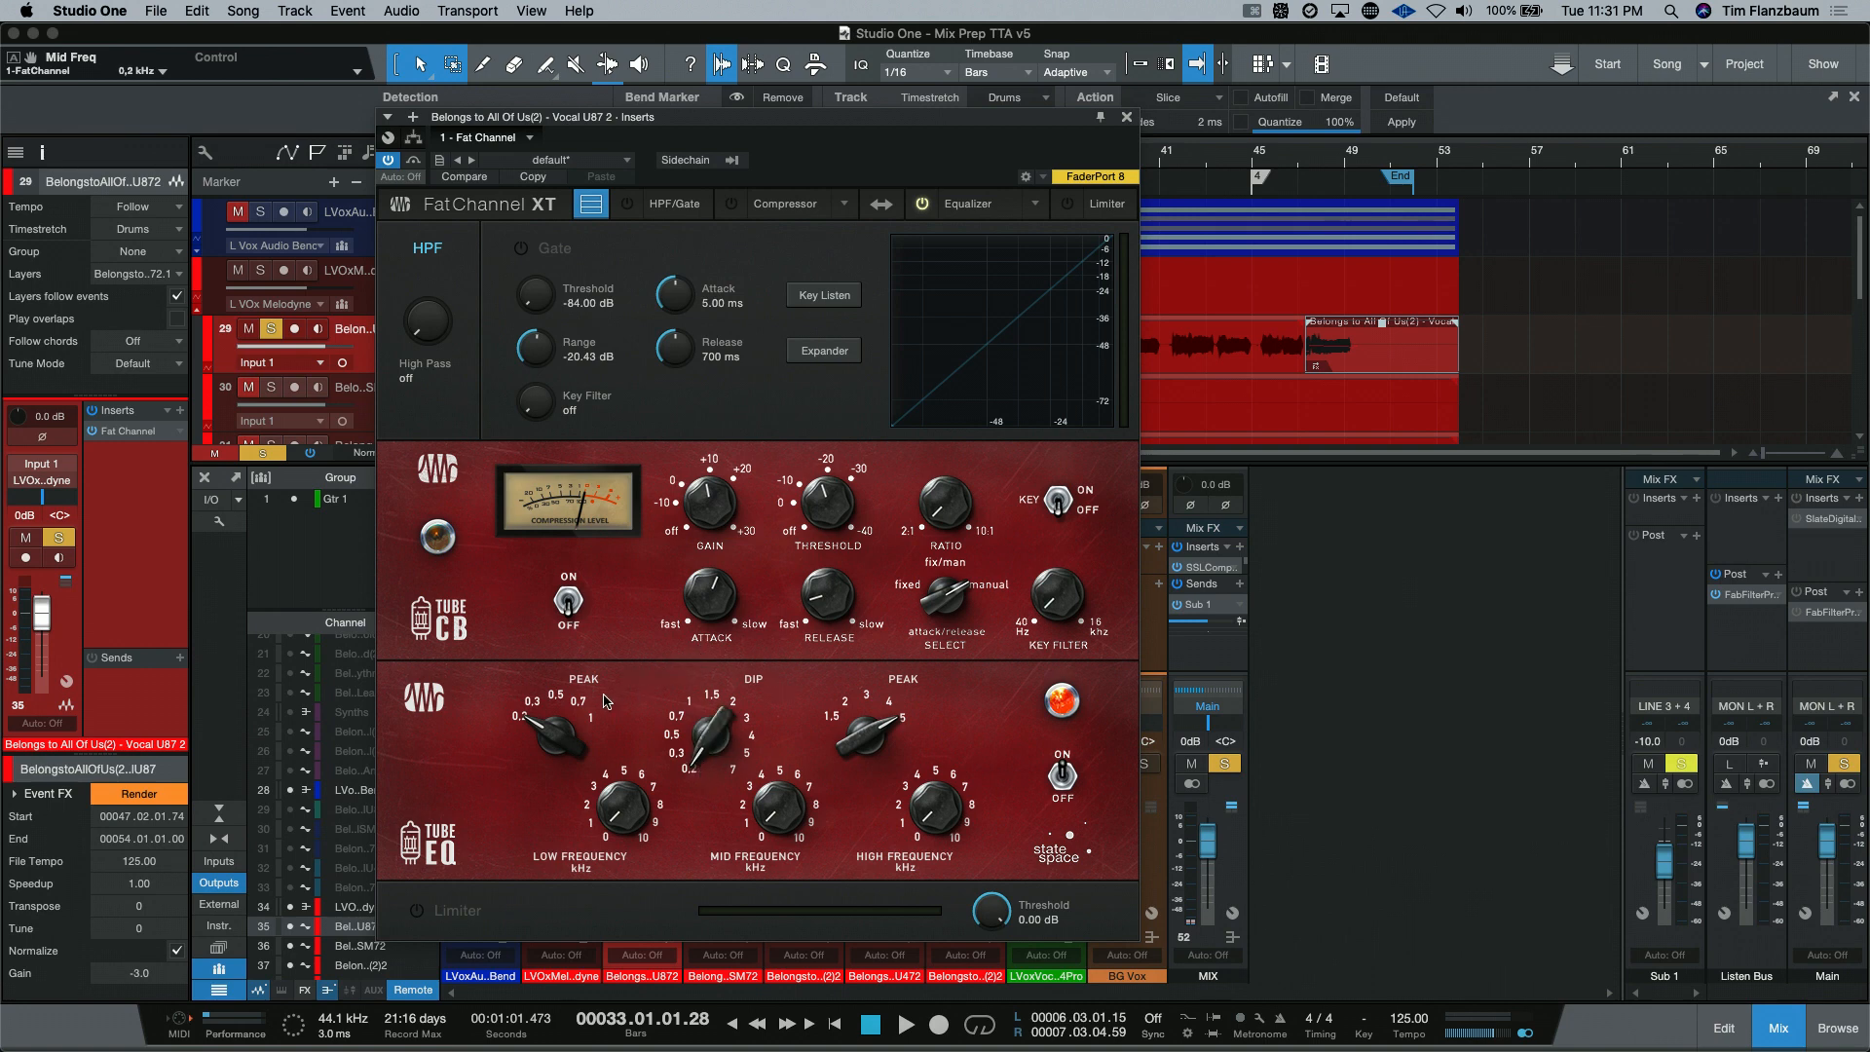
mouse_move(820, 678)
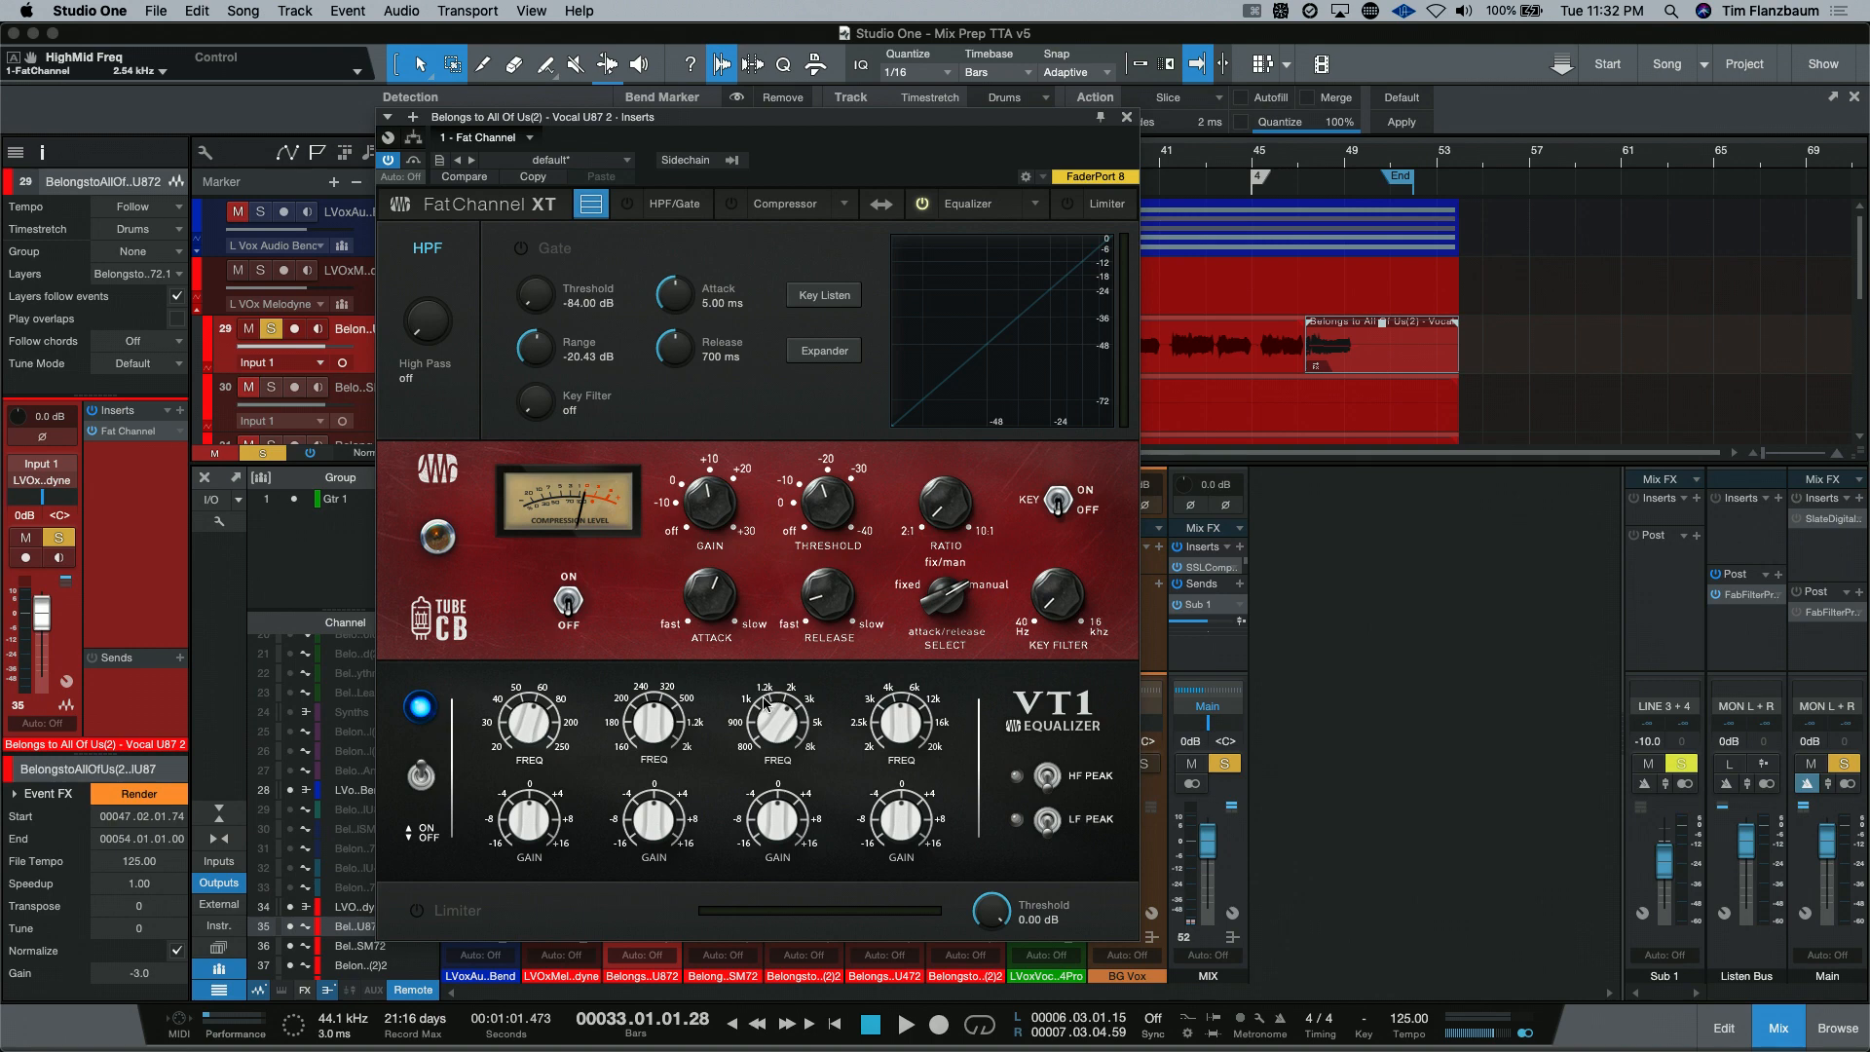
Step: Switch the Fat Channel's equalizer to the Vintage 3-band model
left_click(1013, 202)
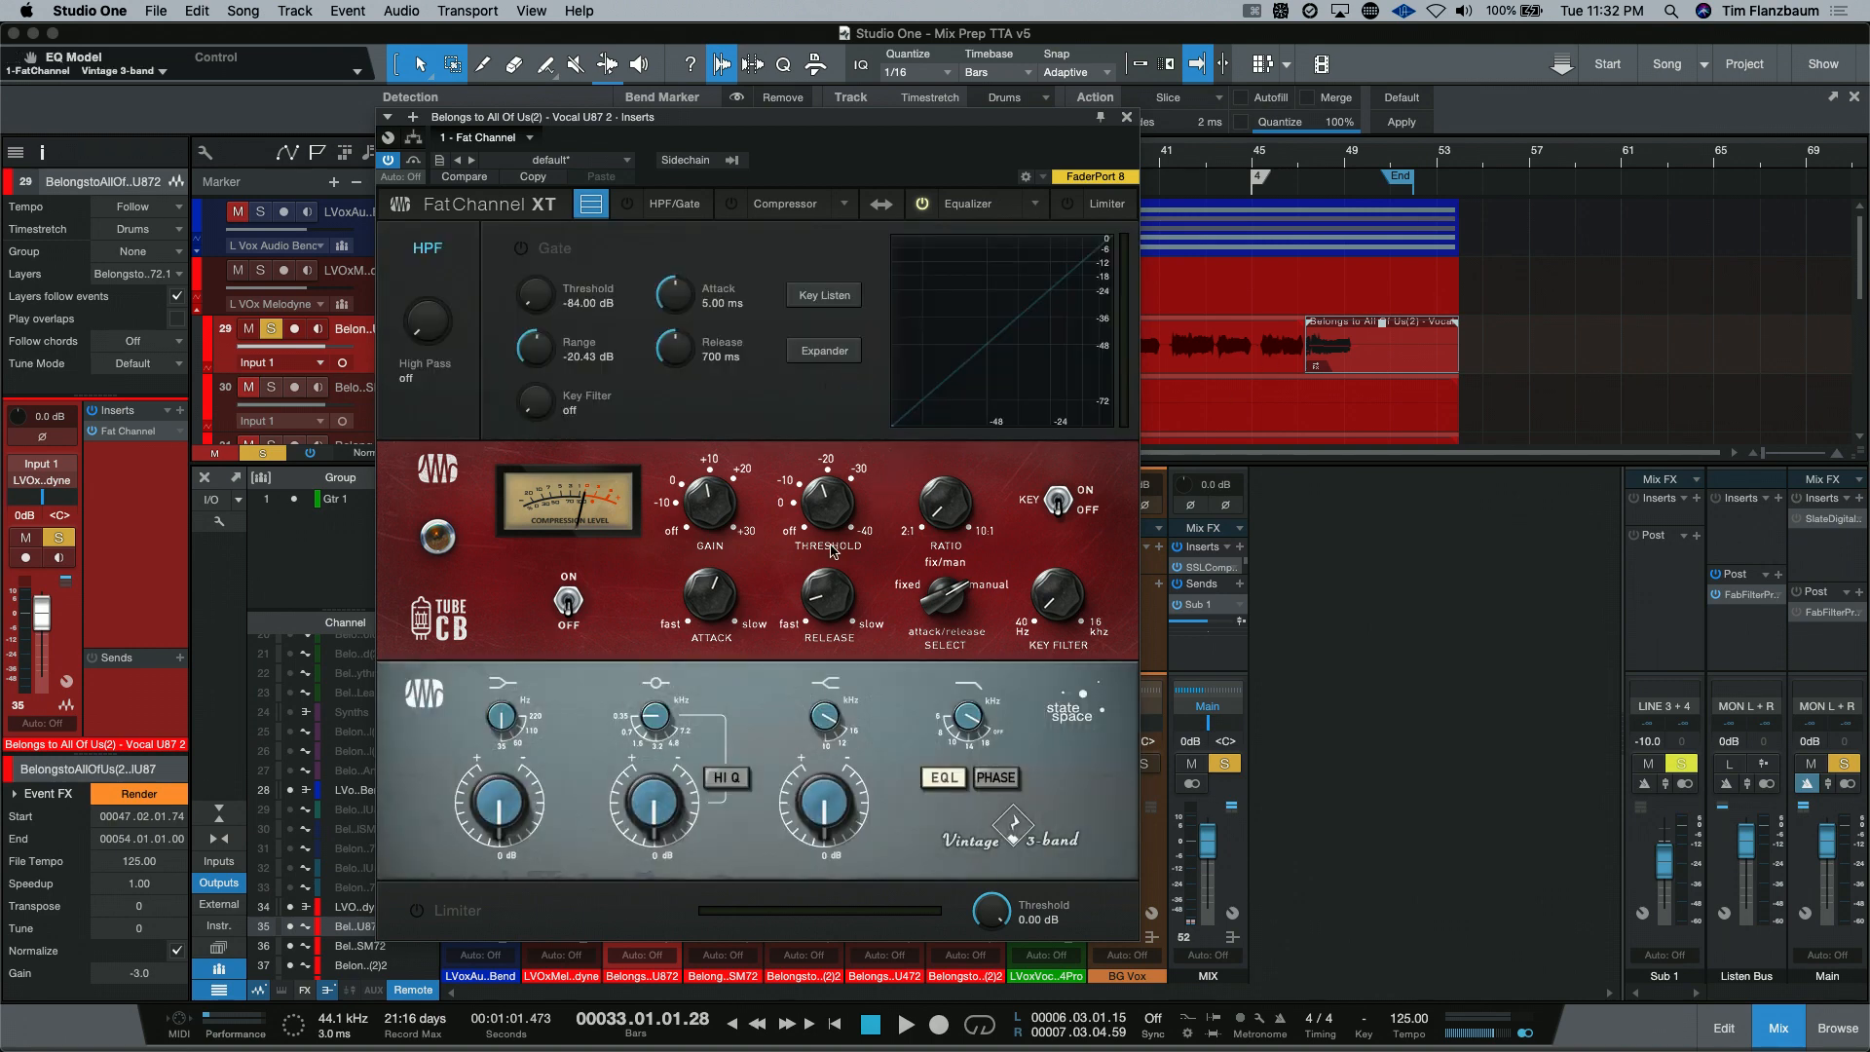
Step: Keep the Vintage 3-band EQ selected and toggle its Hi Q option
left_click(1032, 202)
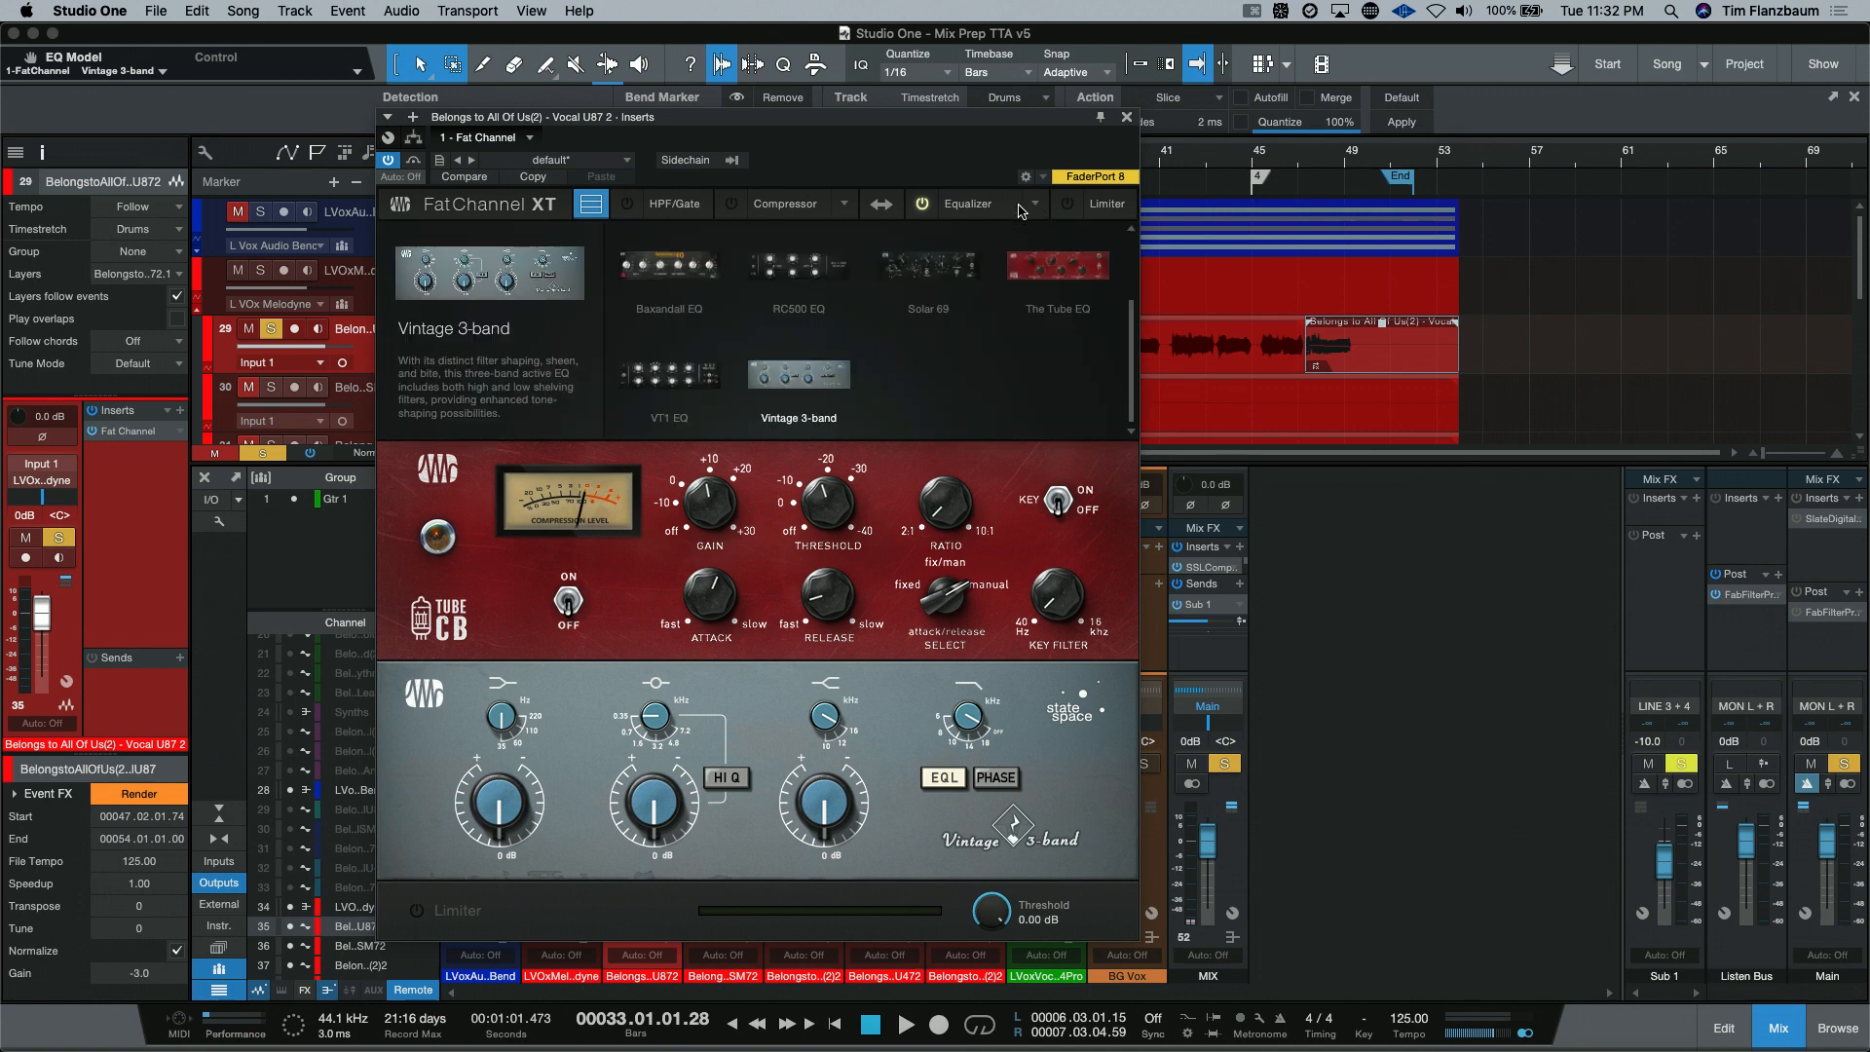
left_click(672, 202)
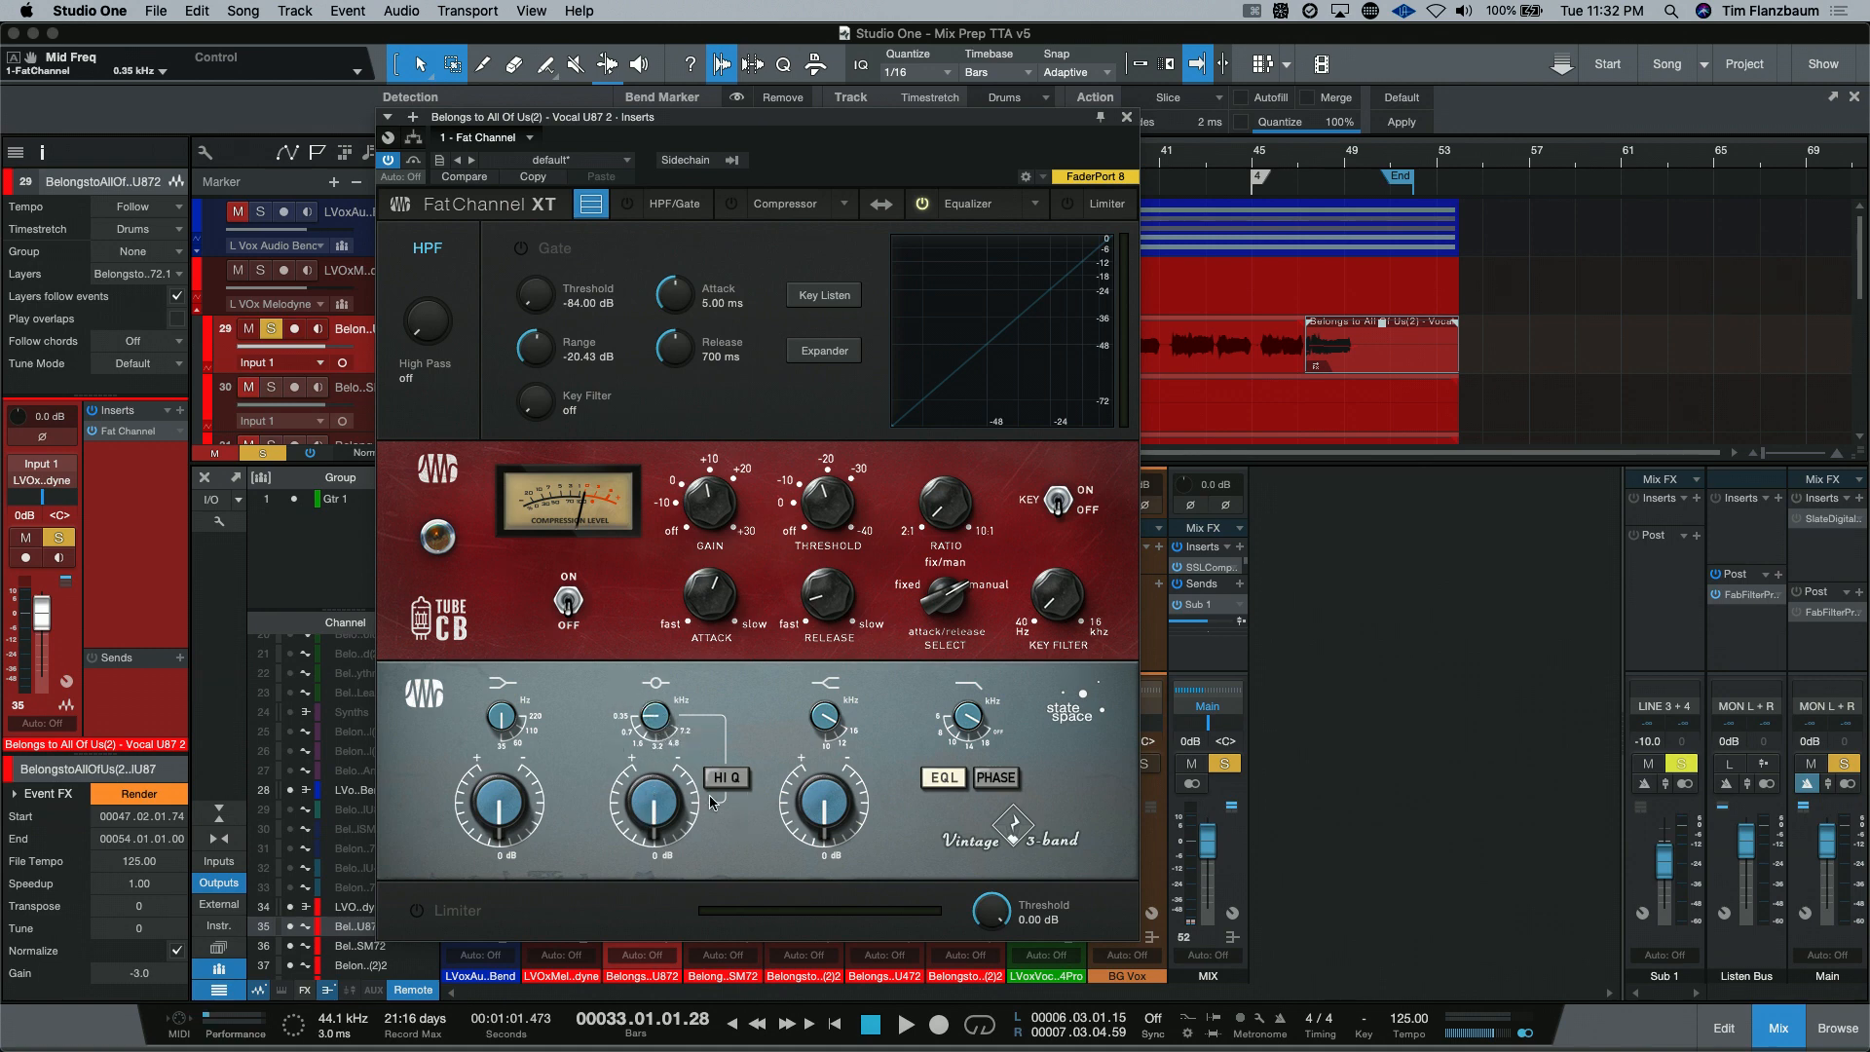
mouse_move(764, 785)
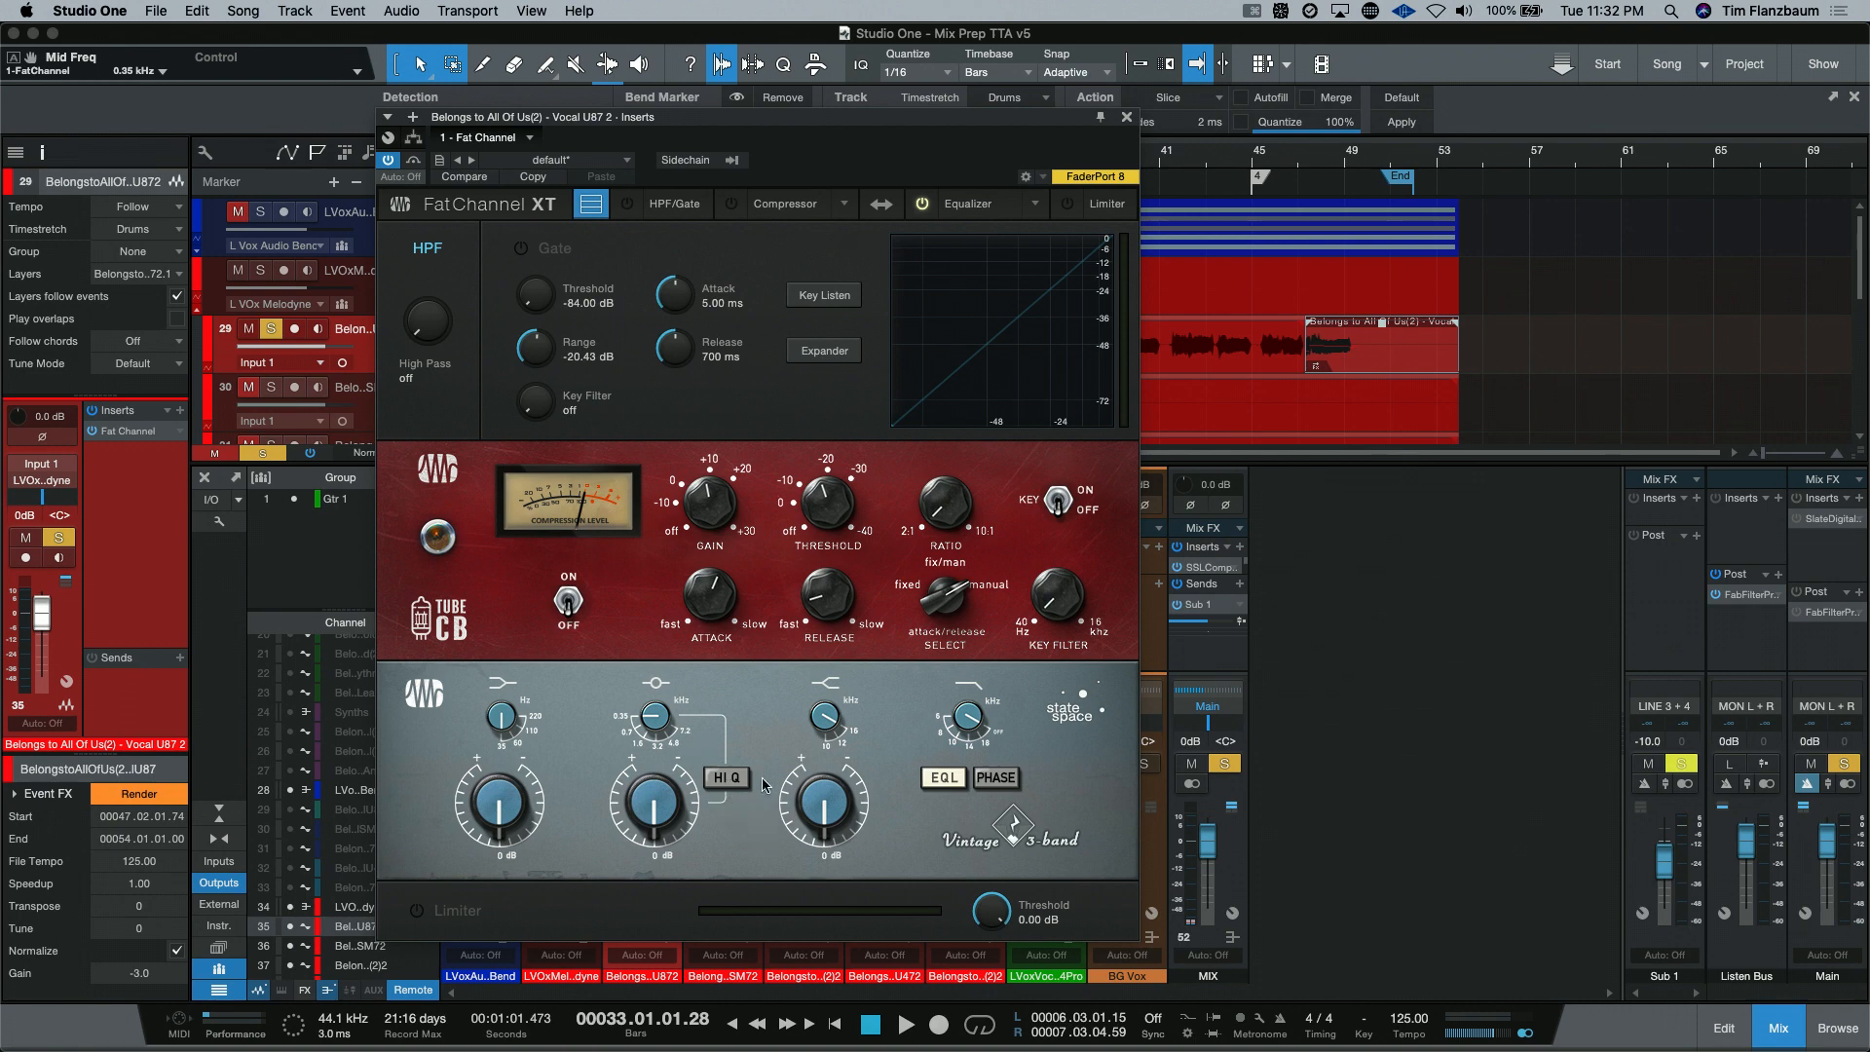
left_click(727, 777)
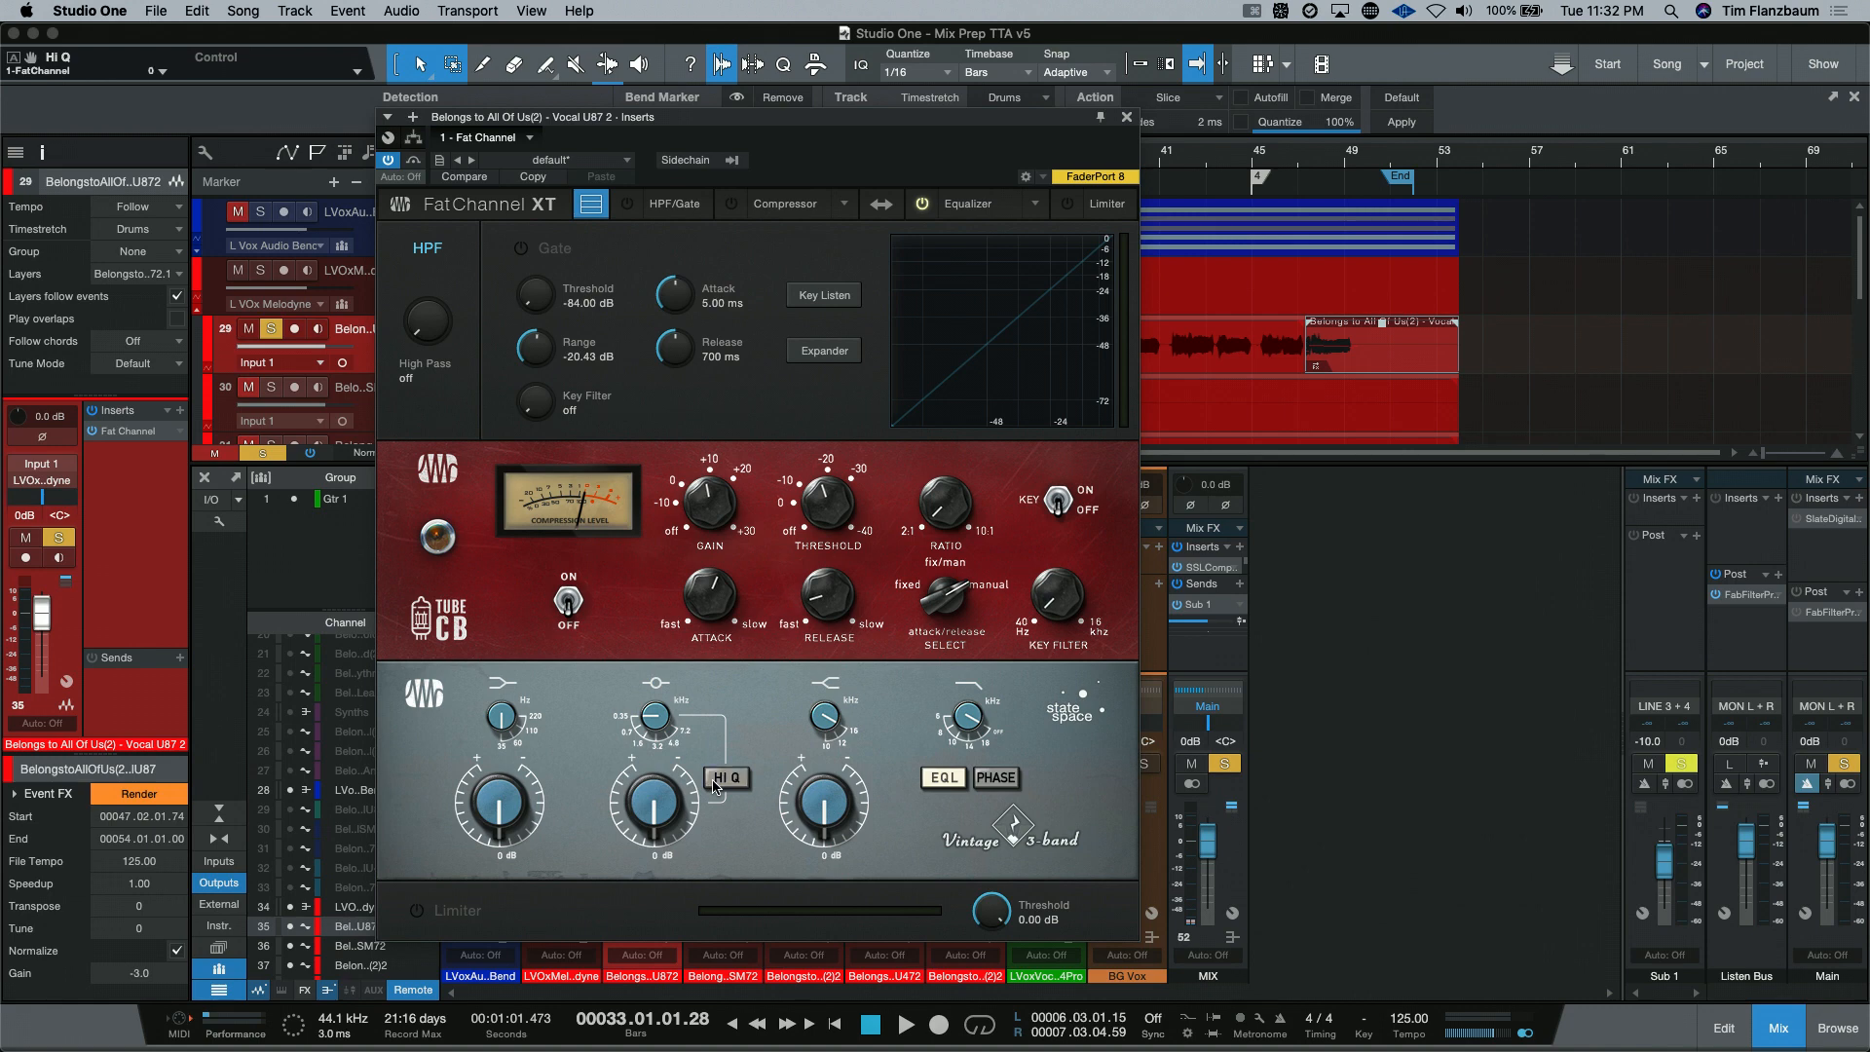
mouse_move(1001, 793)
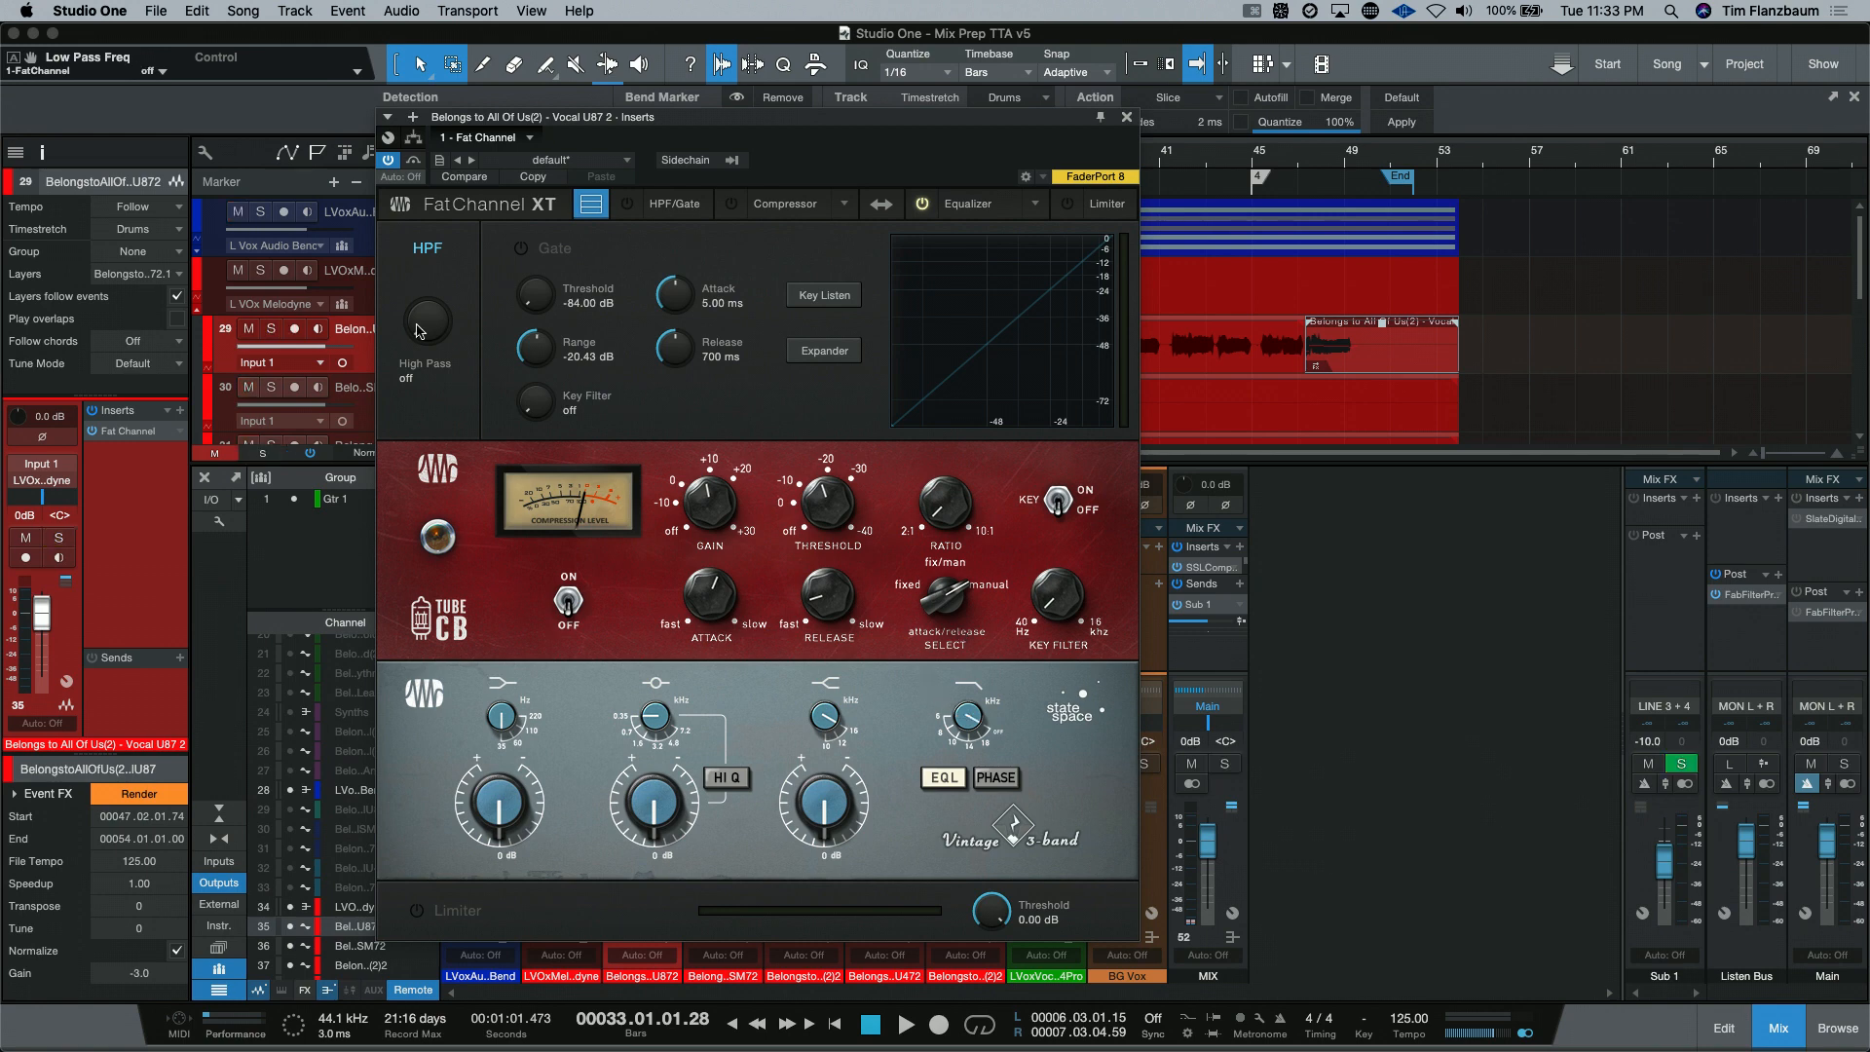
mouse_move(467, 362)
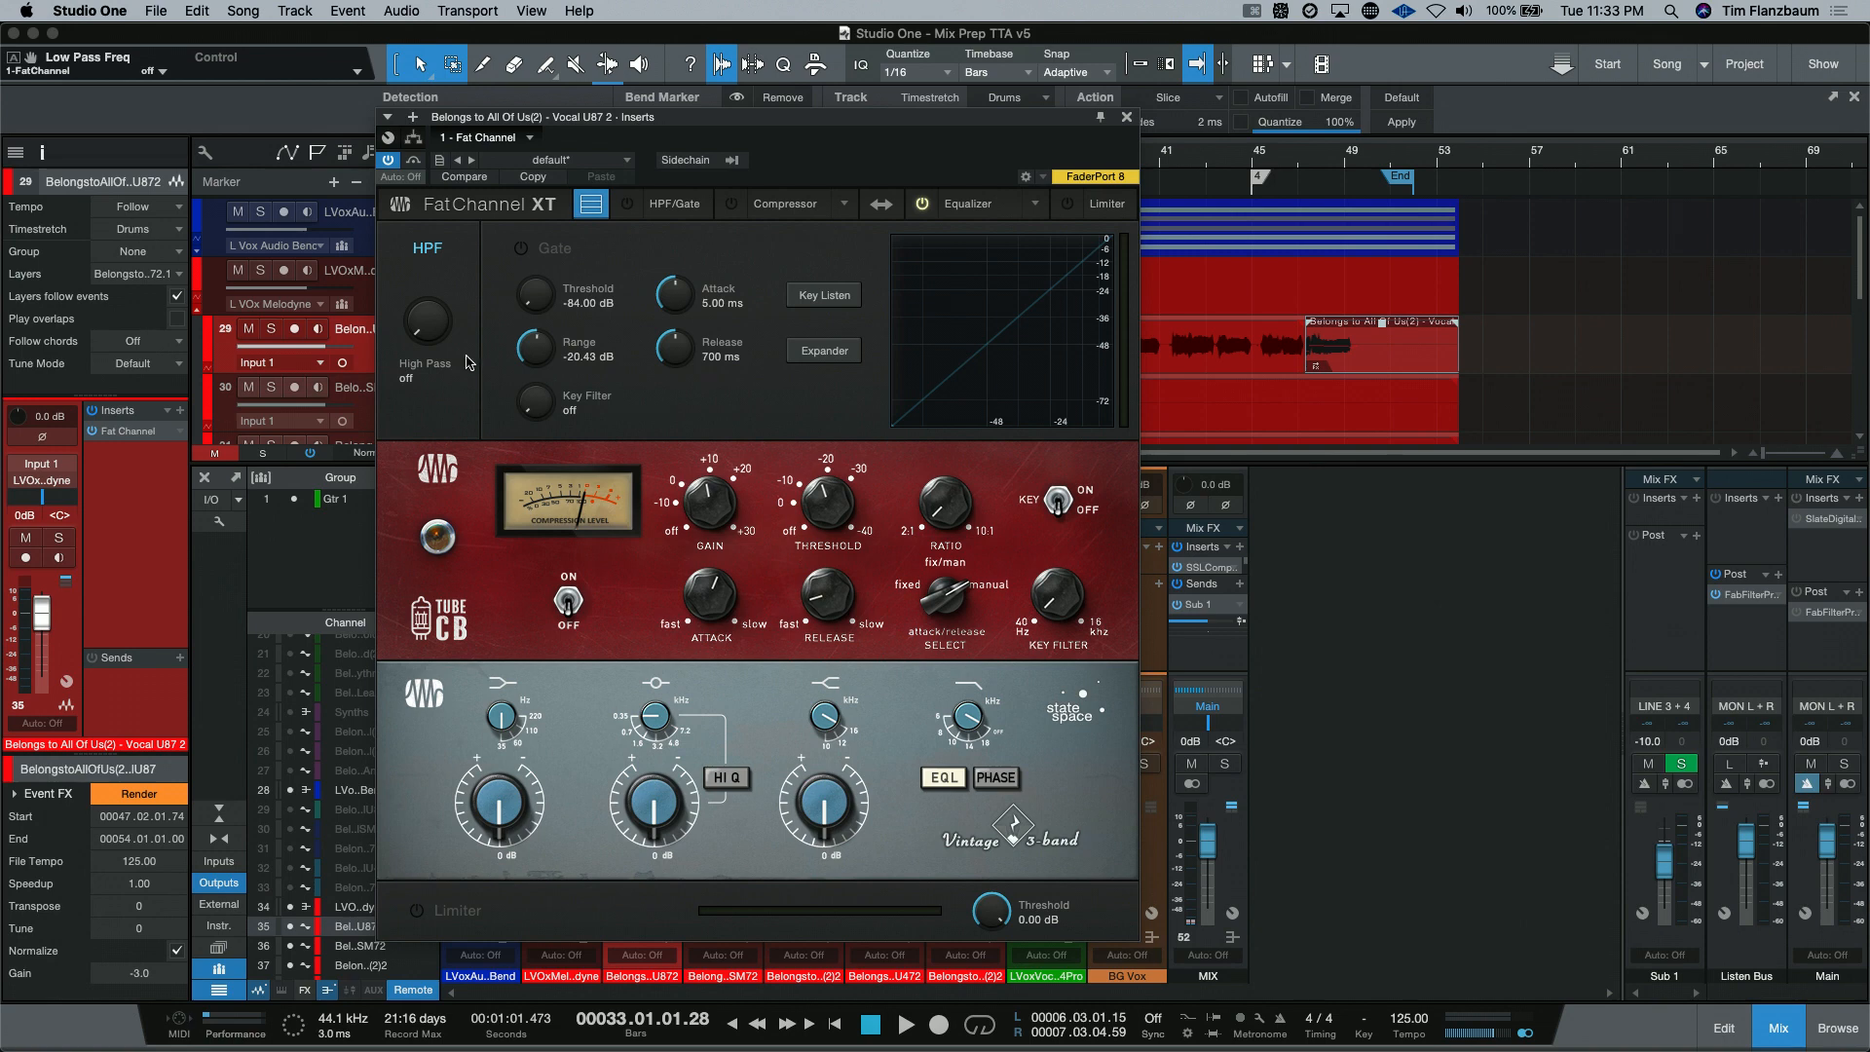
mouse_move(892, 475)
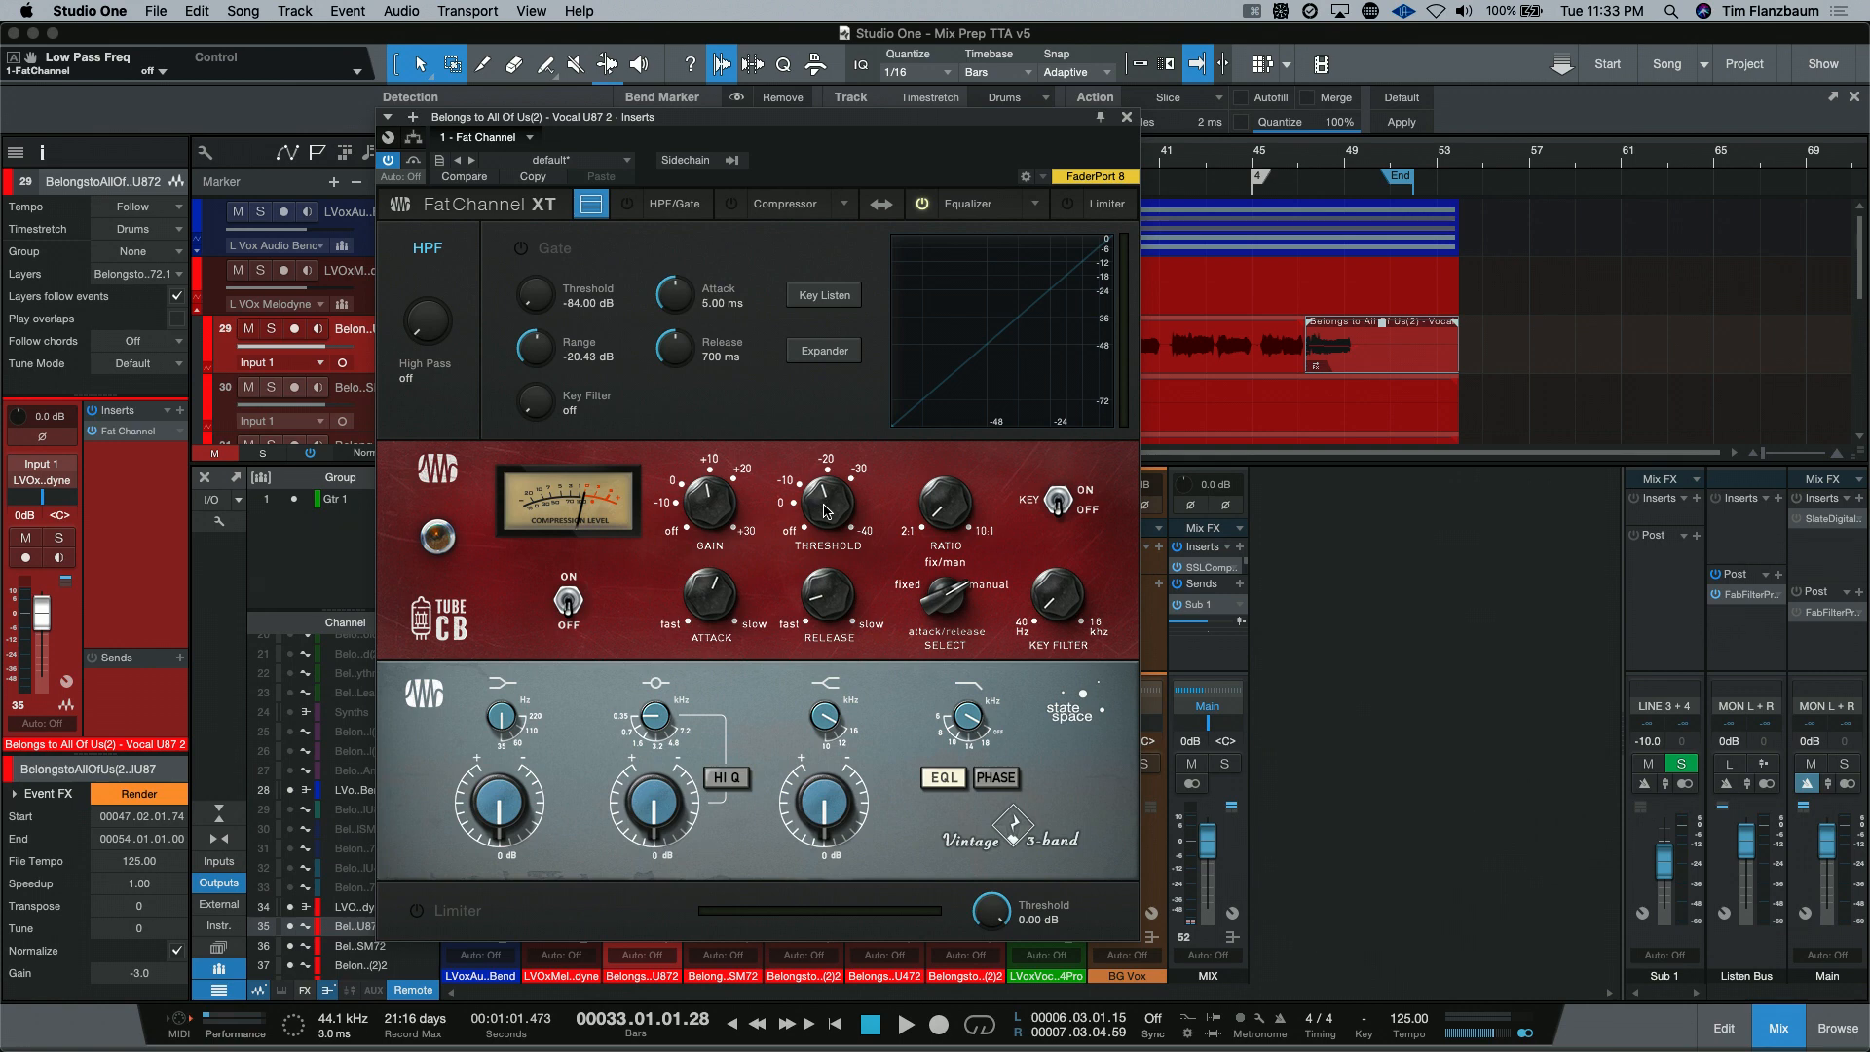
mouse_move(609, 619)
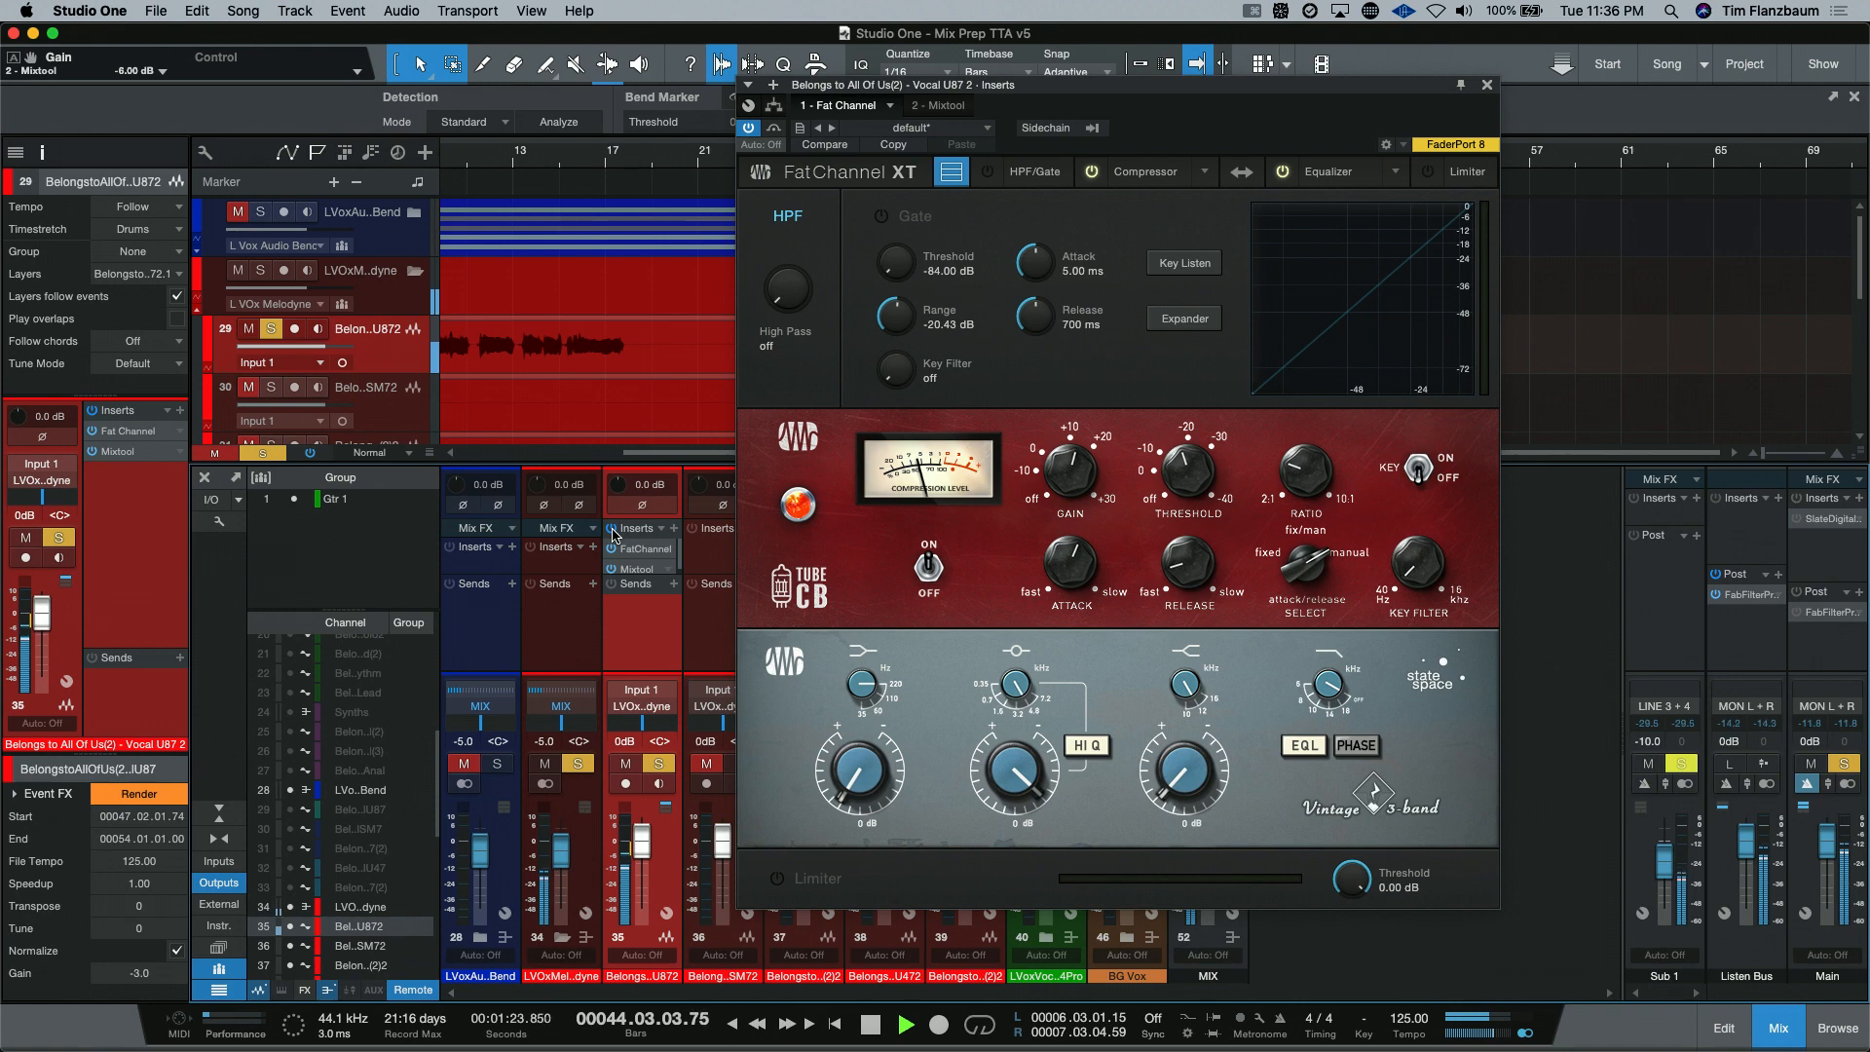
Step: Turn on the Tube CB compressor via its power lamp
left_click(705, 763)
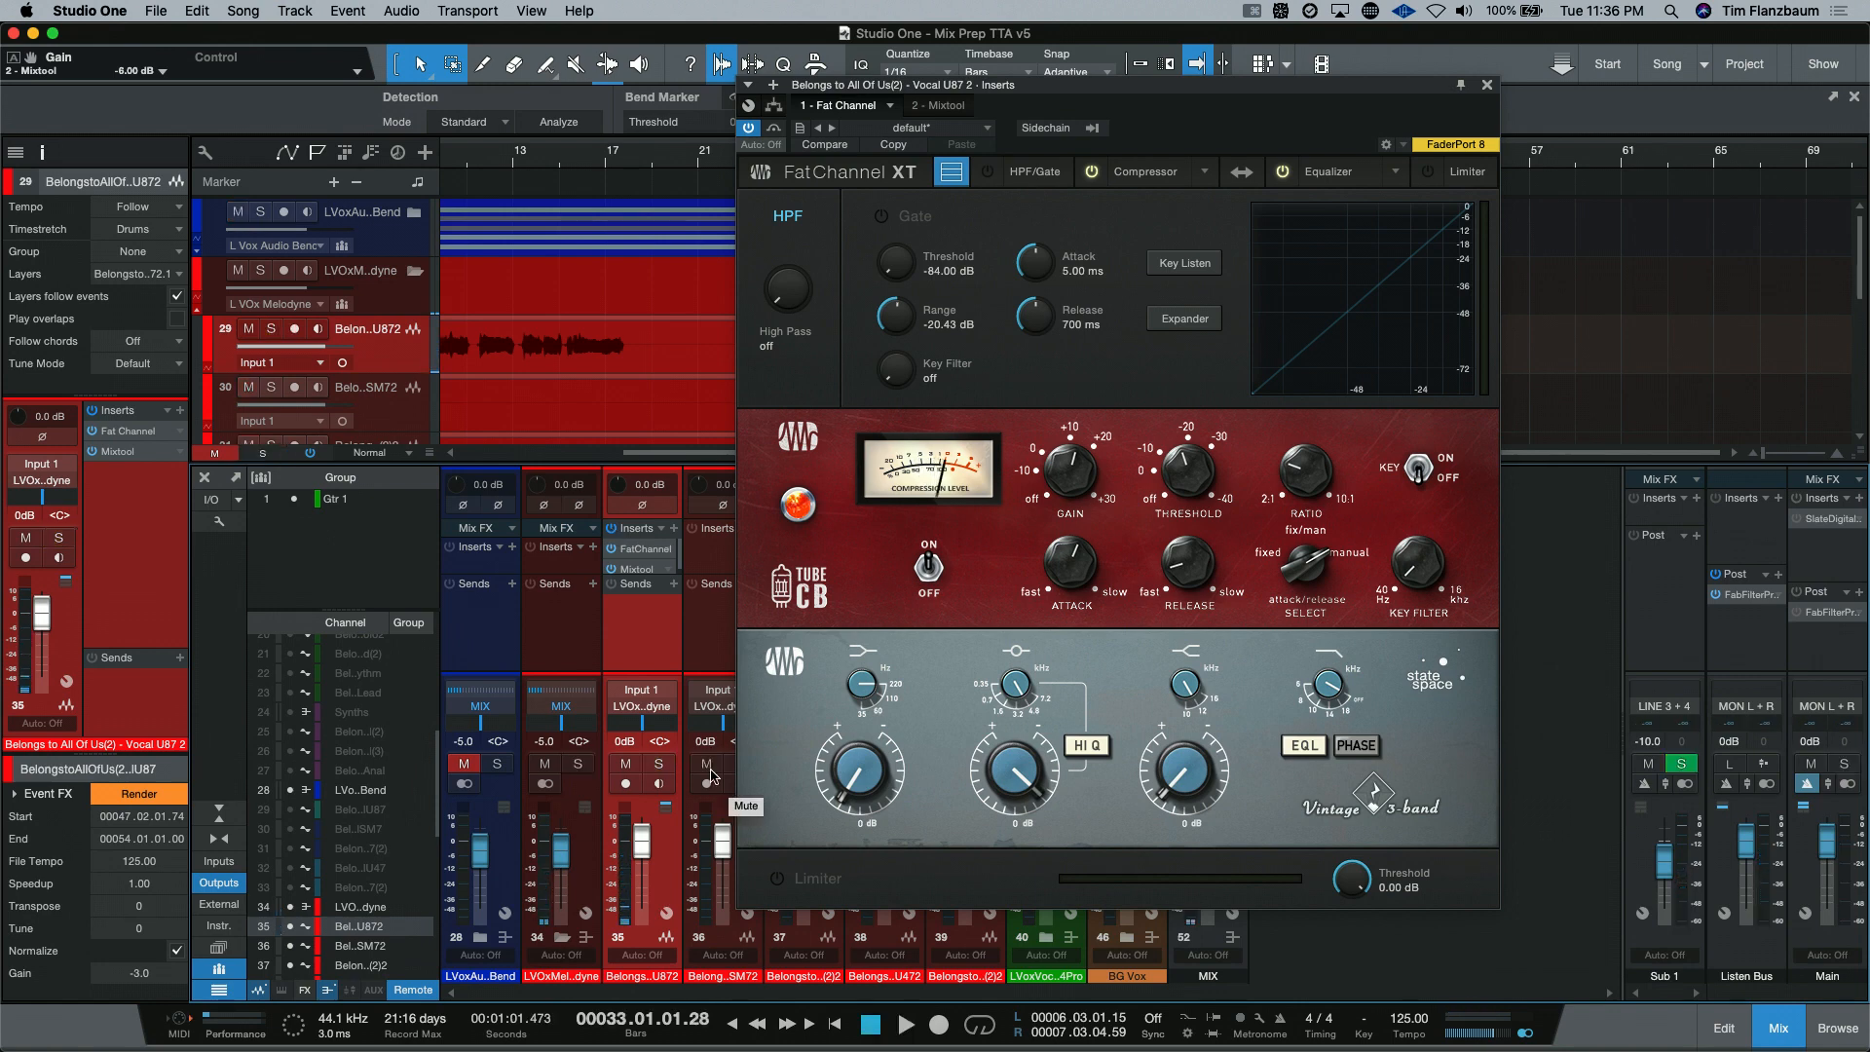